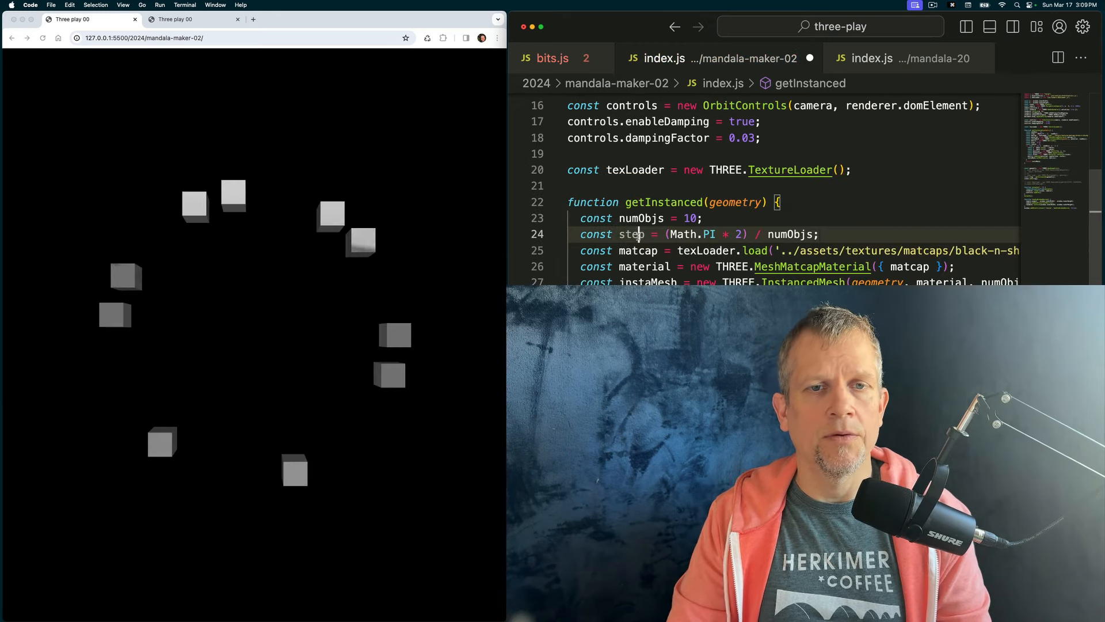
In mandala-20's makeInstanced, change the ring radius multiplier on line 49 to 0.75 and save
key(cmd+c)
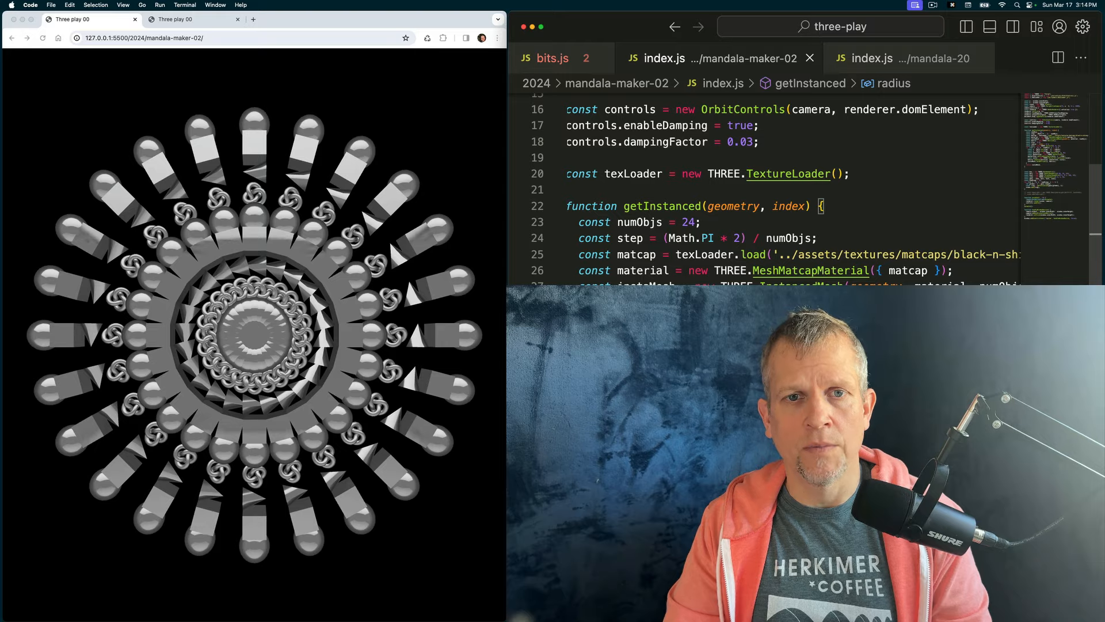
scroll(down, 3)
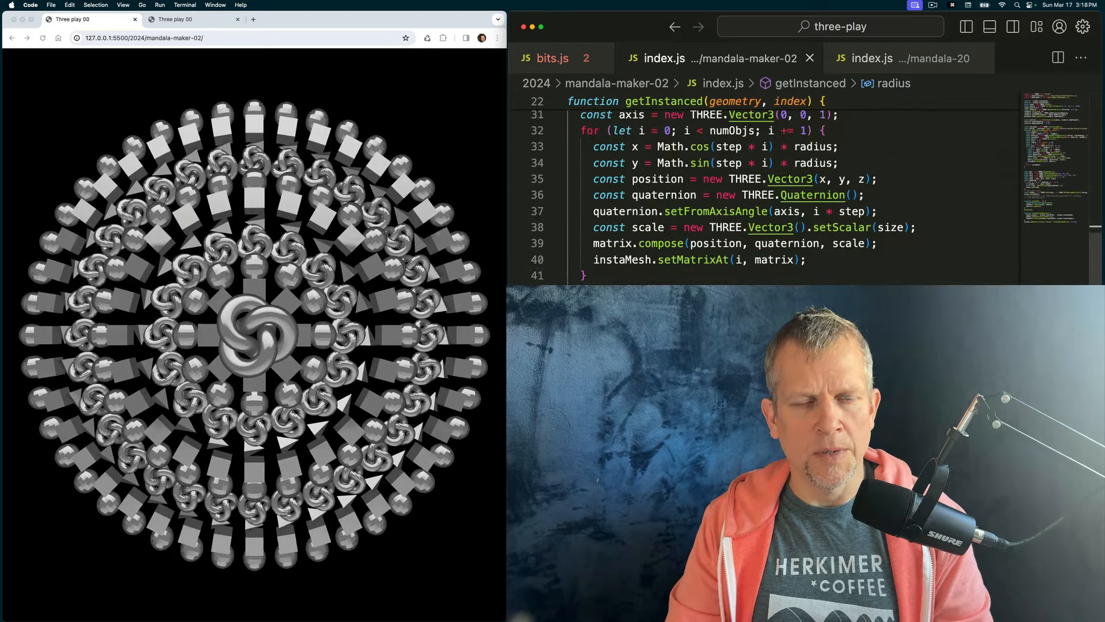
scroll(down, 3)
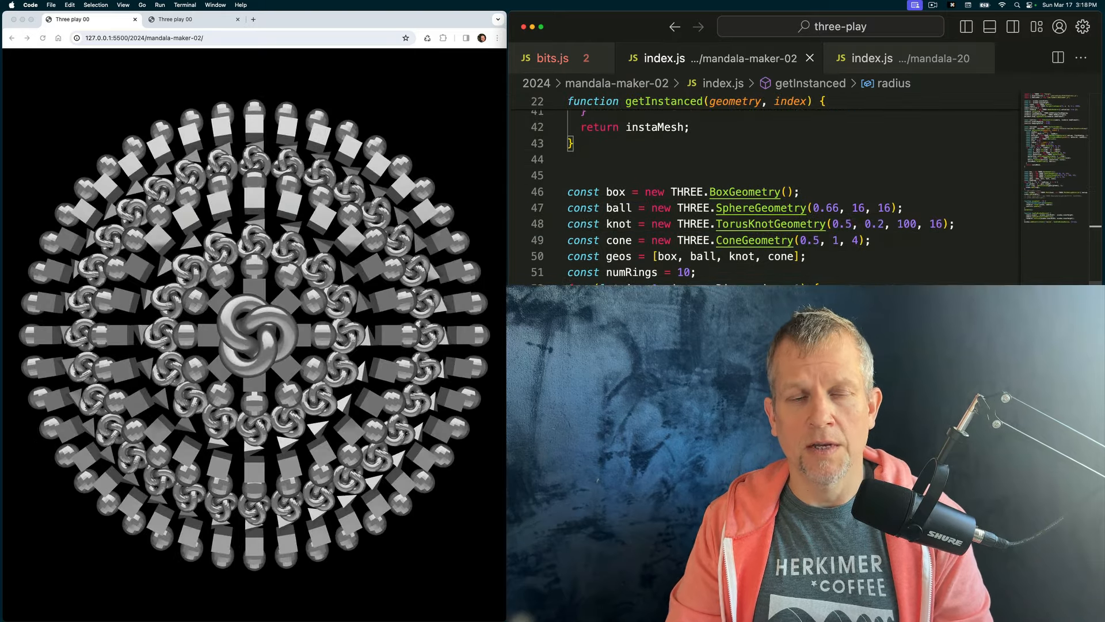
click(872, 57)
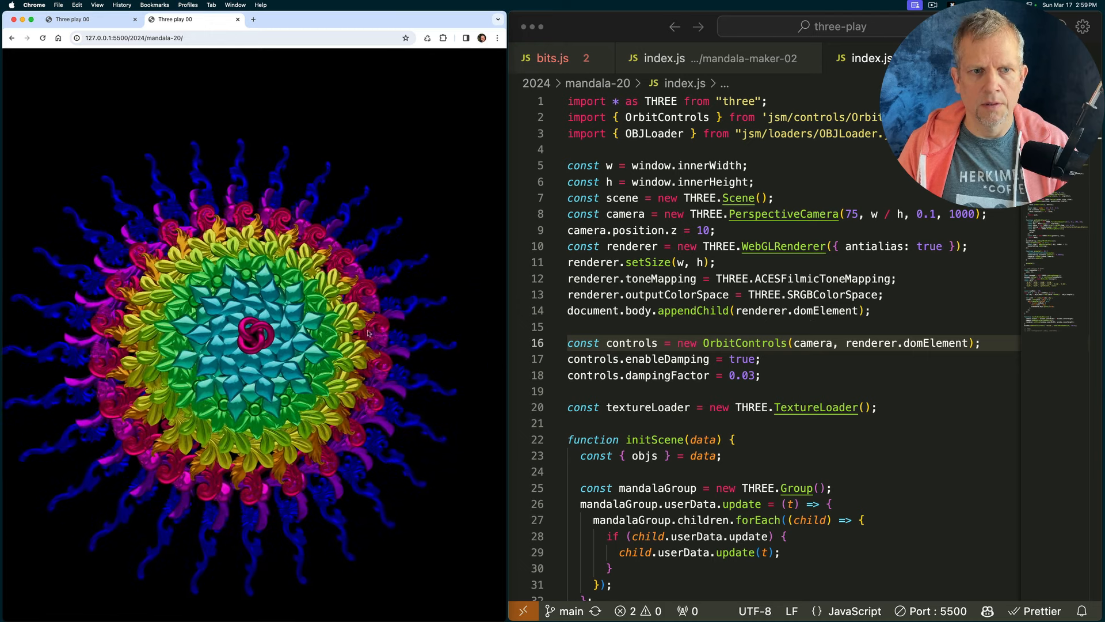
key(cmd+s)
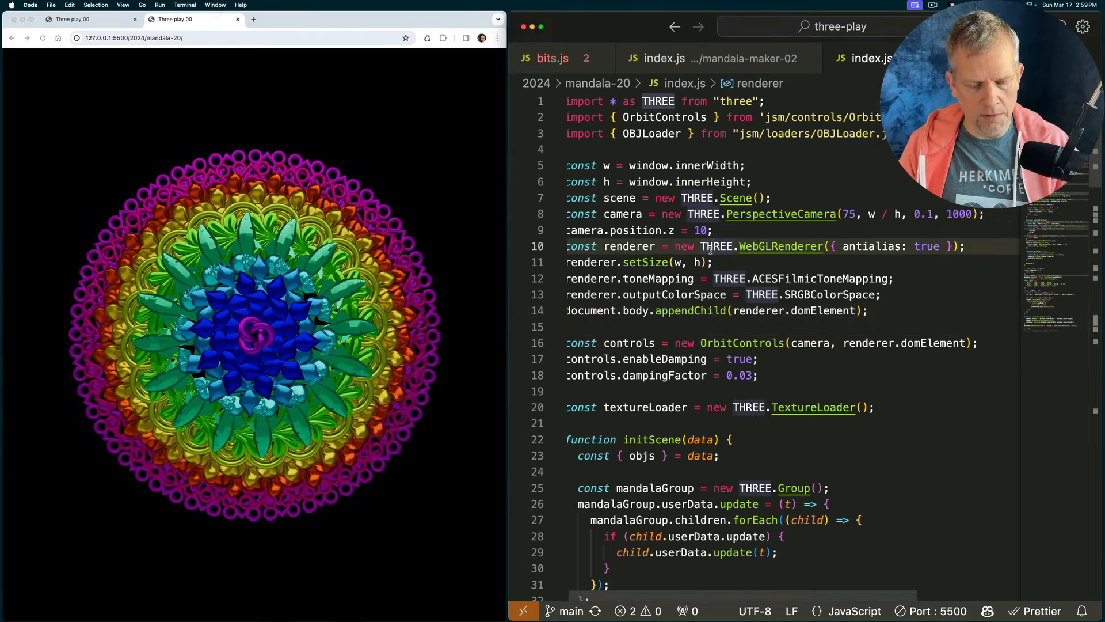
key(cmd+s)
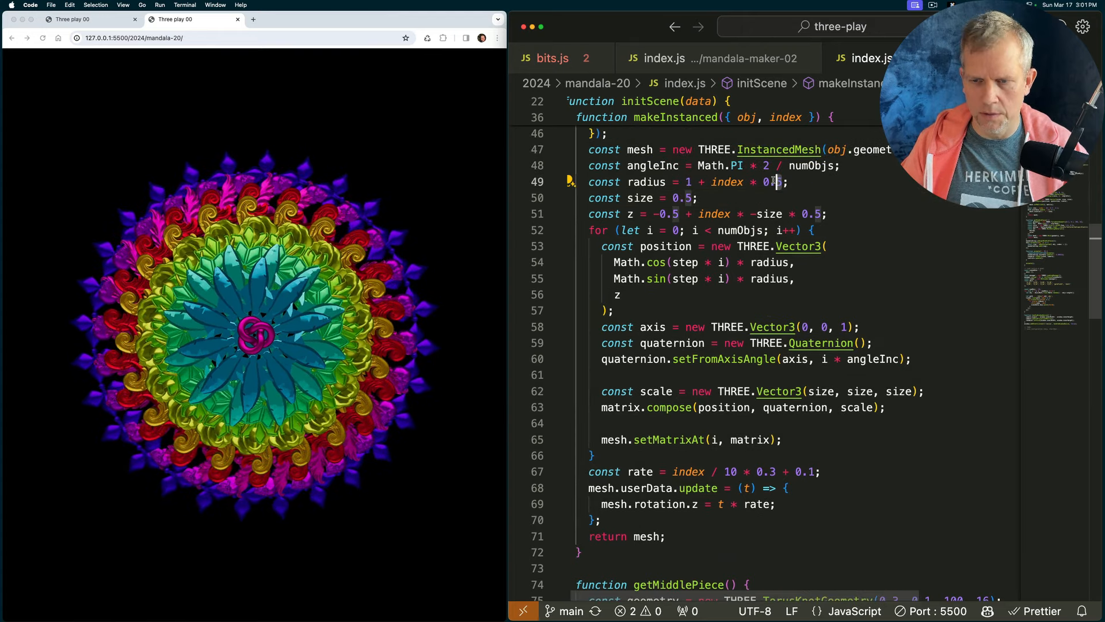
key(cmd+s)
text(7)
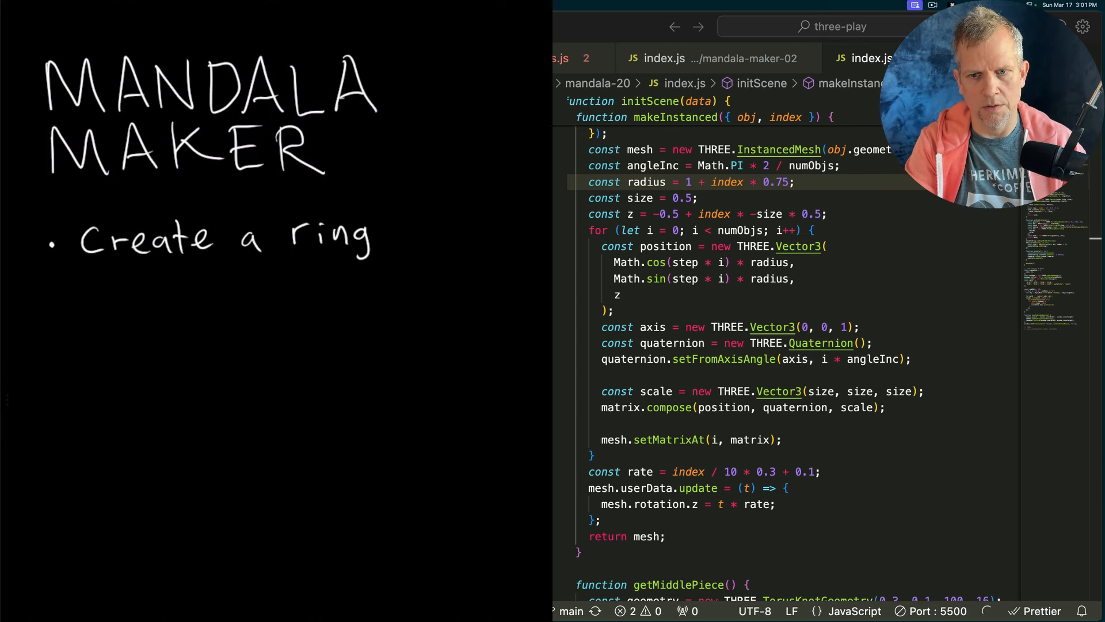
Handwrite the plan bullets 'Buncha rings', 'Load a model' and 'Buncha models' on the whiteboard
text(Buncha rings)
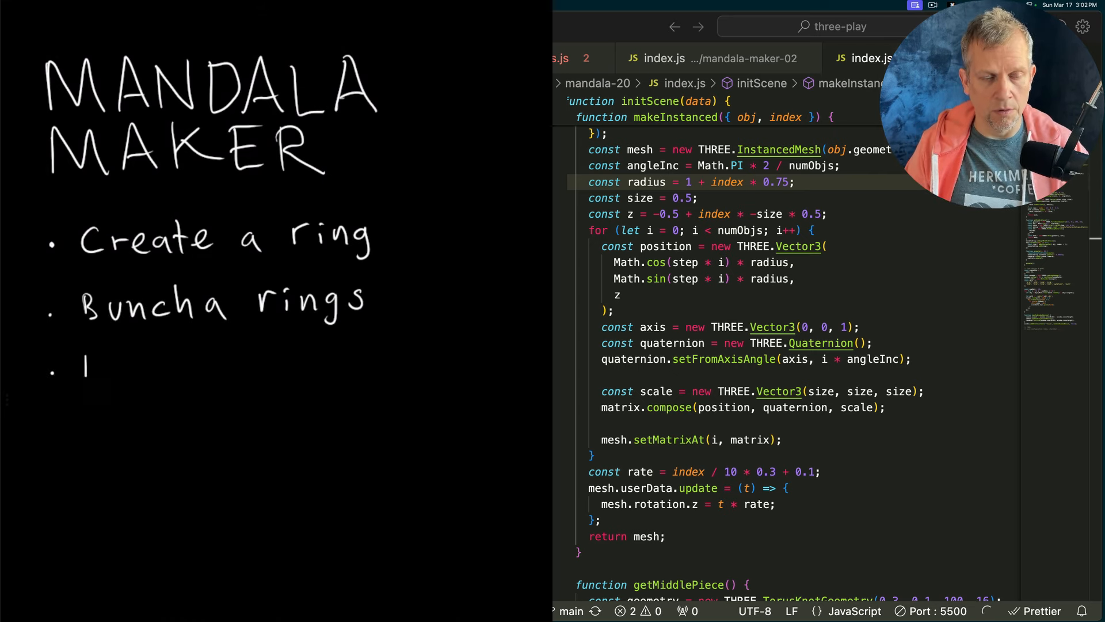
text(Load a moo)
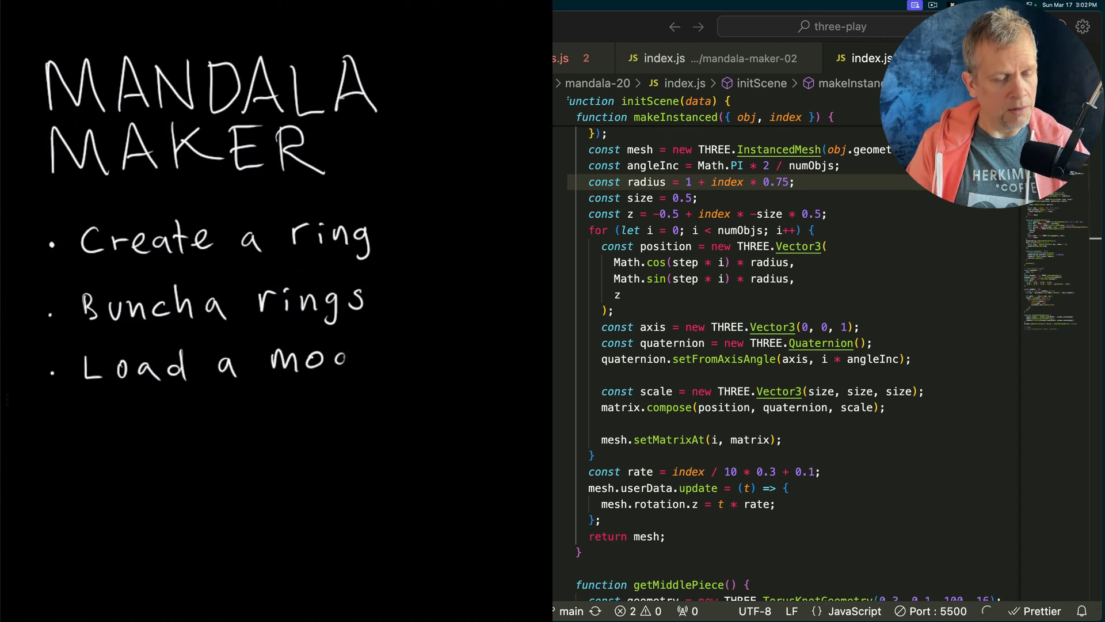
text(del)
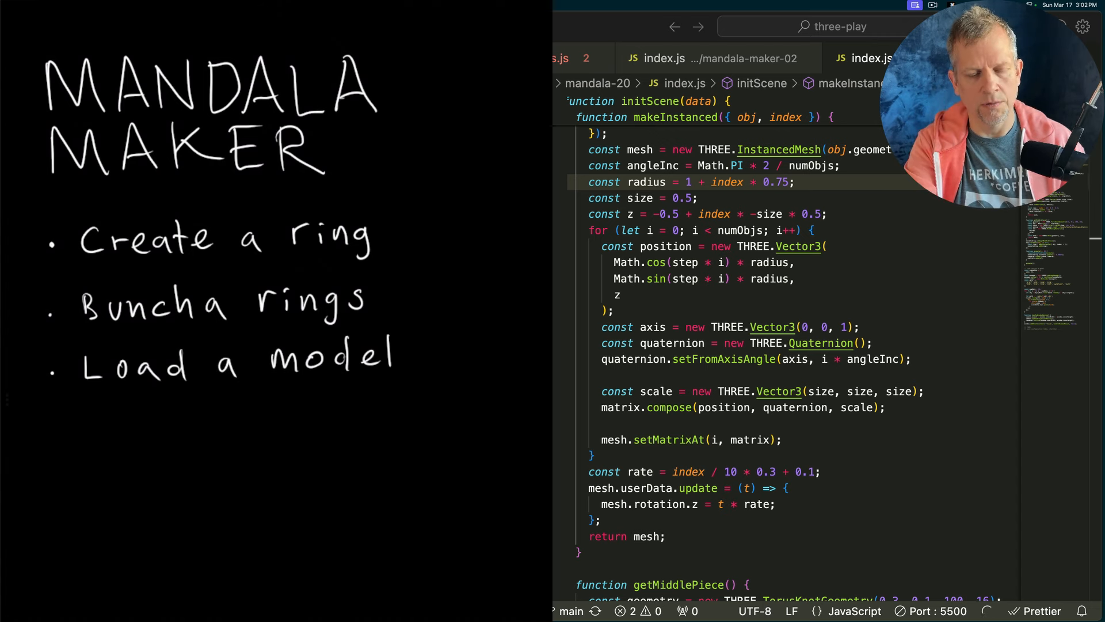
text(Buncha m)
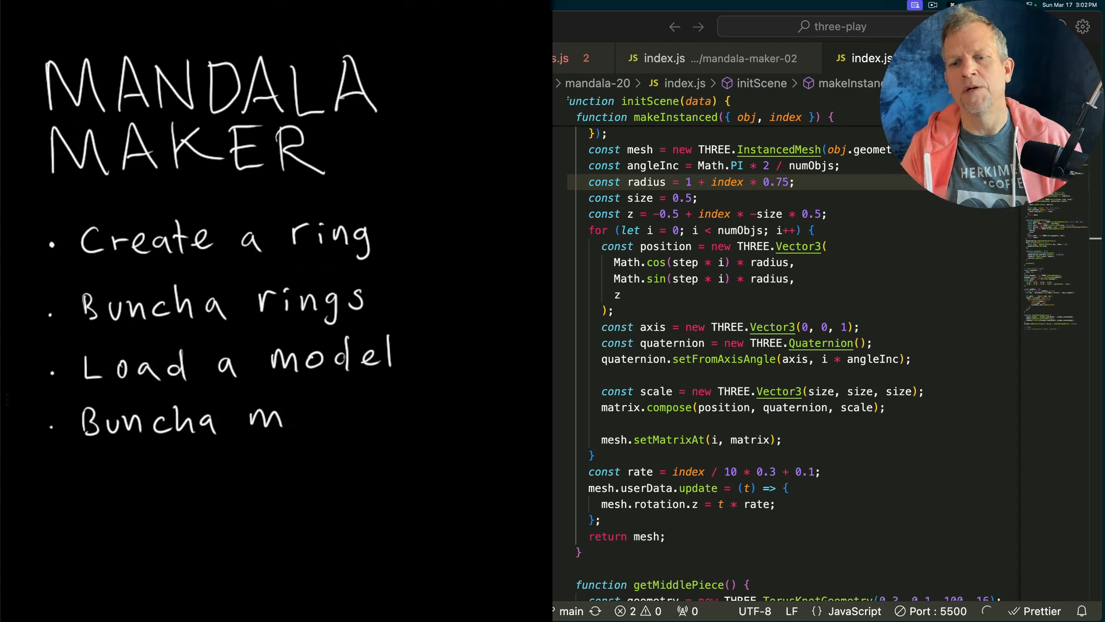
text(models)
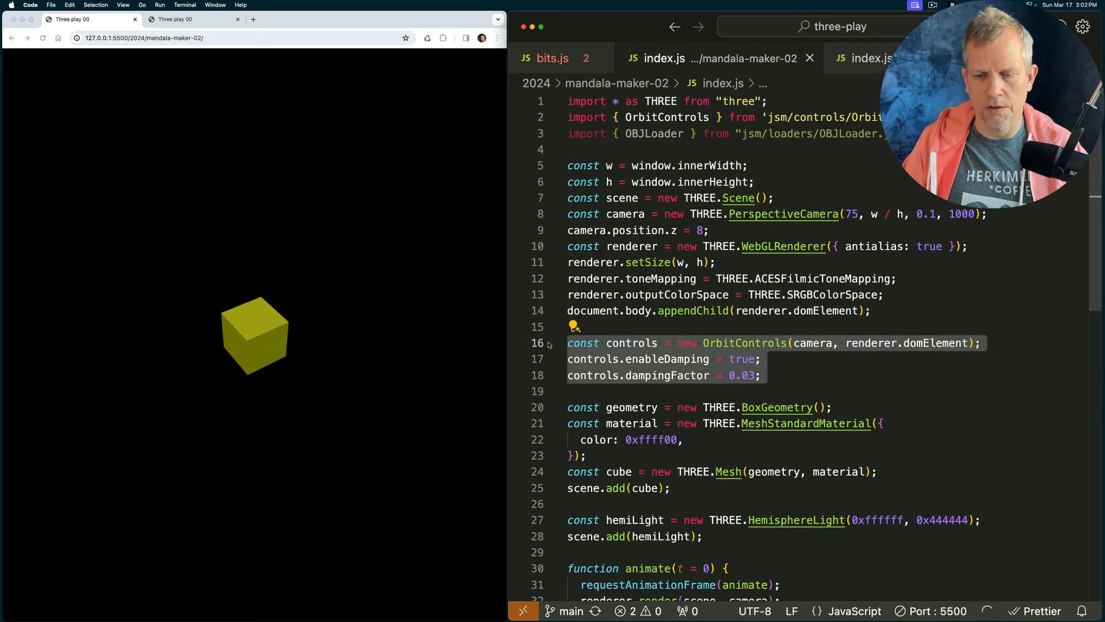
Replace scene.add(cube) with const ring = getInstanced(geometry); in mandala-maker-02
scroll(down, 3)
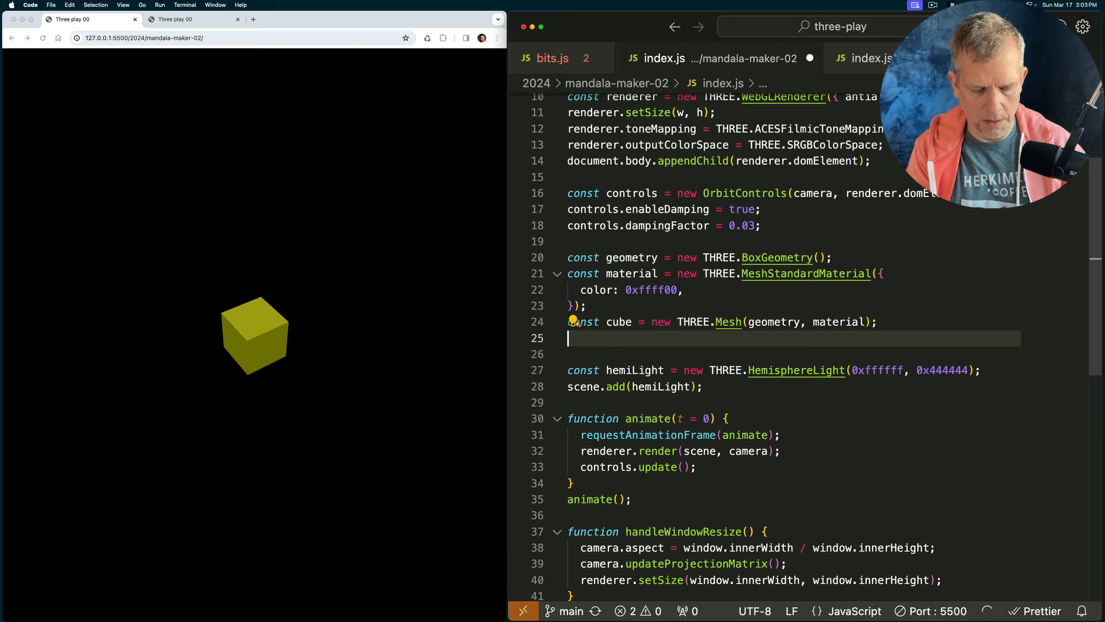
text(const ring =)
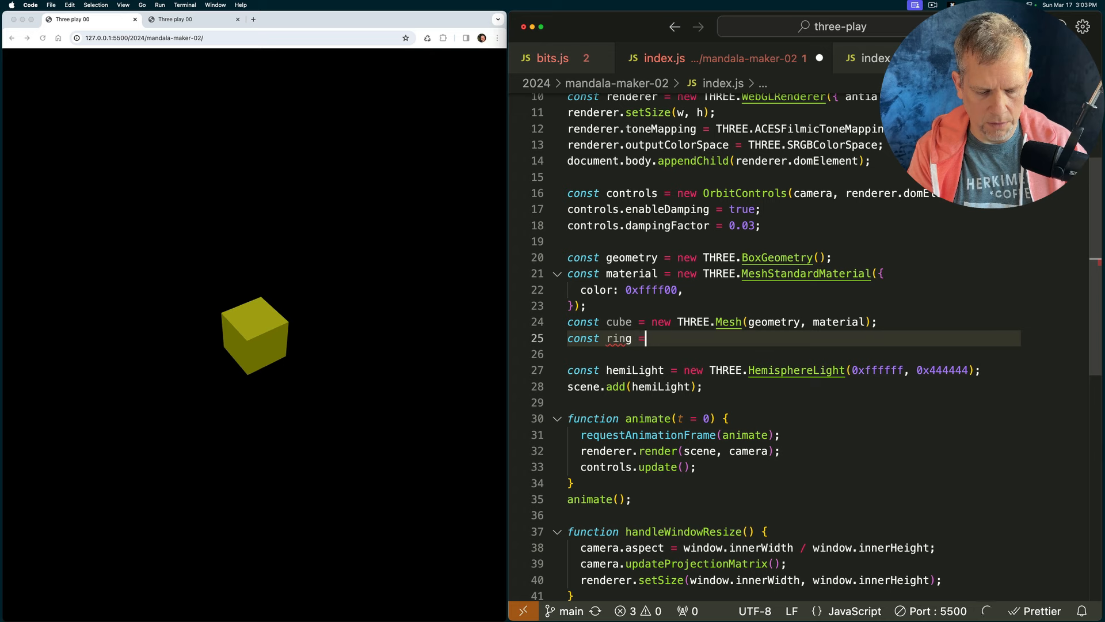
text(getInstanced()
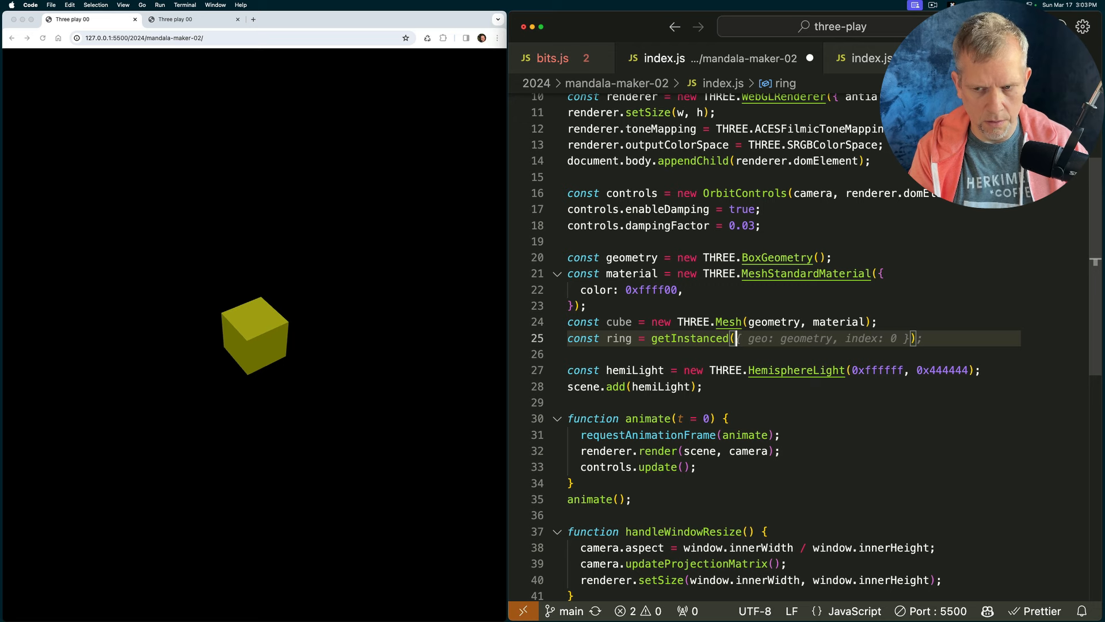
text(geometry)
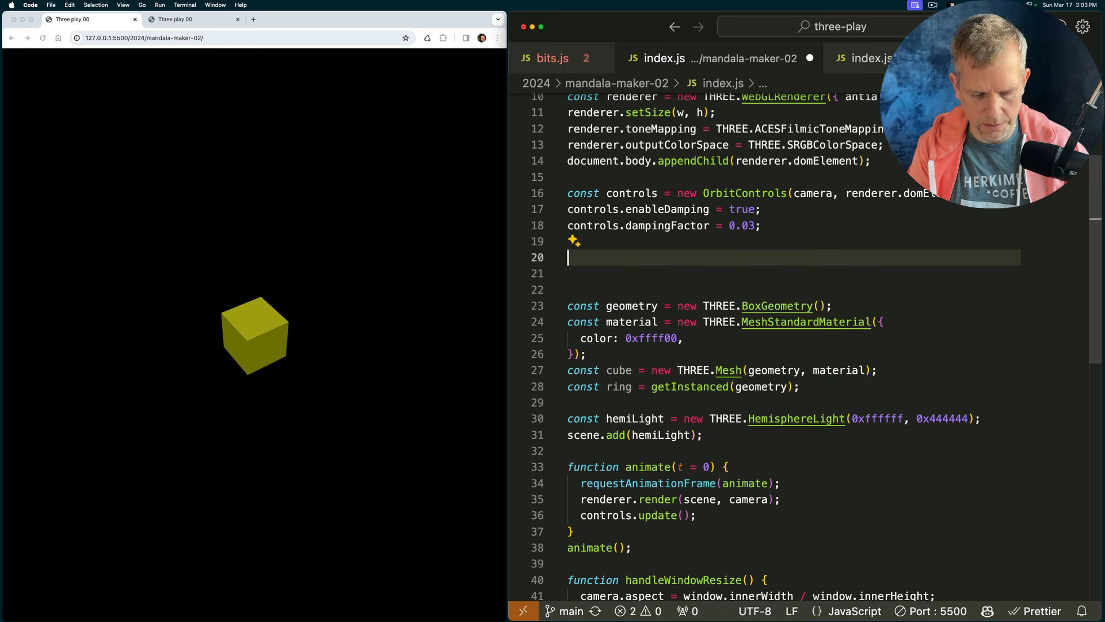
Write getInstanced loading a matcap via texLoader and returning a 100-count InstancedMesh
text(function getInstanced(geometry) {)
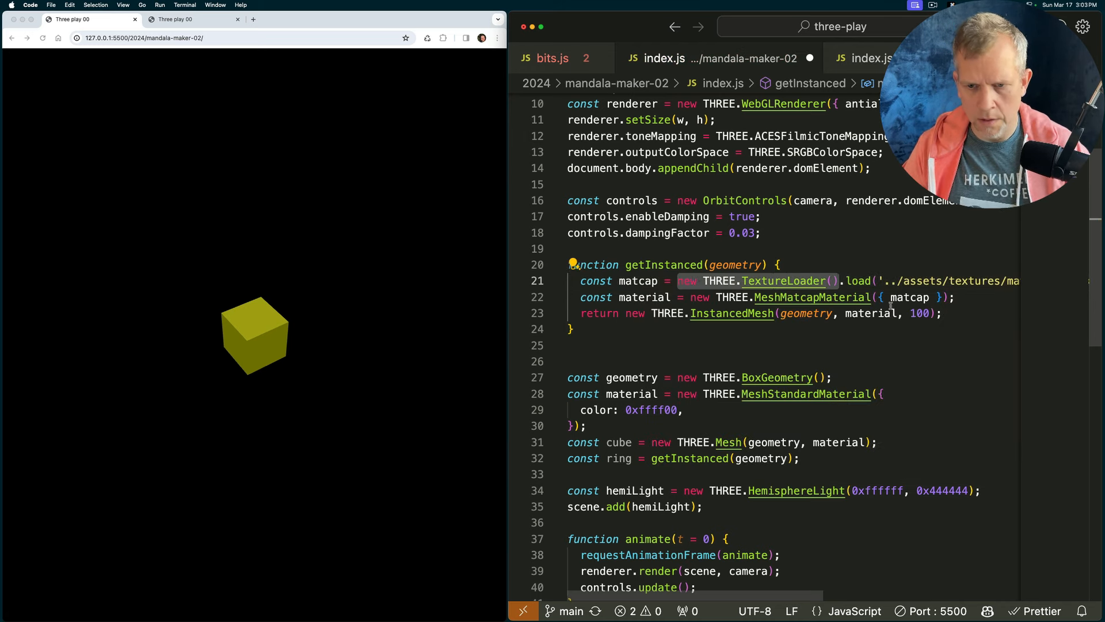
text(tex)
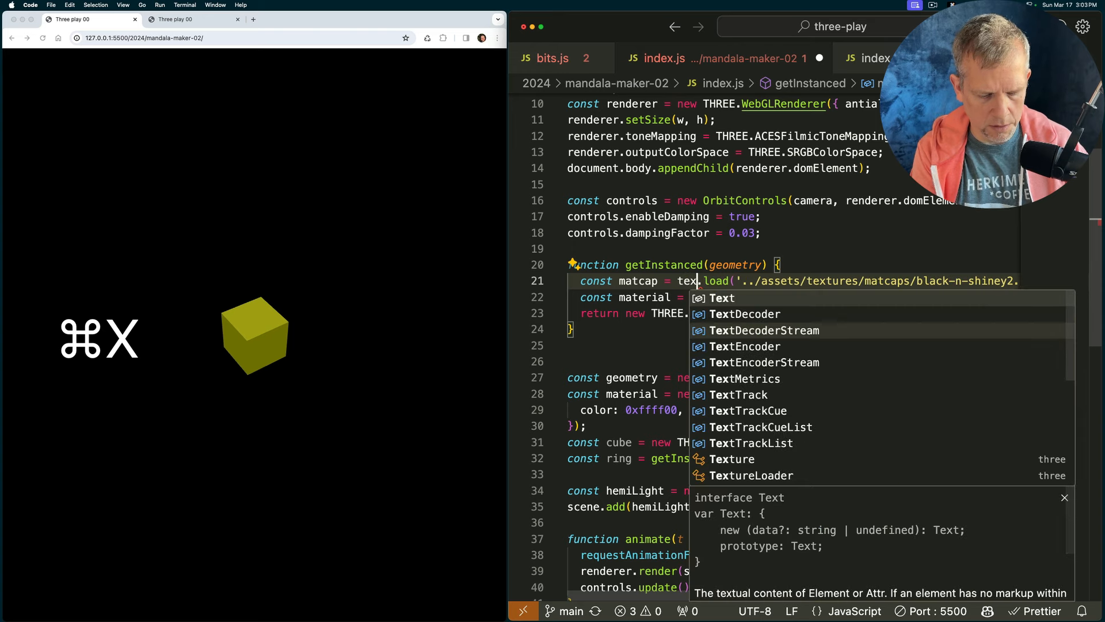
text(Loader)
text(const )
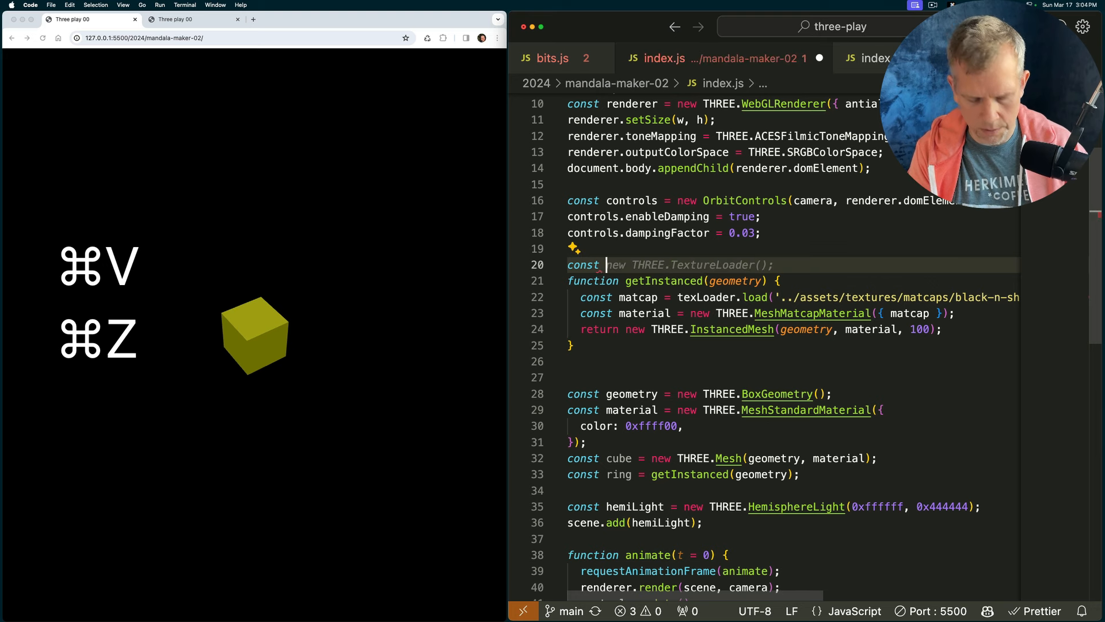
text(texLoader = new THREE.TextureLoader();)
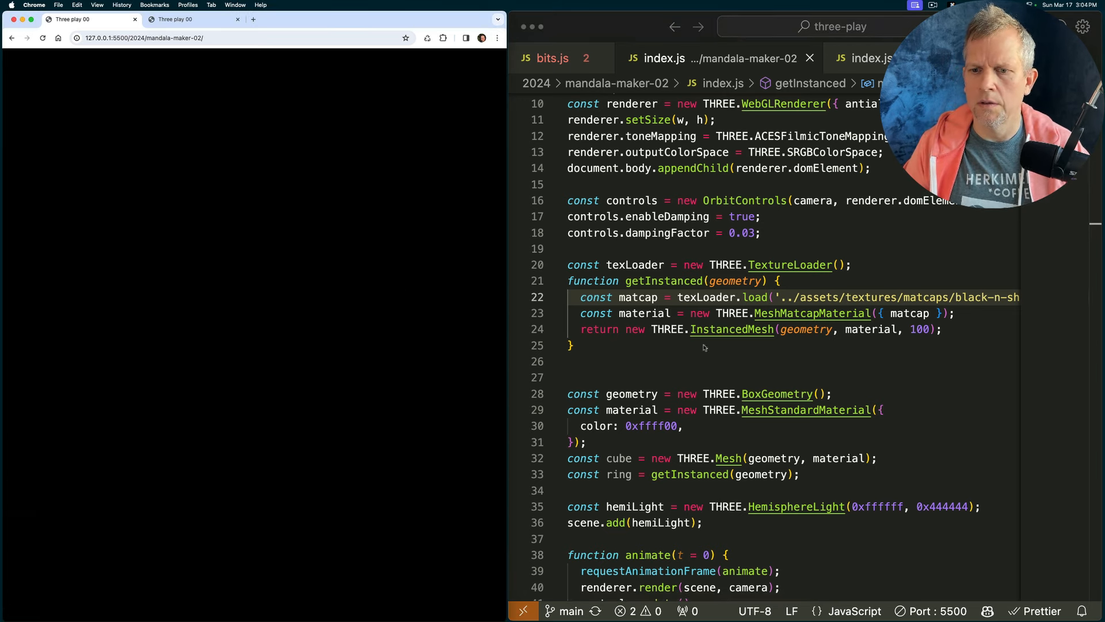
Add scene.add(ring) below the ring declaration and save so the shiny matcap cube renders
double_click(871, 329)
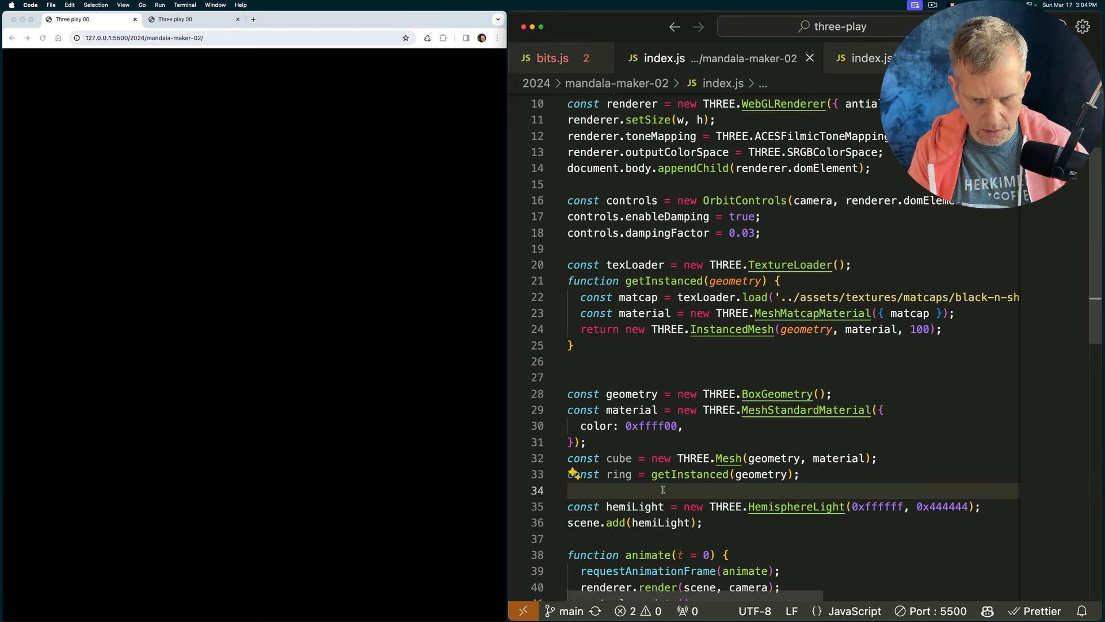
text(scene.add(ring)
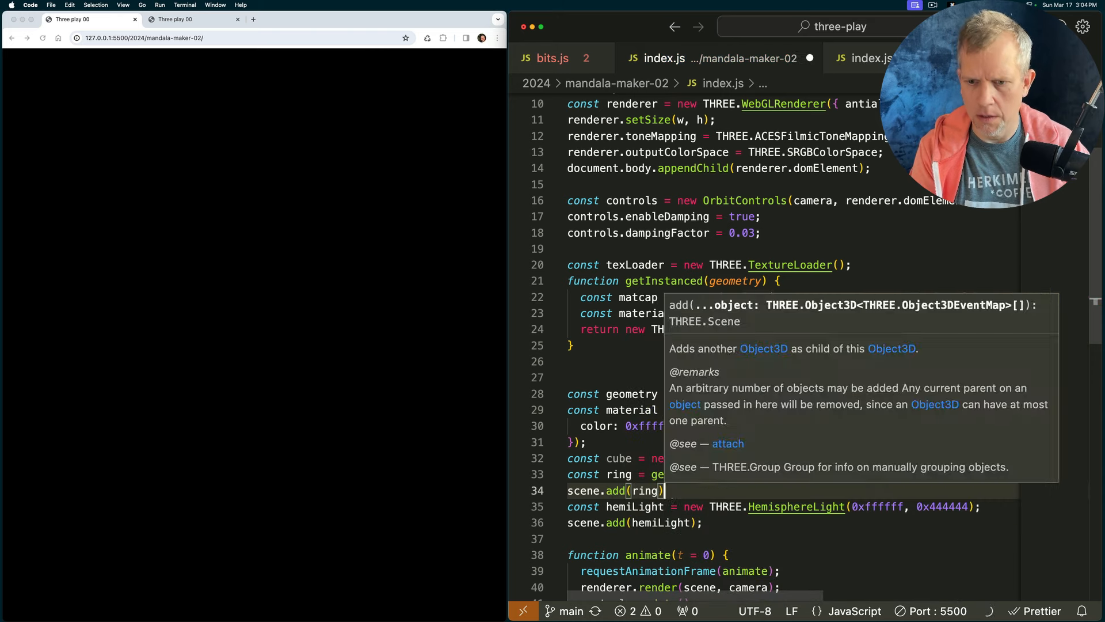
key(cmd+s)
text(;)
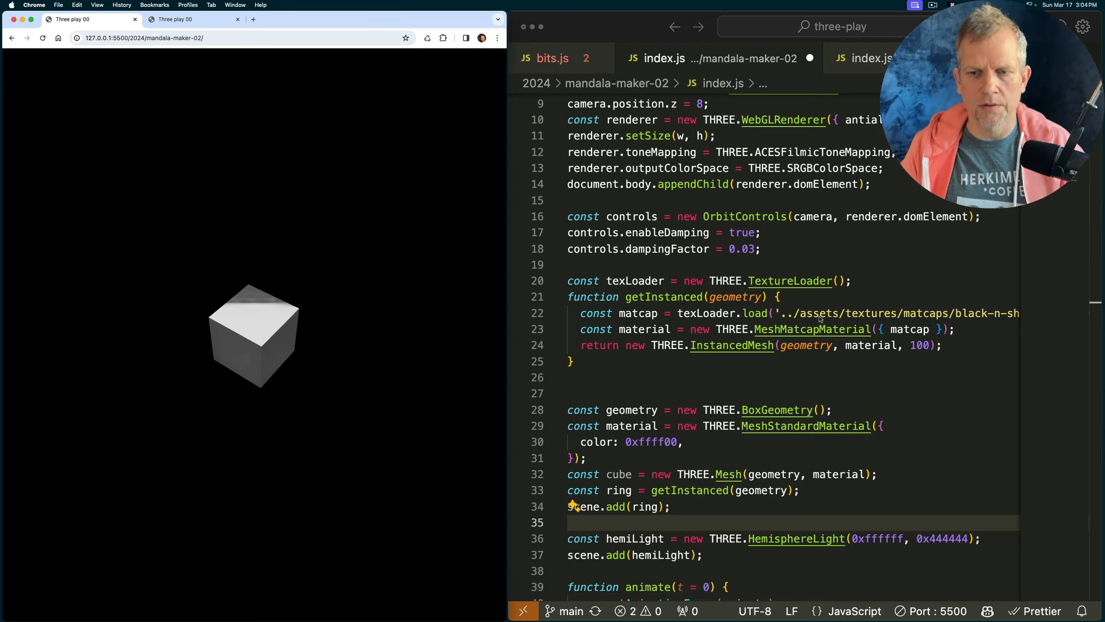
click(931, 345)
text(numObjs)
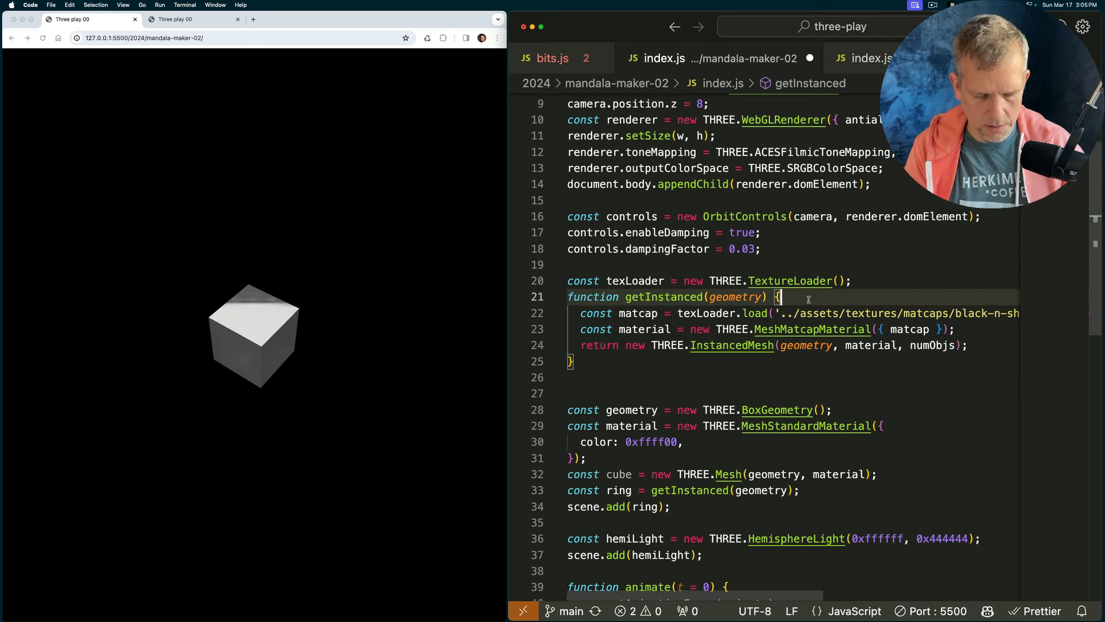
Add const numObjs = 10, a for loop over numObjs and const matrix = new THREE.Matrix4()
text(const numObjs = 10;)
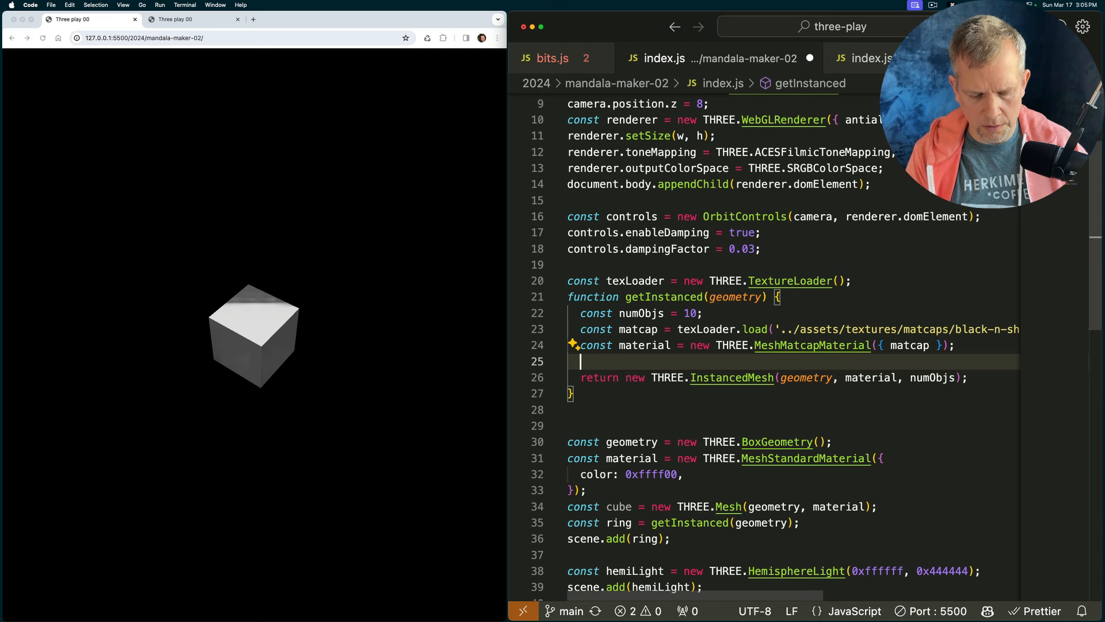
text(for ()
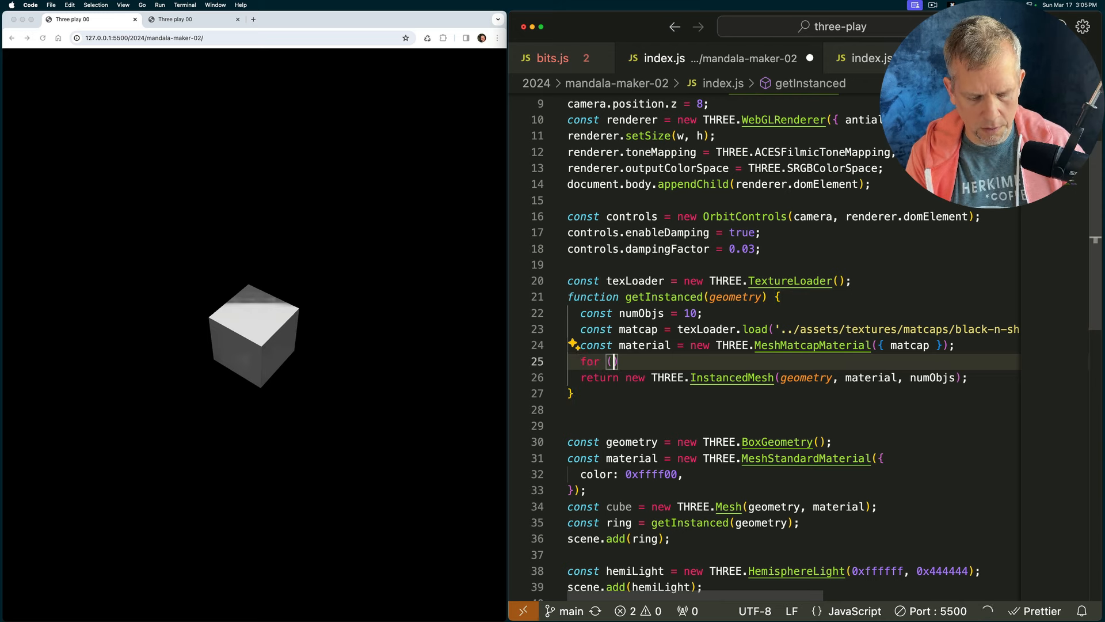
text(let i = 0; i < numObjs; i+= 1)
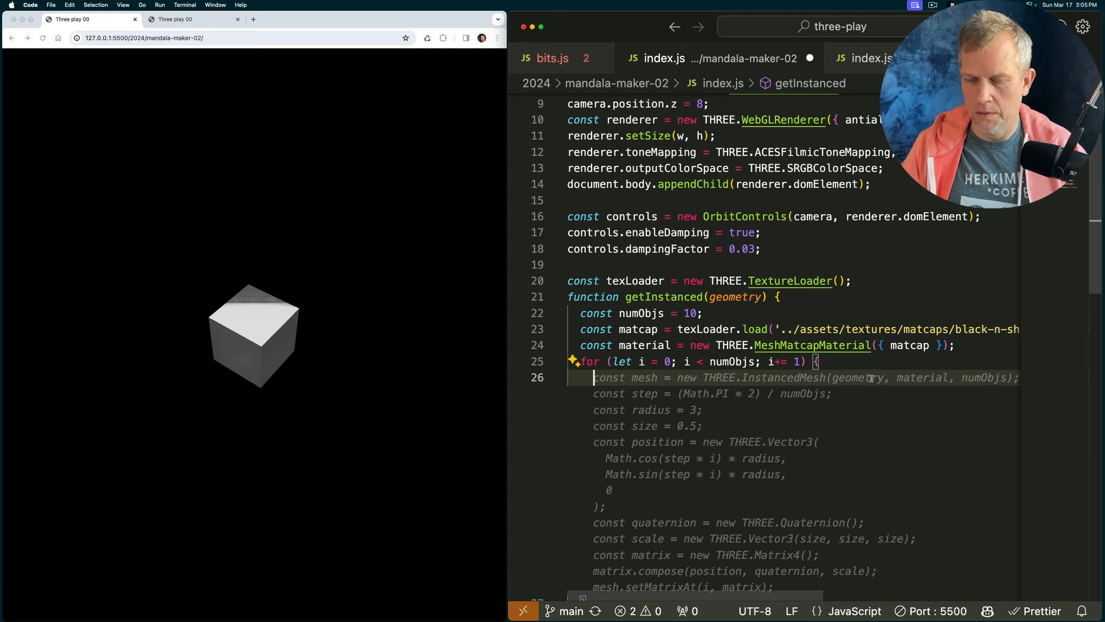
text(con)
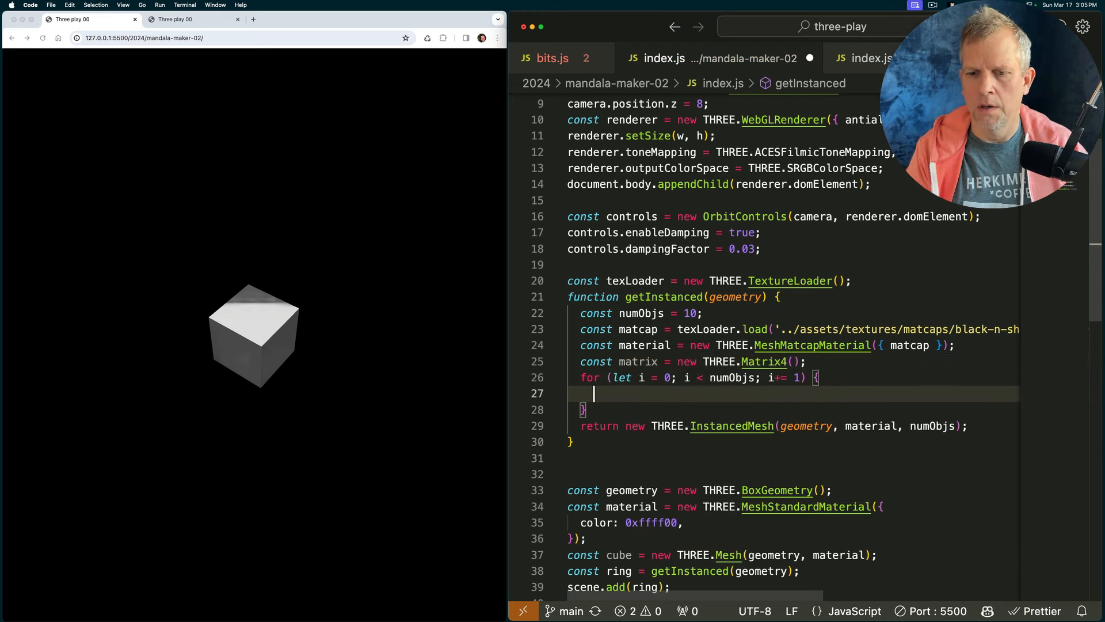
Compute random x and y within radius 3 and build a position Vector3(x, y, 0) per instance
text(const x = Math.random()
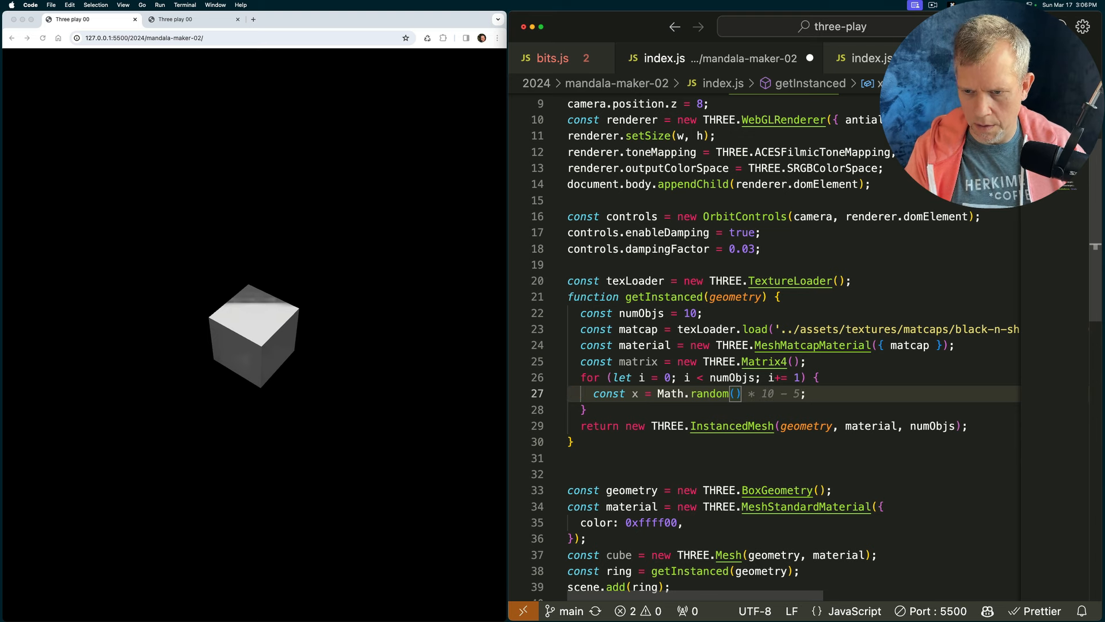
text(radius)
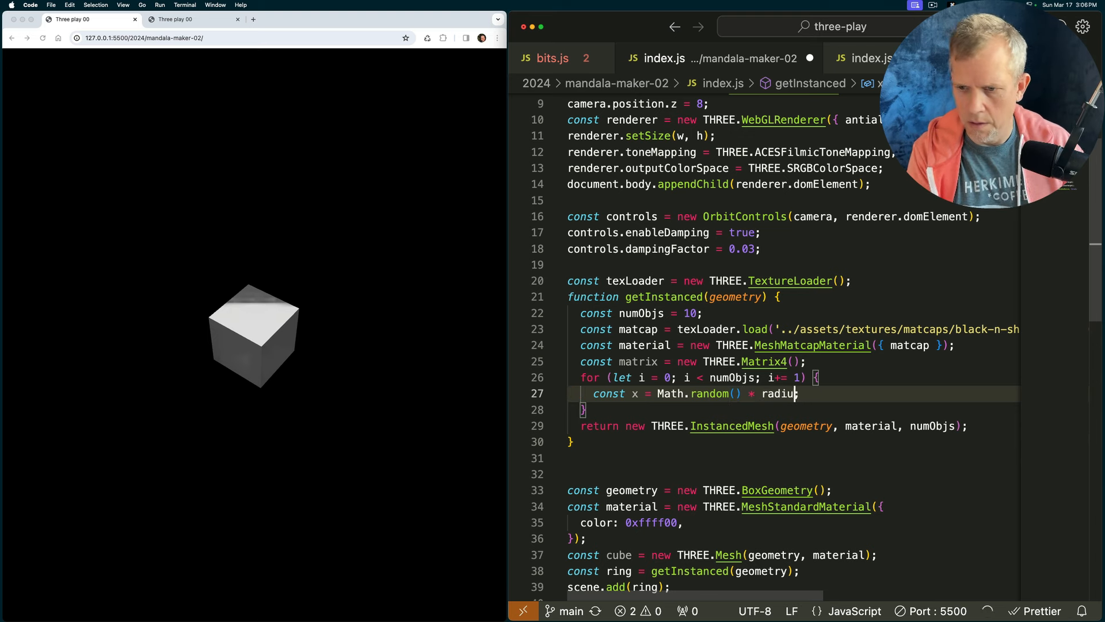
text(;)
text(const ra)
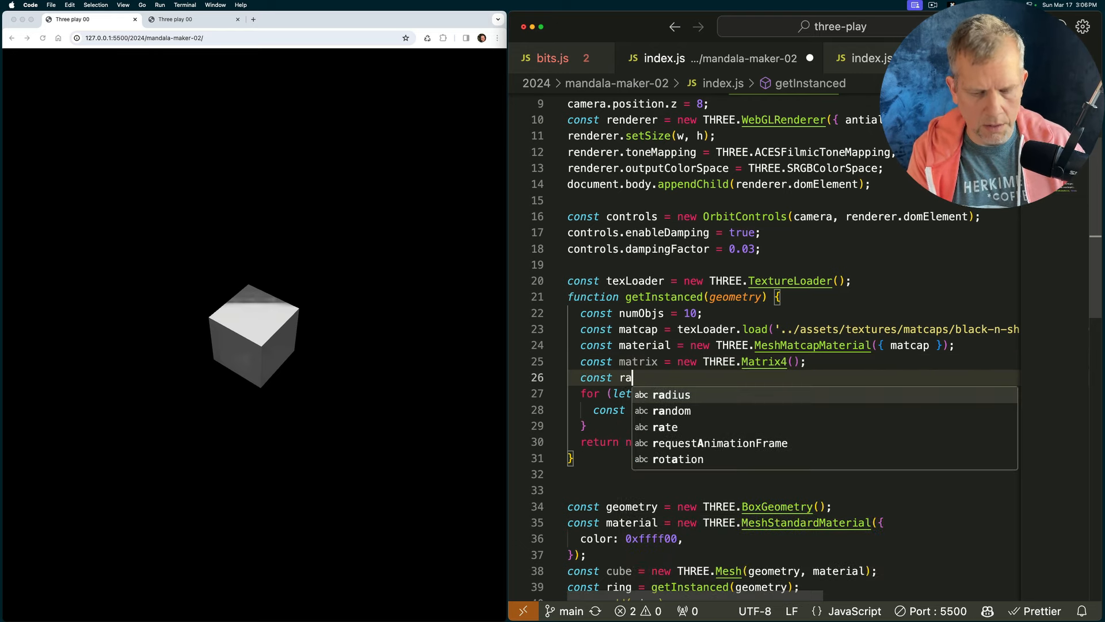
text(dius = 3;)
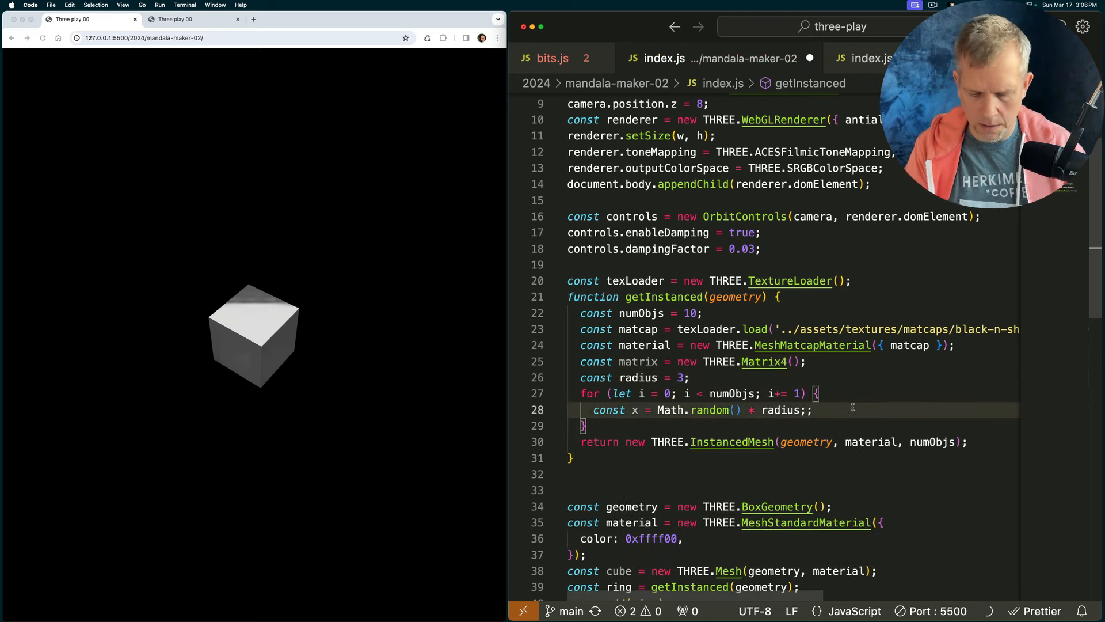
text(const y = Math.random() * radius;)
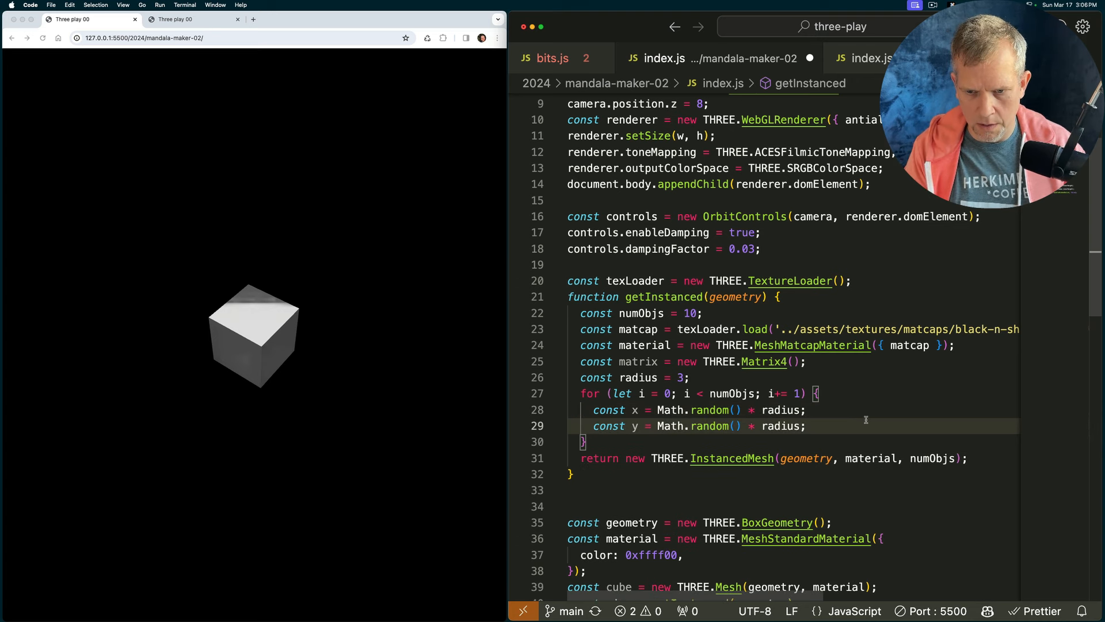
text(const z = Math.random() * radius;)
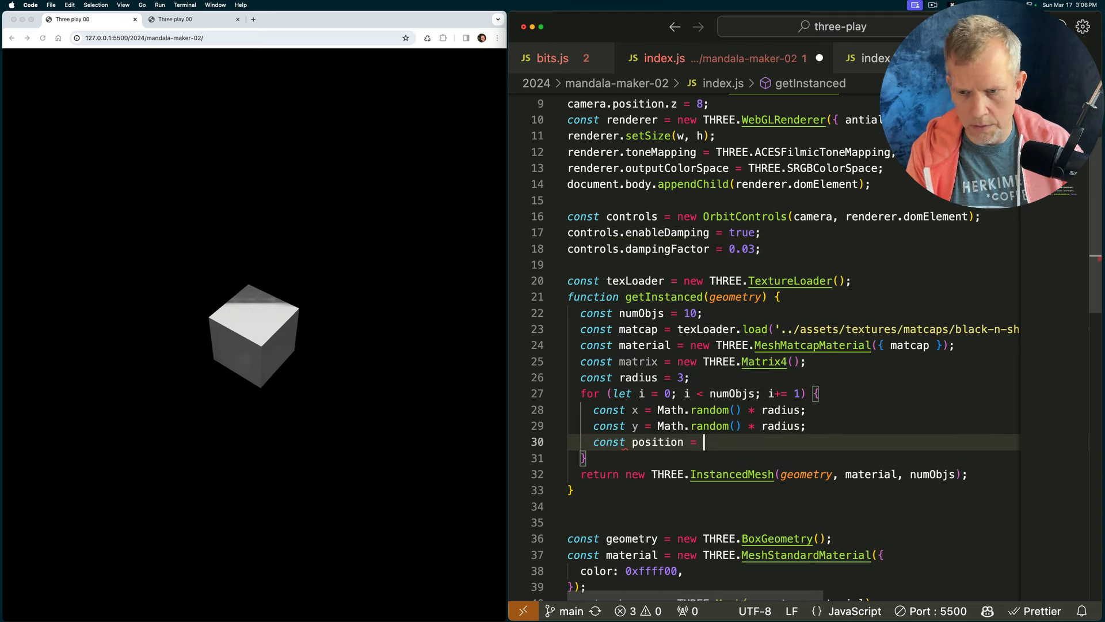
text(new THREE.Vector3(x, y, 0);)
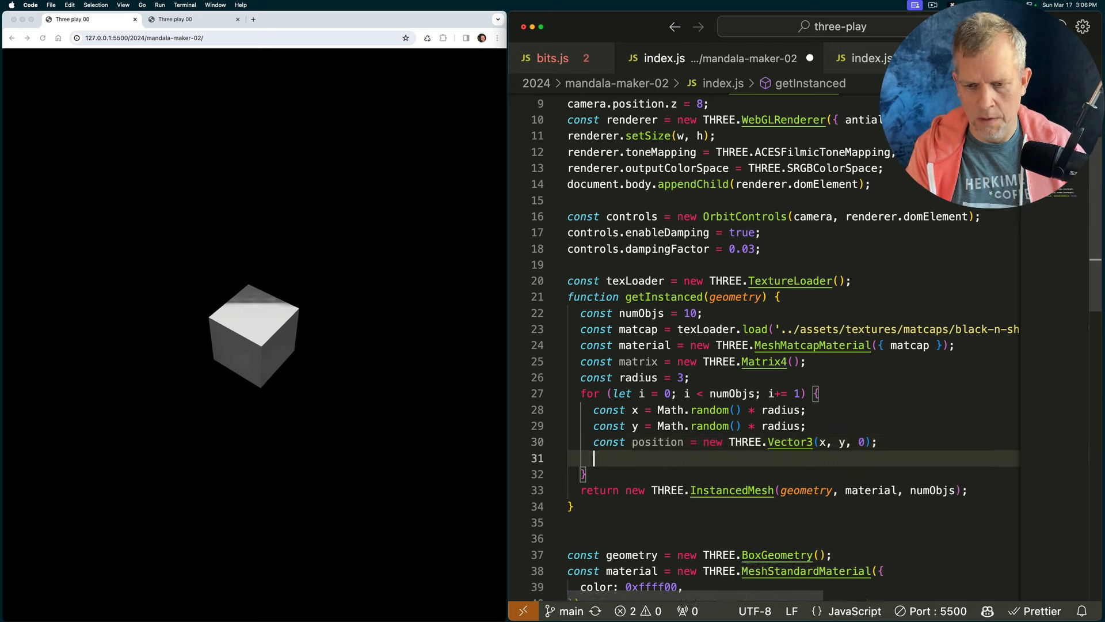
Add a default Quaternion and a scale Vector3 using setScalar(size) with a const size
text(const quaternion = new THREE.Quaternion();)
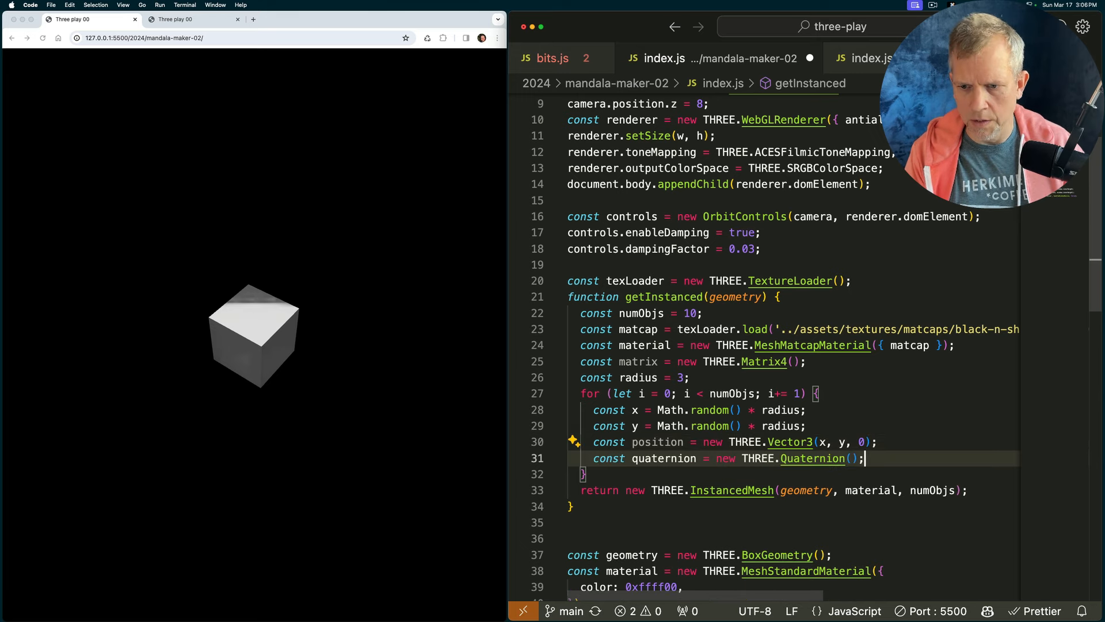
text(const scale = new THREE.Vector3(0.5, 0.5, 0.5);)
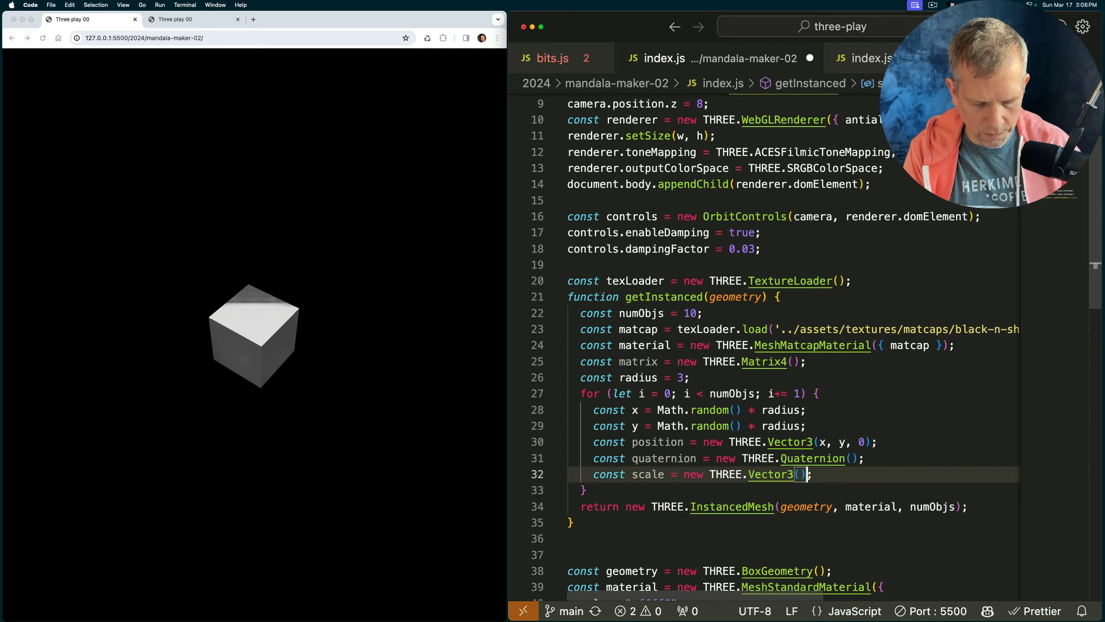
text(.setScalar(0.5))
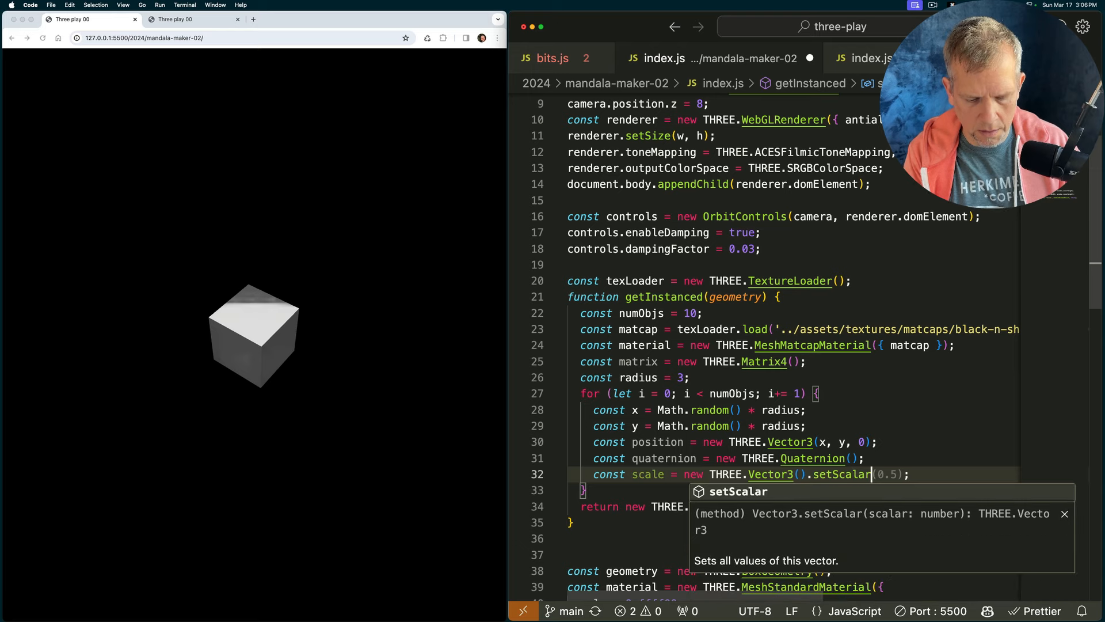
text(size)
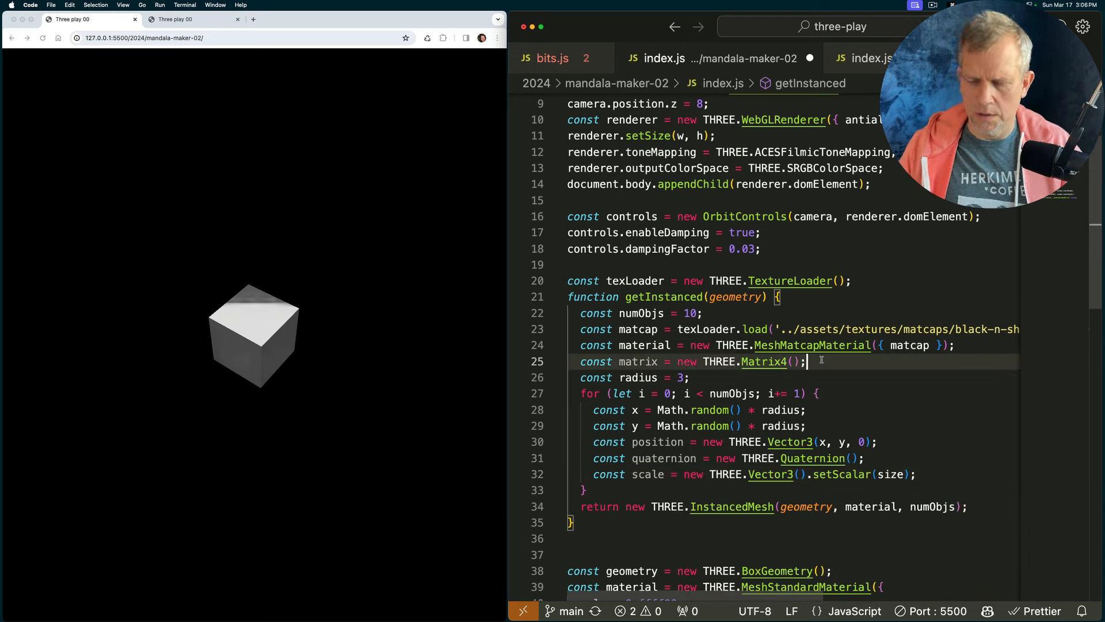
text(const size)
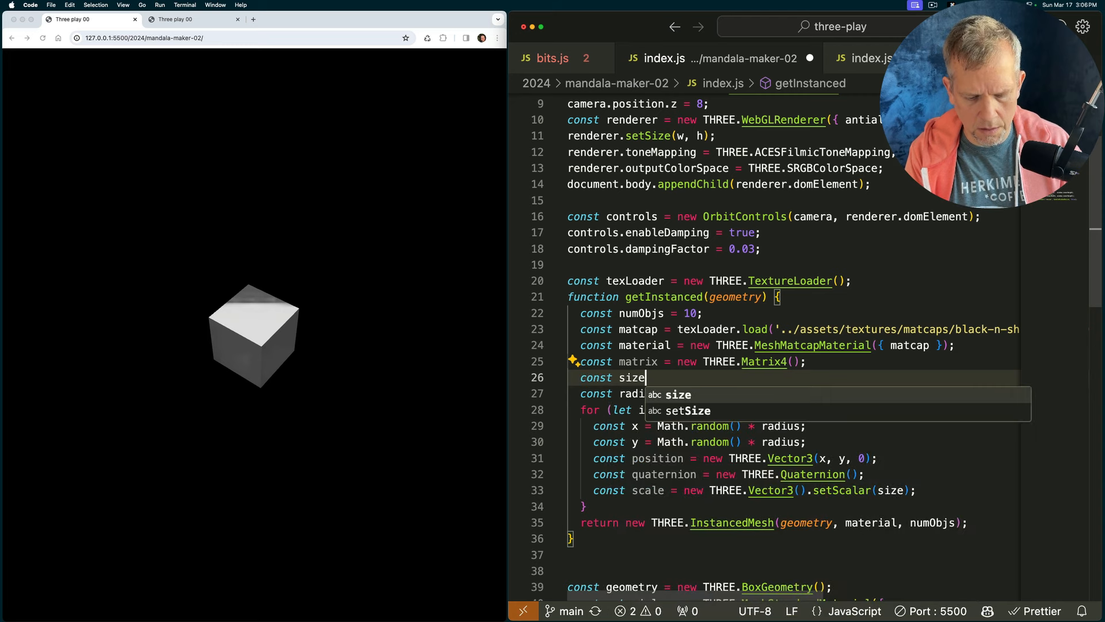
Set size to 0.5, compose the matrix and apply it with instaMesh.setMatrixAt(i, matrix), then save
text(= 1;)
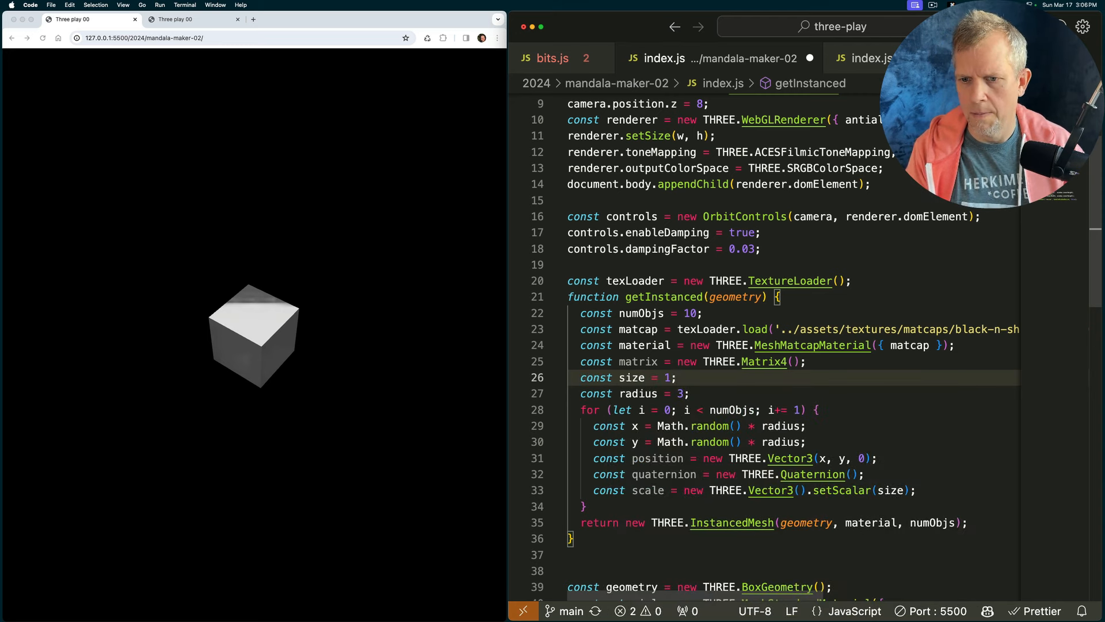
text(0.5)
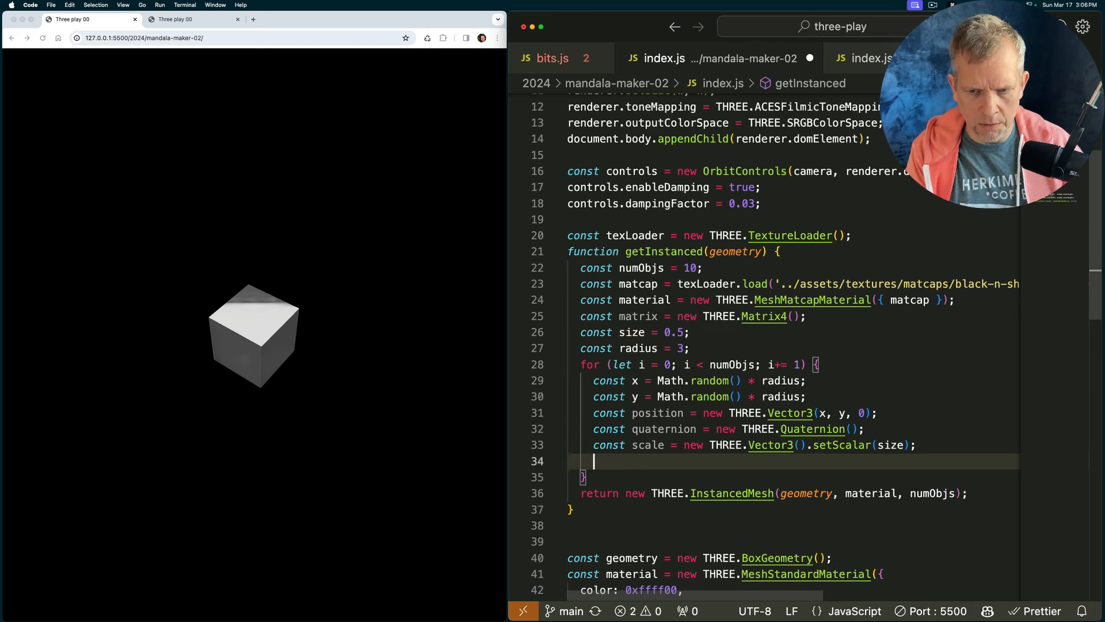
text(matrix.compose(position, quaternion, scale);)
text(instaMesh.applyMatrix4(matrix);)
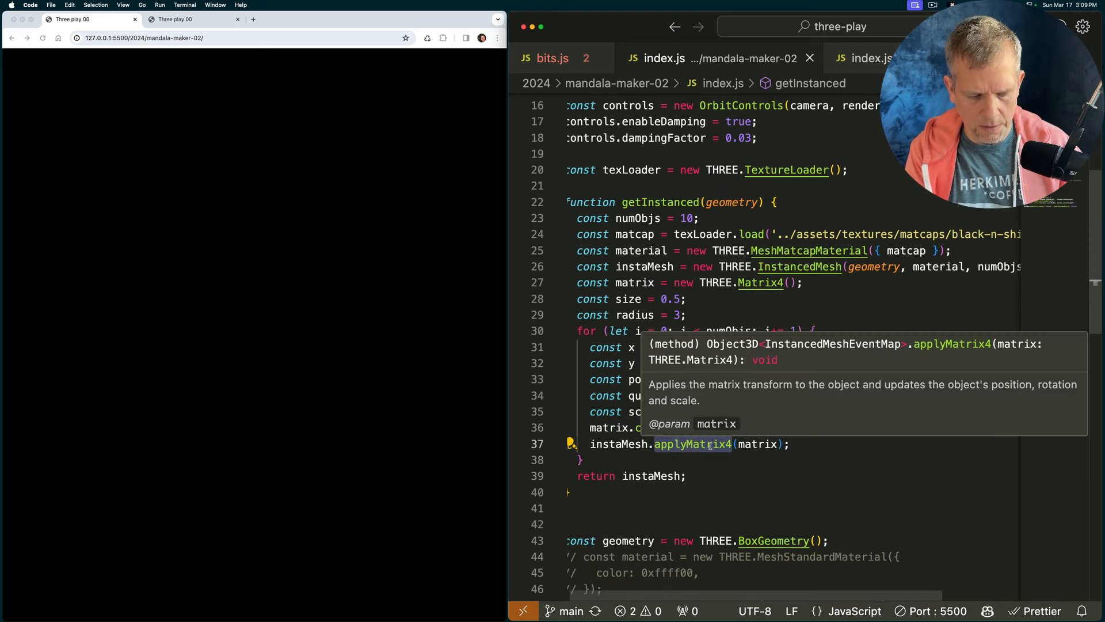
text(setMatrix)
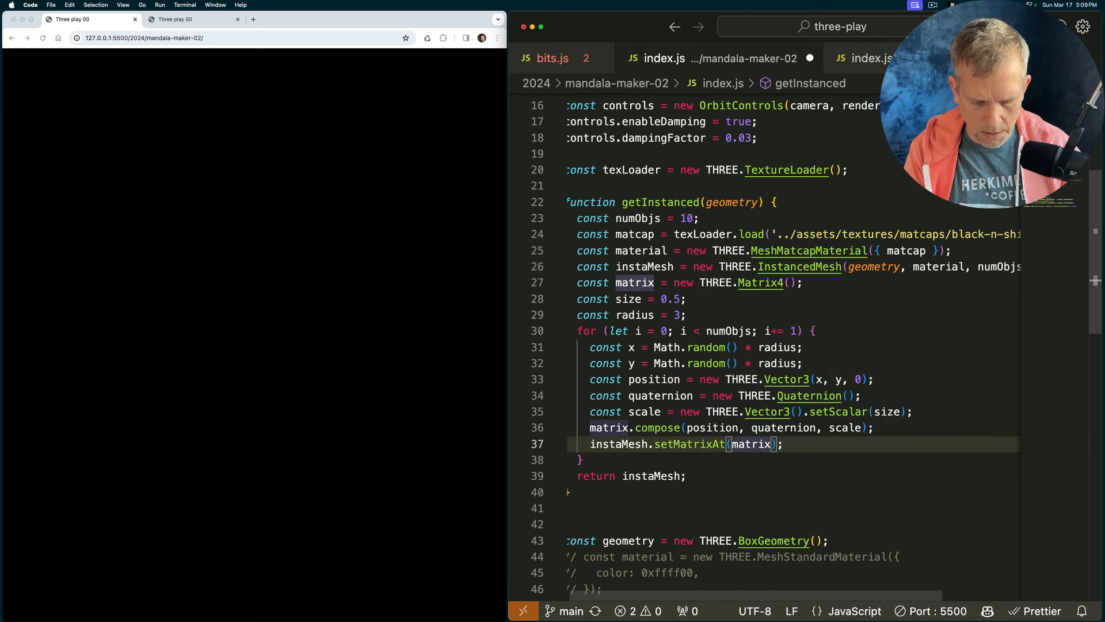
key(cmd+s)
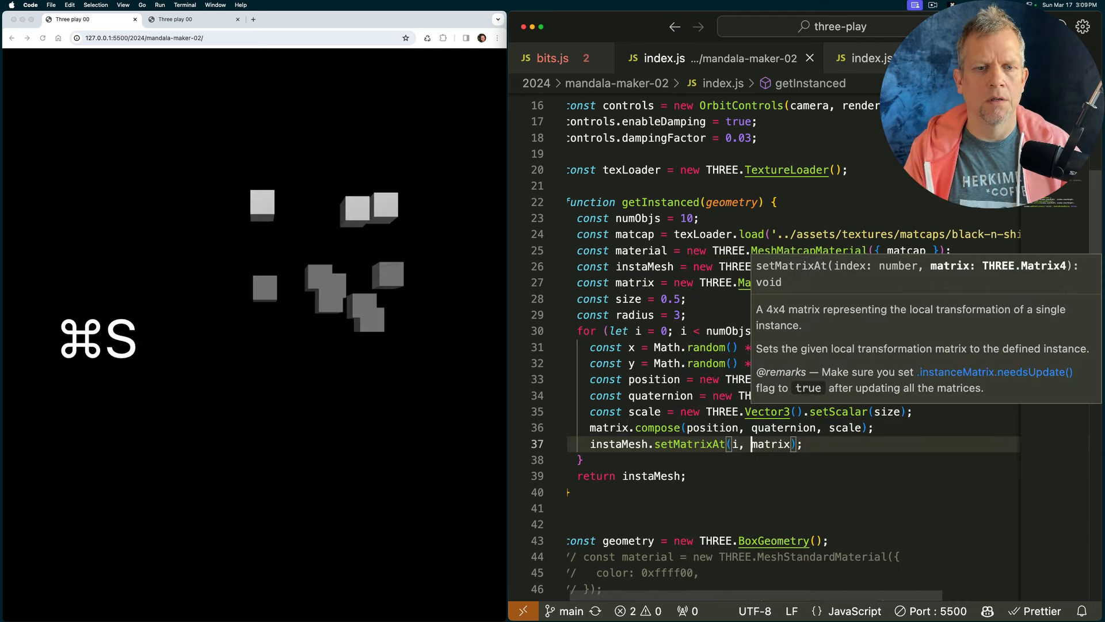
Use Math.cos(i) for x and Math.sin(i) for y so the cubes spread around a circle
click(688, 475)
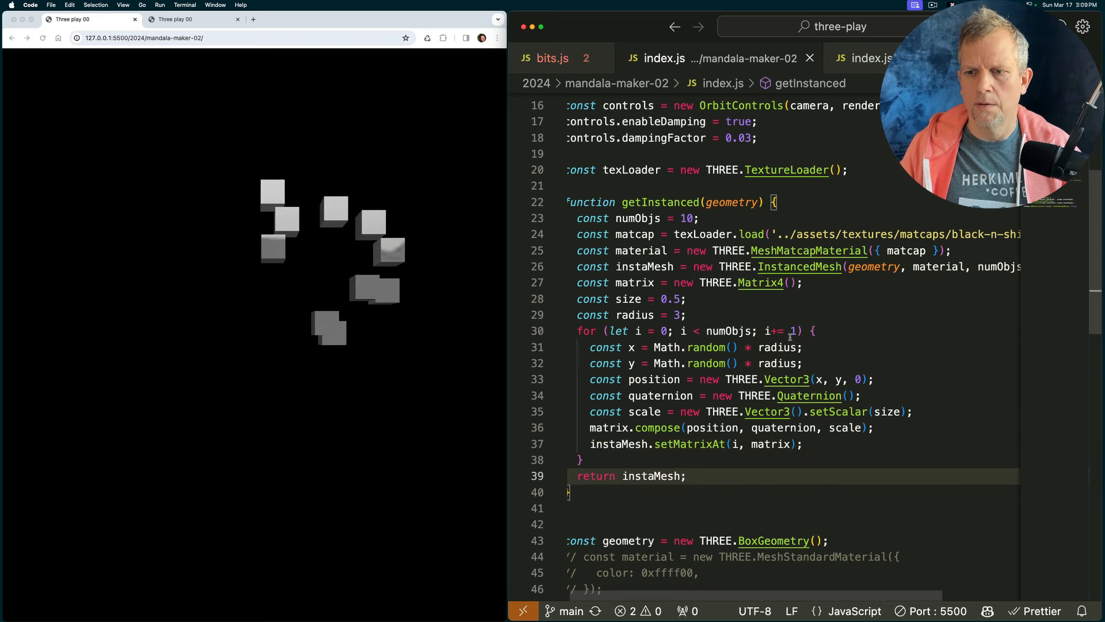
click(685, 476)
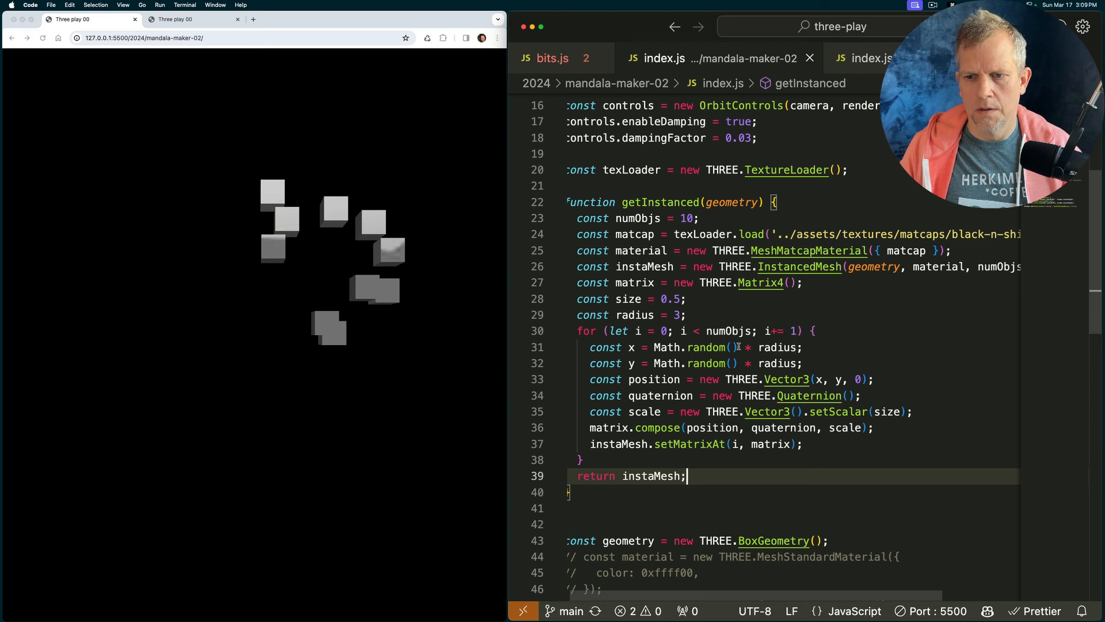
key(cmd+s)
text(cos)
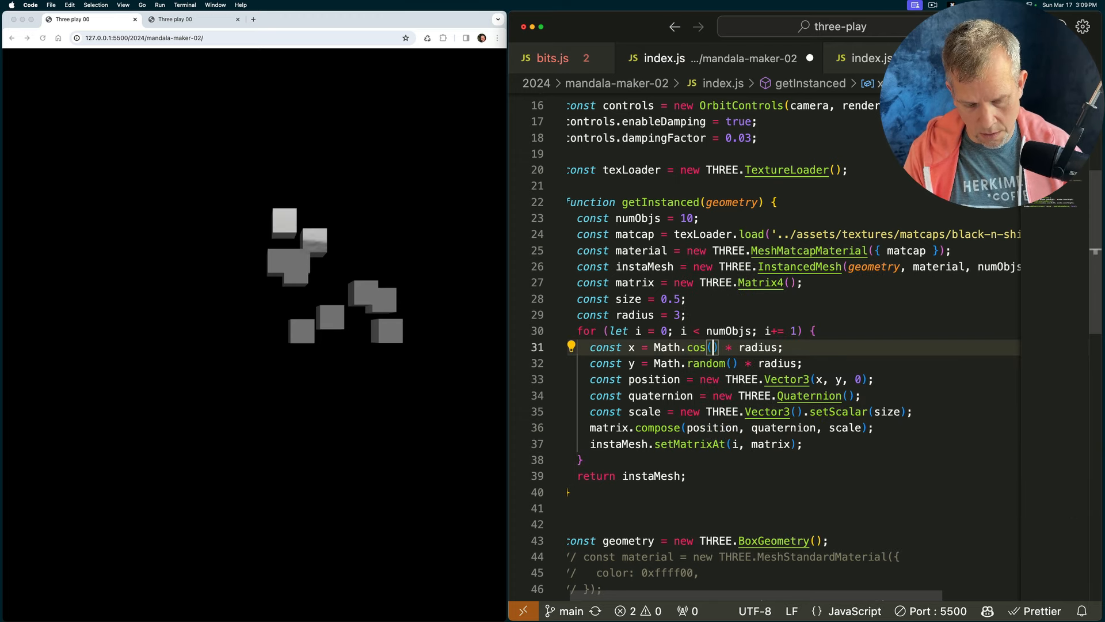
text(i)
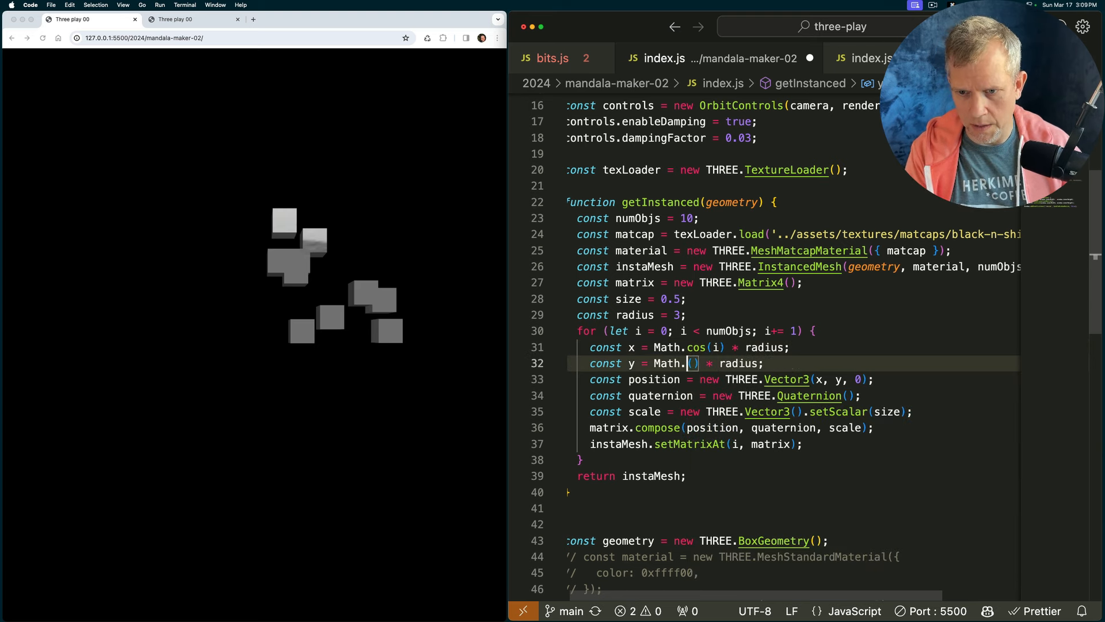
text(sin)
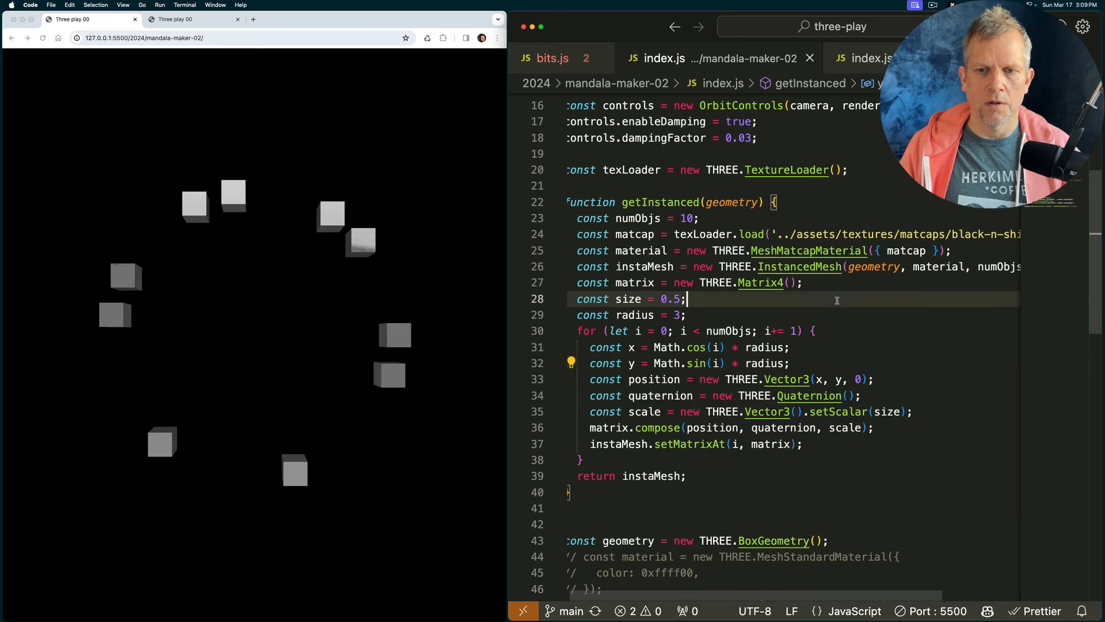
Add const step = (Math.PI * 2) / numObjs, use step * i in the angle, and set numObjs to 24
click(700, 217)
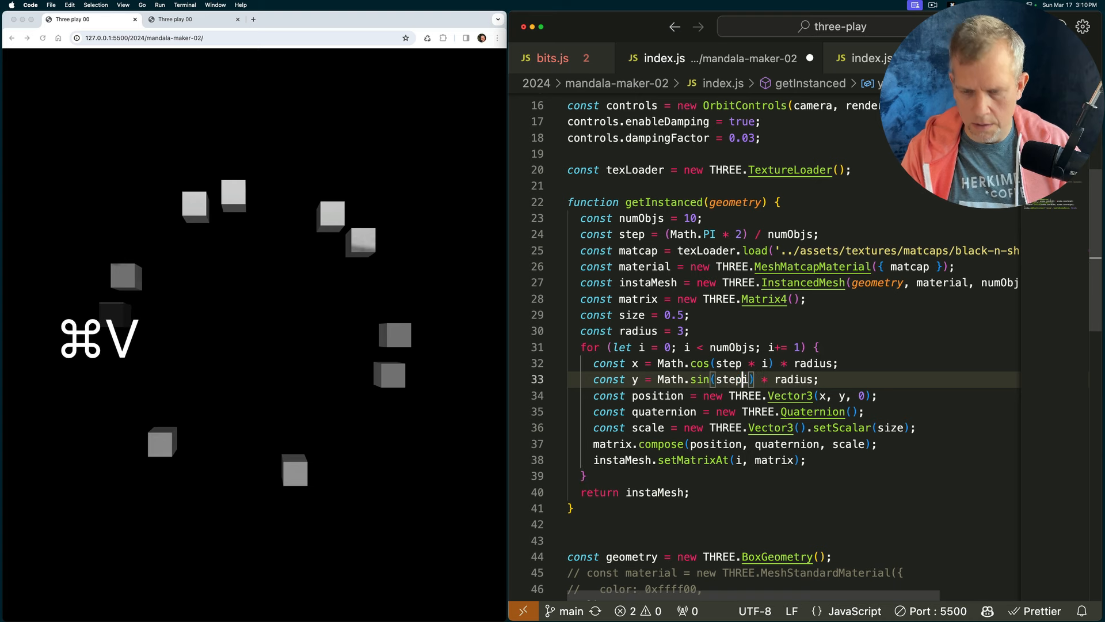
key(cmd+s)
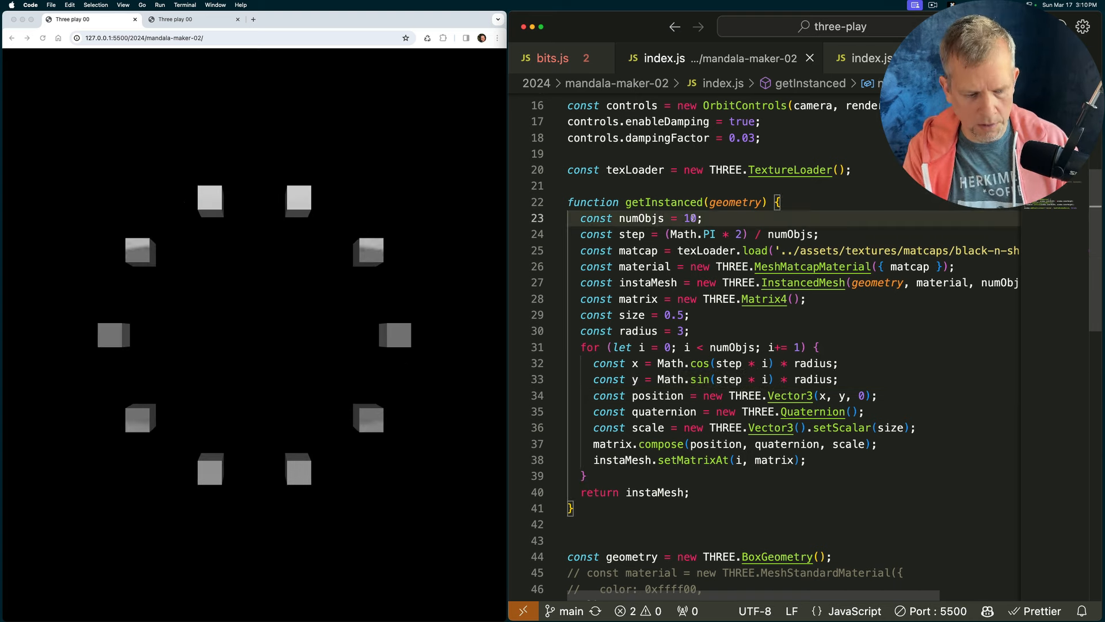
key(cmd+s)
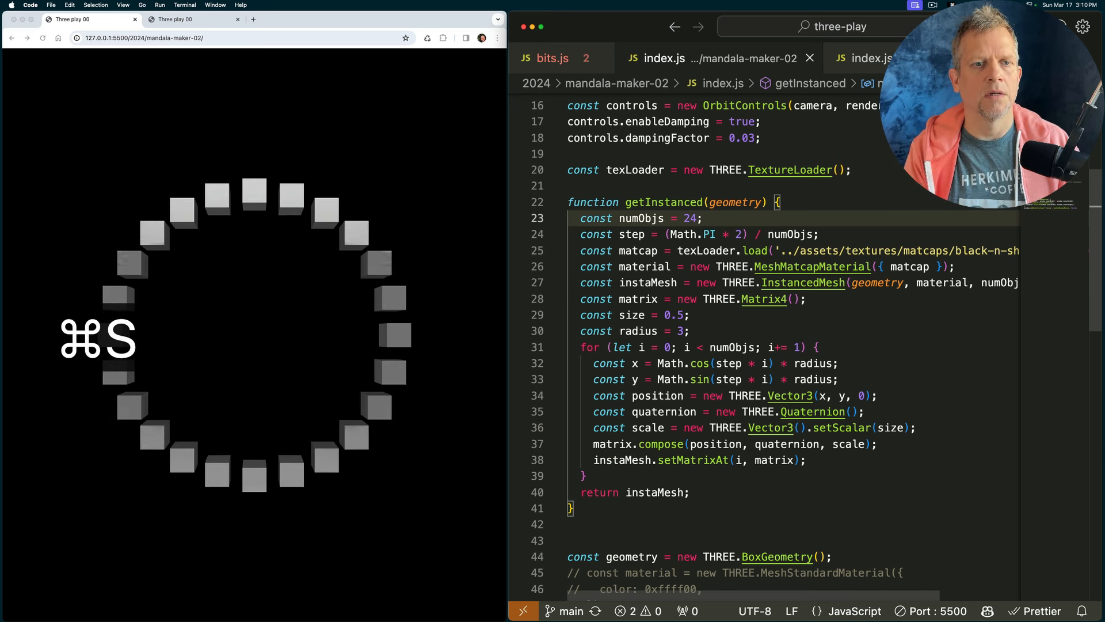
key(cmd+s)
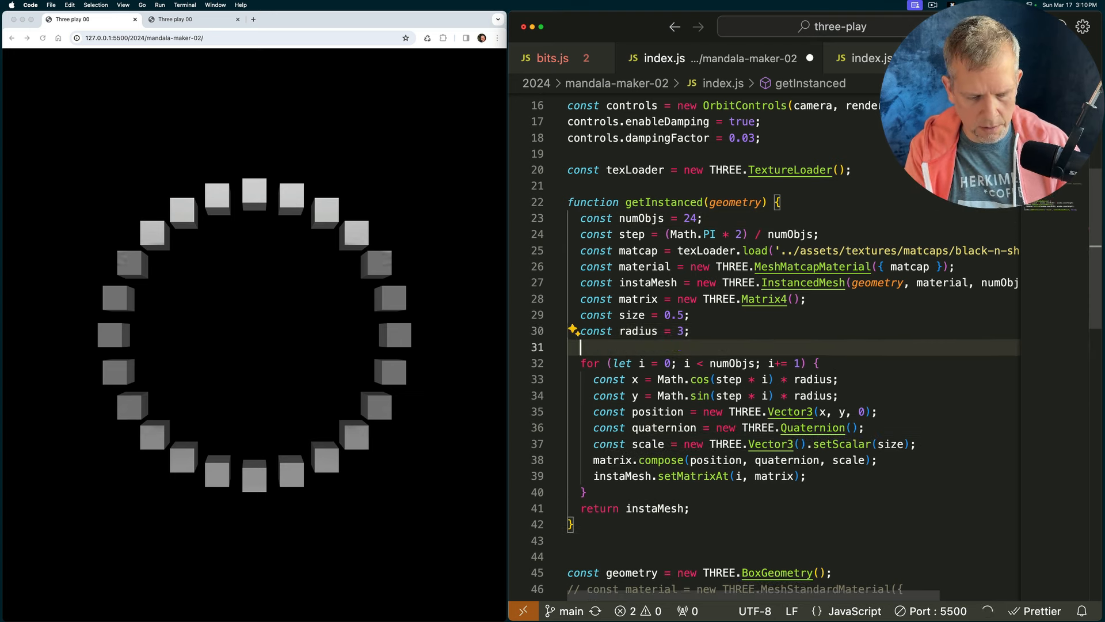
Add a z-axis Vector3(0, 0, 1) and quaternion.setFromAxisAngle(axis, i * step), then save
text(const axis = new THREE.Vector3(0, 0, 1);)
text(quaternion.setFromAxisAngle(axis, i * step);)
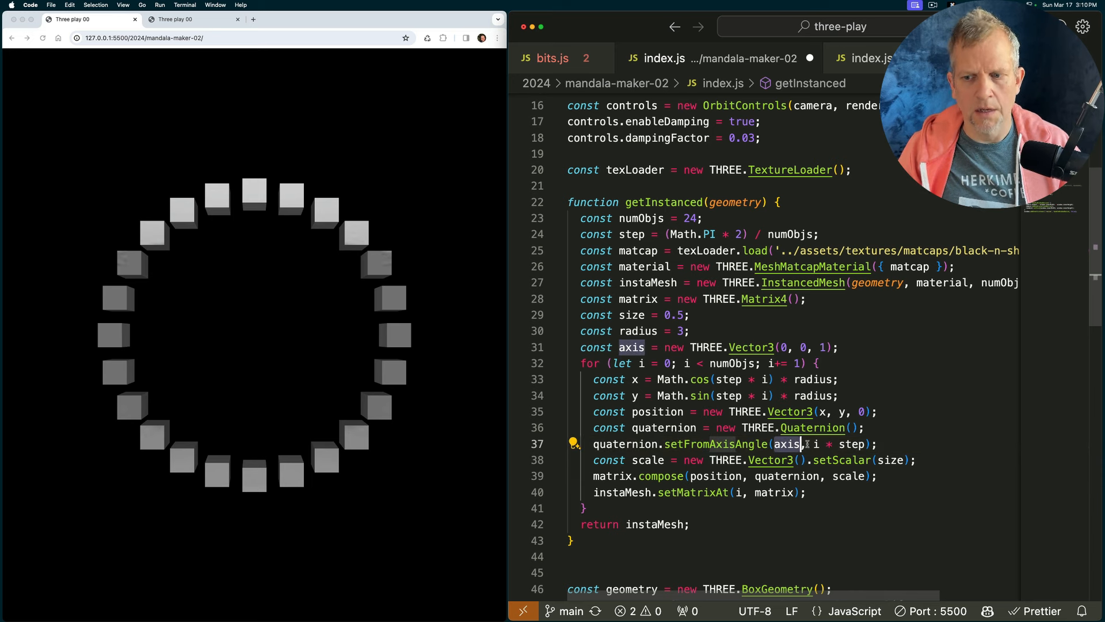
key(cmd+s)
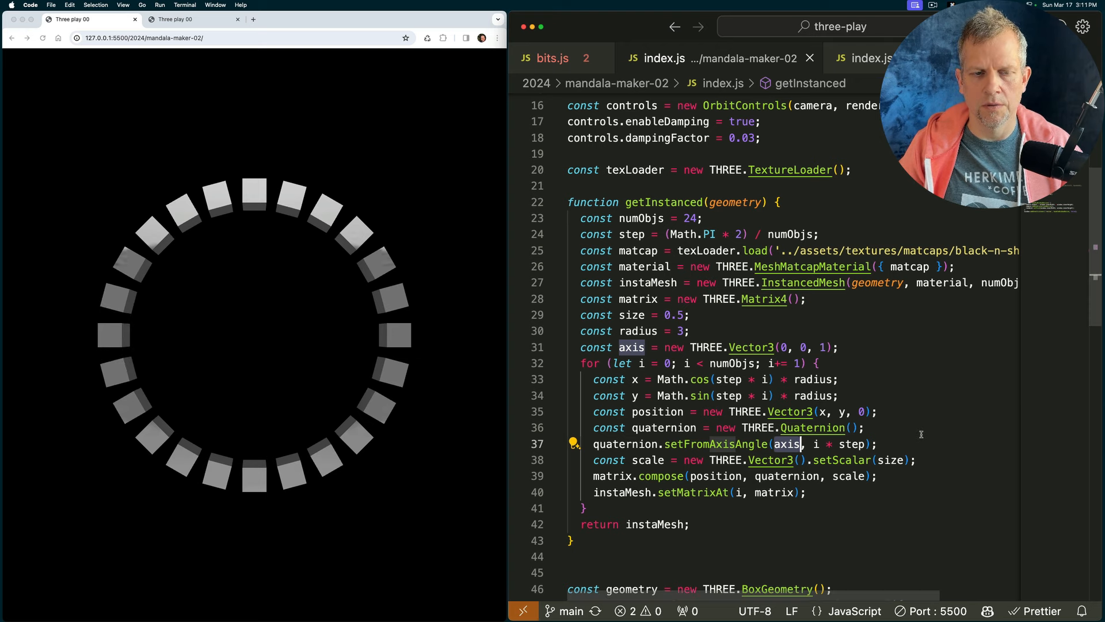
scroll(down, 3)
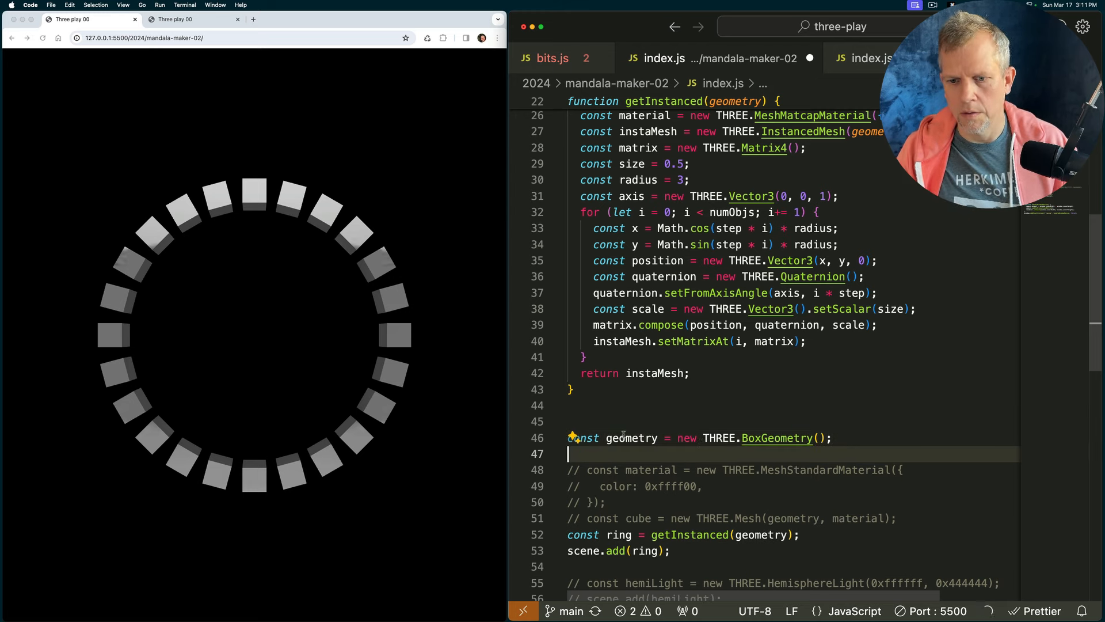
Define the ball geometry and a torus knot TorusKnotGeometry(0.3, 0.1, 100, 16)
text(box);)
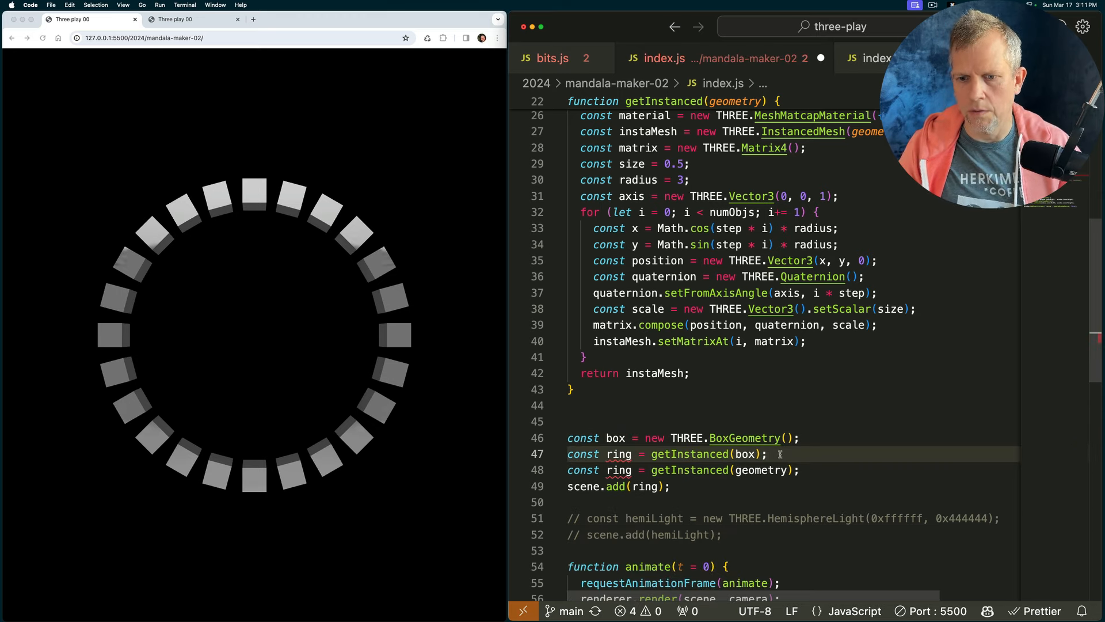
mouse_move(620, 454)
text(const ball = new THREE.SphereGeometry(0, 16, 16)
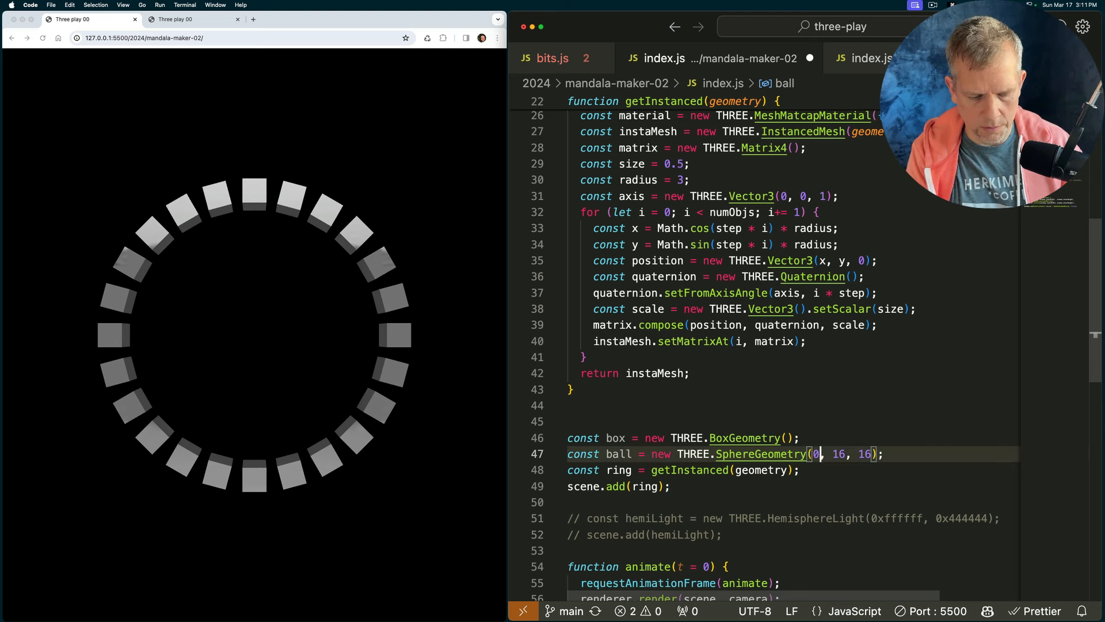
text(.66)
text(cosnt know)
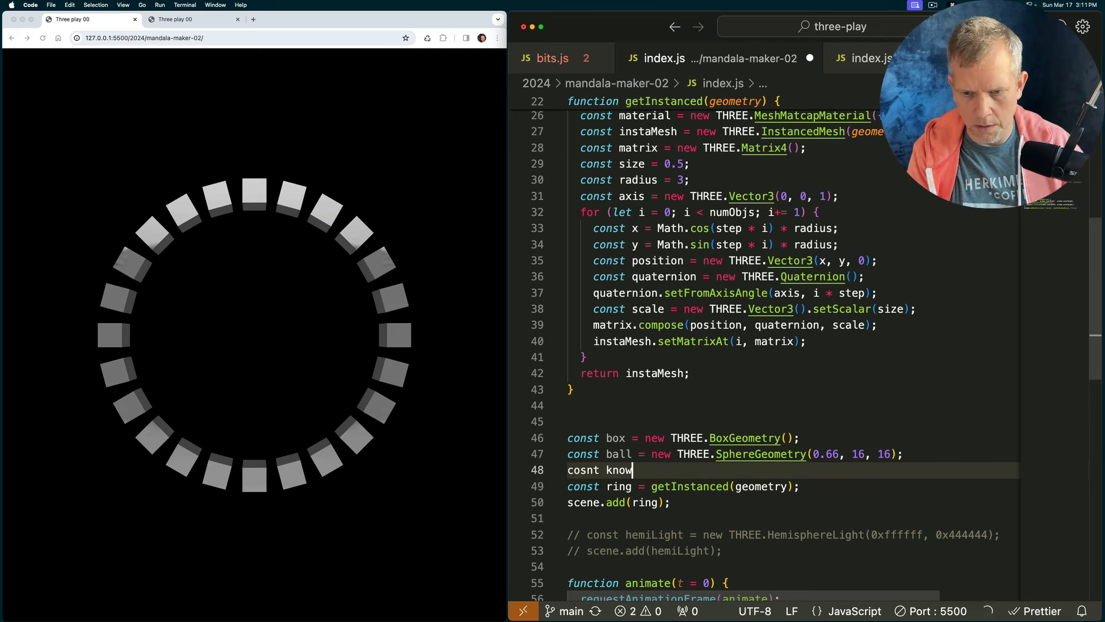
text(THREE.TorusKnotGeometry)
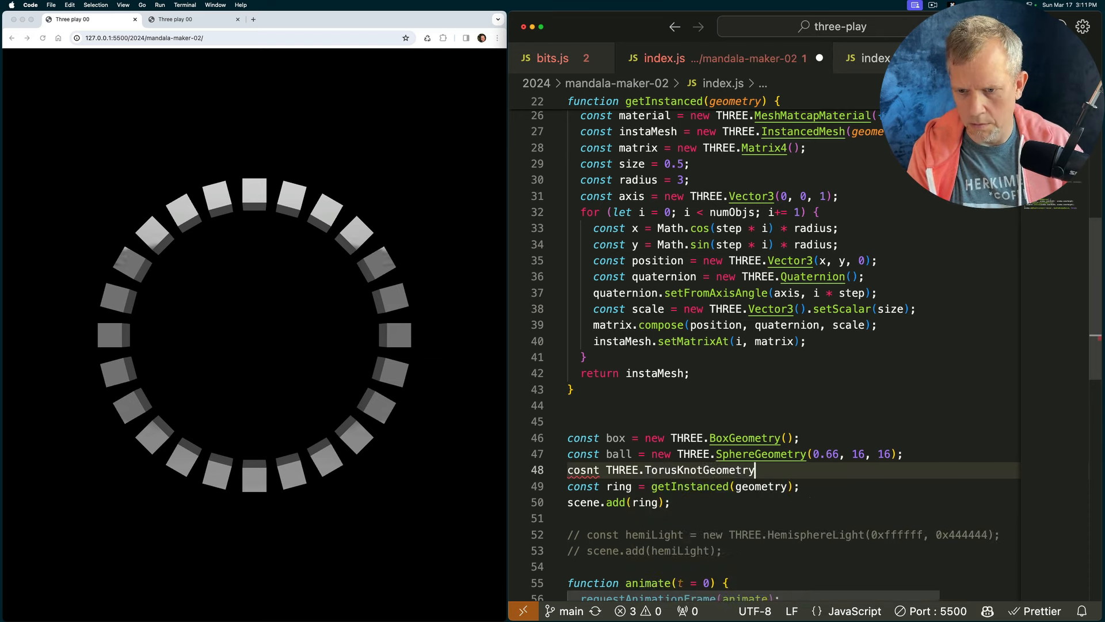
text((0.3, 0.1, 100, 16);)
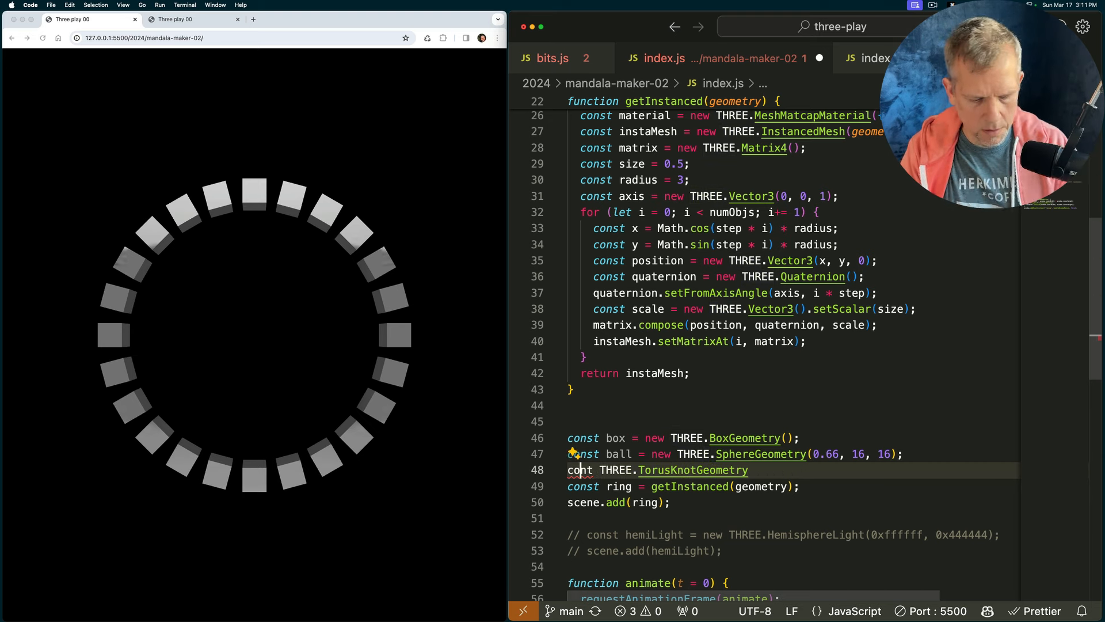
text(knot =)
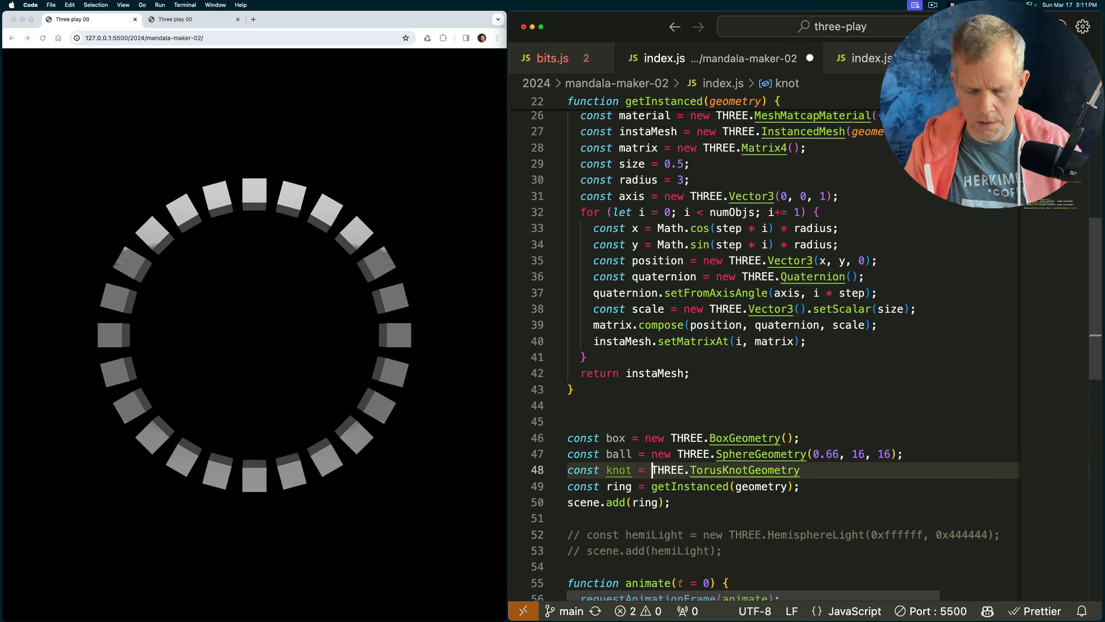
text(new)
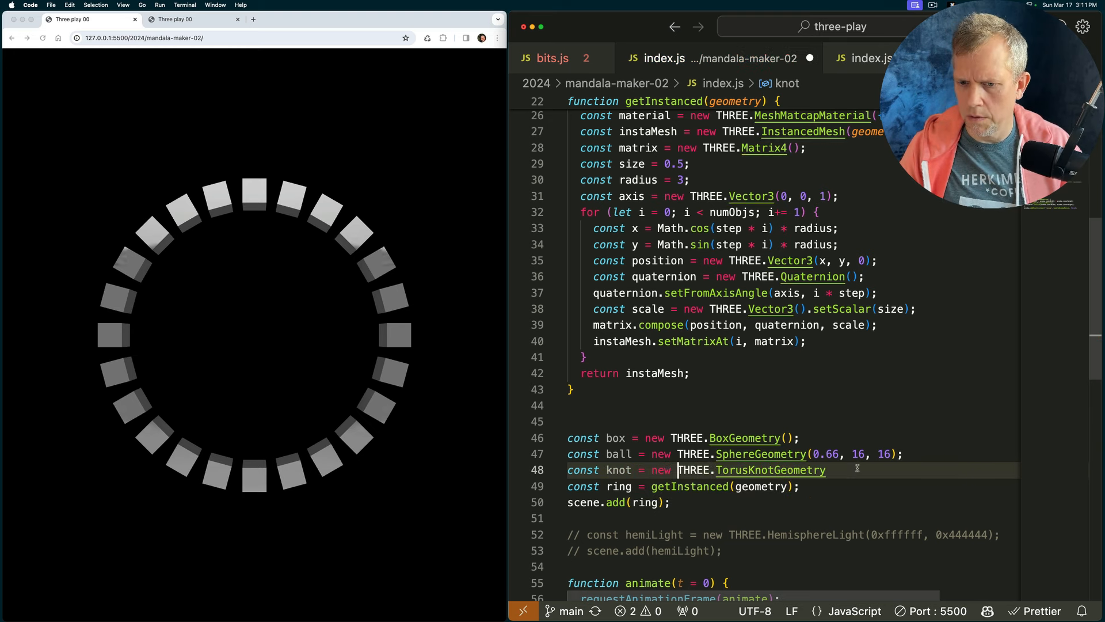
text(()
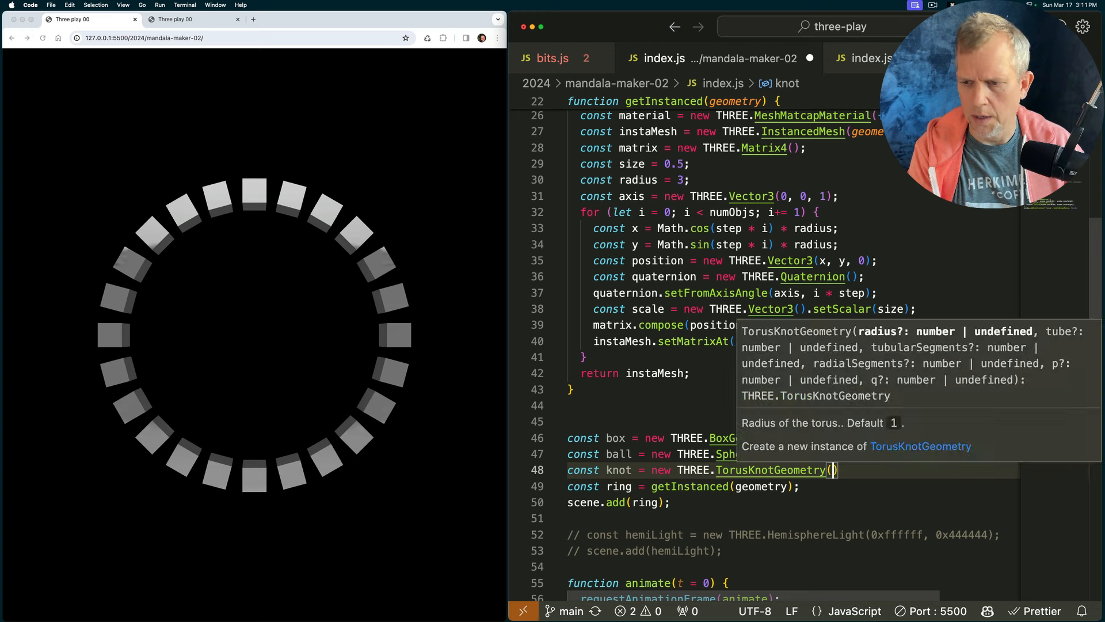
text(0.3, 0.1, 100, 16)
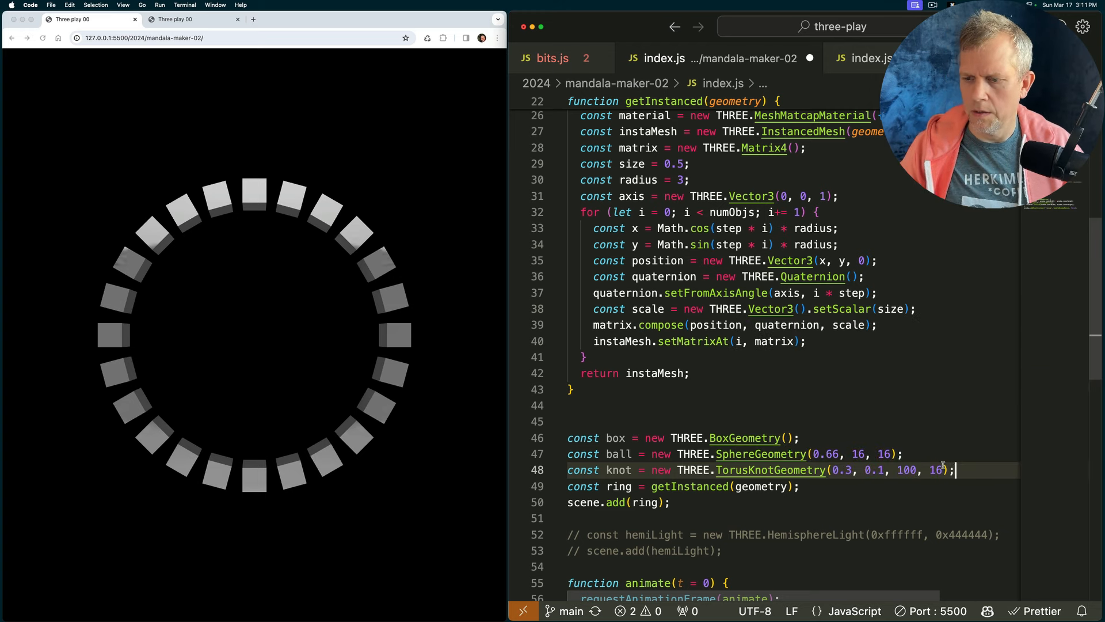
Add a four-sided ConeGeometry(0.5, 1, 4) and gather box, ball, knot, cone into geos
text(const cone = new THREE.ConeGeometry(0.5, 1, 16);)
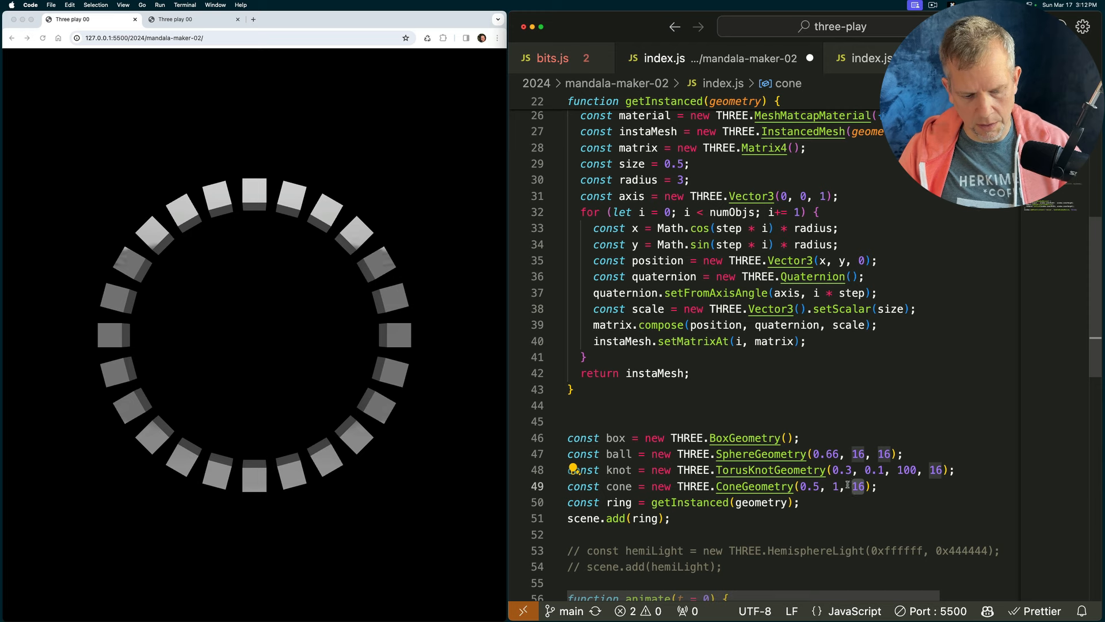
text(4)
text(const geos = [box, ball, knot, cone];)
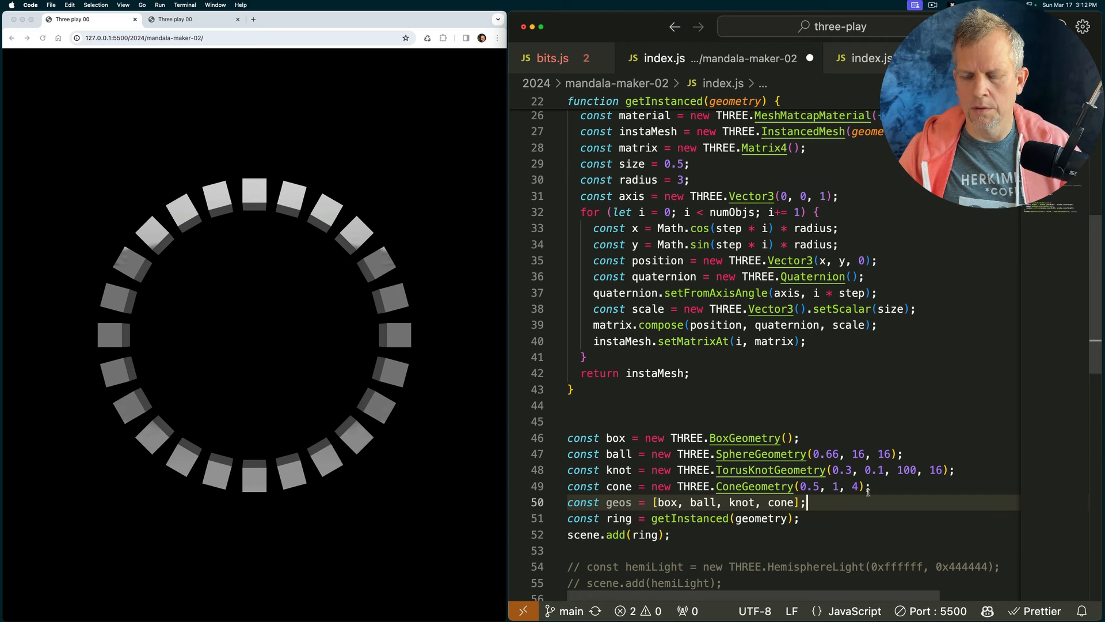
scroll(down, 3)
text(const numRings =)
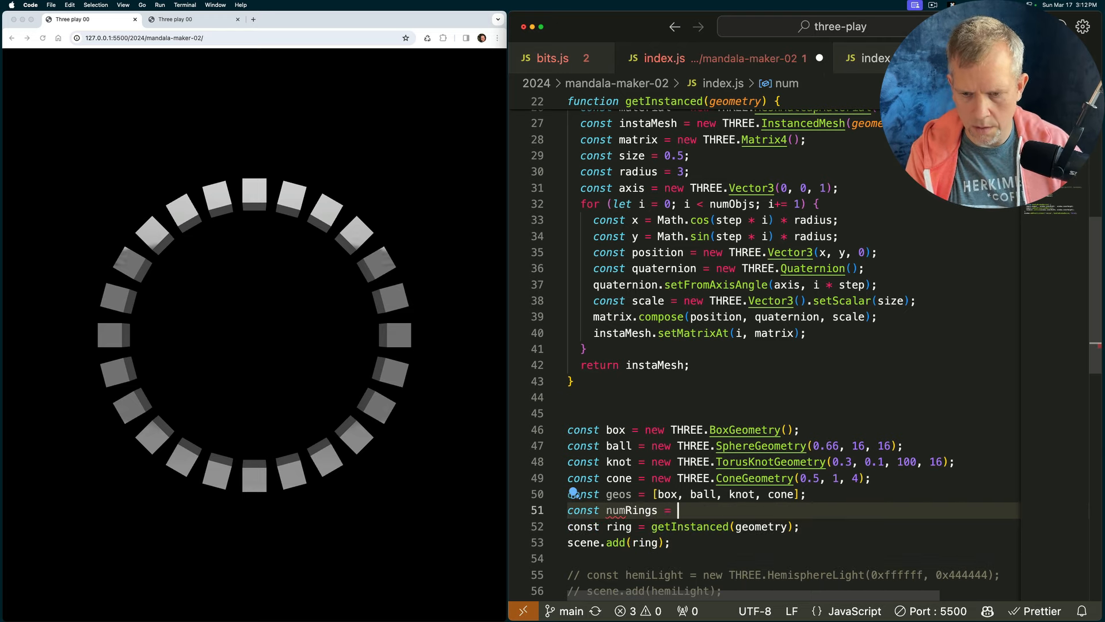
Set numRings = 10 and wrap ring creation and scene.add in a for loop up to numRings, then save
text(10)
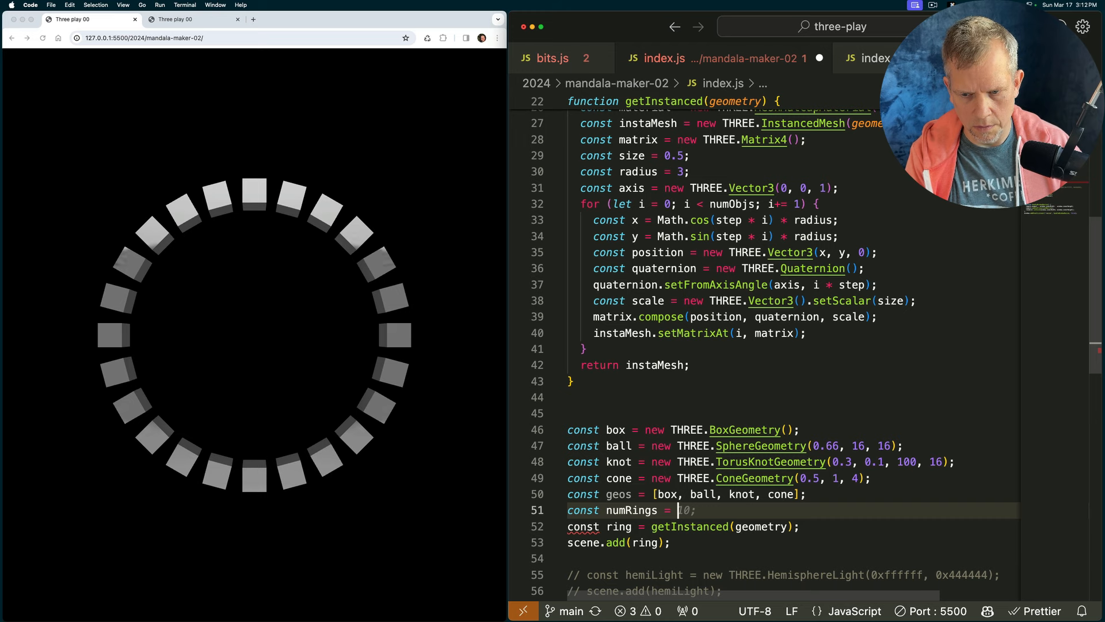
text(10)
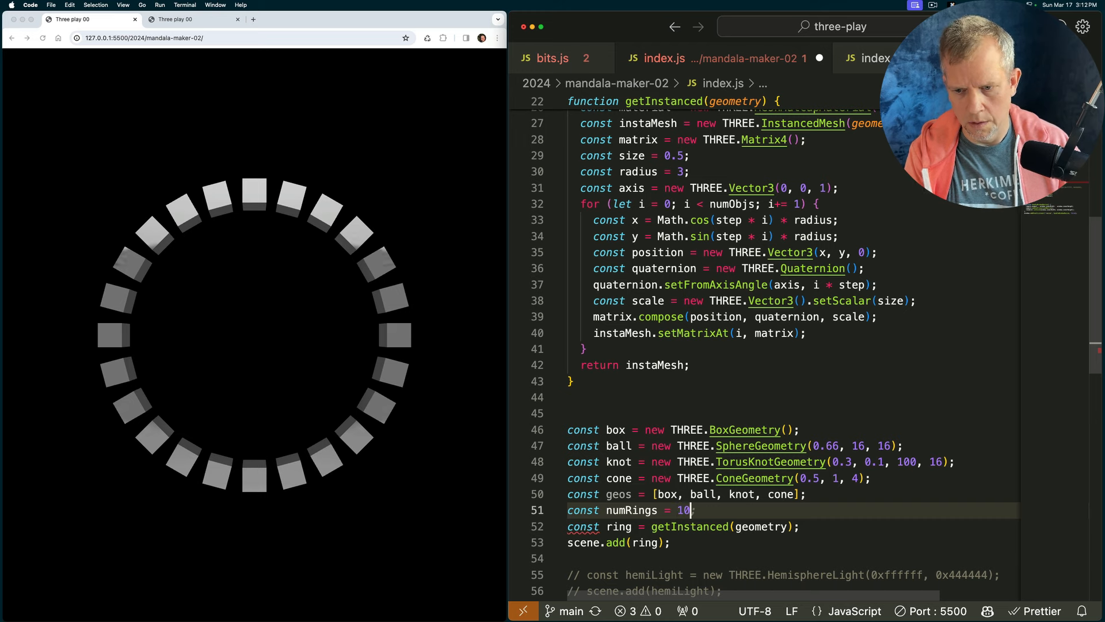
text(;)
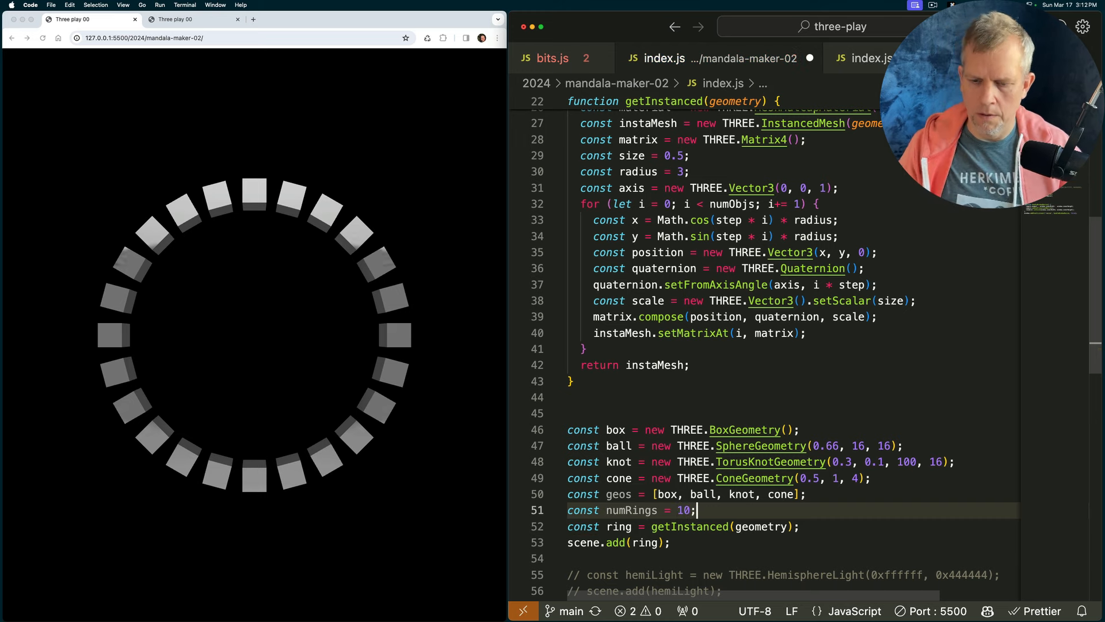
text(for ( lit)
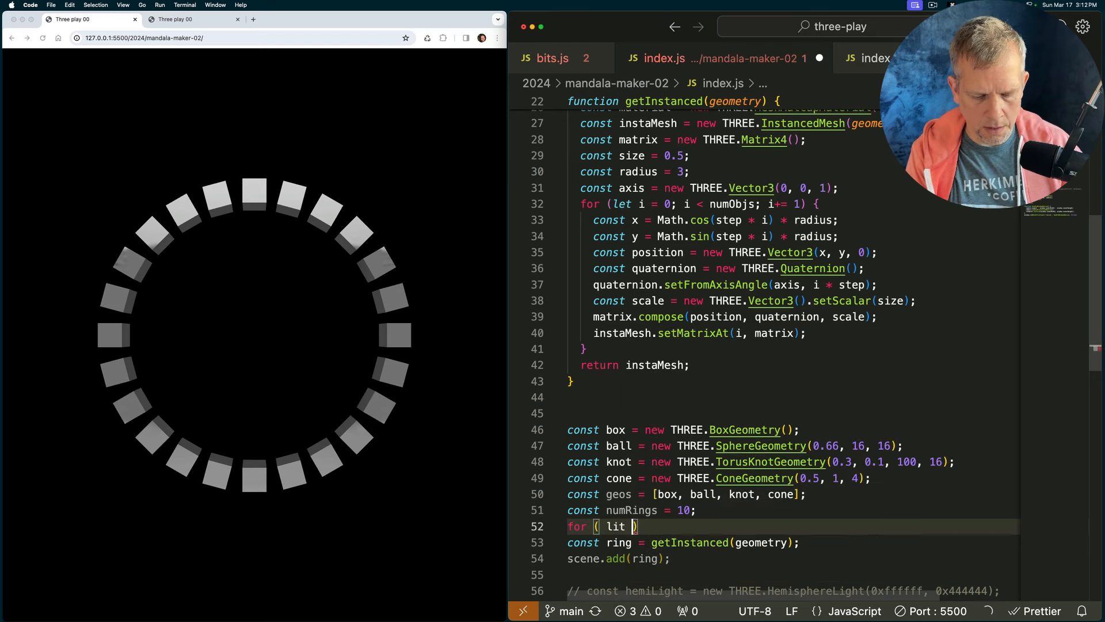
text(i = 0;)
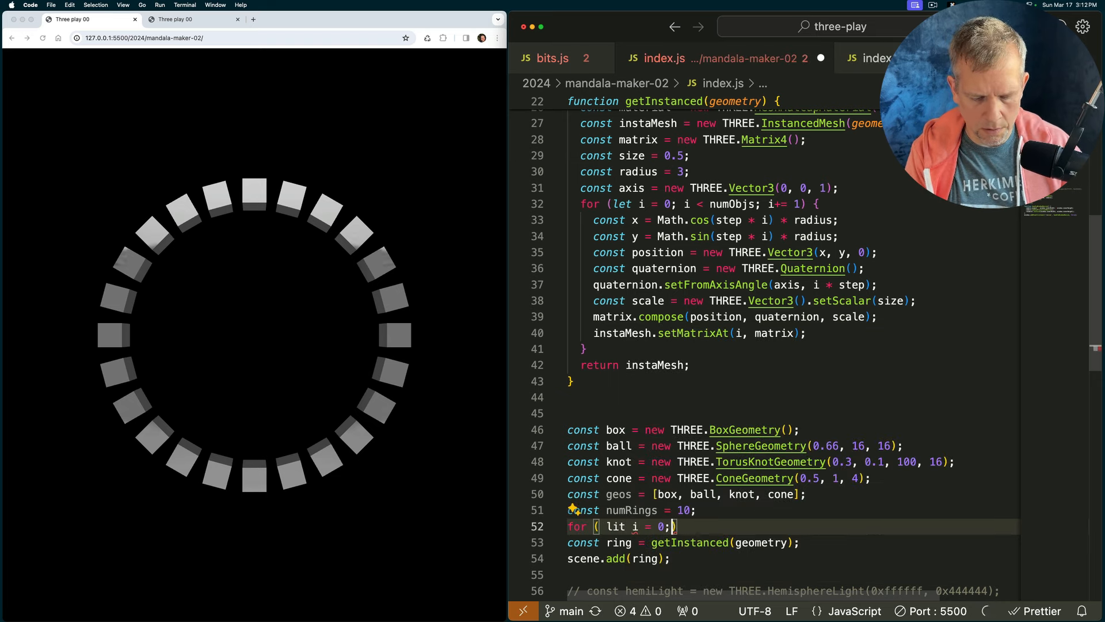
text(i < numRings; i += 1)
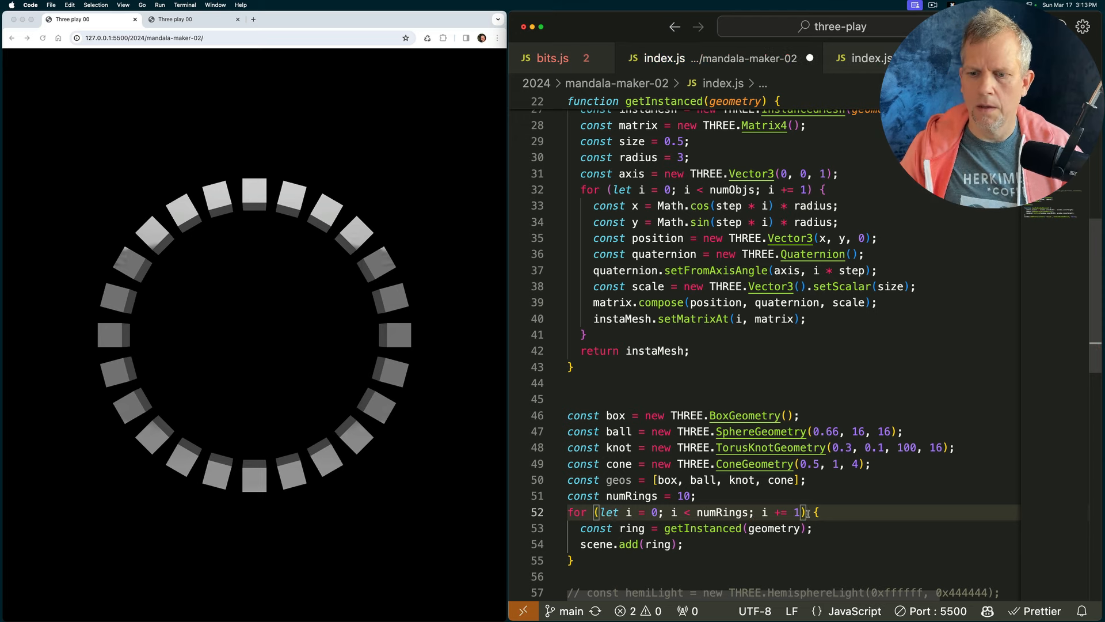
scroll(down, 3)
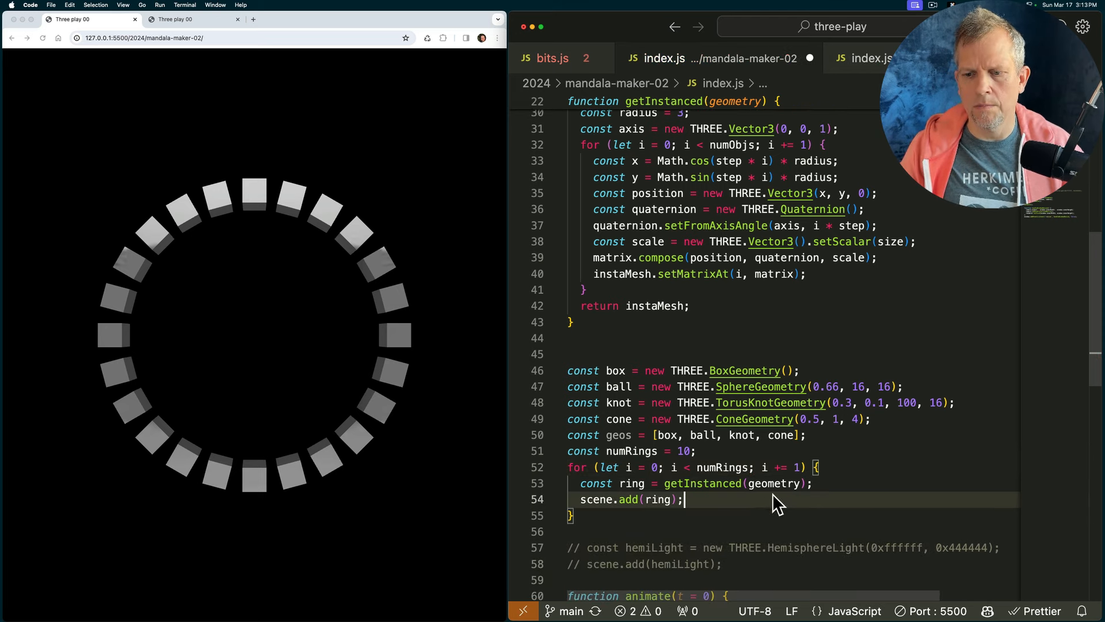
key(cmd+s)
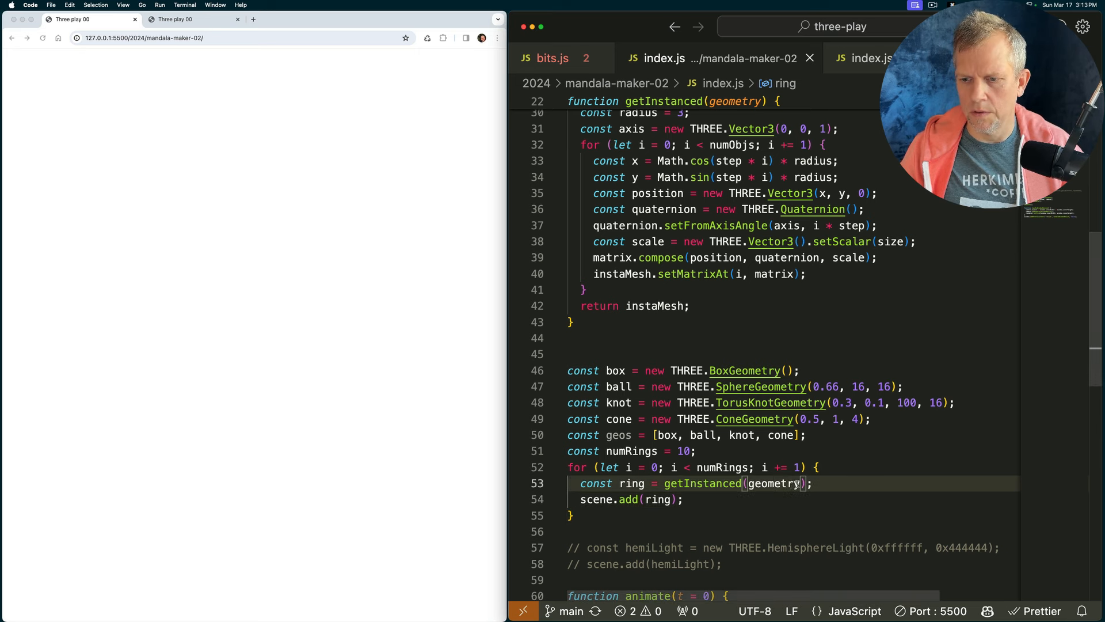
Replace the geometry argument with geos[gIndex] where gIndex = i % geos.length, and pass an index argument
double_click(773, 483)
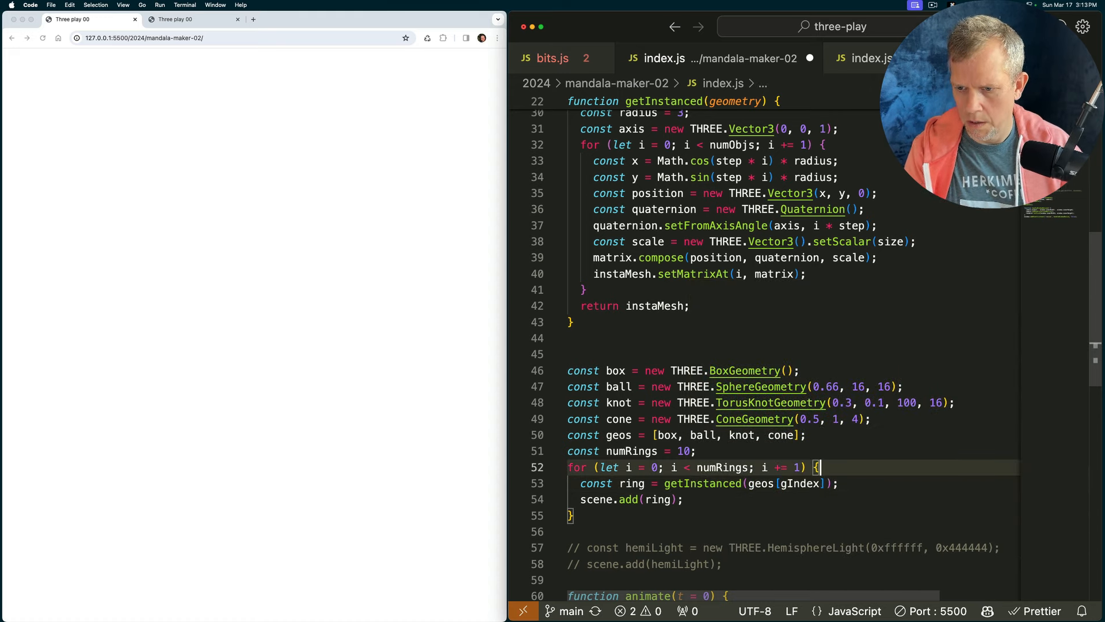
text(let gIndex)
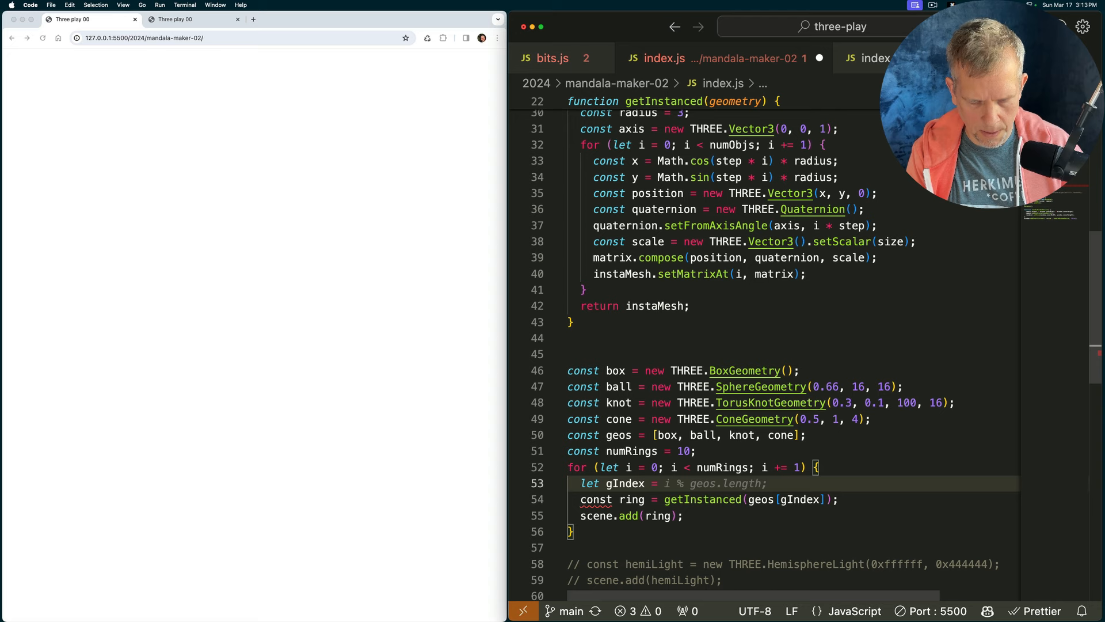
key(cmd+s)
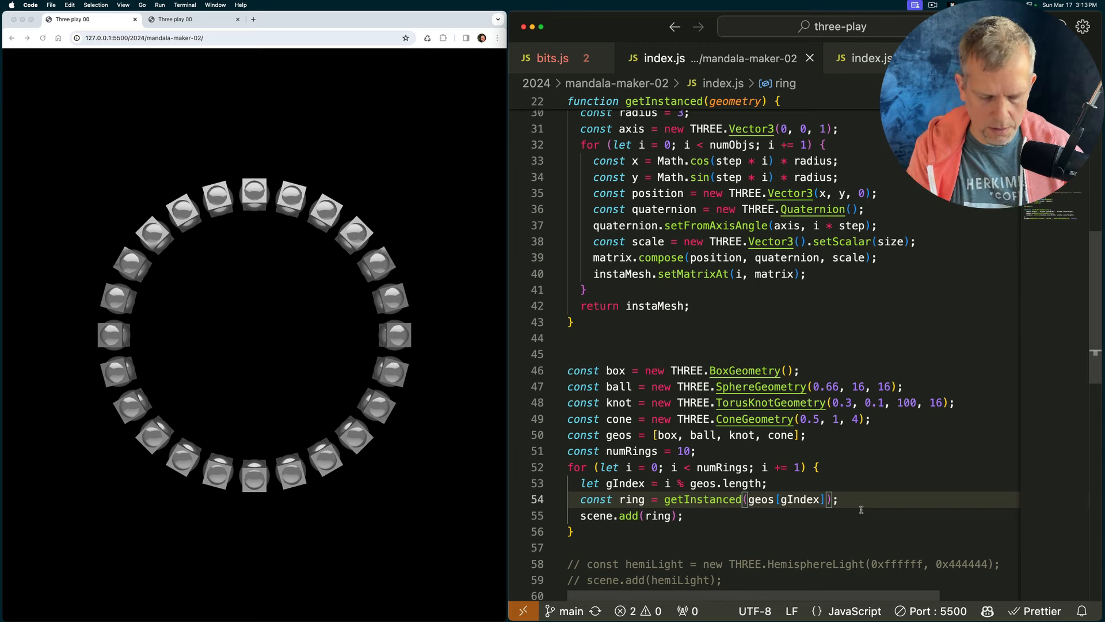
text(, index)
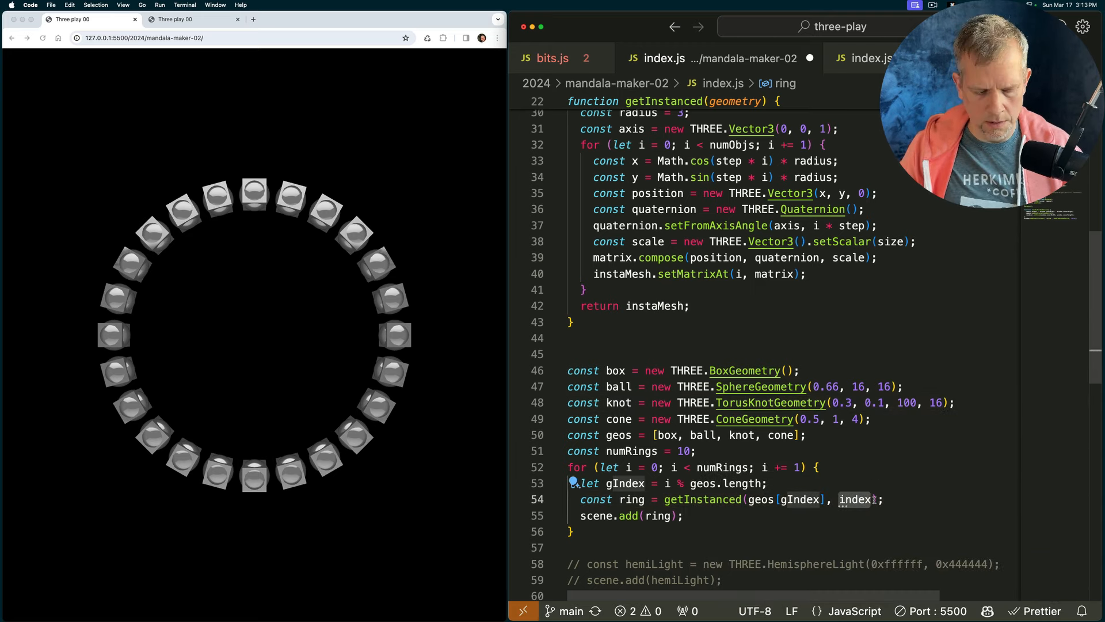
Add index as a getInstanced parameter fed by i and use it as the ring radius, then save
key(cmd+c)
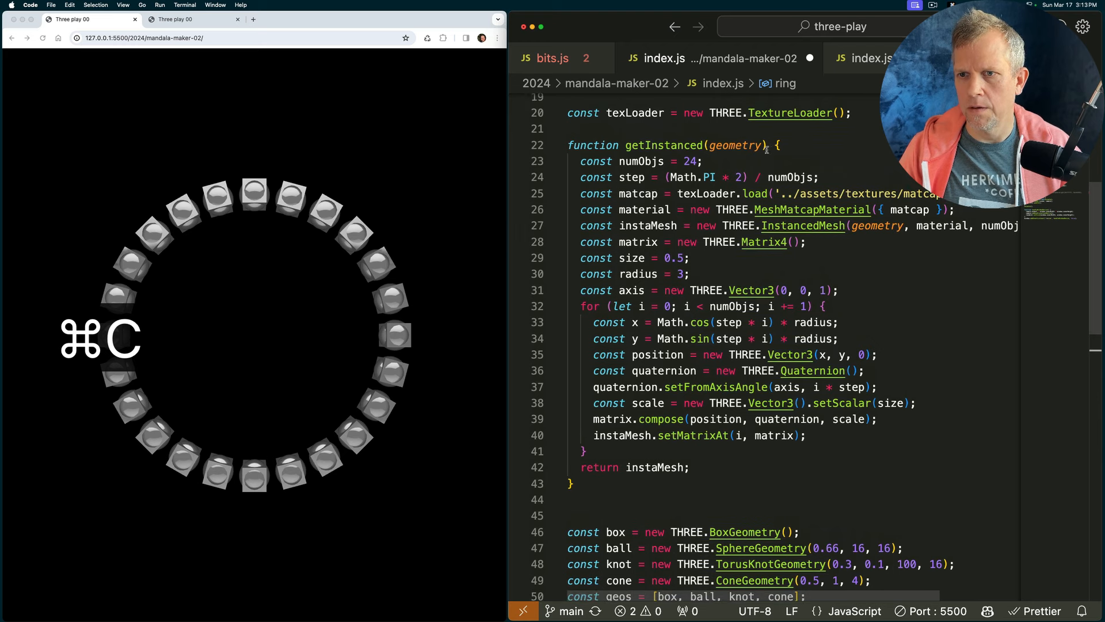
key(cmd+v)
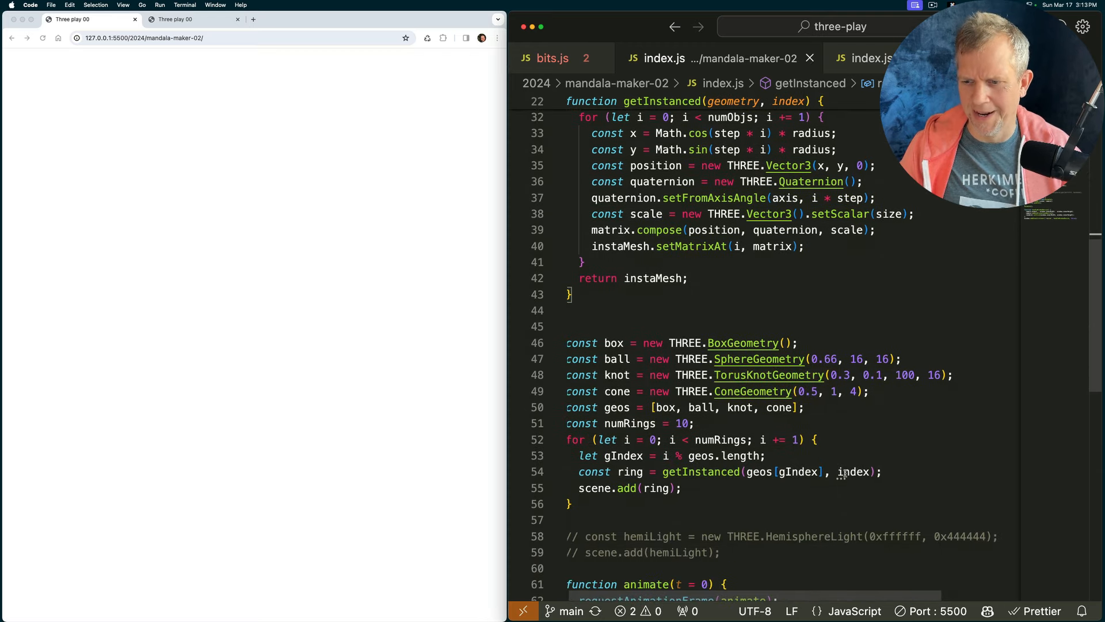
text(i)
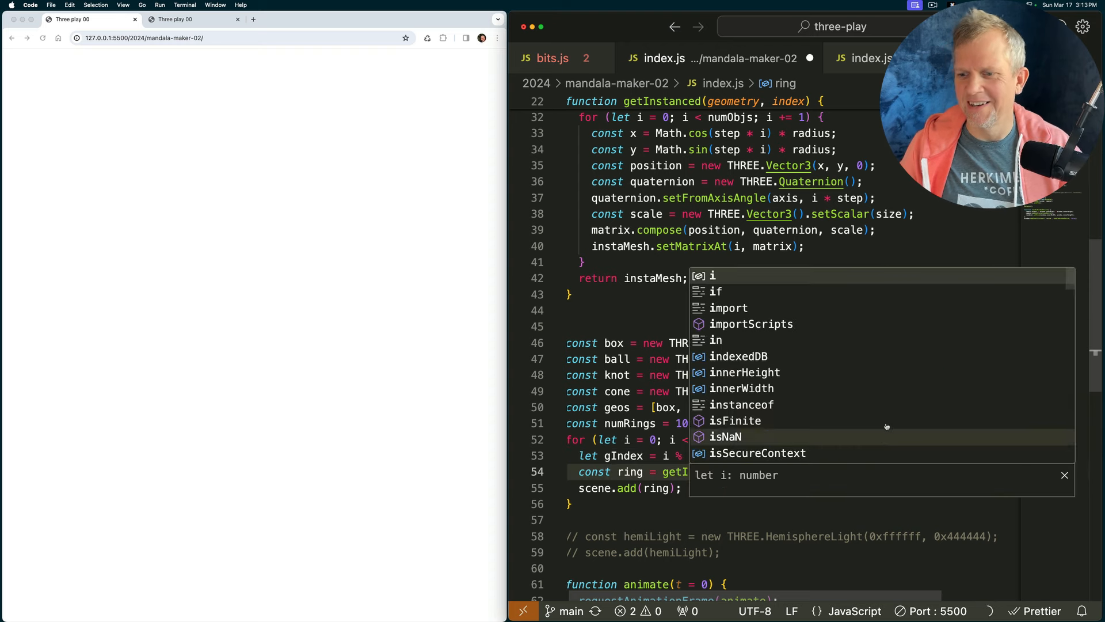
key(cmd+s)
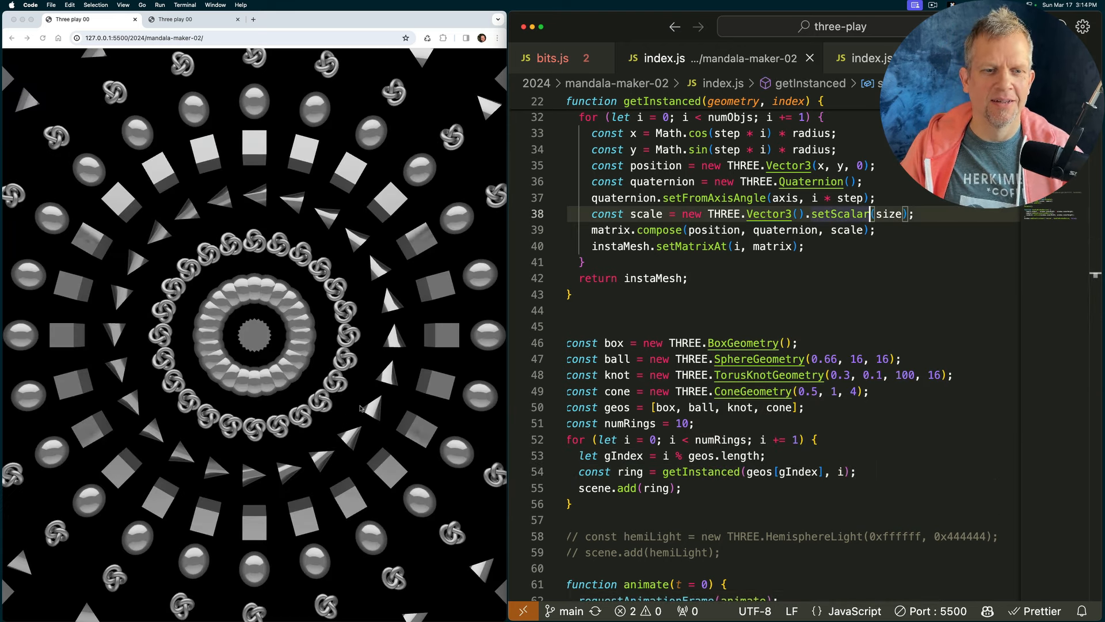
mouse_move(300, 388)
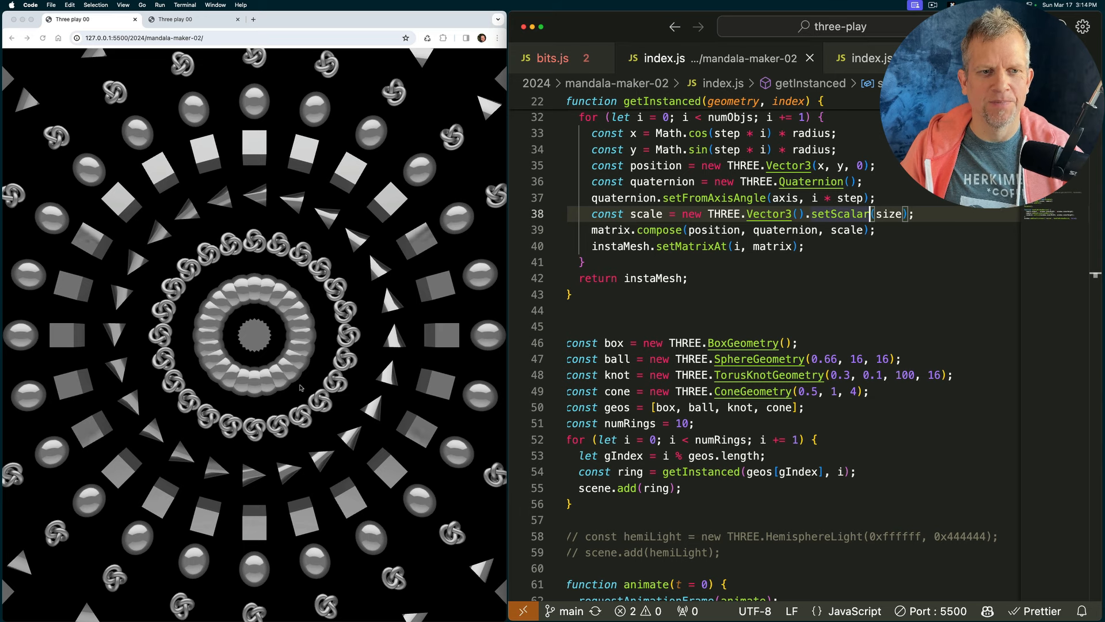
mouse_move(373, 395)
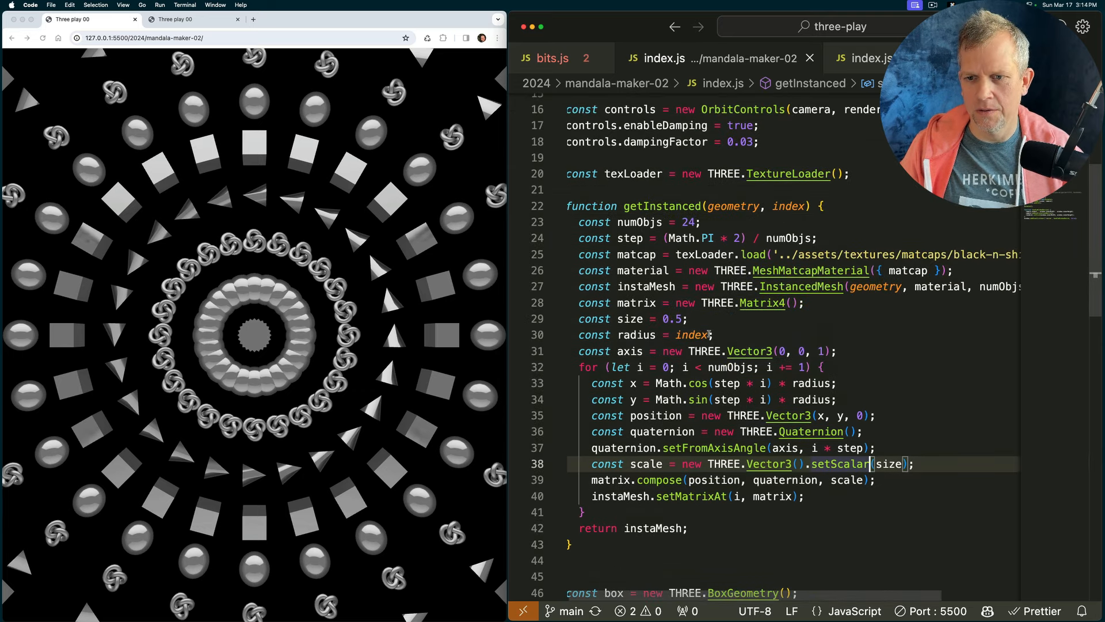
Set radius to index * 0.5, add flatShading: true to the matcap material, and raise the torus knot radius to 0.5
text(* 0.5)
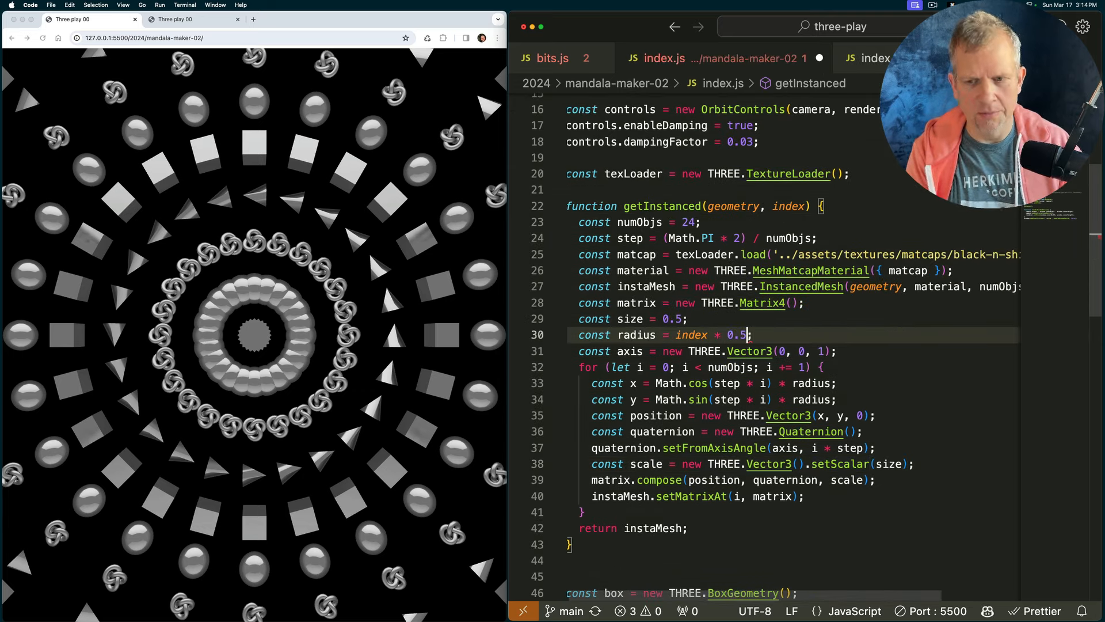
key(cmd+s)
text(,)
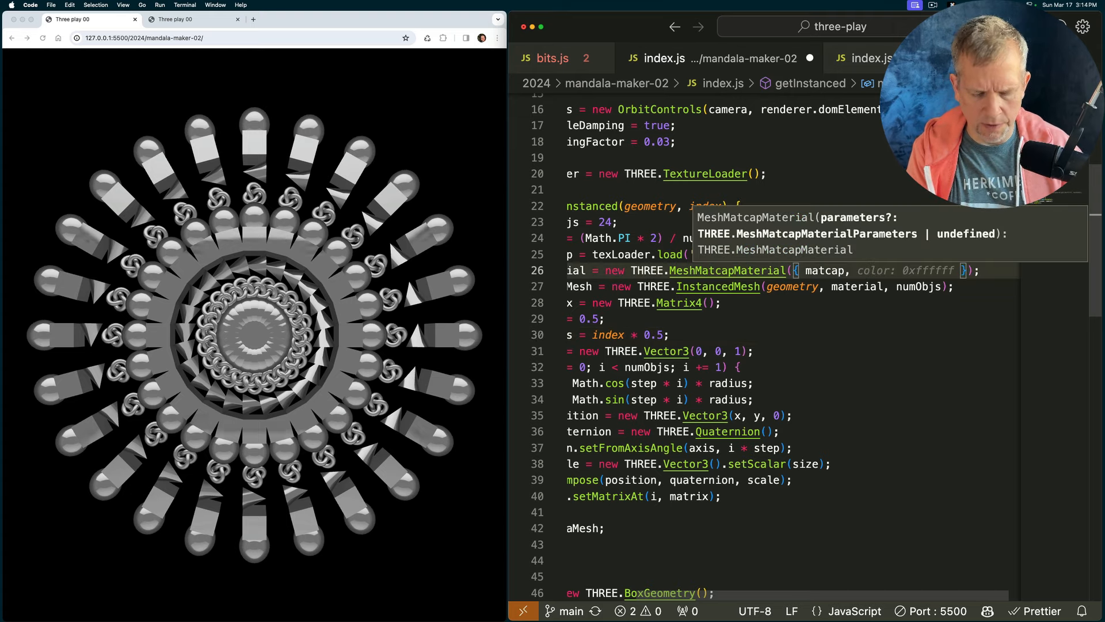
key(cmd+s)
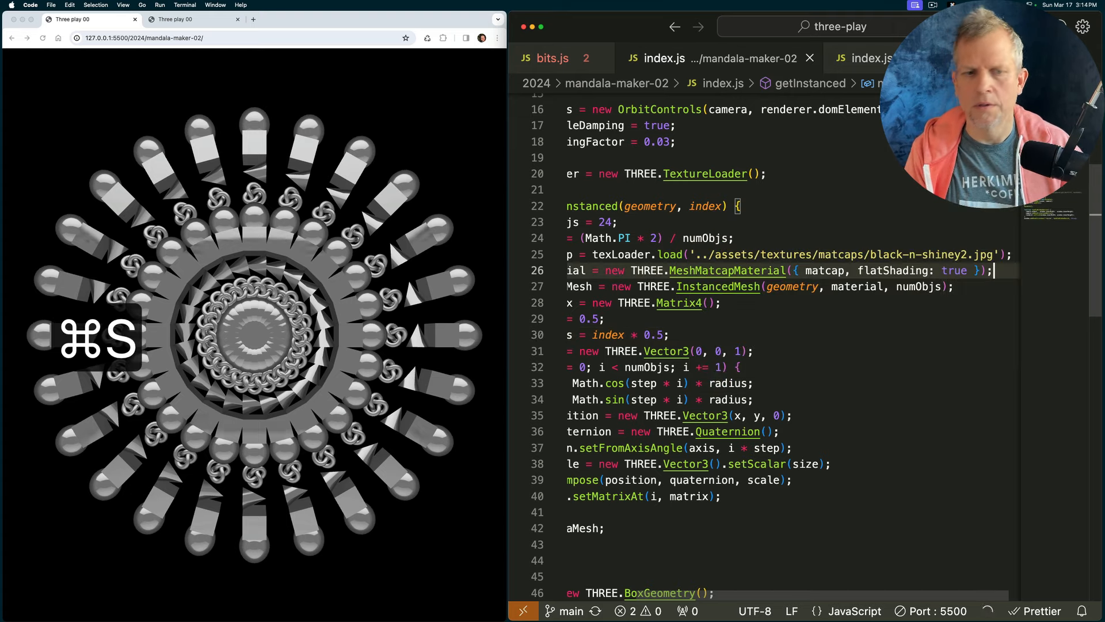
key(cmd+s)
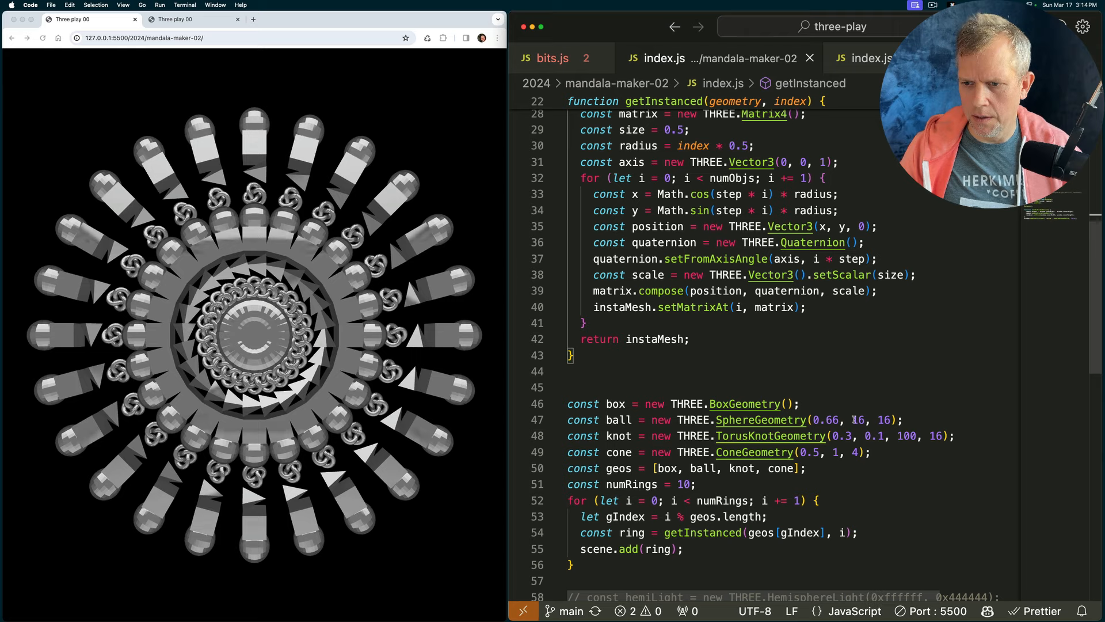
key(cmd+d)
text(5)
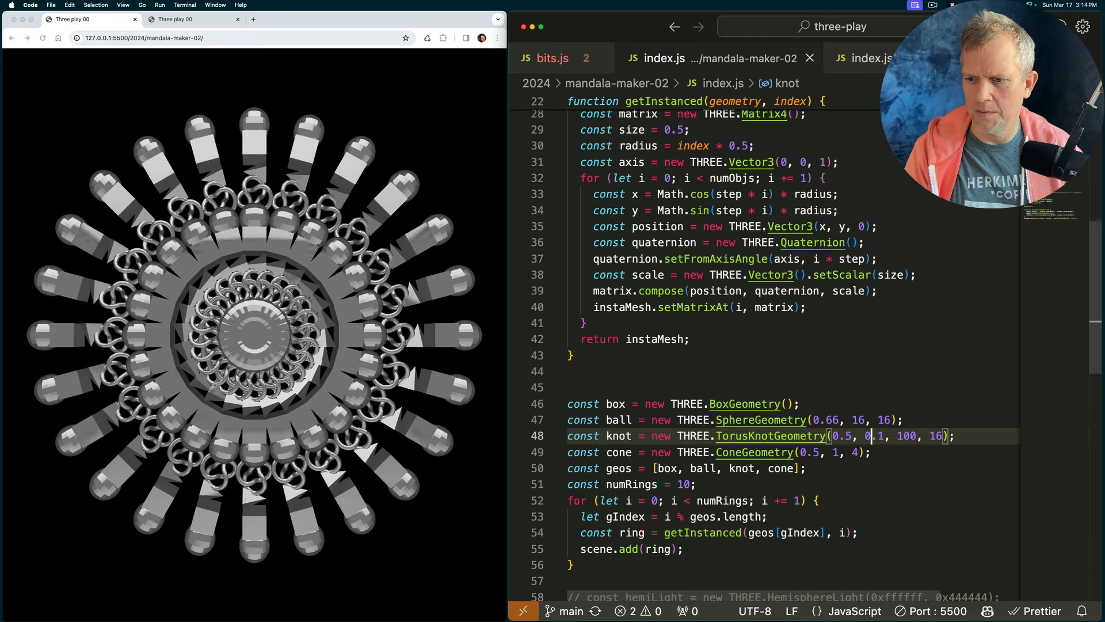
key(cmd+s)
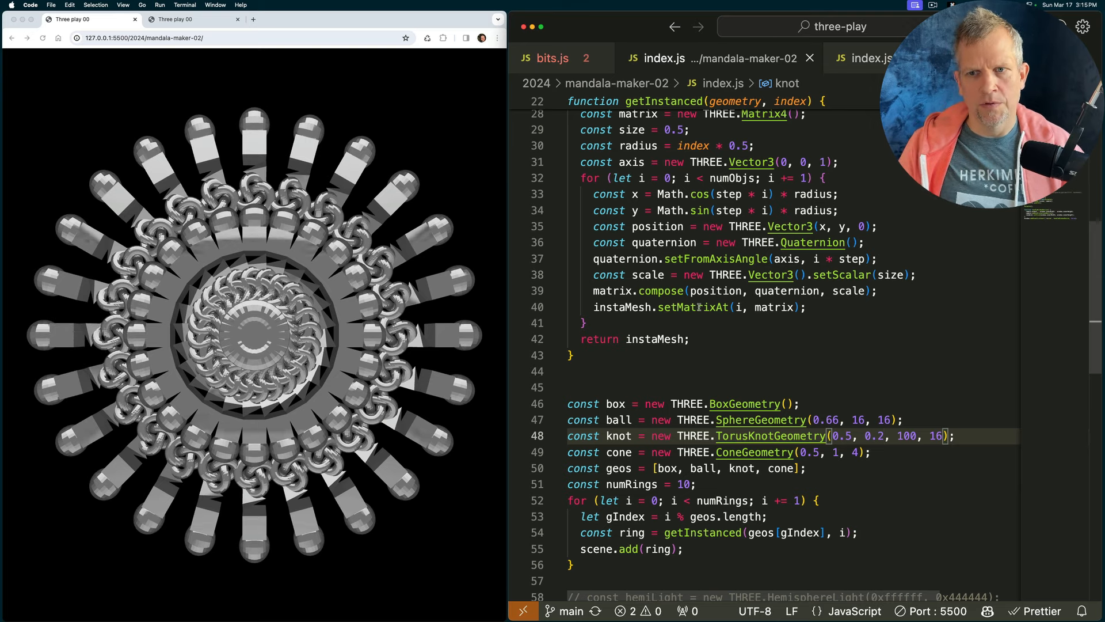
Change each ring's object count to 8 + index * 2 and save to reload
scroll(up, 3)
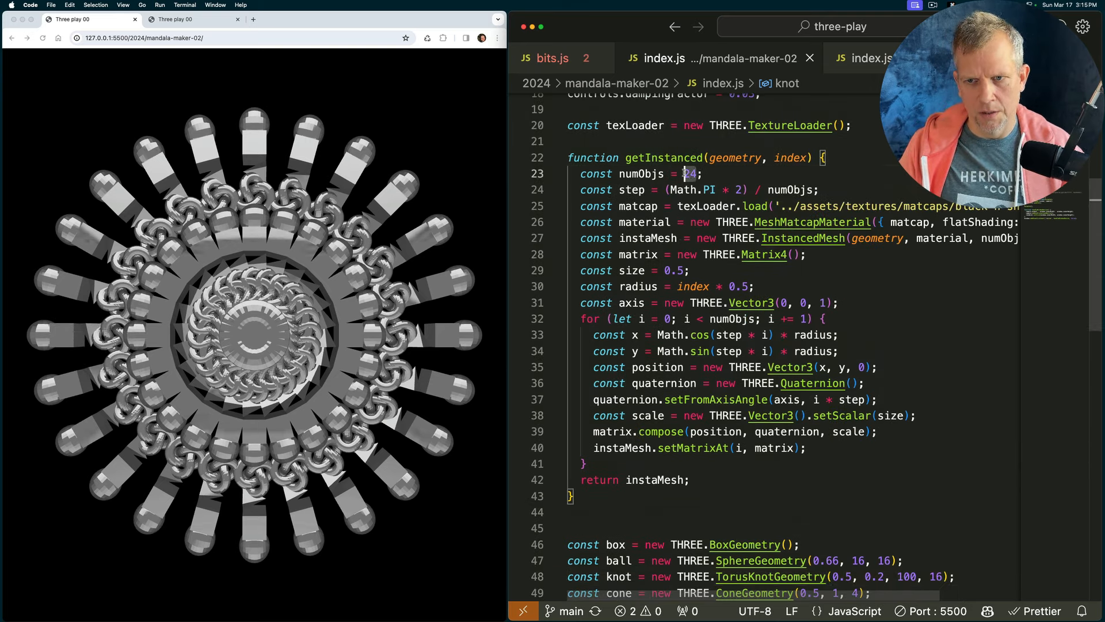
key(cmd+s)
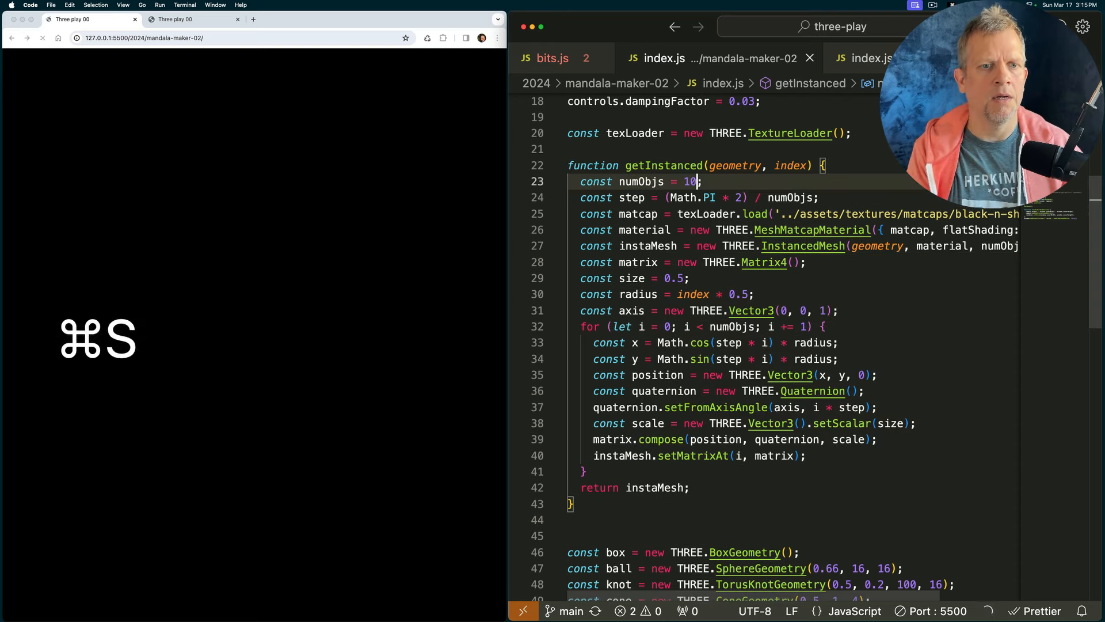
key(cmd+s)
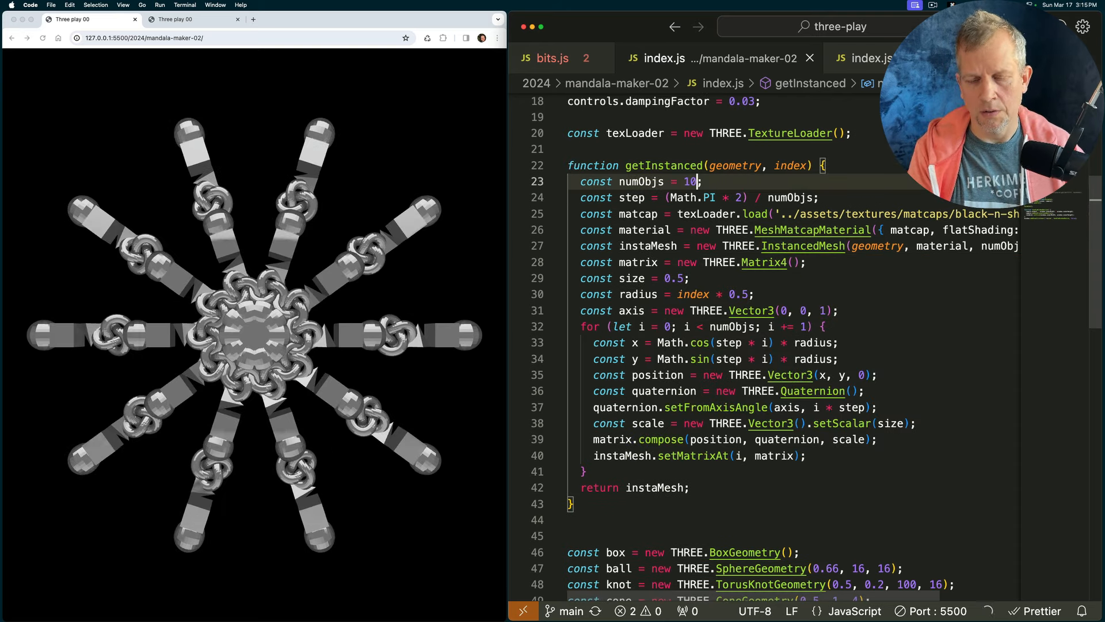
key(Backspace)
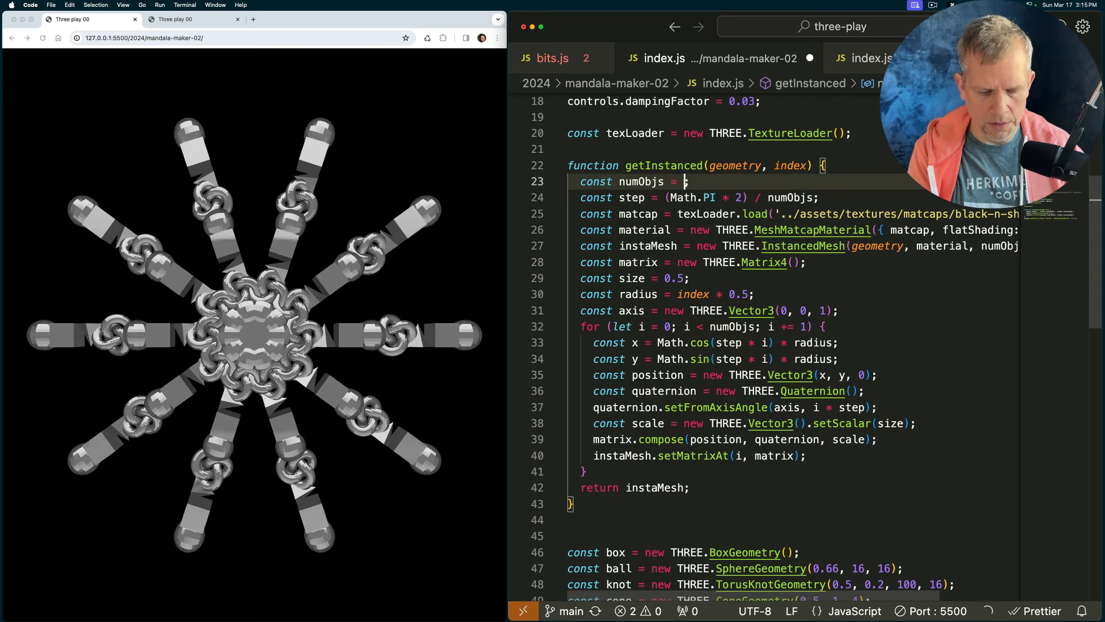
text(8 + index * 2)
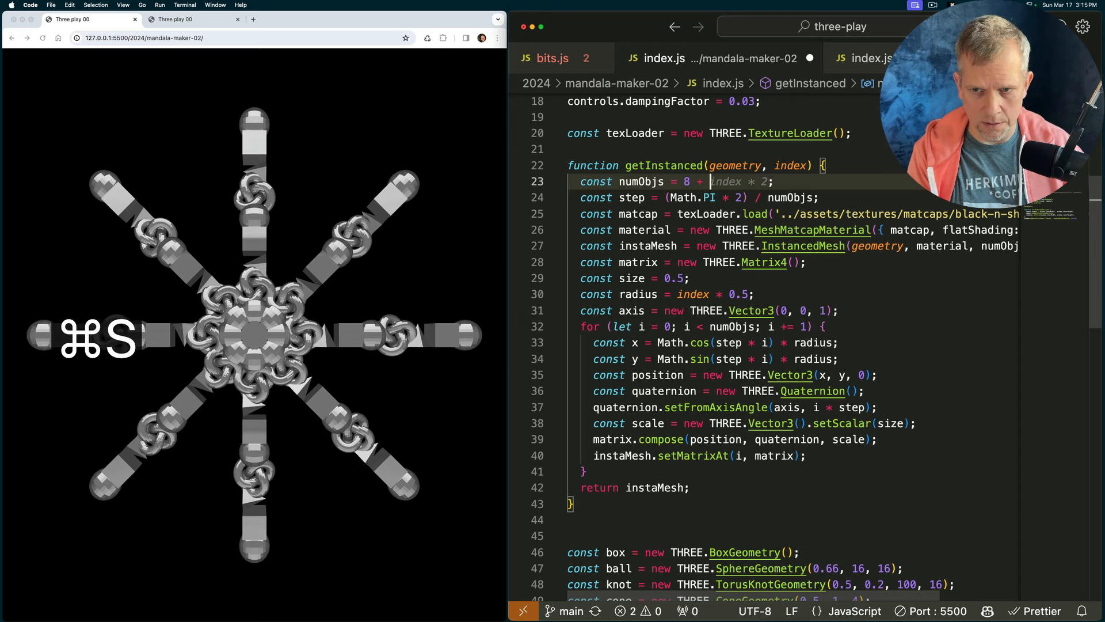
key(cmd+s)
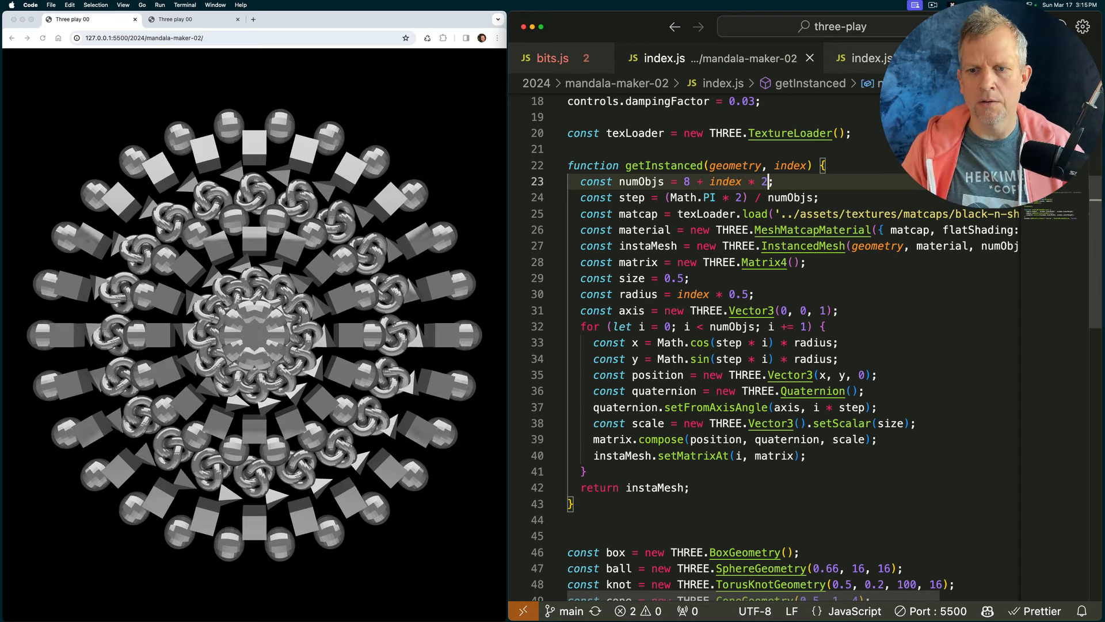
Offset the ring radius to 1 + index * 0.5, opening a hole at the centre
click(679, 293)
text(1 + )
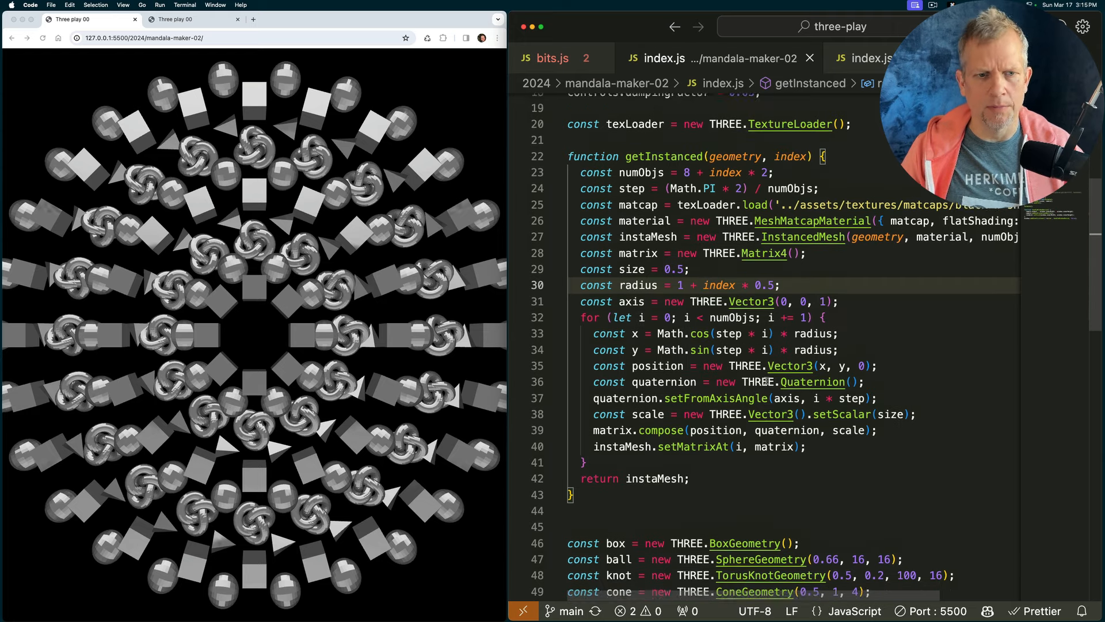
scroll(down, 3)
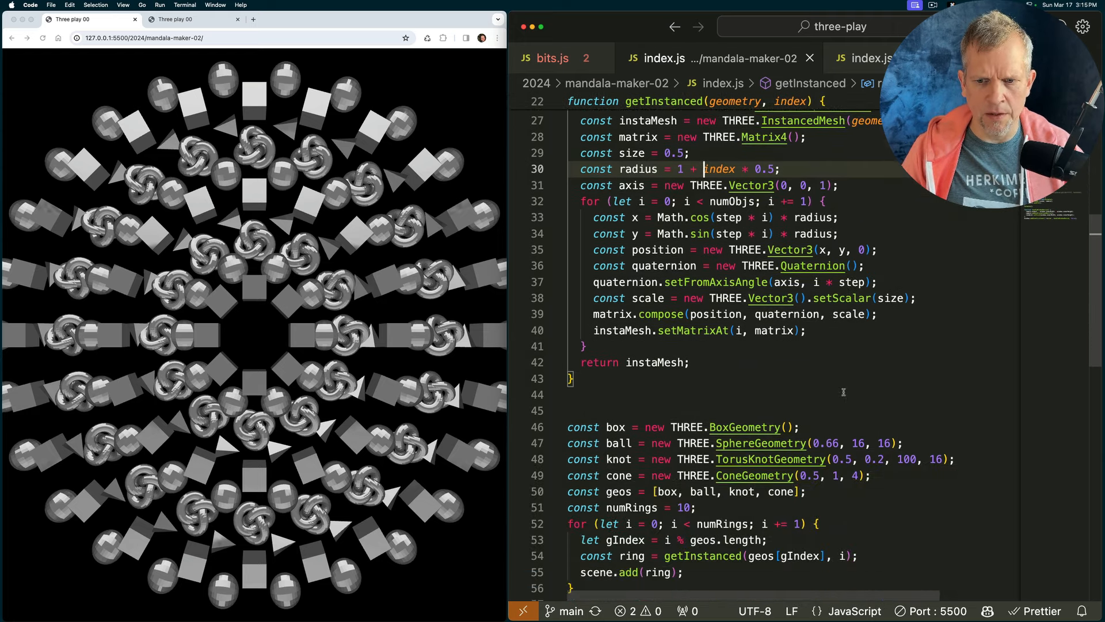
scroll(down, 3)
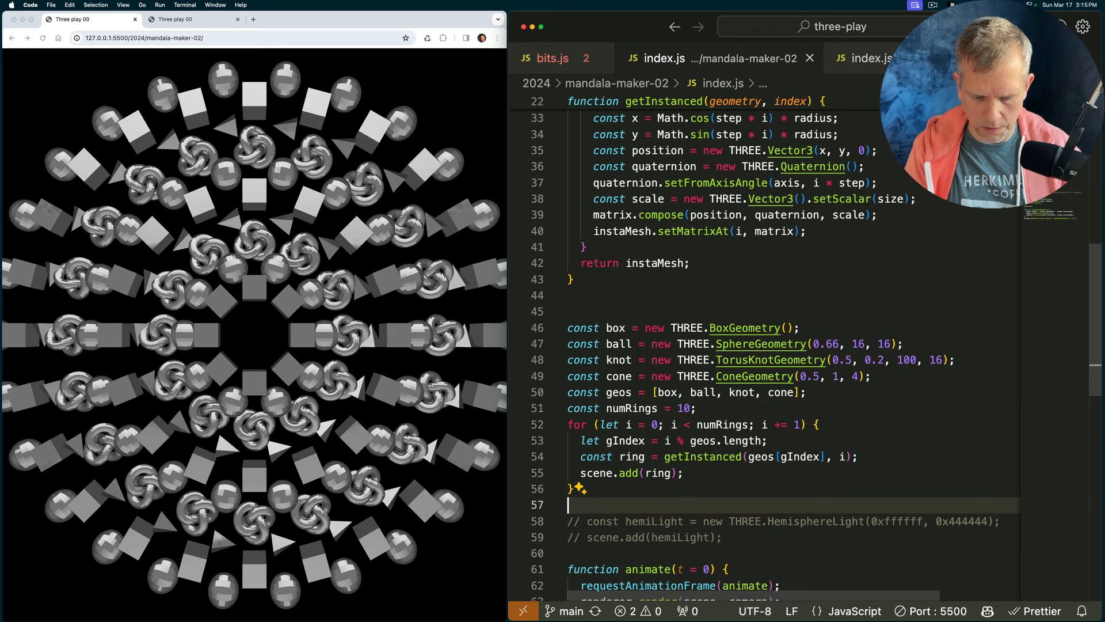
Declare a middle Mesh from the knot geometry with a MeshMatcapMaterial
text(// add a light)
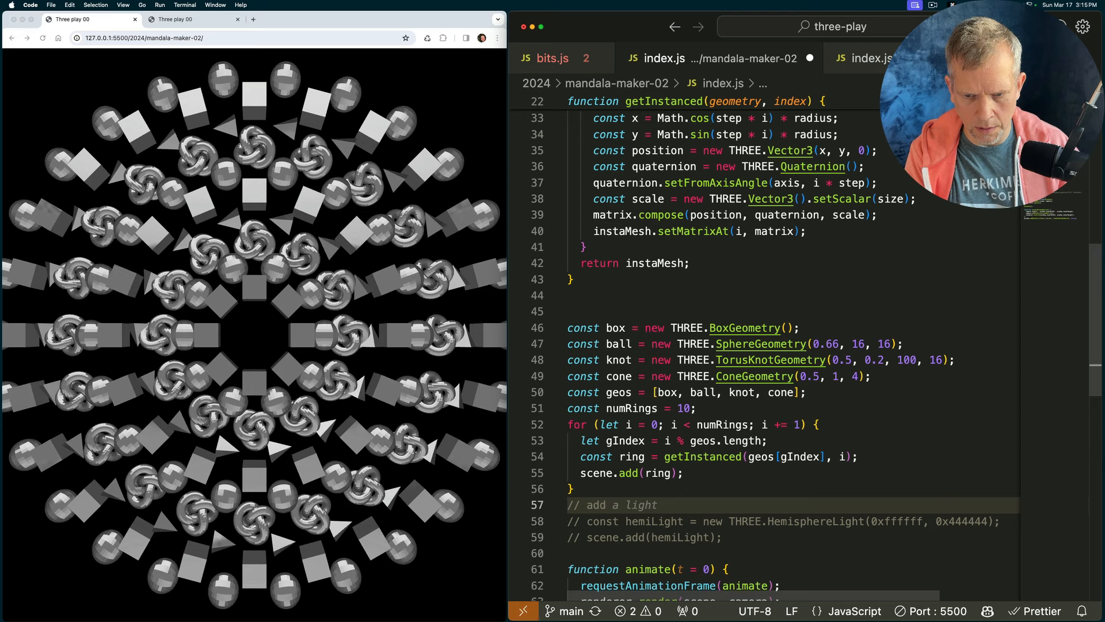
text(middle piece)
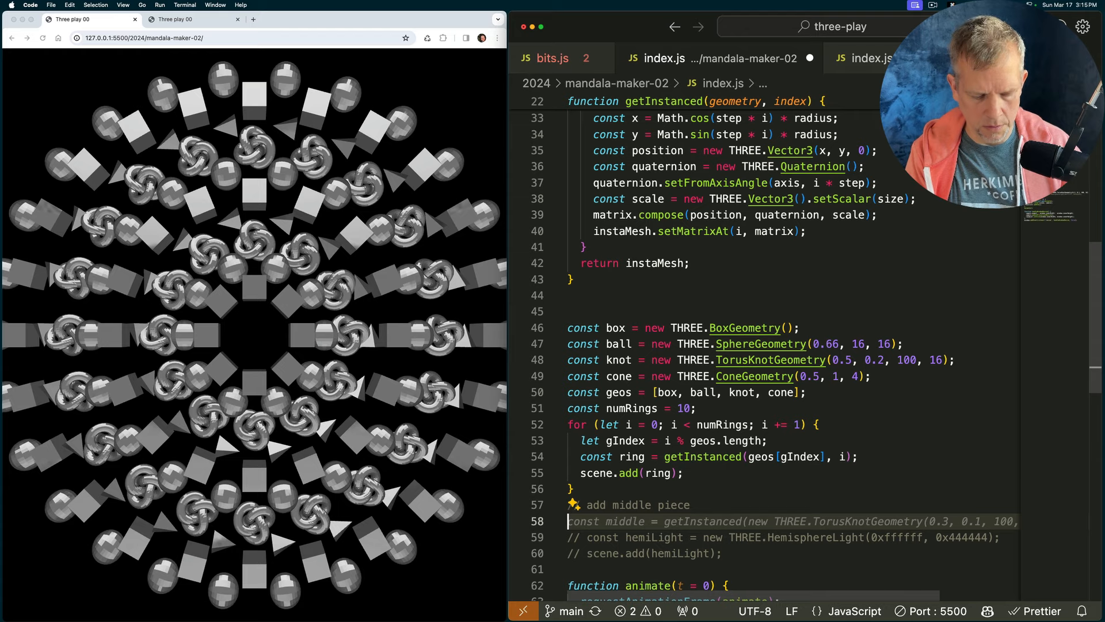
text(cosnt middle = new THRE)
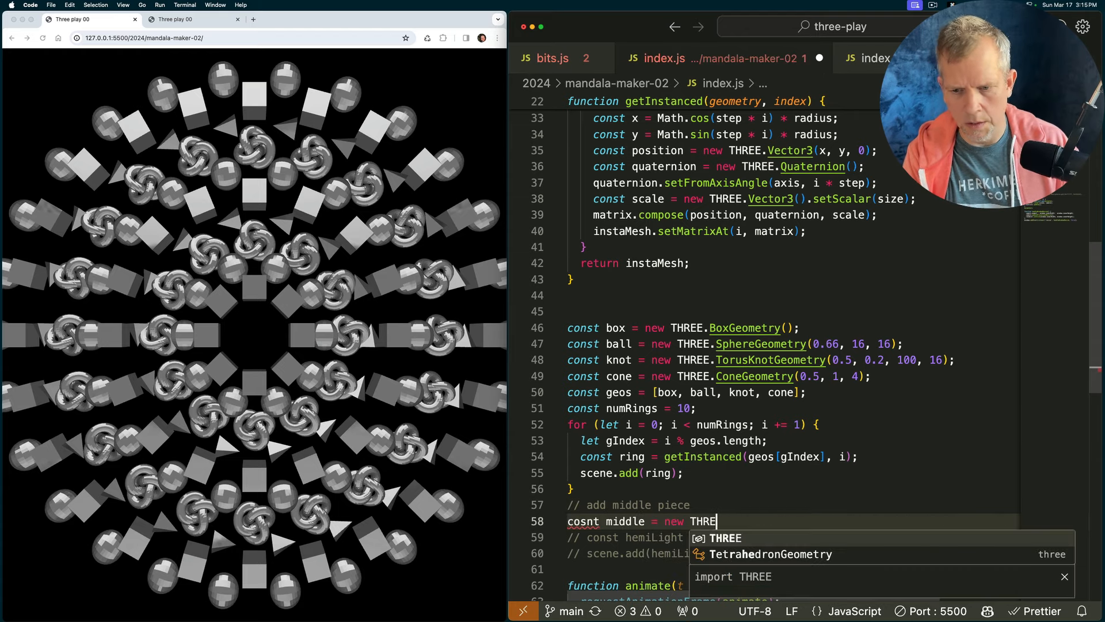
text(.Mesh(knot, new THREE.MeshMatcapMaterial({ mat)
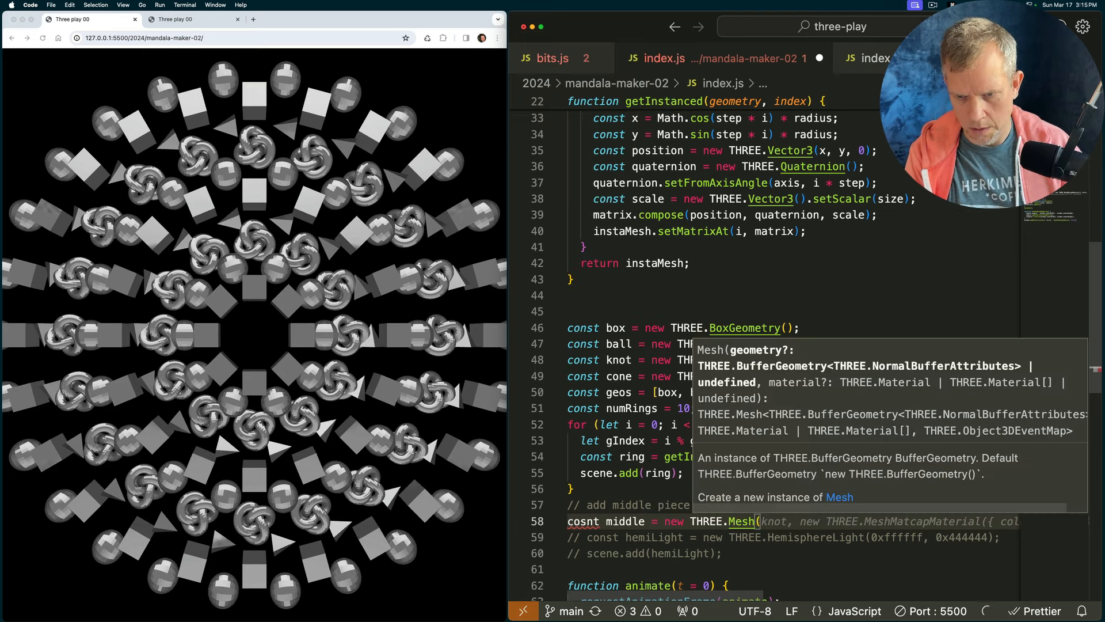
text(knot,)
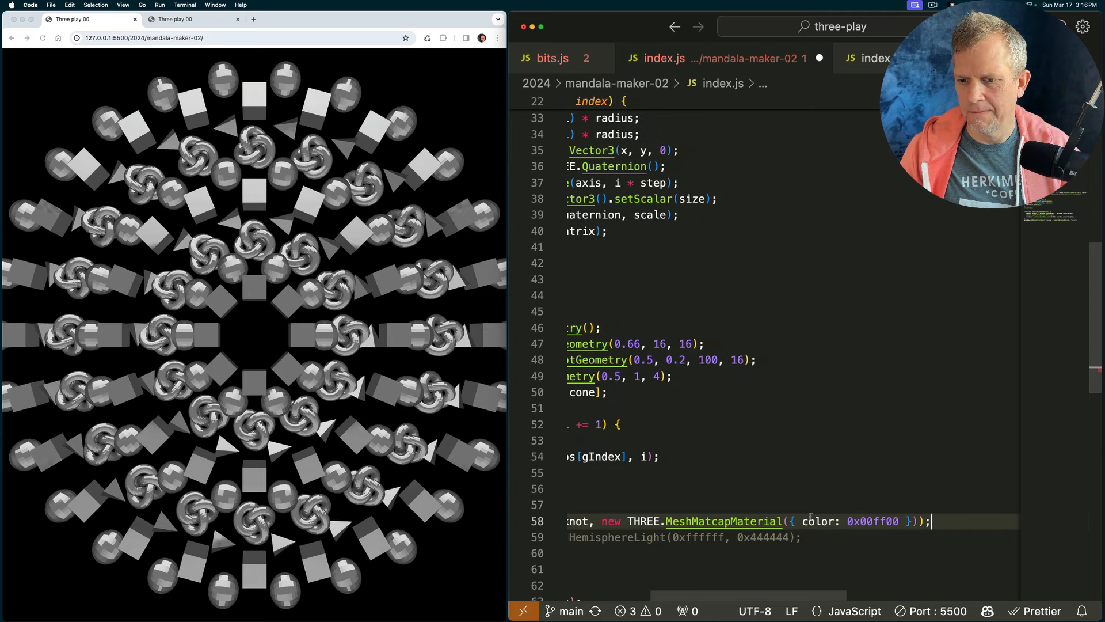
scroll(left, 3)
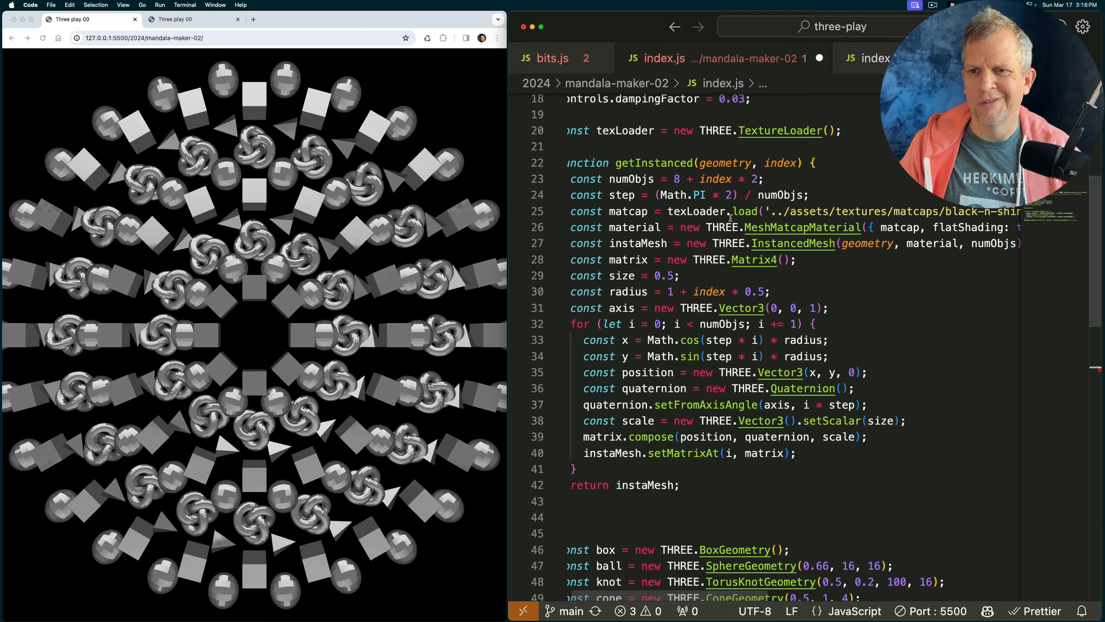
mouse_move(865, 243)
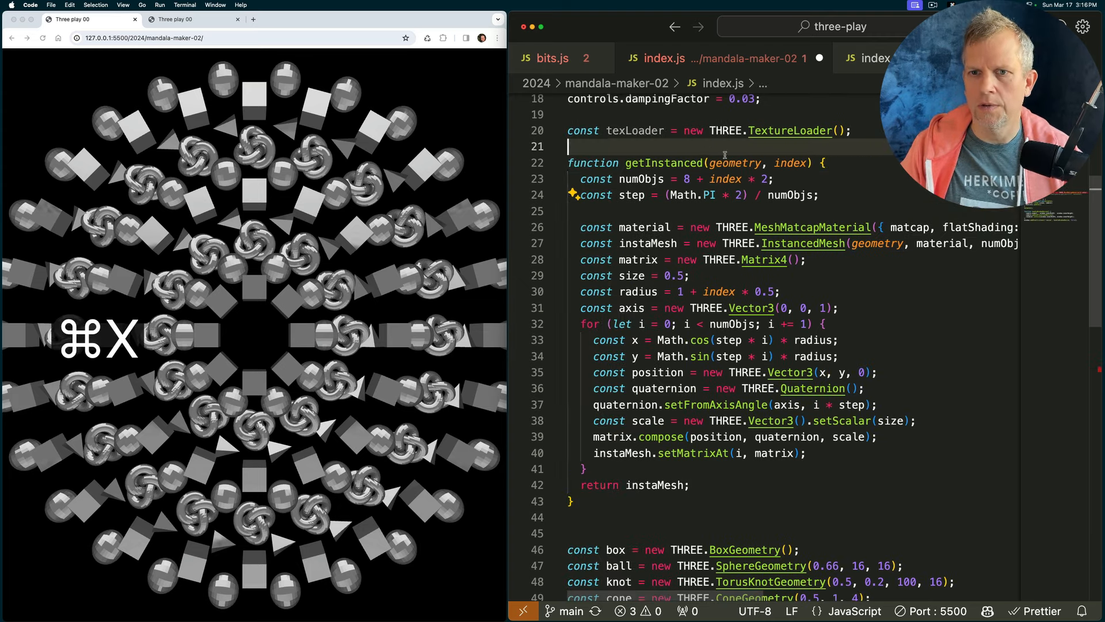
Move the matcap texture loader above getInstanced, share it in the material, and scene.add(middle)
key(cmd+v)
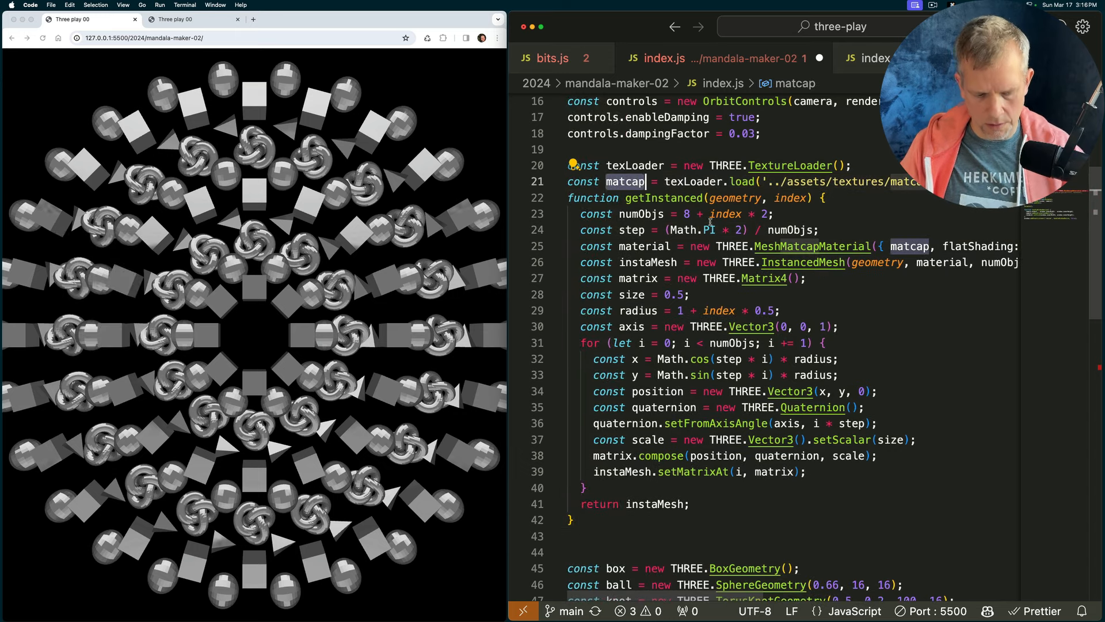
key(cmd+c)
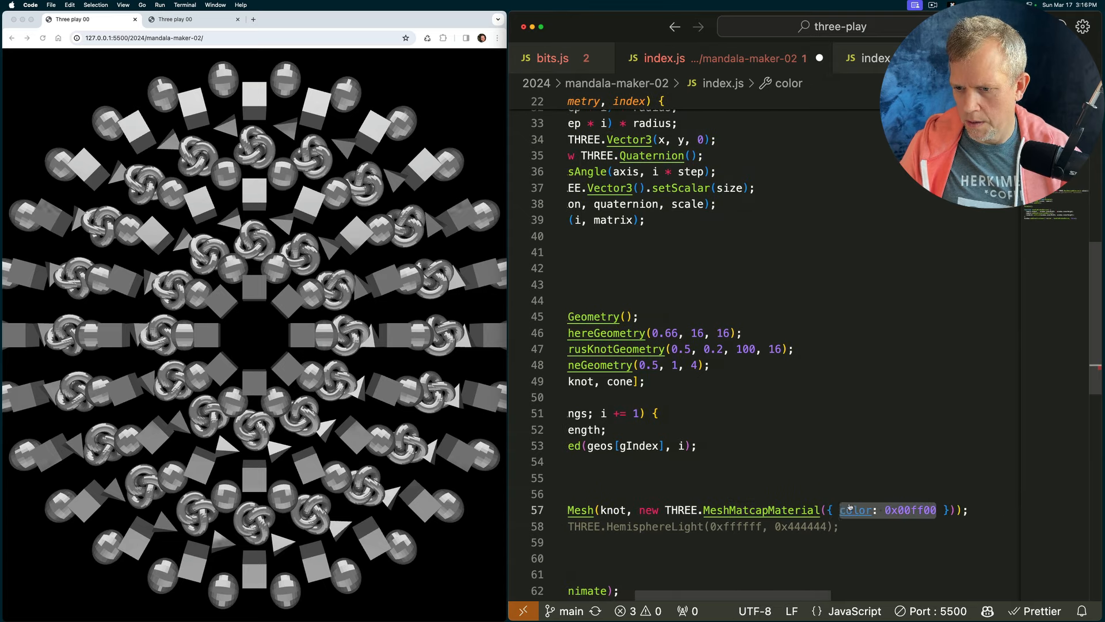
key(cmd+v)
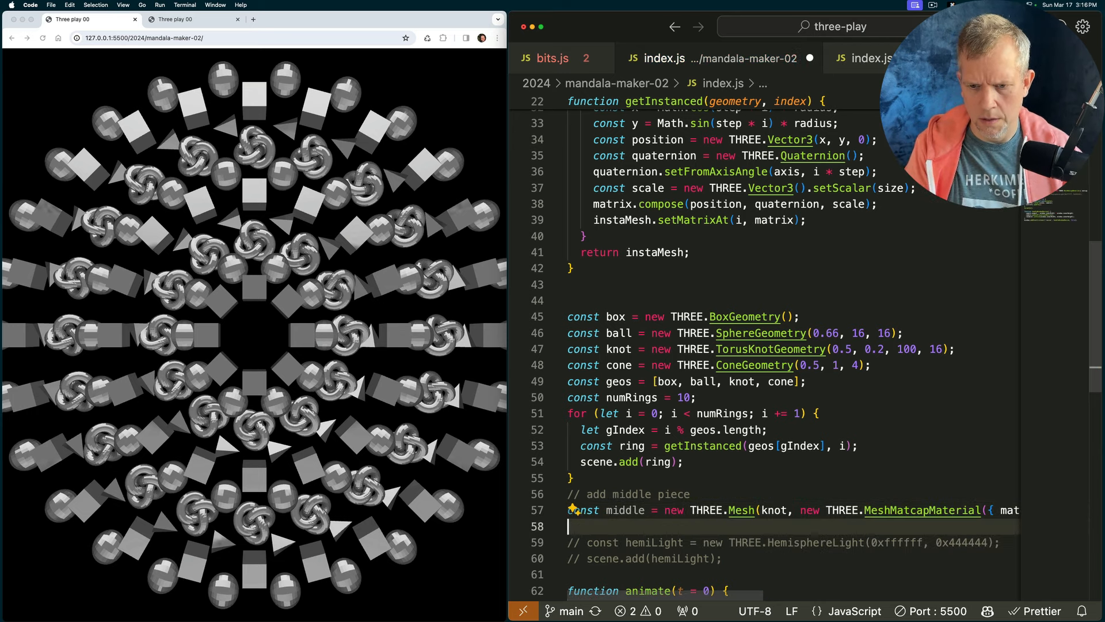
text(scene.add(middle)
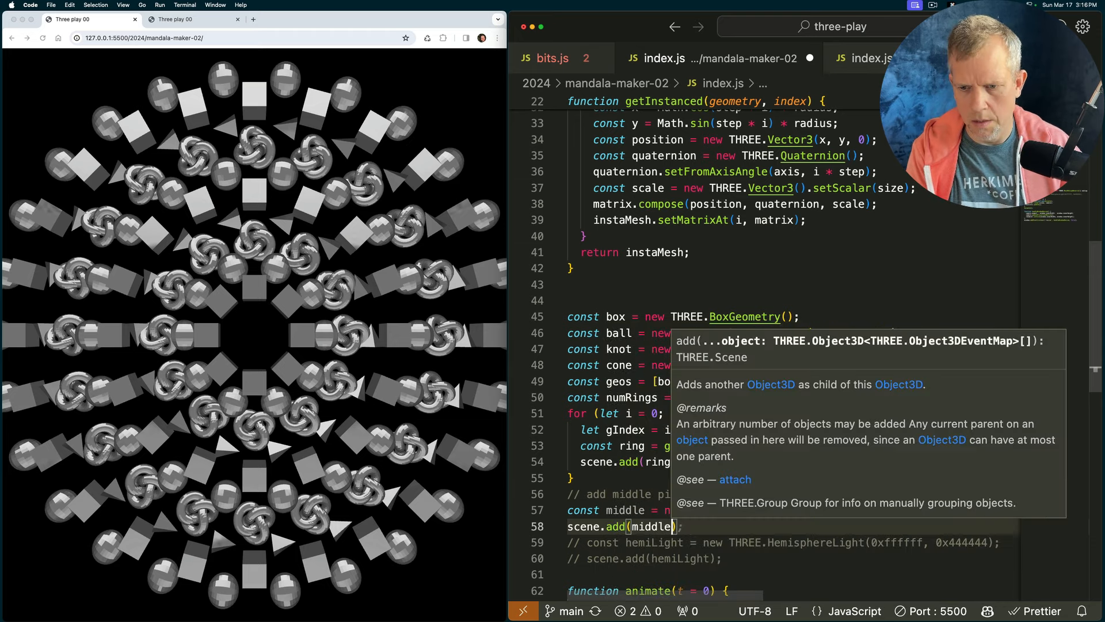
key(cmd+s)
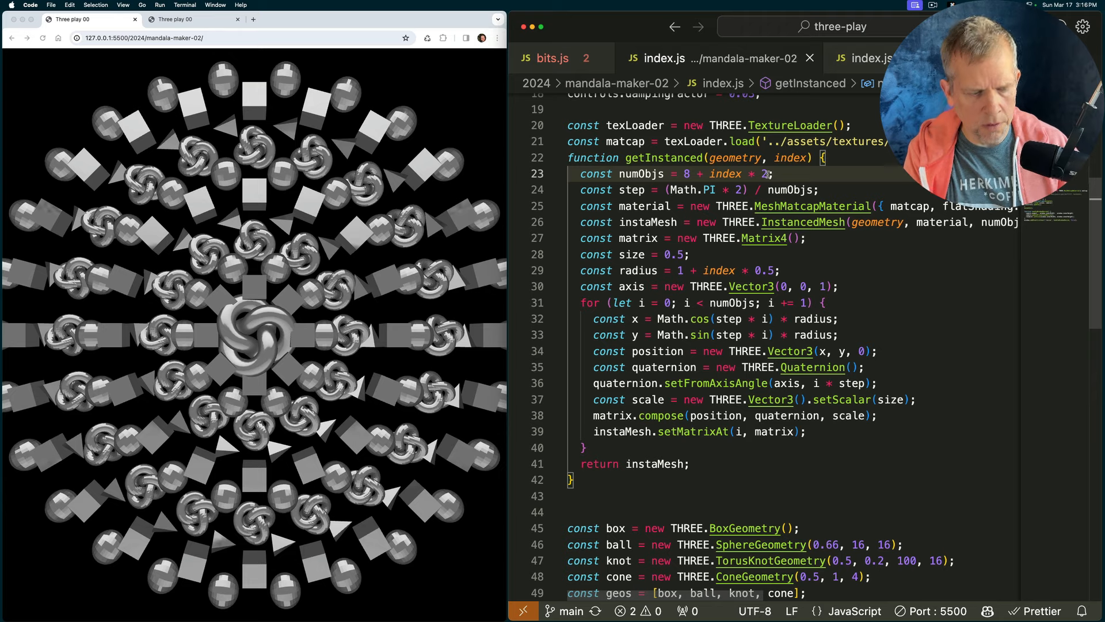
Save so the central torus knot renders and set numObjs to 8 + index * 4
key(cmd+s)
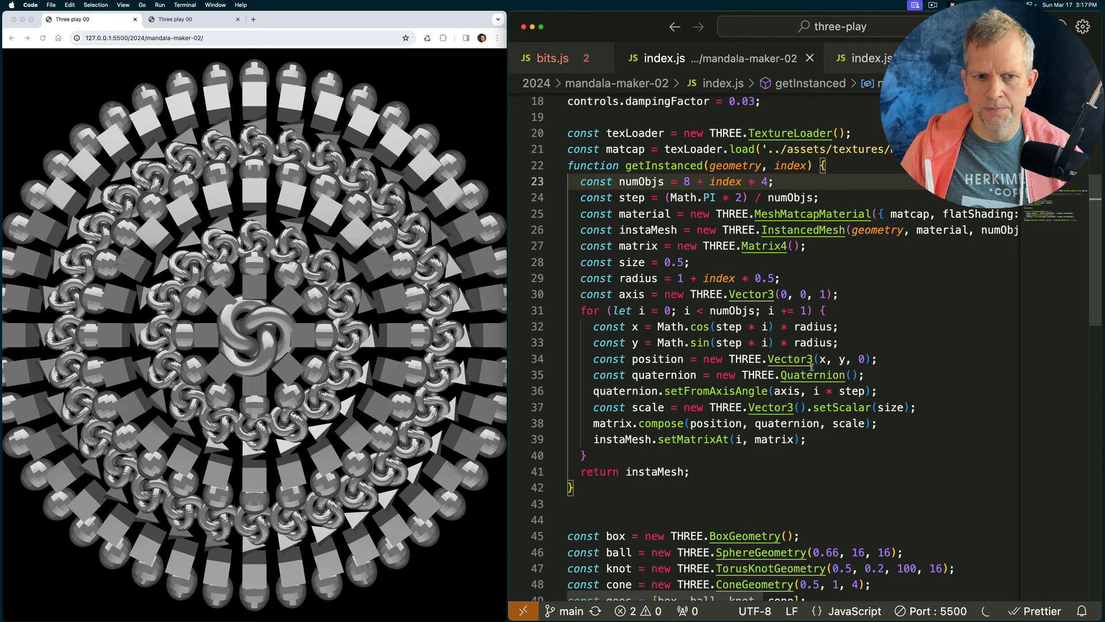
scroll(down, 3)
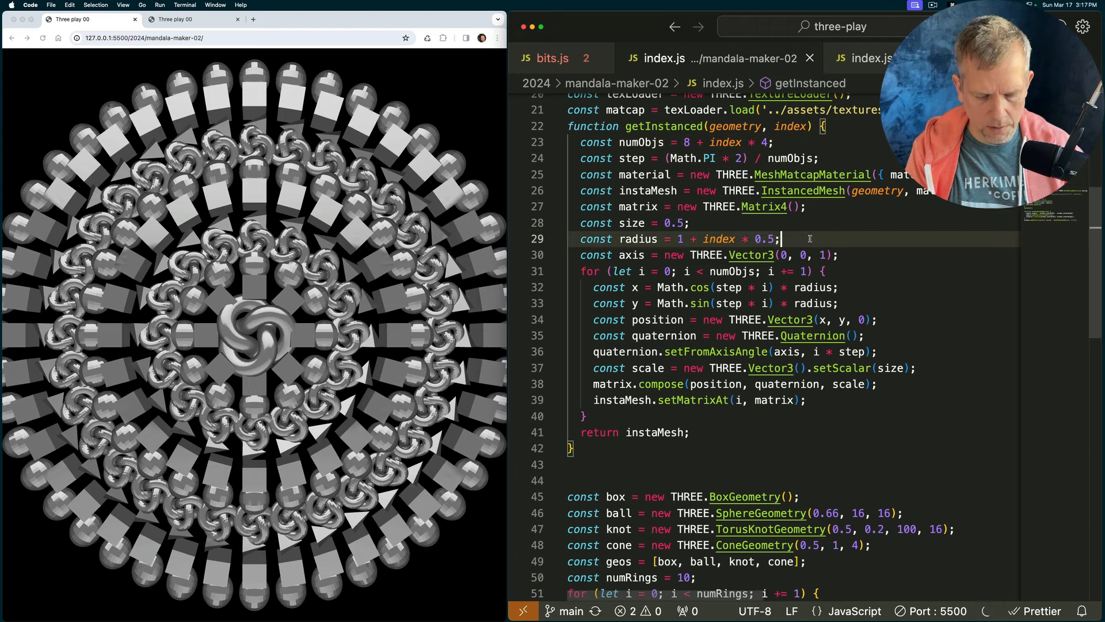
Add const z = -0.5 + index * -size * 0.5 and use z as the third position coordinate
text(const z =)
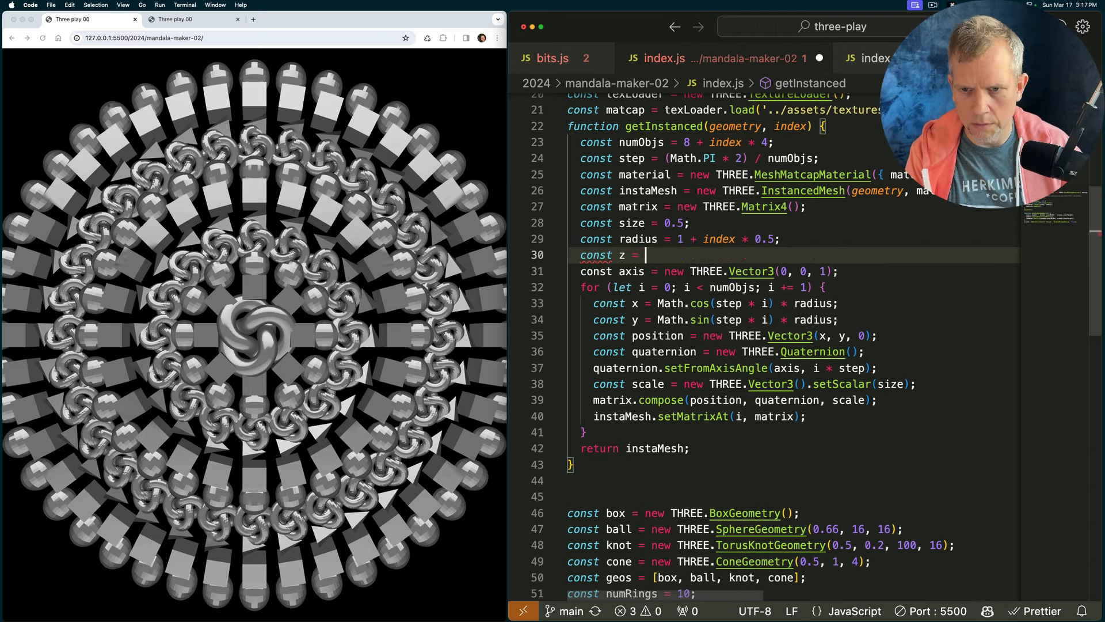
text(-0.5 + index * -size * 0.5;)
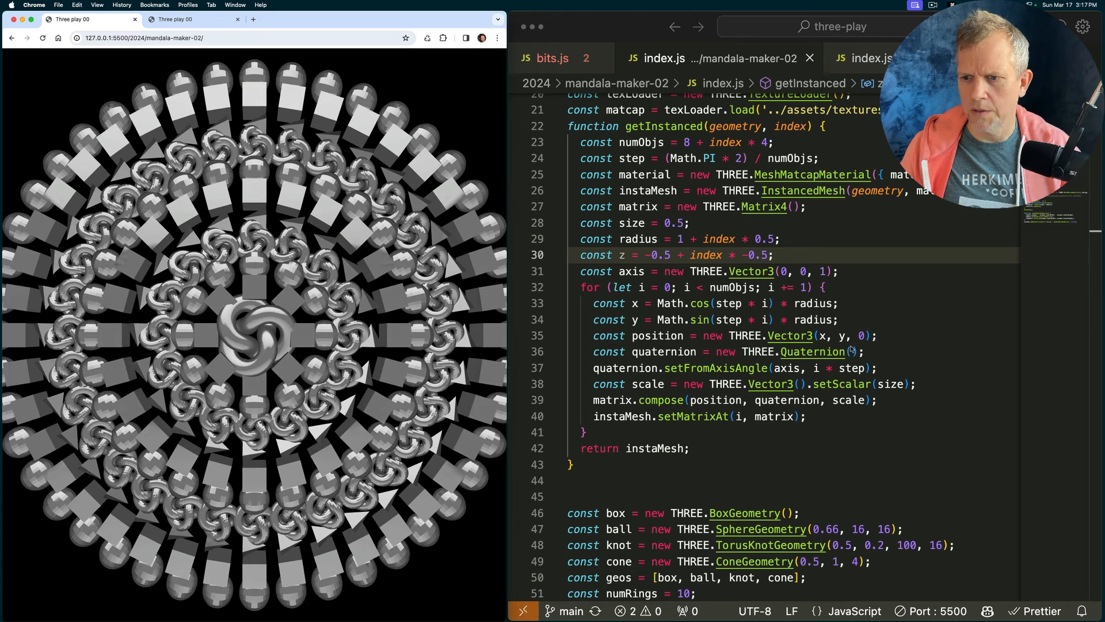
text(z)
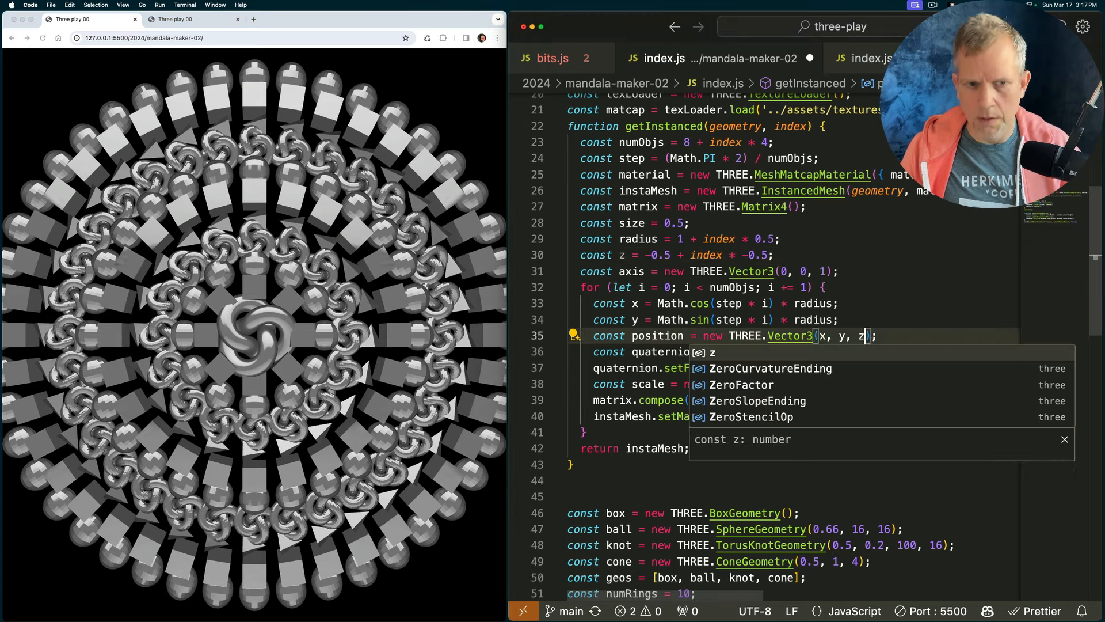
key(cmd+s)
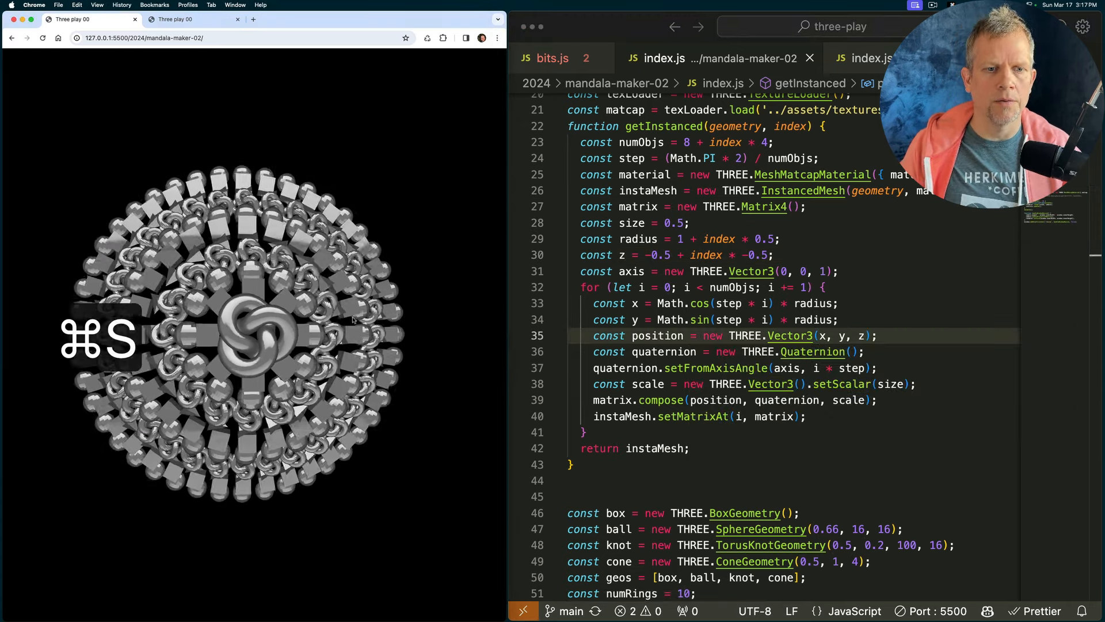
key(cmd+s)
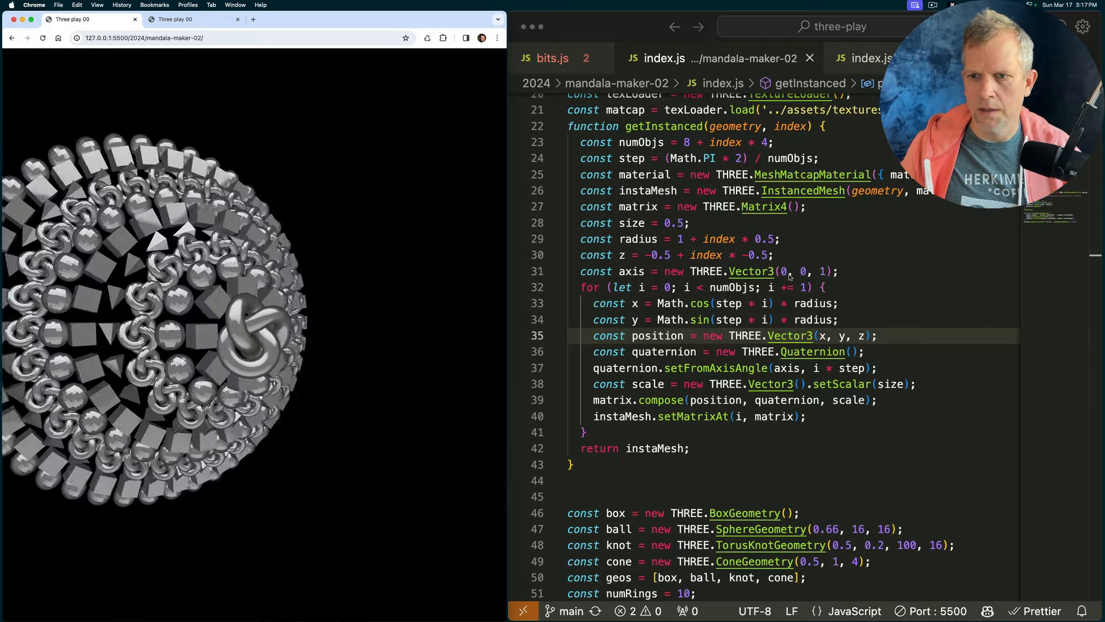
Reduce the per-ring depth step and raise the radius increment to 0.65, saving each change
click(788, 255)
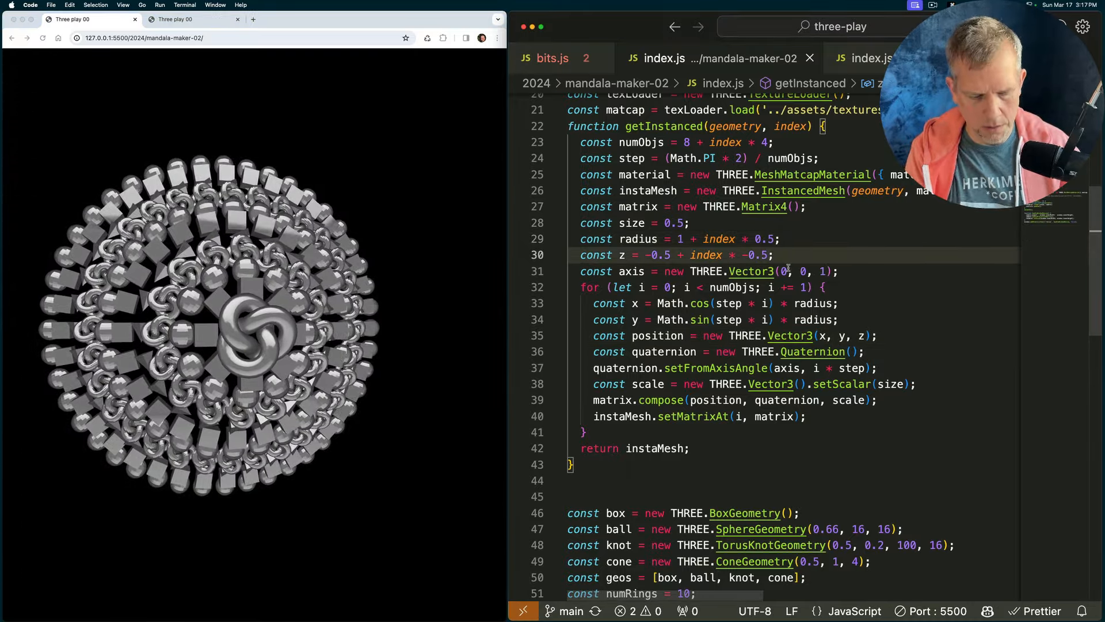
key(cmd+s)
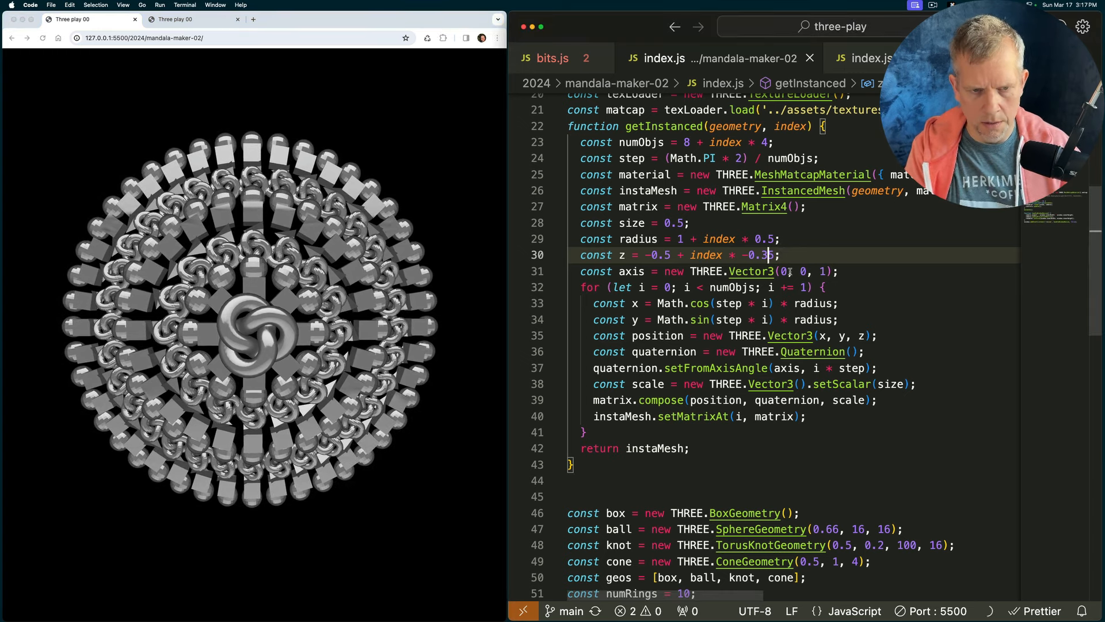
key(cmd+s)
text(2)
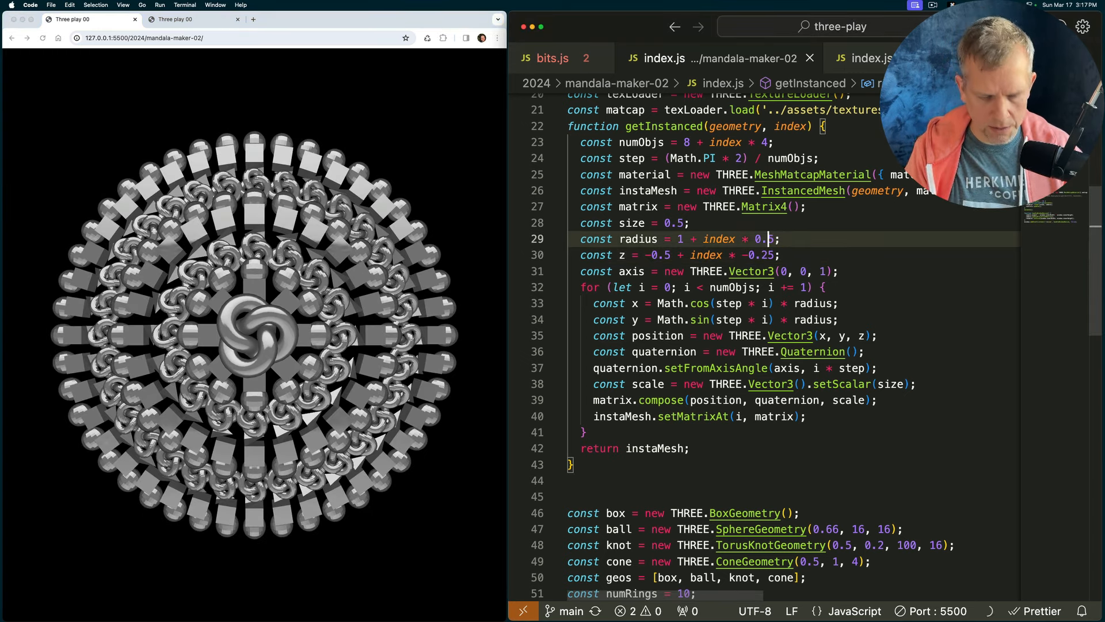
text(6)
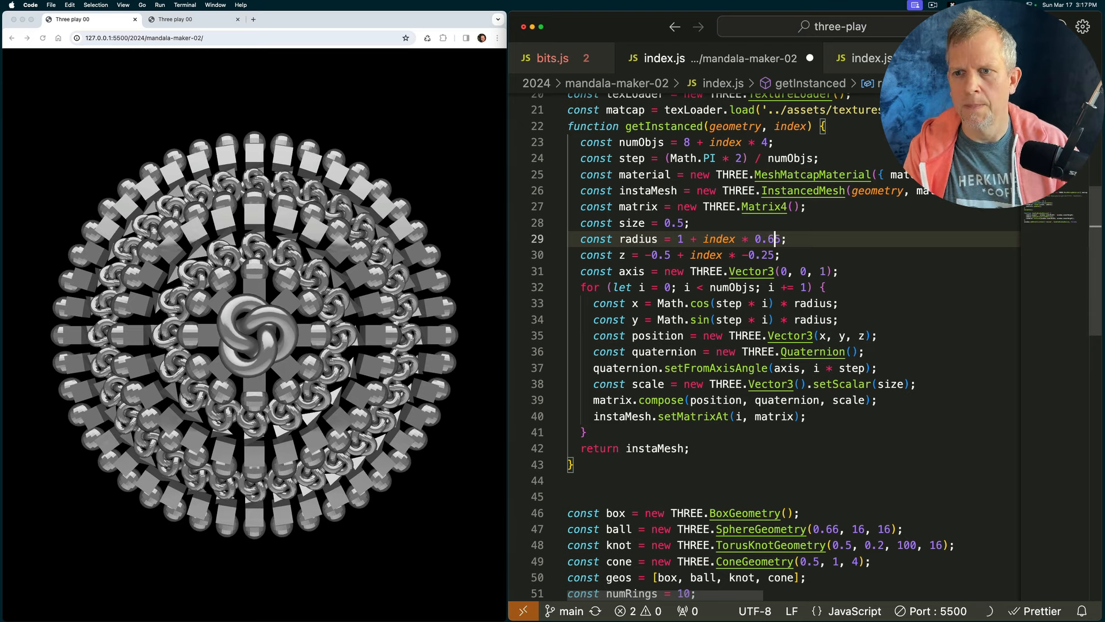
key(cmd+s)
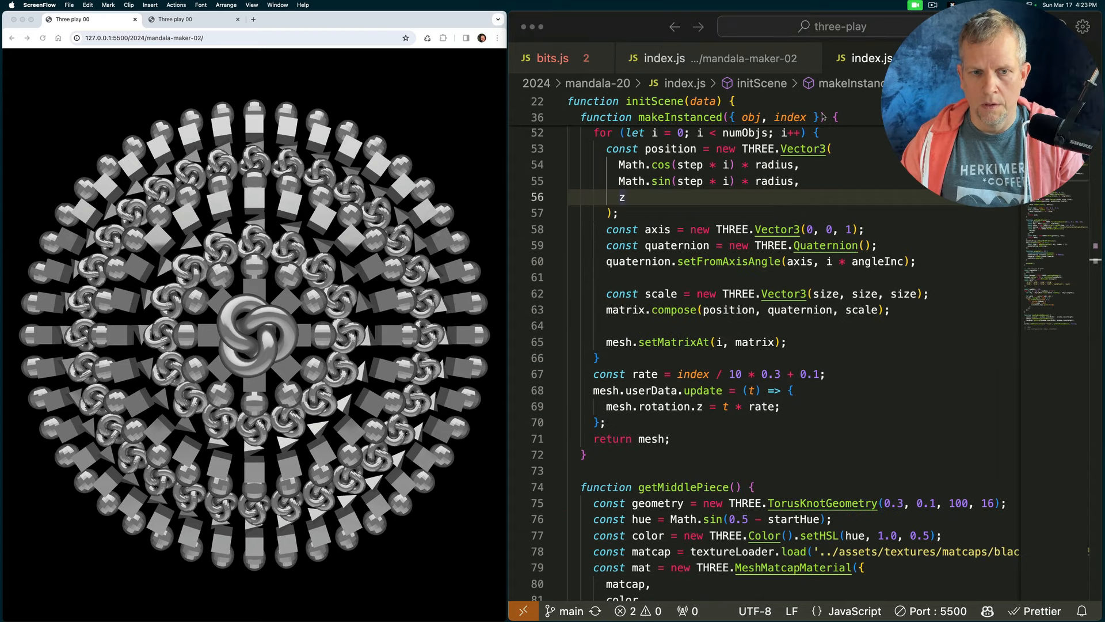
After animate(), declare const loader = new OBJLoader()
scroll(down, 3)
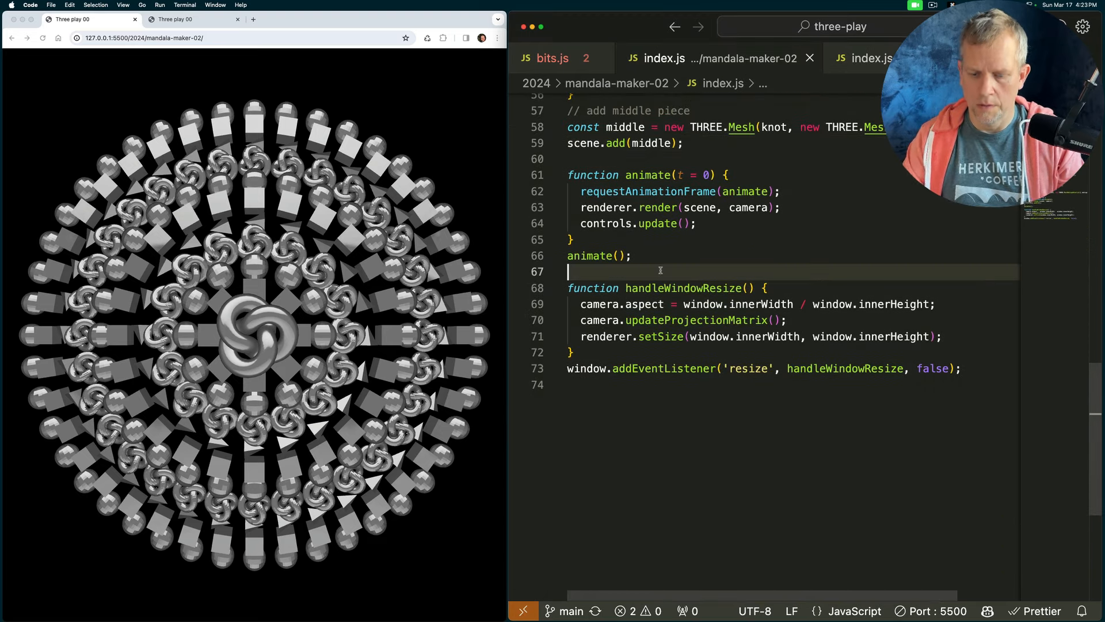
key(Enter)
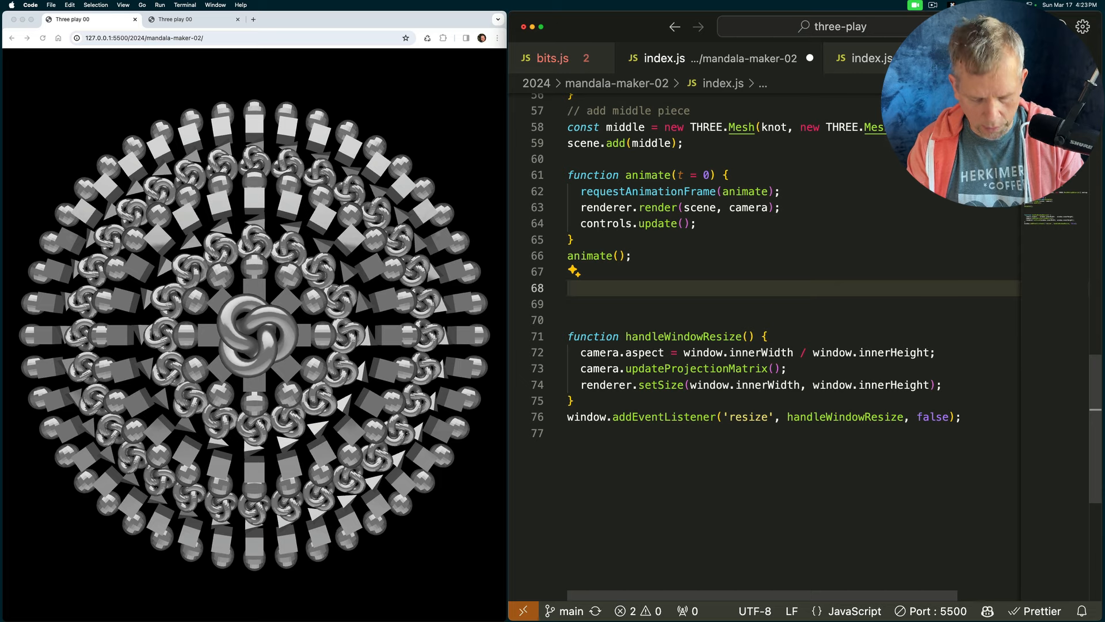
text(const handleWindowResize = () => {)
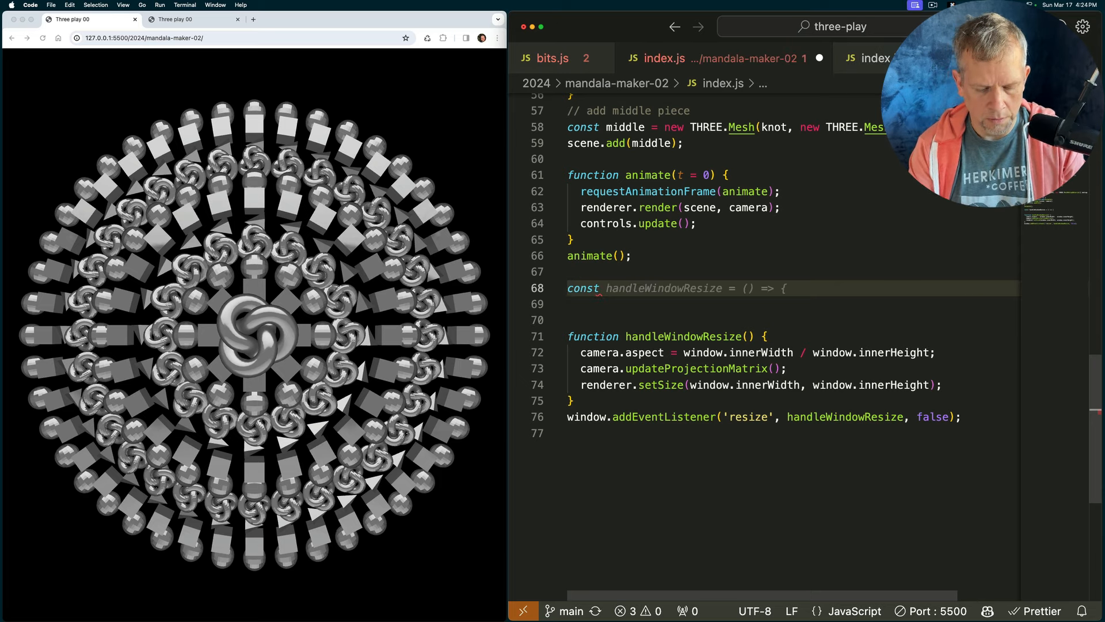
text(loader)
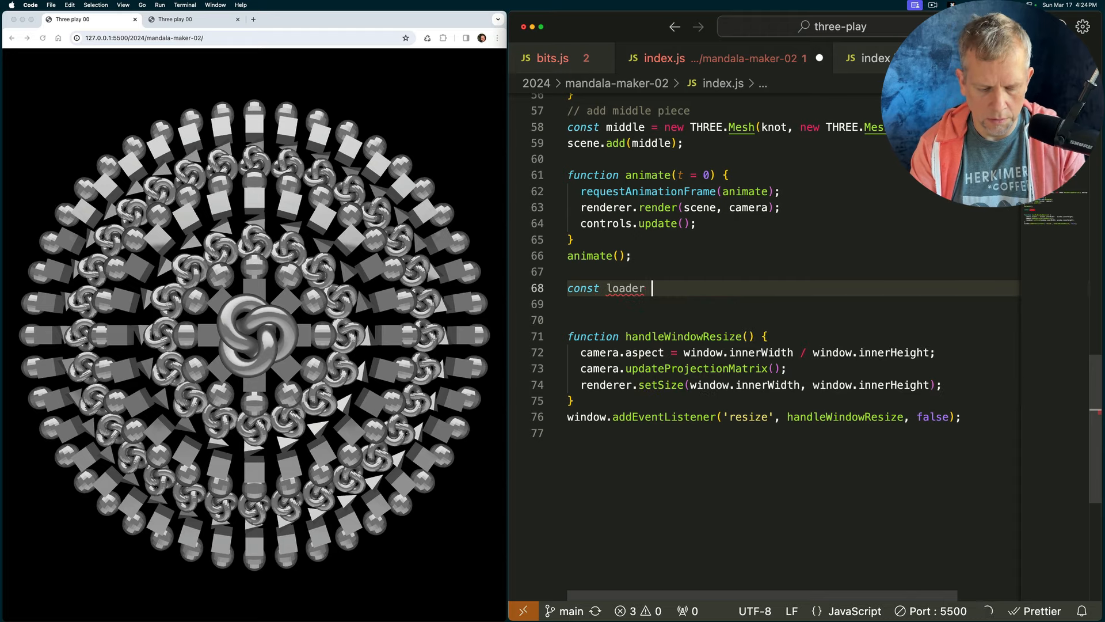
text(= new OBJLoader();)
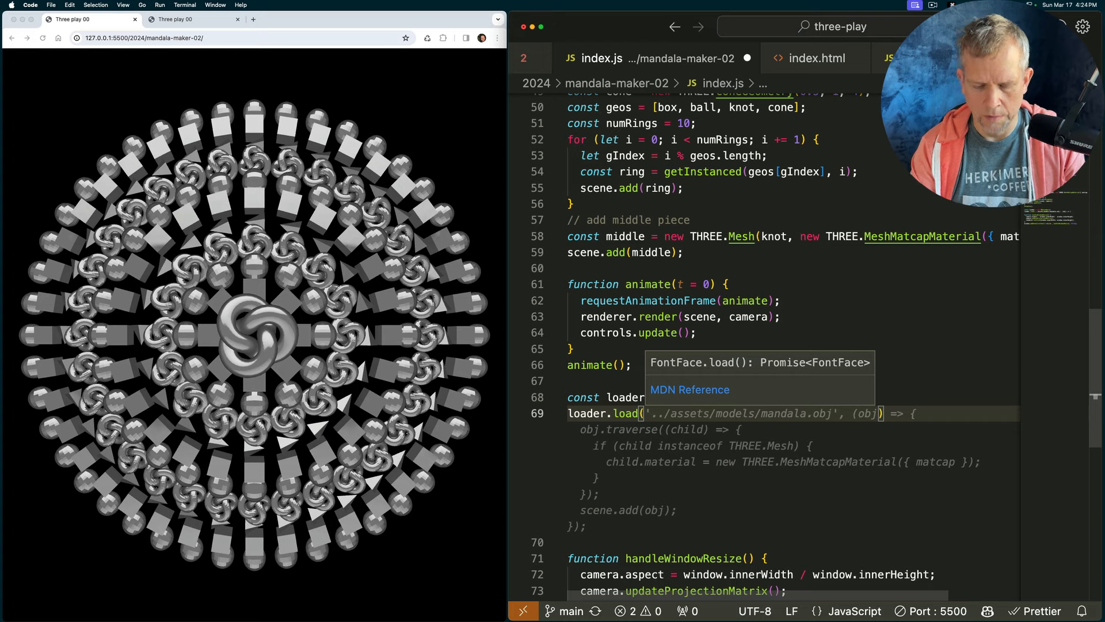
Add const path = './objs/goldfish3.obj' and a loader.load callback logging the model, then save
text(path, (obj)
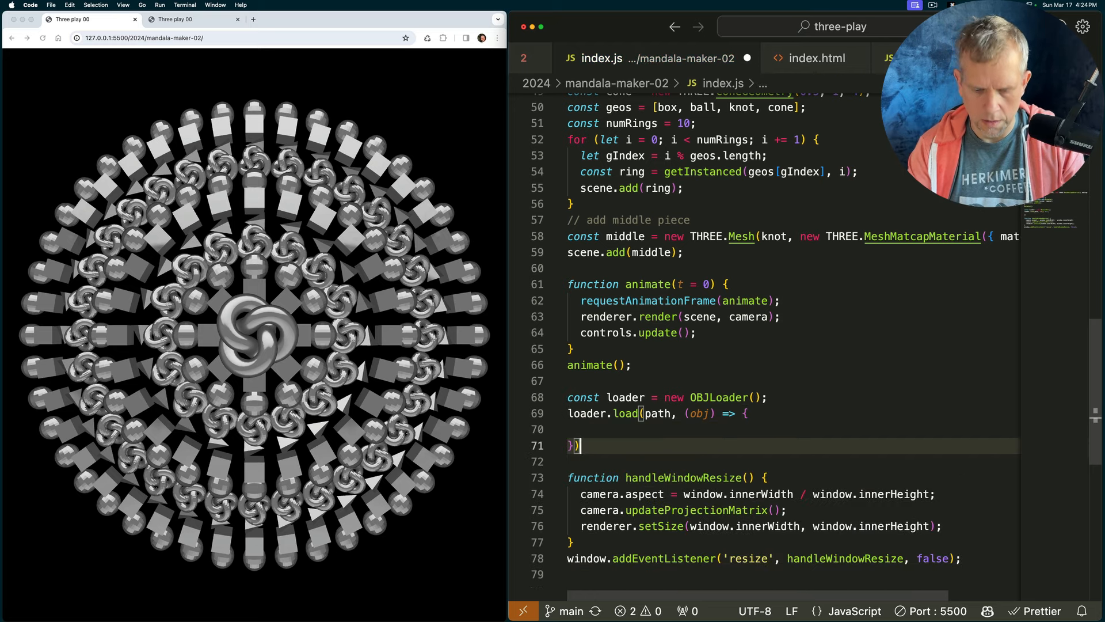
text(console.log(obj);)
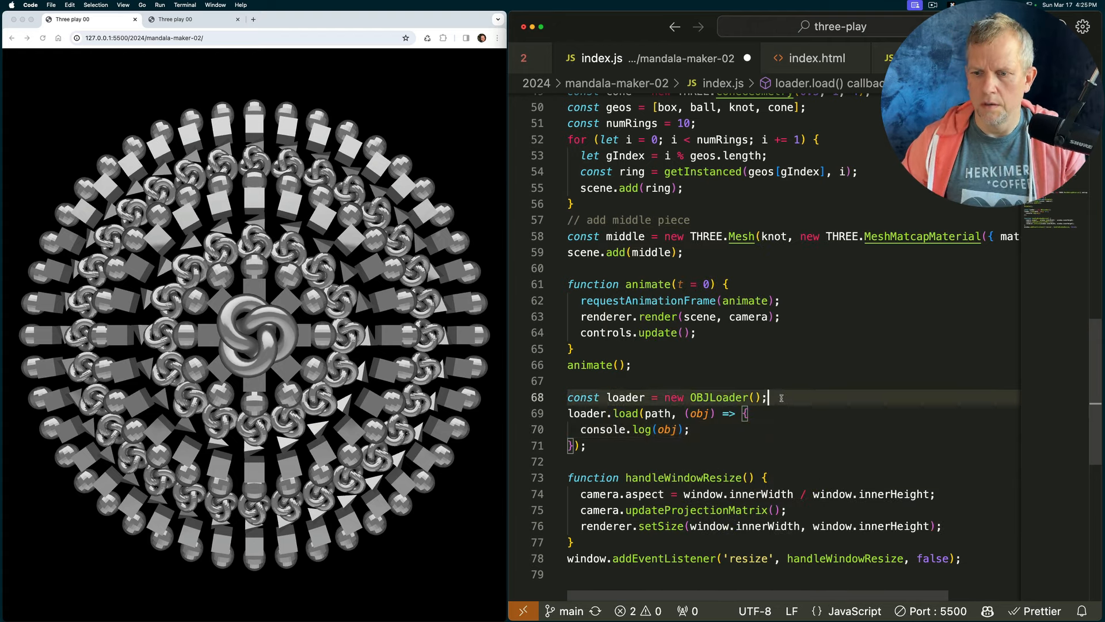
text(const path =)
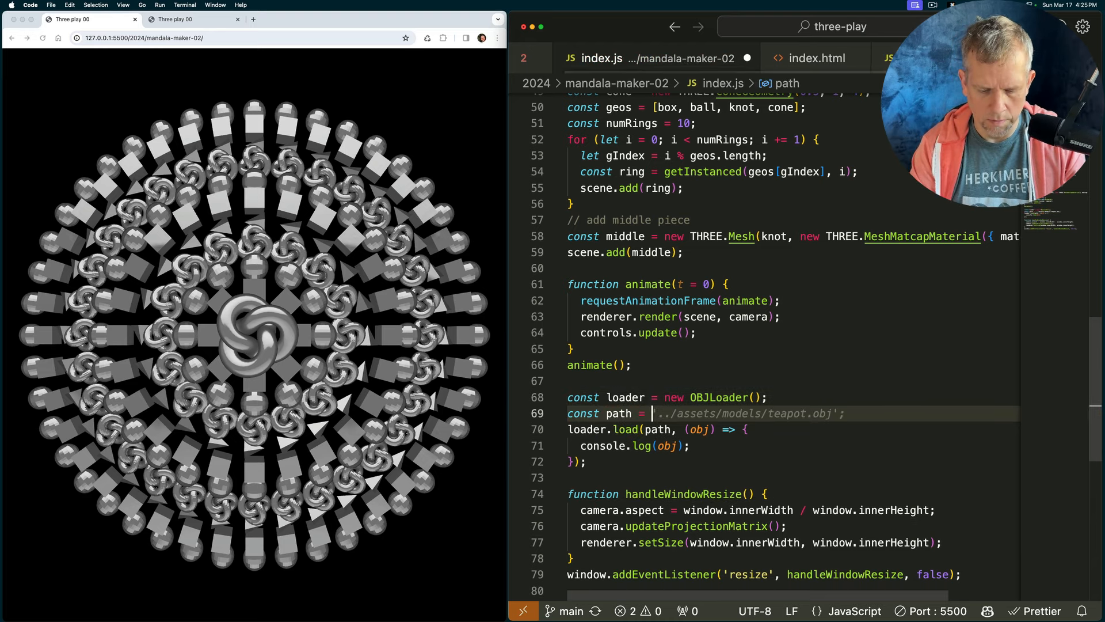
text('./objs/)
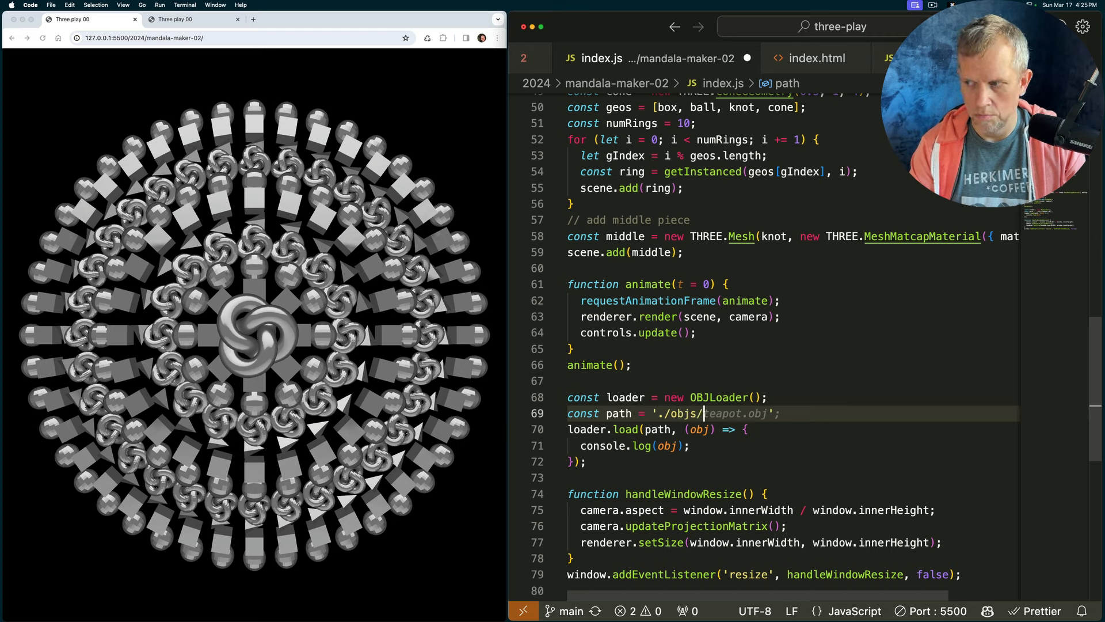
text(goldfish3.obj)
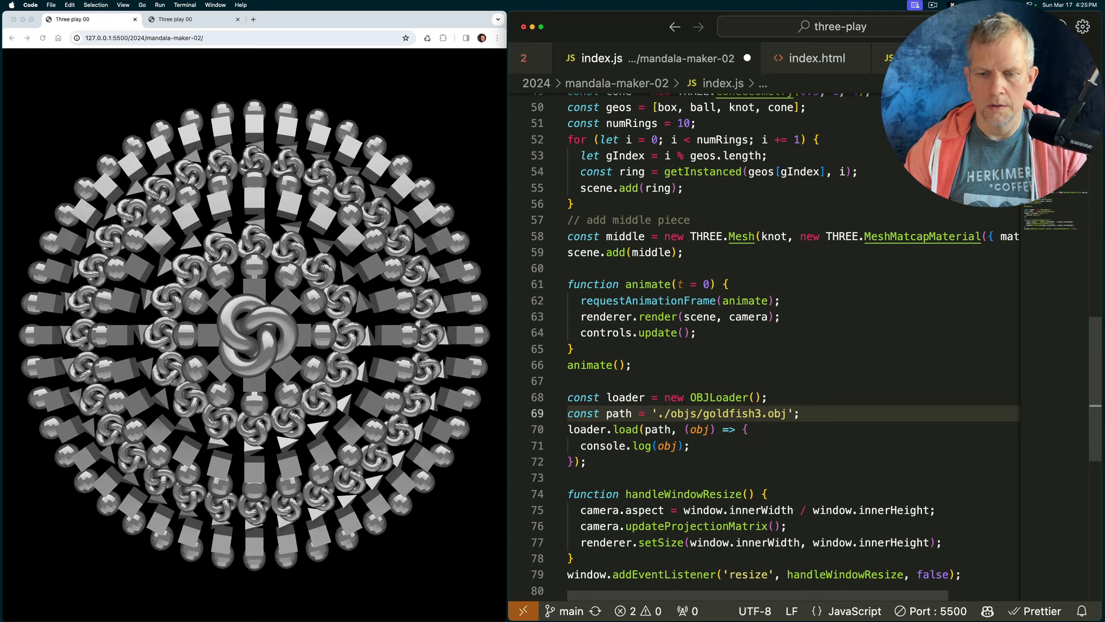
key(cmd+s)
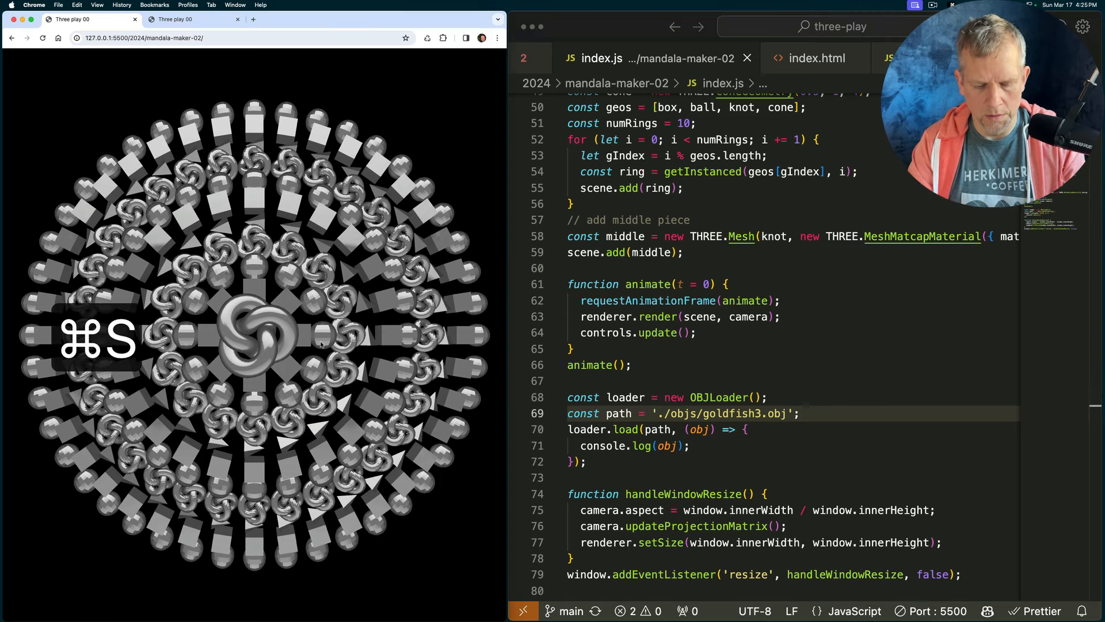
Expand the logged goldfish Group in the DevTools console down to its Mesh_Goldfish child and geometry
key(cmd+alt+j)
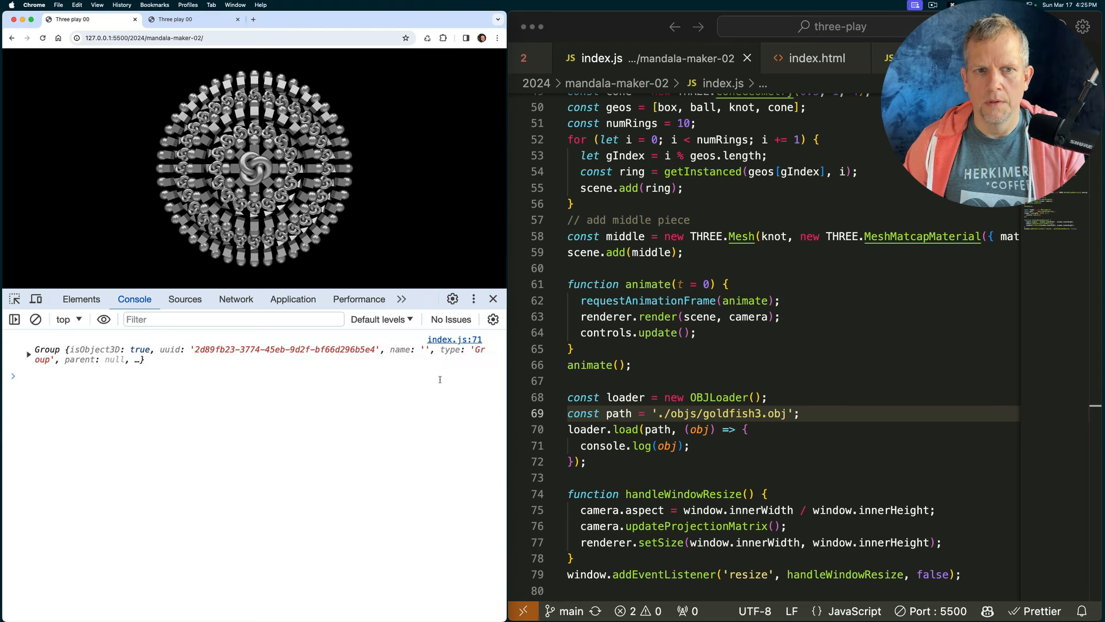
click(27, 350)
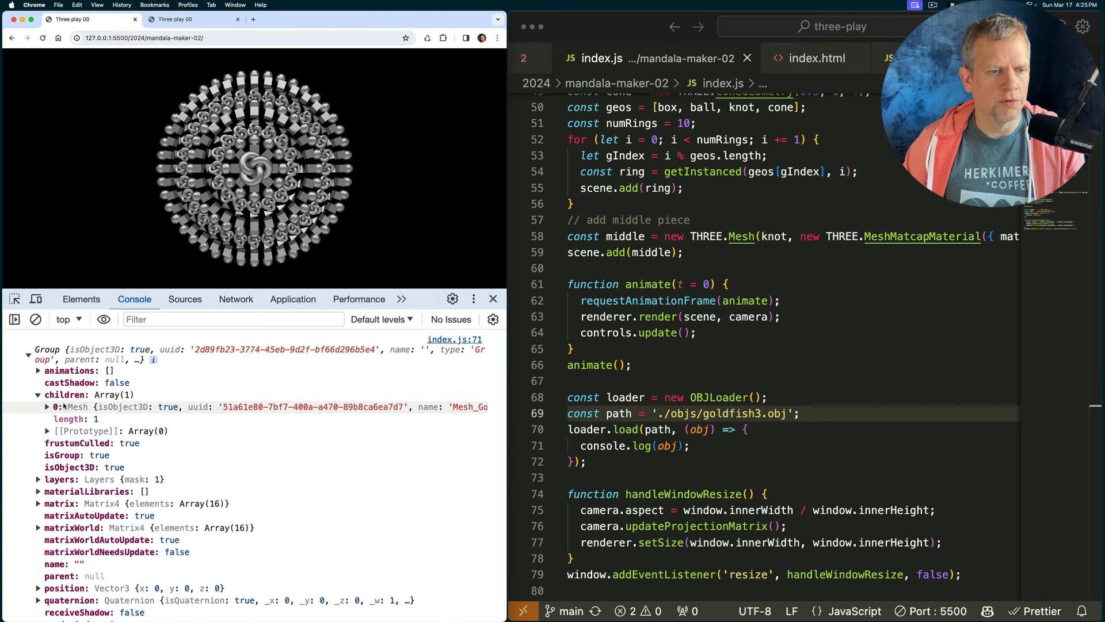
click(47, 406)
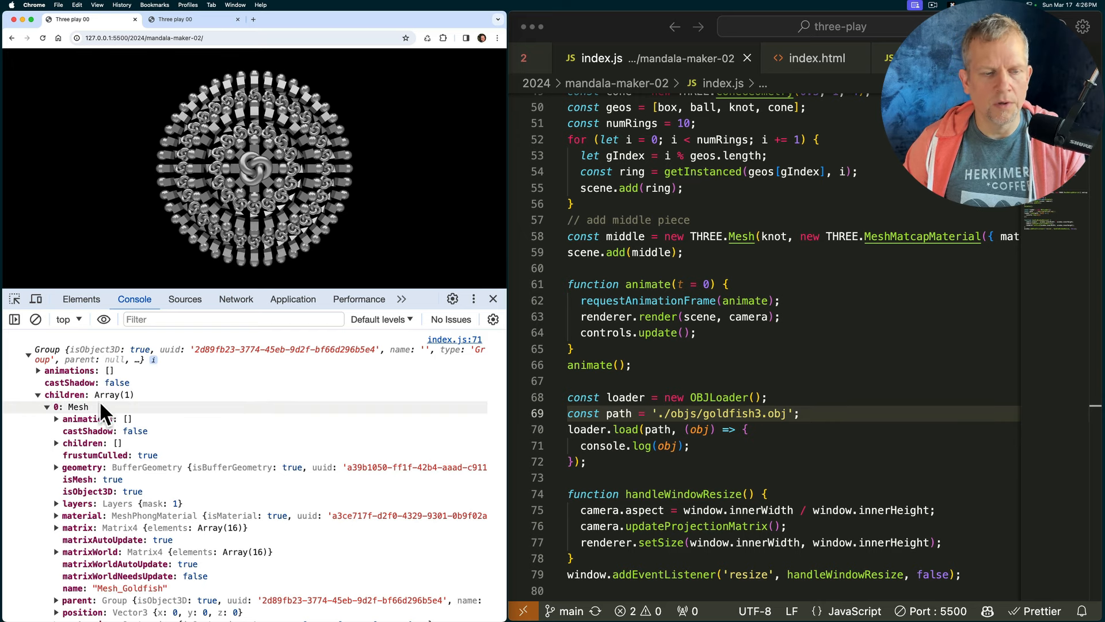
mouse_move(145, 410)
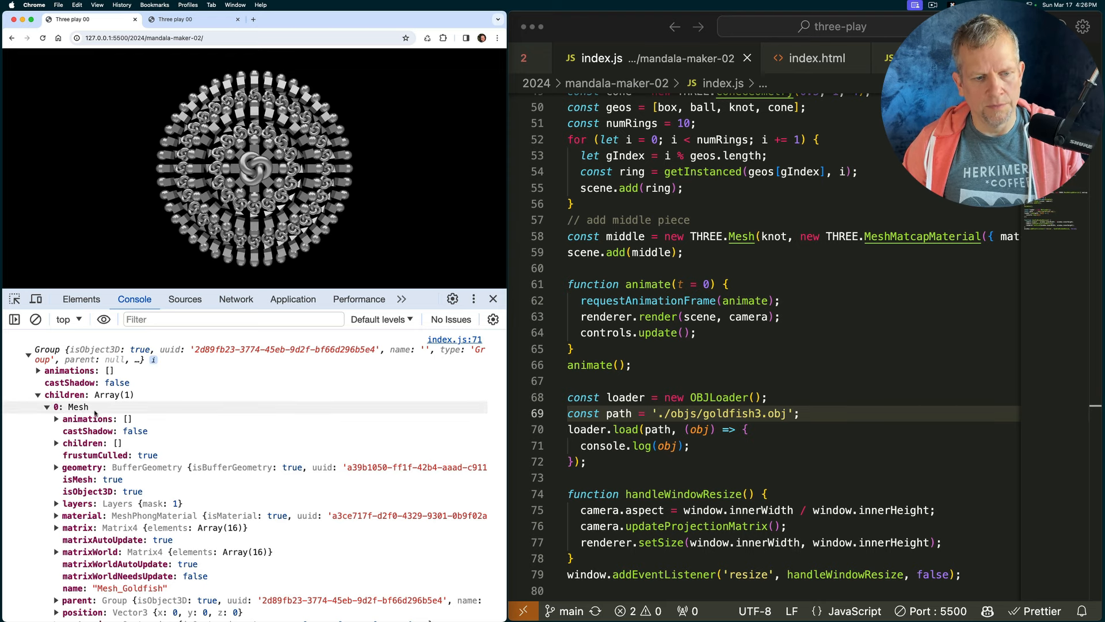
click(56, 466)
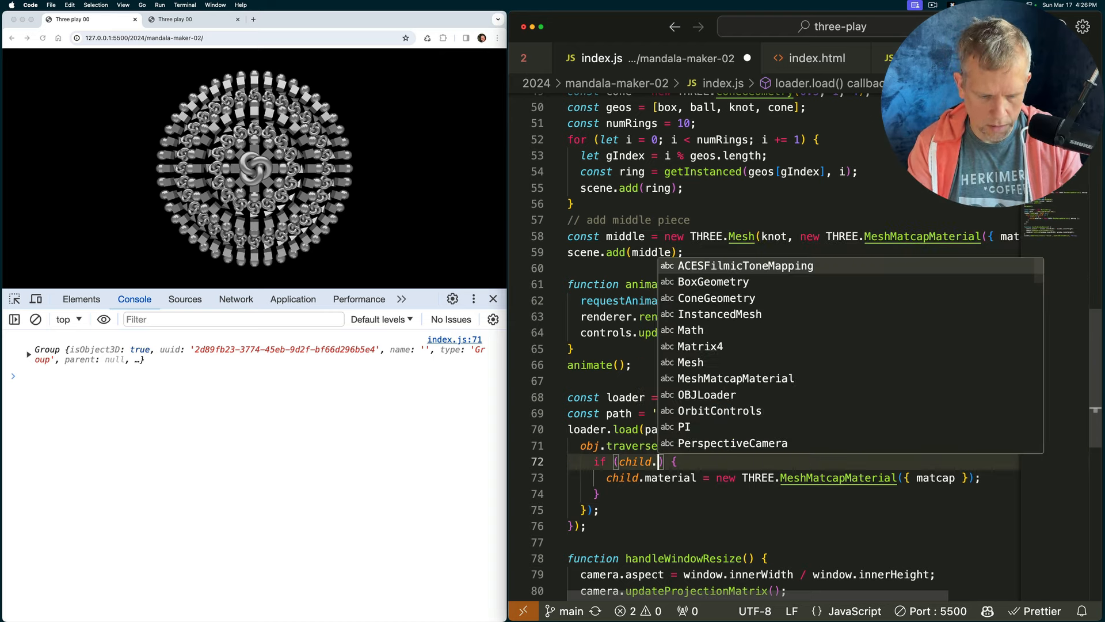
Note the isMesh flag, re-expand the logged model to review it, then collapse it
text(isMesh)
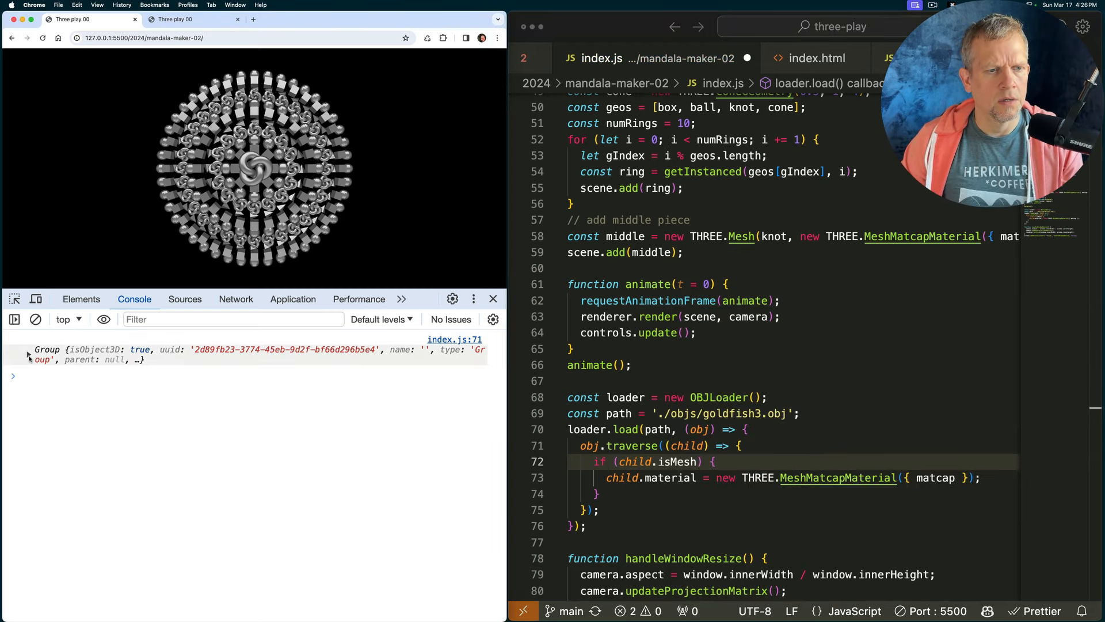
click(28, 356)
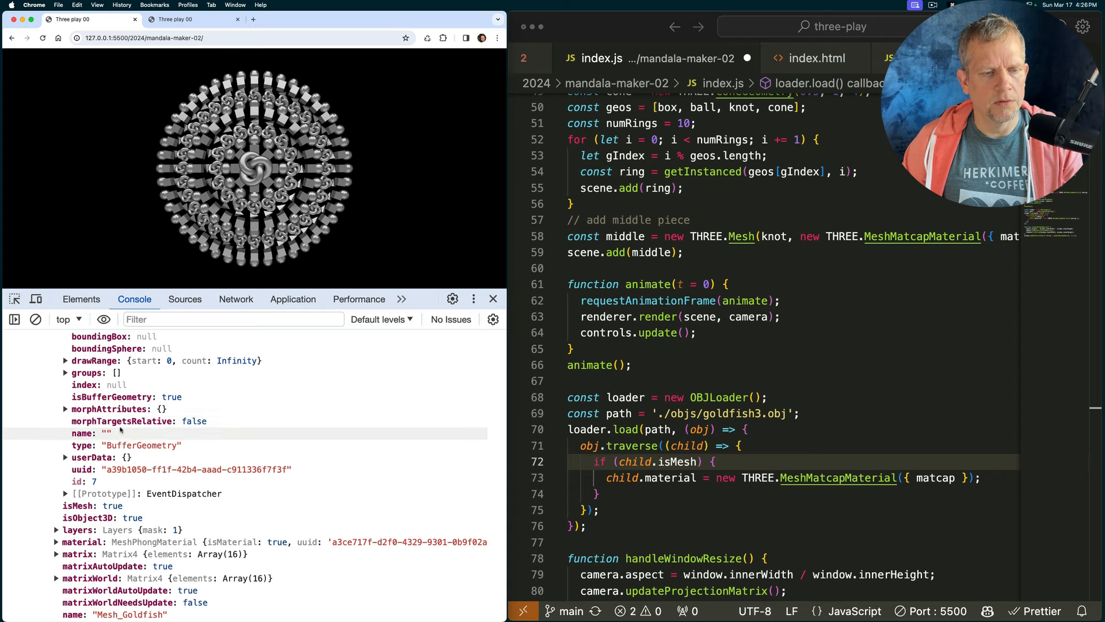
scroll(down, 3)
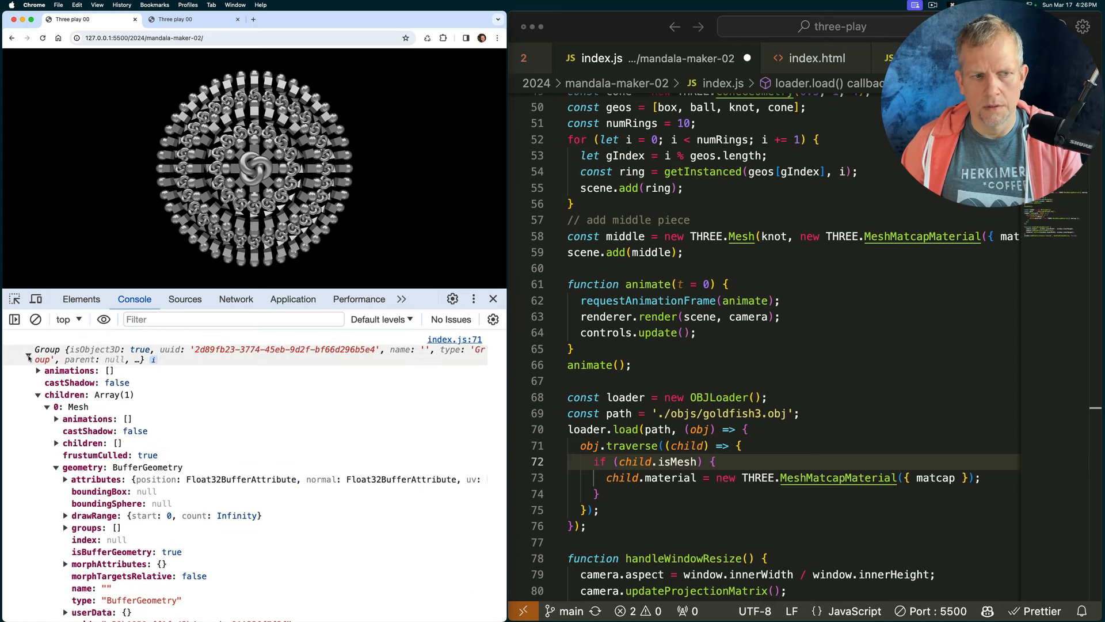
click(27, 355)
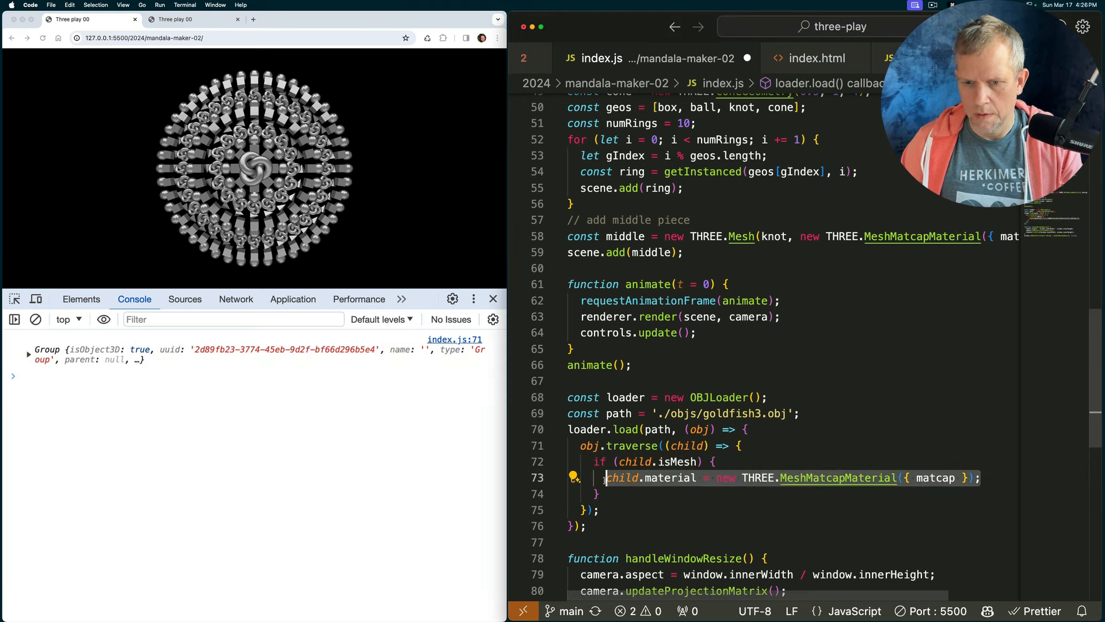
Inside obj.traverse, give each isMesh child a MeshMatcapMaterial, add it to the scene, save, and disable the ring and knot additions
text(consol)
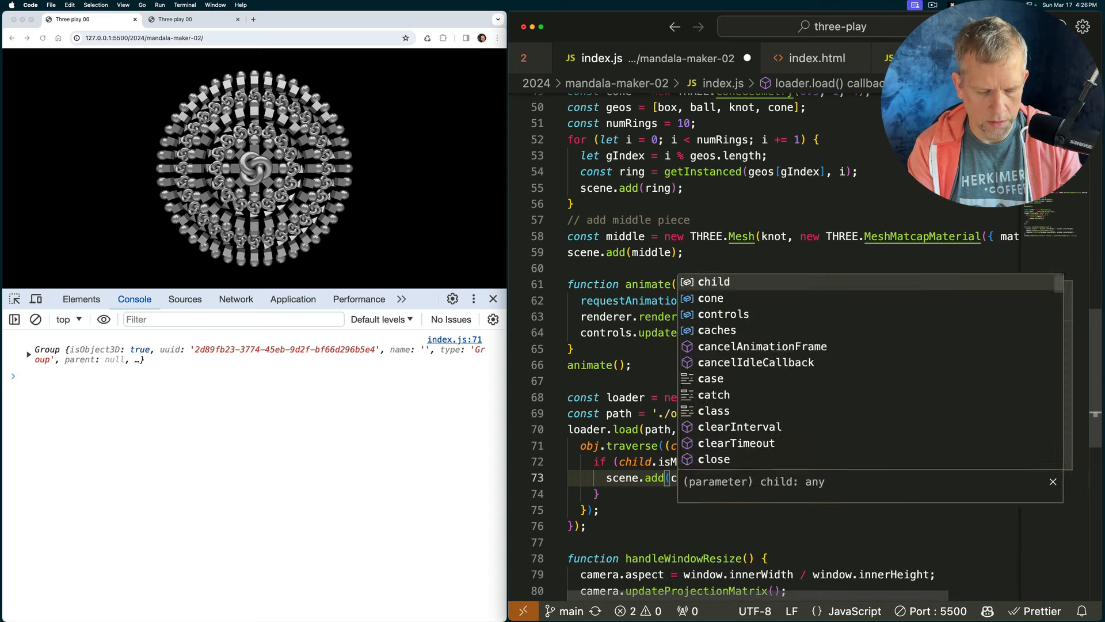
key(cmd+s)
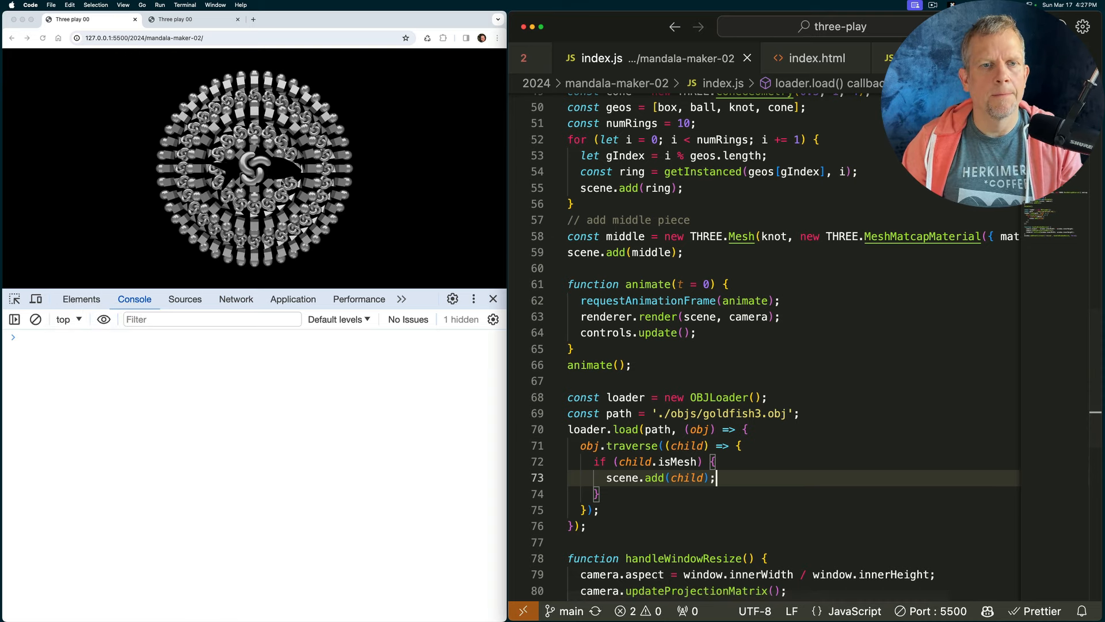
scroll(down, 3)
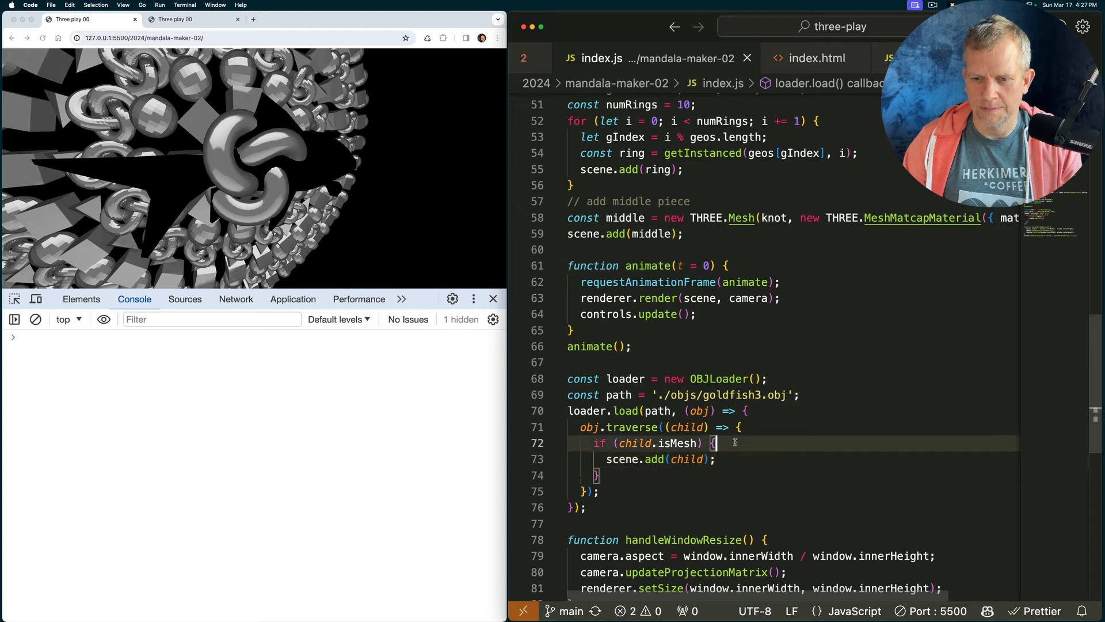
text(child.mate)
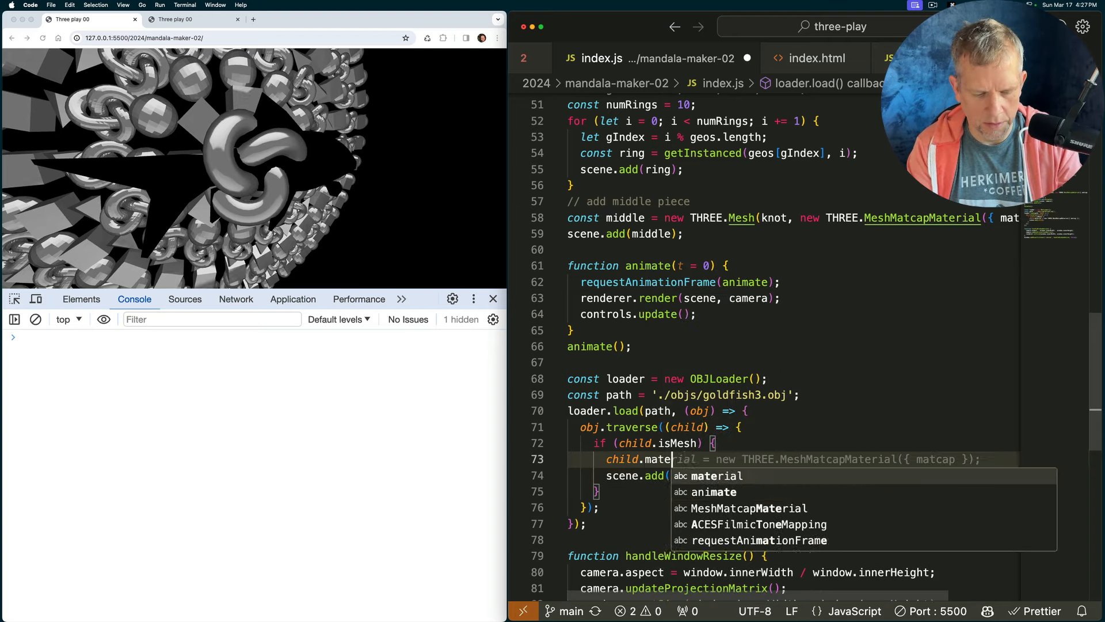
key(Tab)
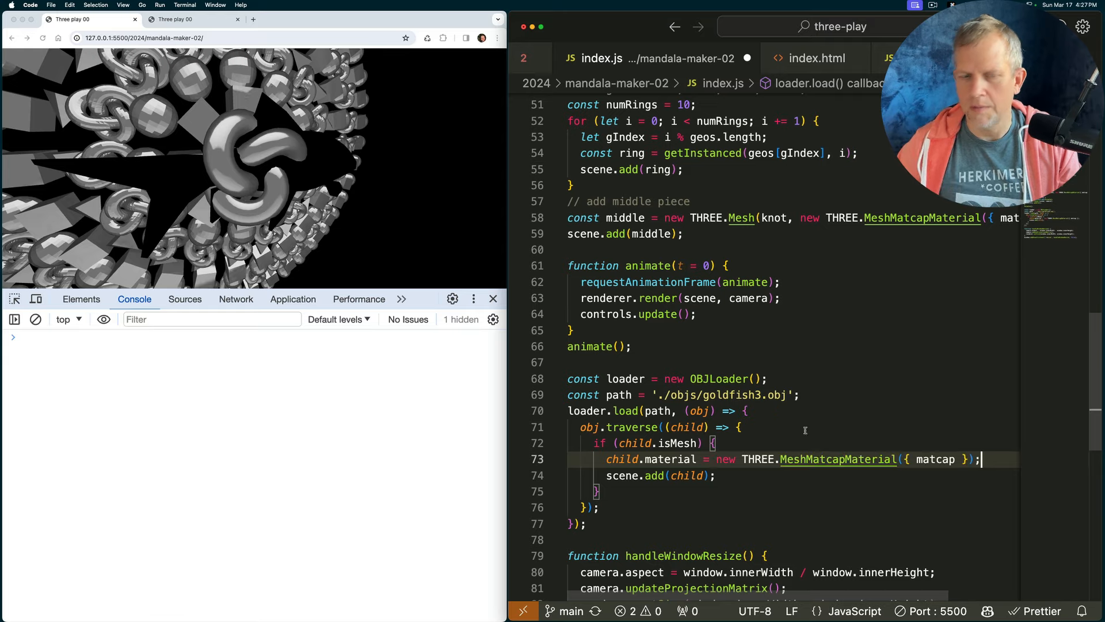
key(cmd+s)
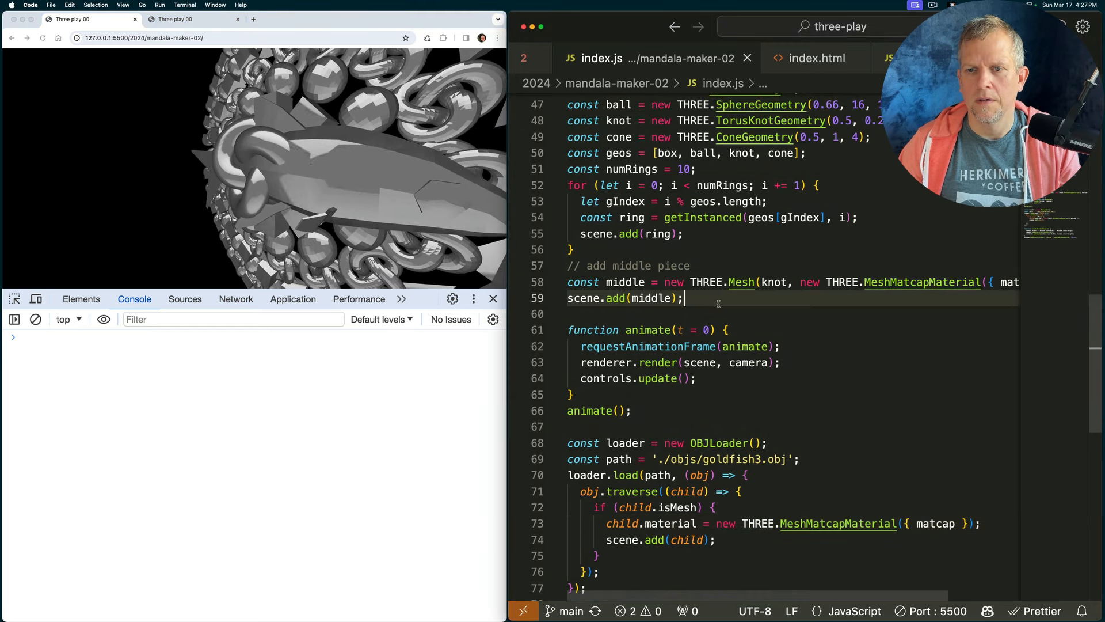
key(cmd+/)
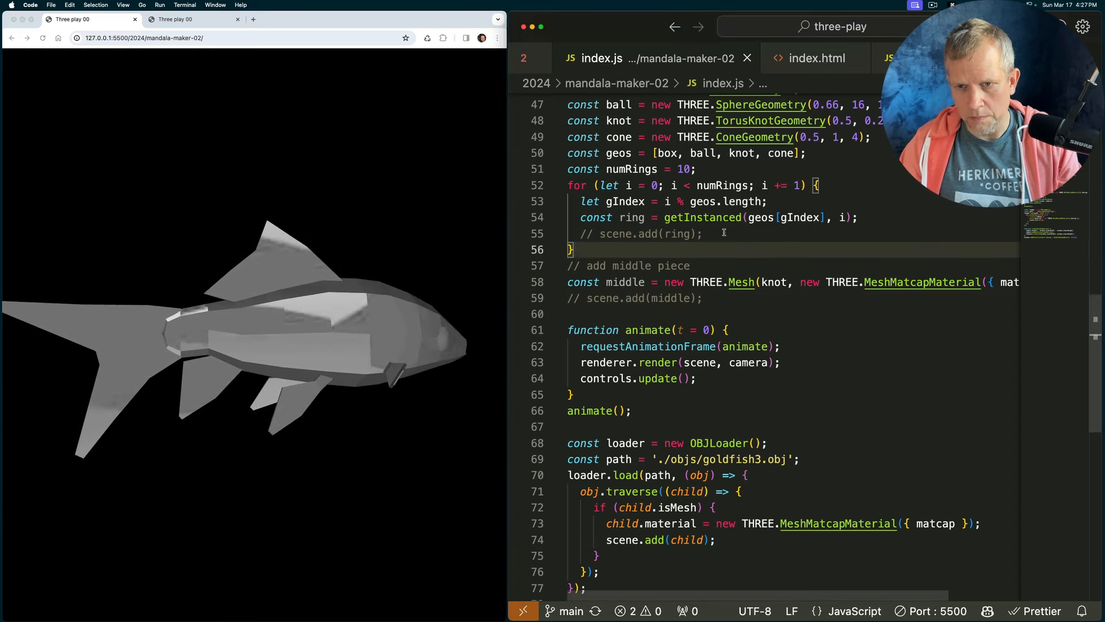
Uncomment the scene.add(ring) and scene.add(middle) lines again
key(cmd+/)
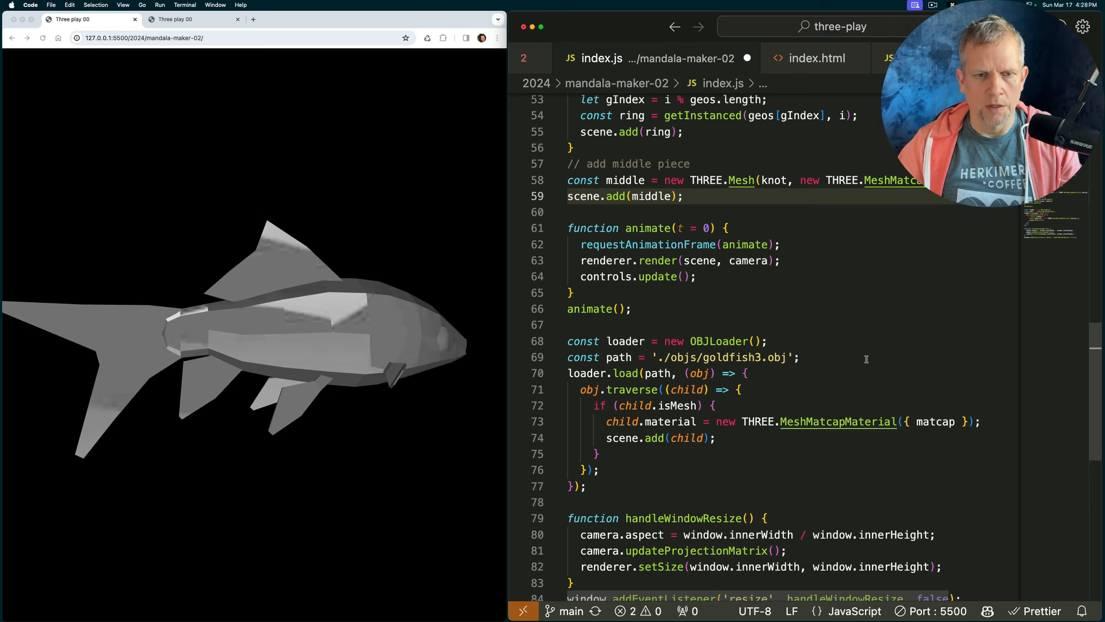
Replace scene.add(child) in the traverse callback with sceneData.geos.push(child.geometry)
scroll(down, 3)
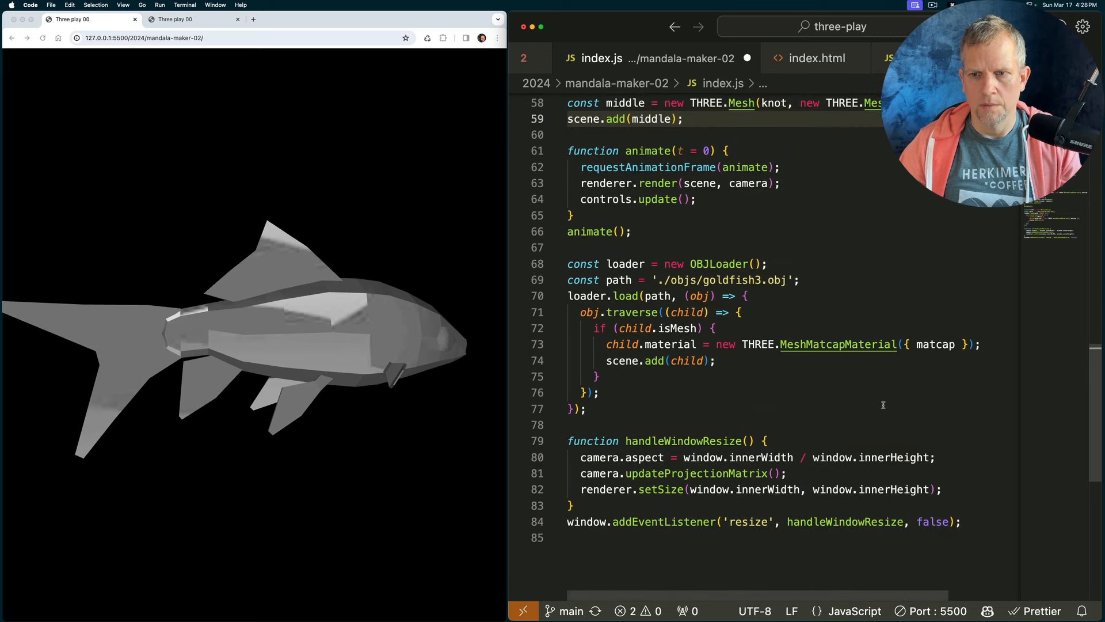
mouse_move(833, 278)
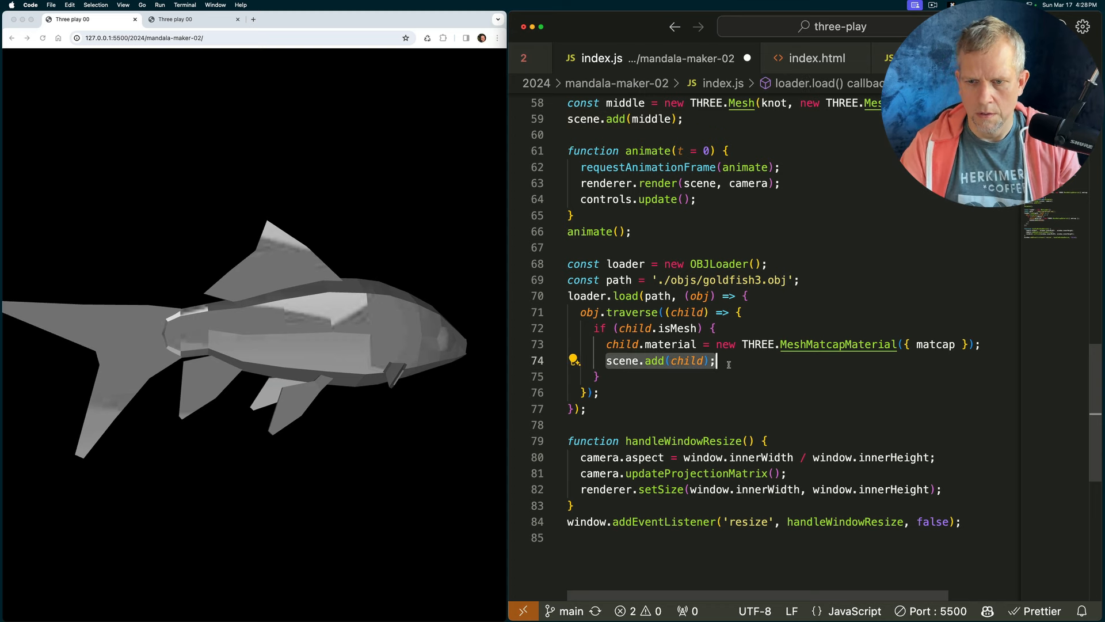
key(cmd+/)
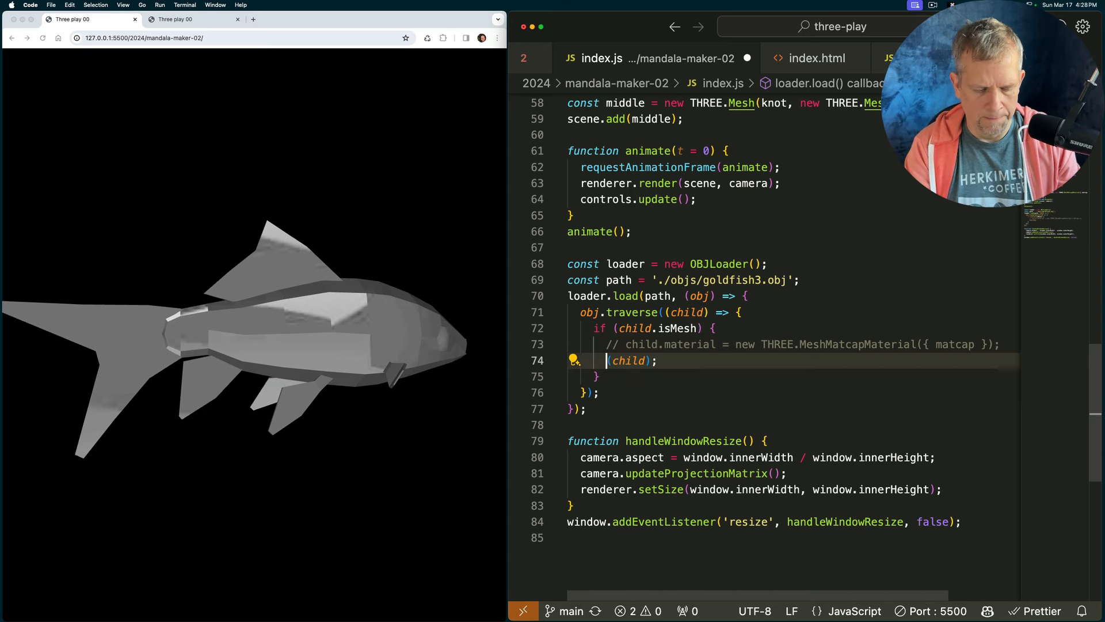
text(sceneData)
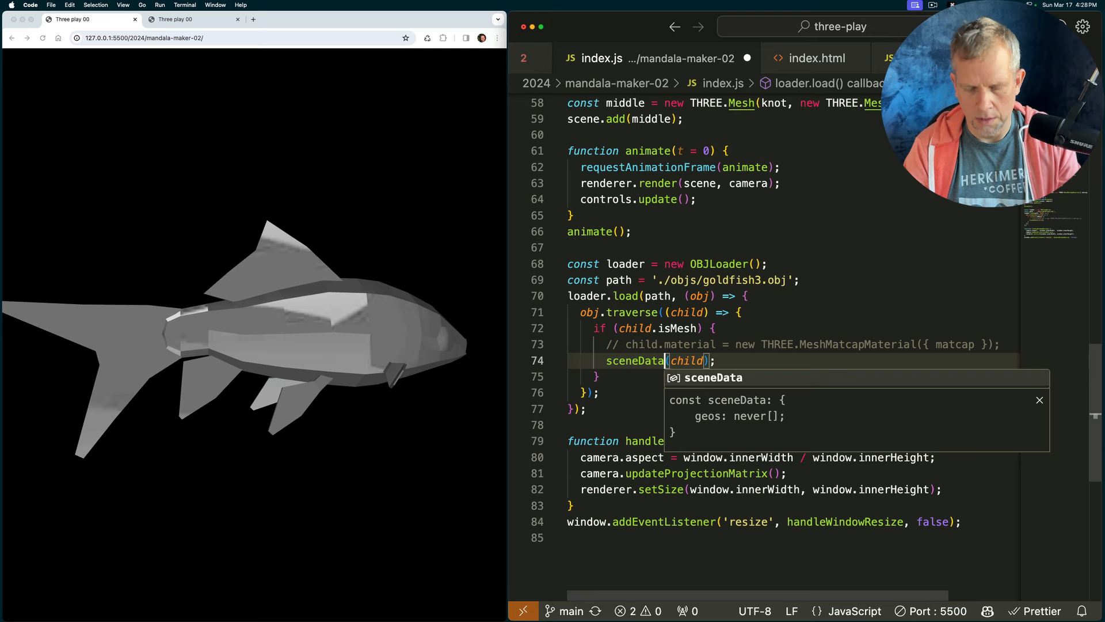
text(.geos)
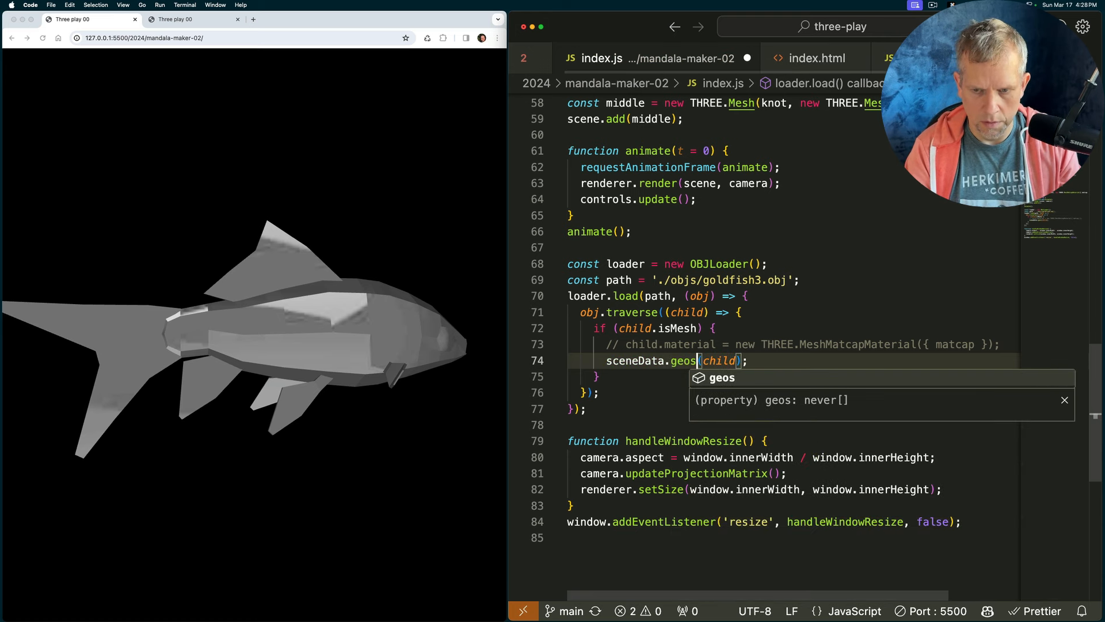
text(.push)
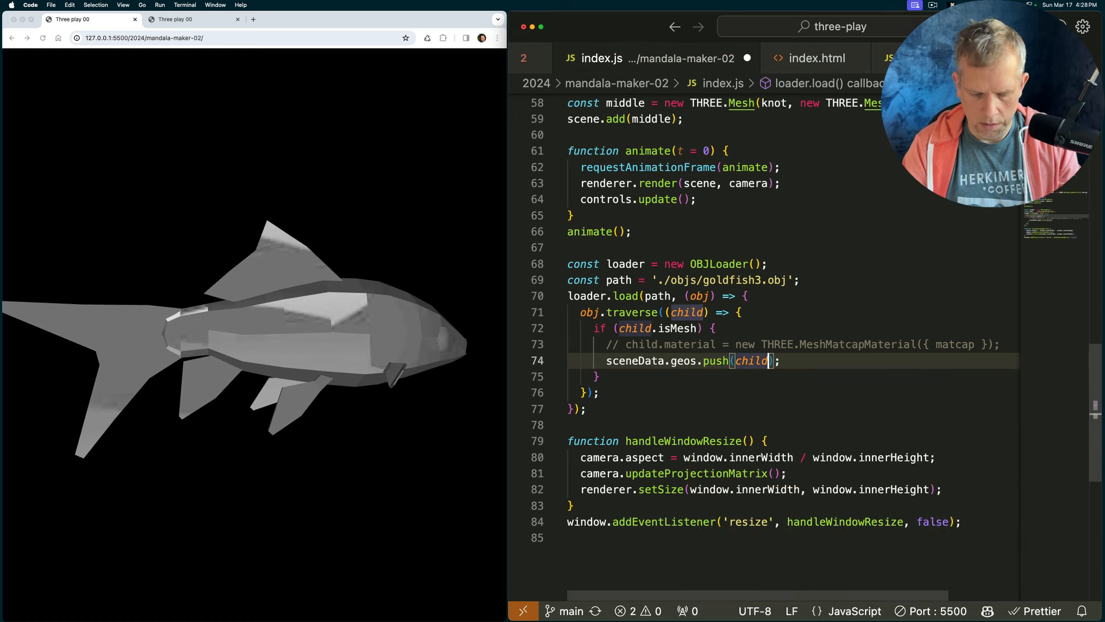
text(.geometry)
text(const sce)
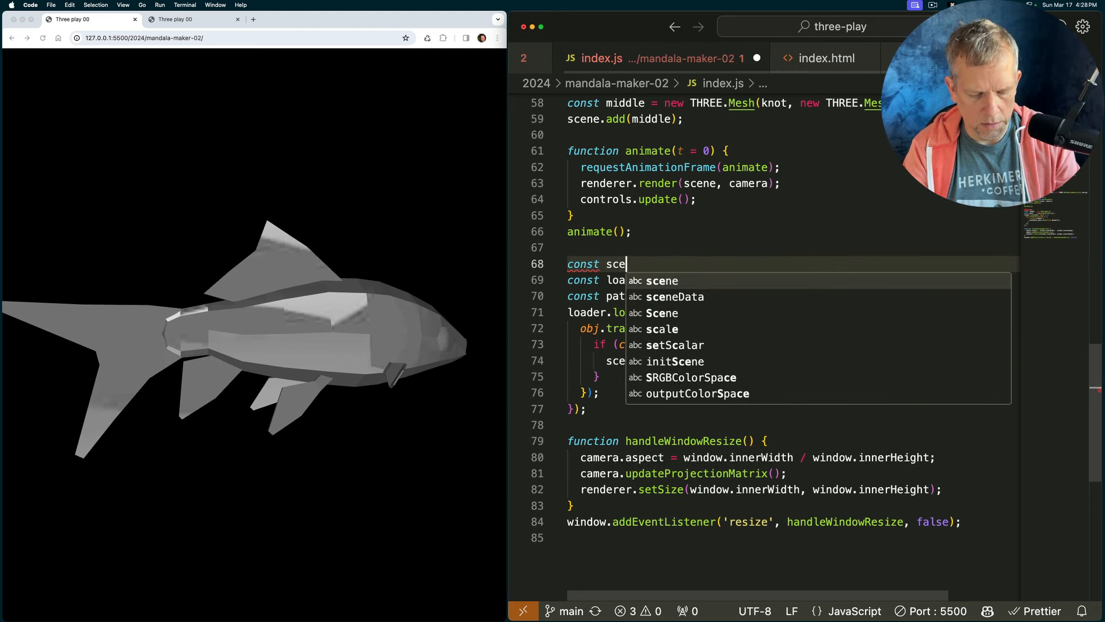
Declare const sceneData = { geos: [] } to hold the collected geometries
text(neData = { geos: [] };)
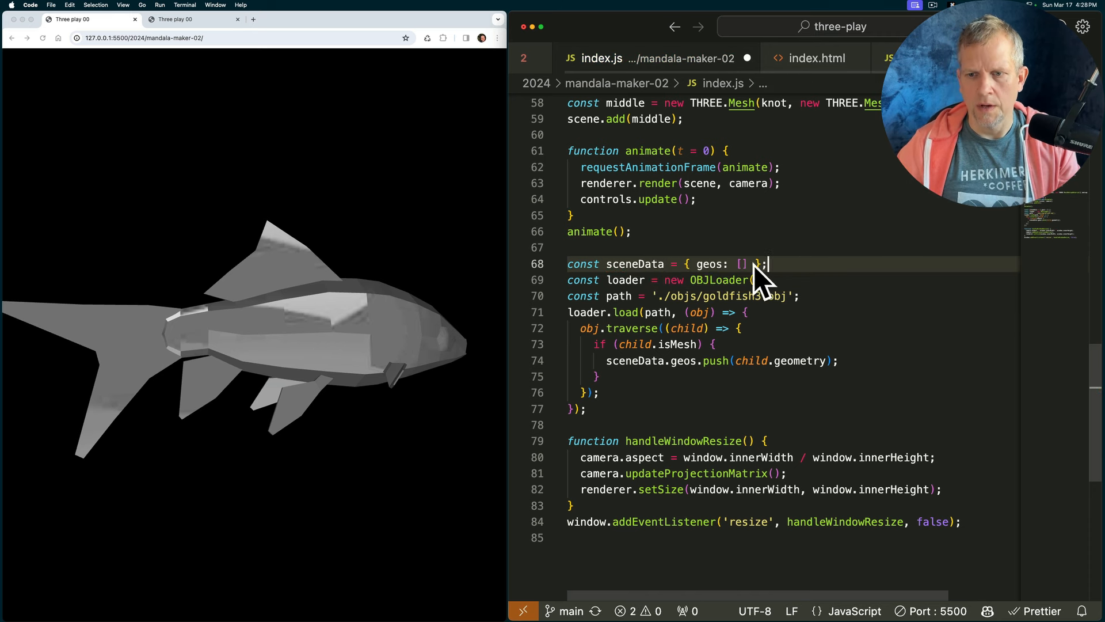
double_click(708, 264)
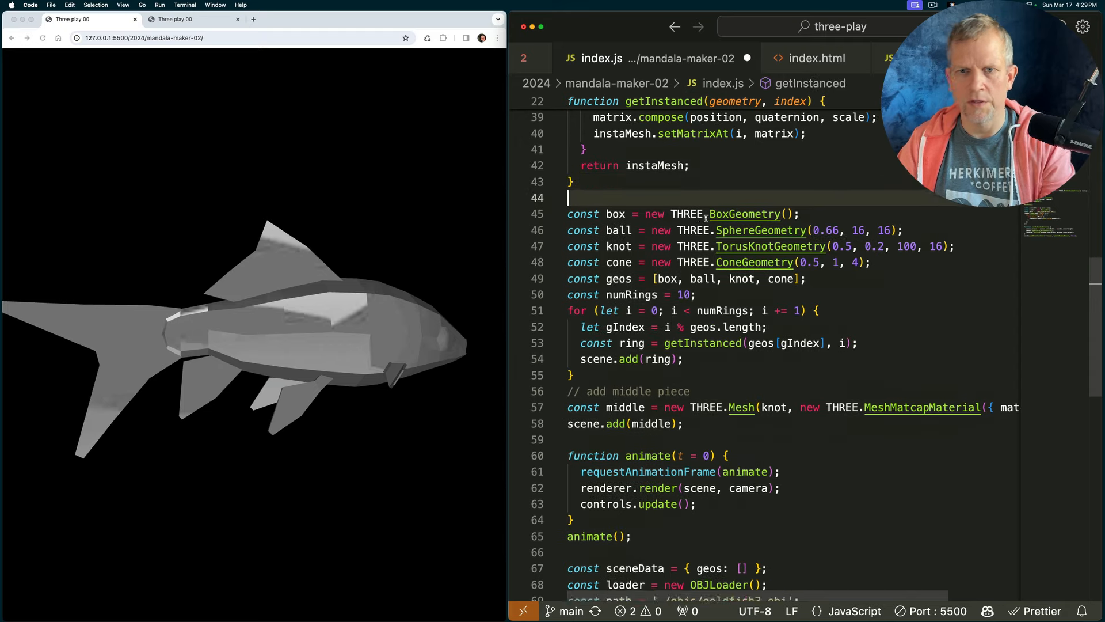
scroll(down, 3)
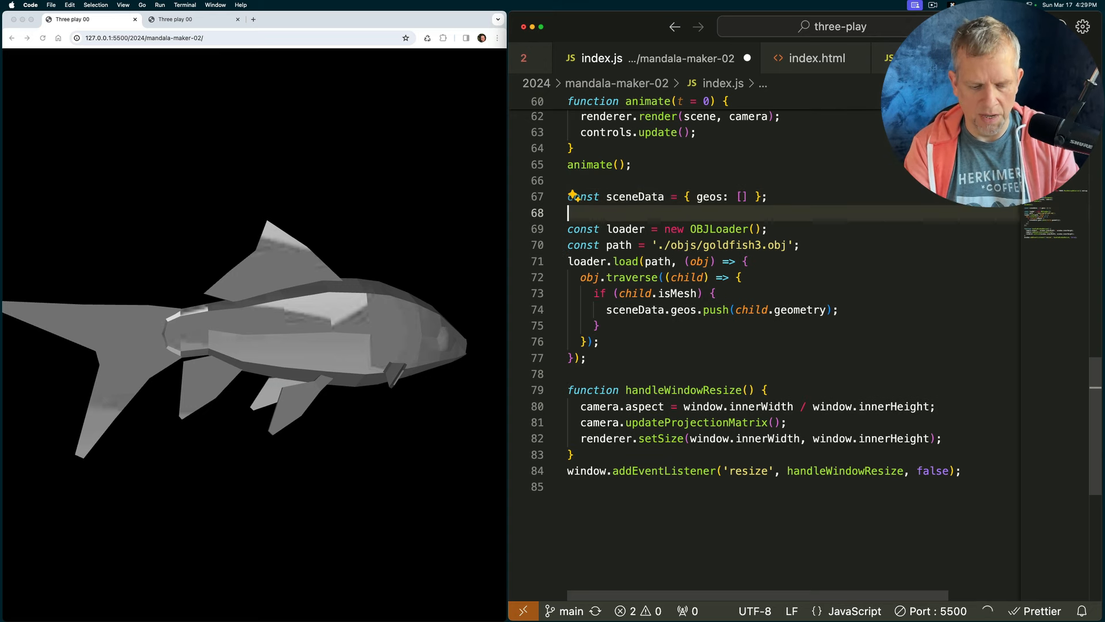
Create a THREE.LoadingManager for the OBJLoader whose onLoad logs 'loaded' and the geometries, then save and check the console
text(const)
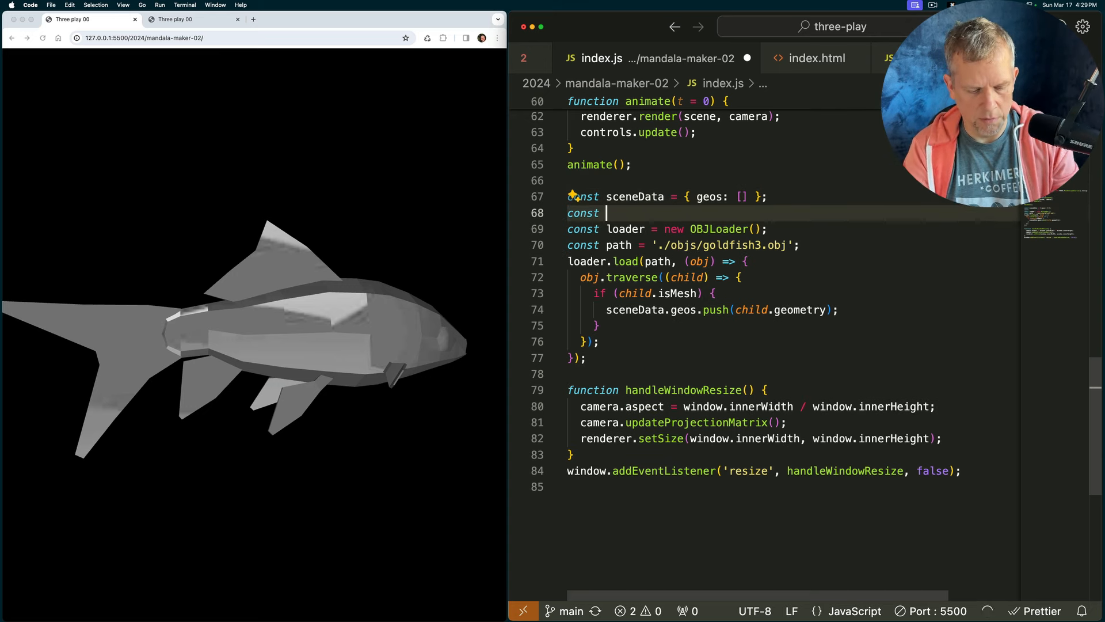
text(manager = new THREE.LoadingManager();)
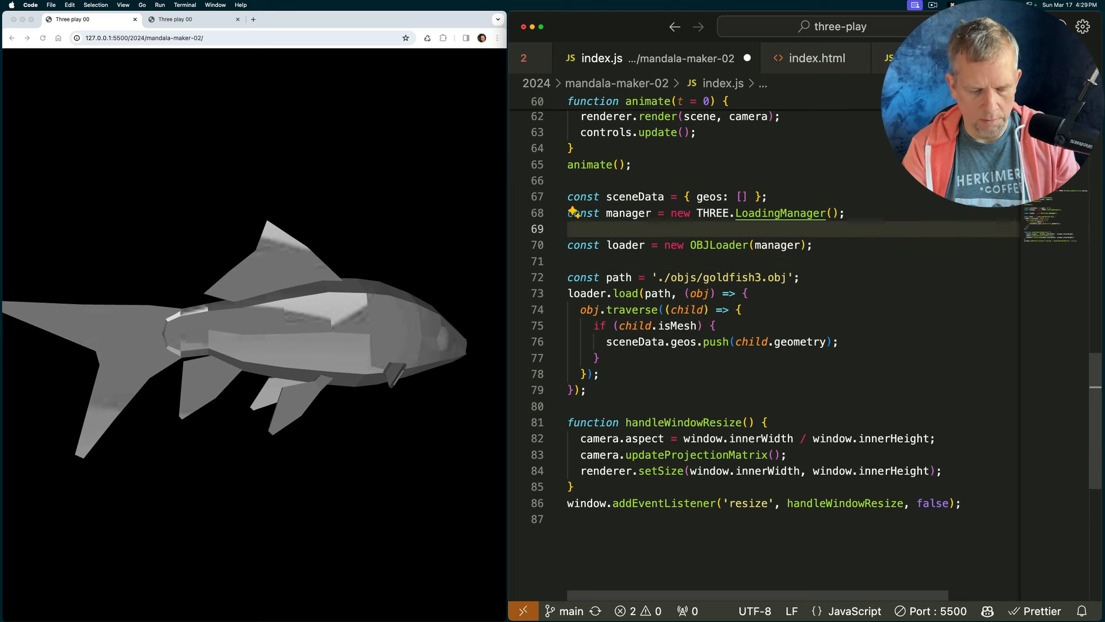
text(manager.onLoad = () => {)
text(console.log(sceneData.geos);)
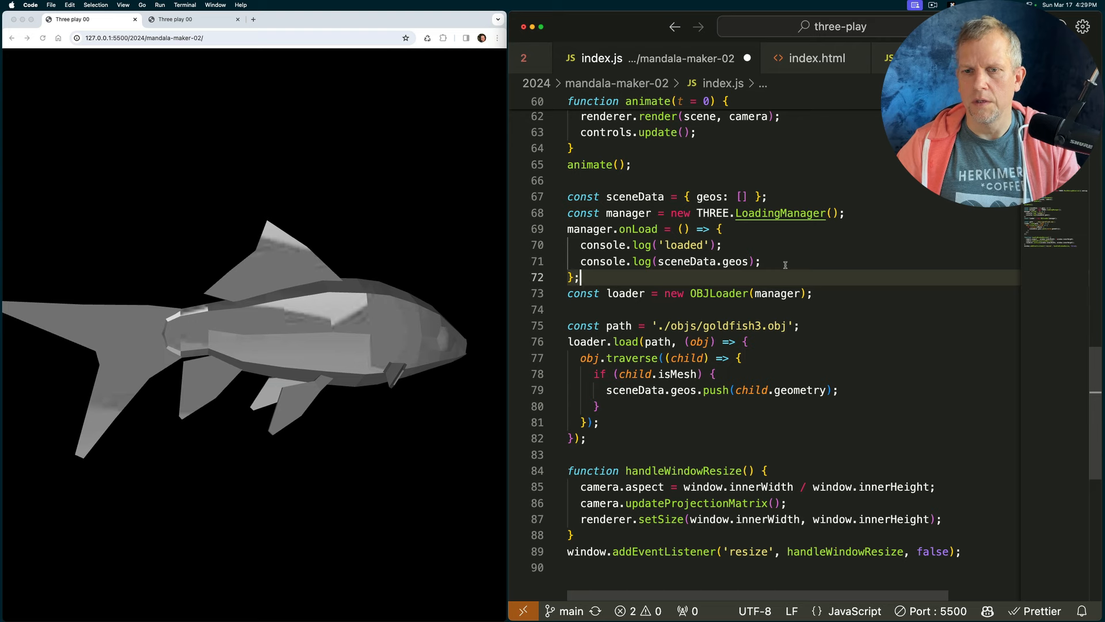
key(cmd+s)
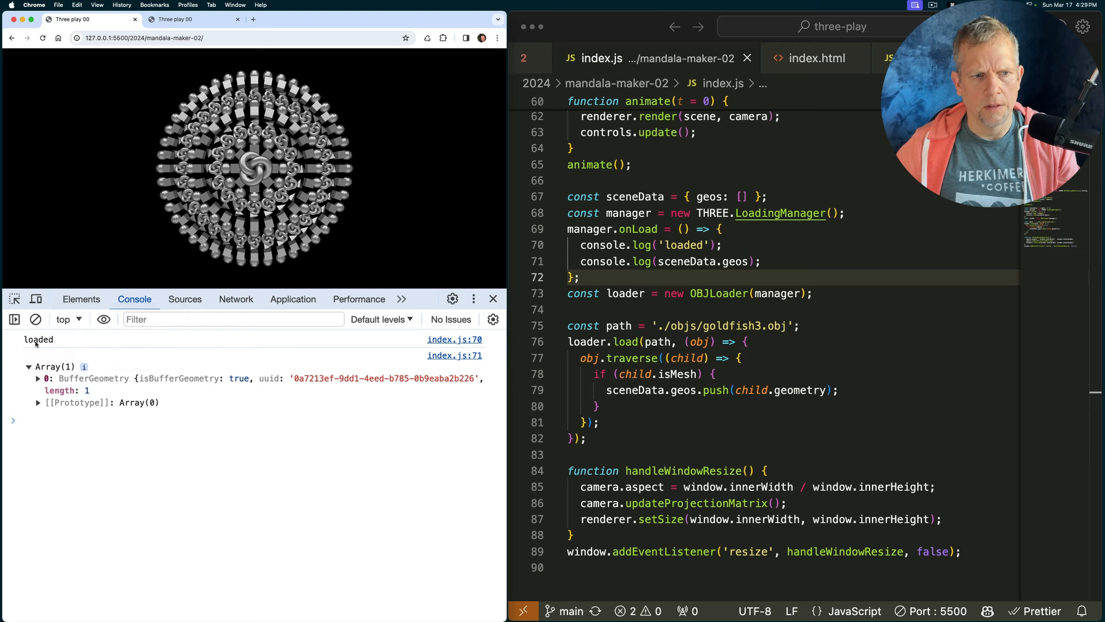
click(29, 366)
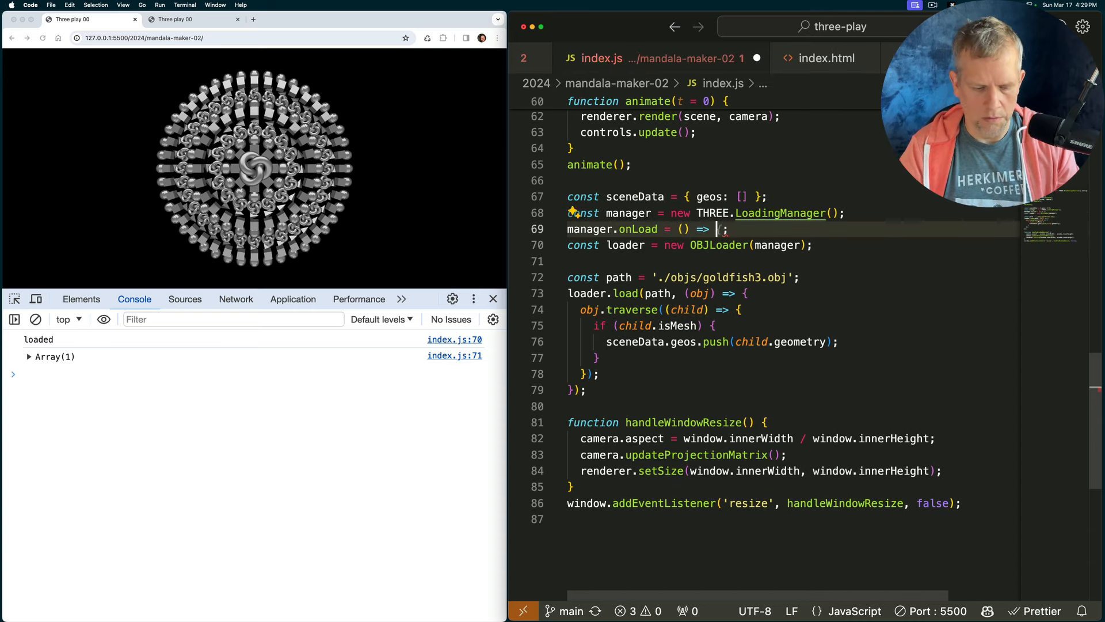
Wrap the scene setup in initScene(data) called from manager.onLoad with sceneData, log data, and save
text(initScene(data) {)
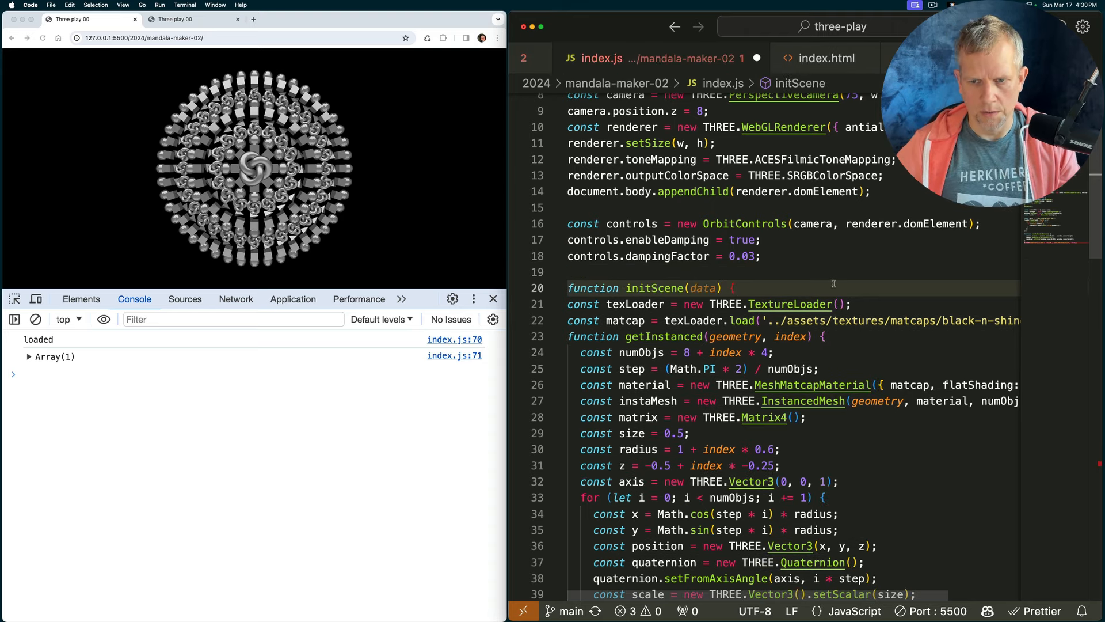
scroll(down, 3)
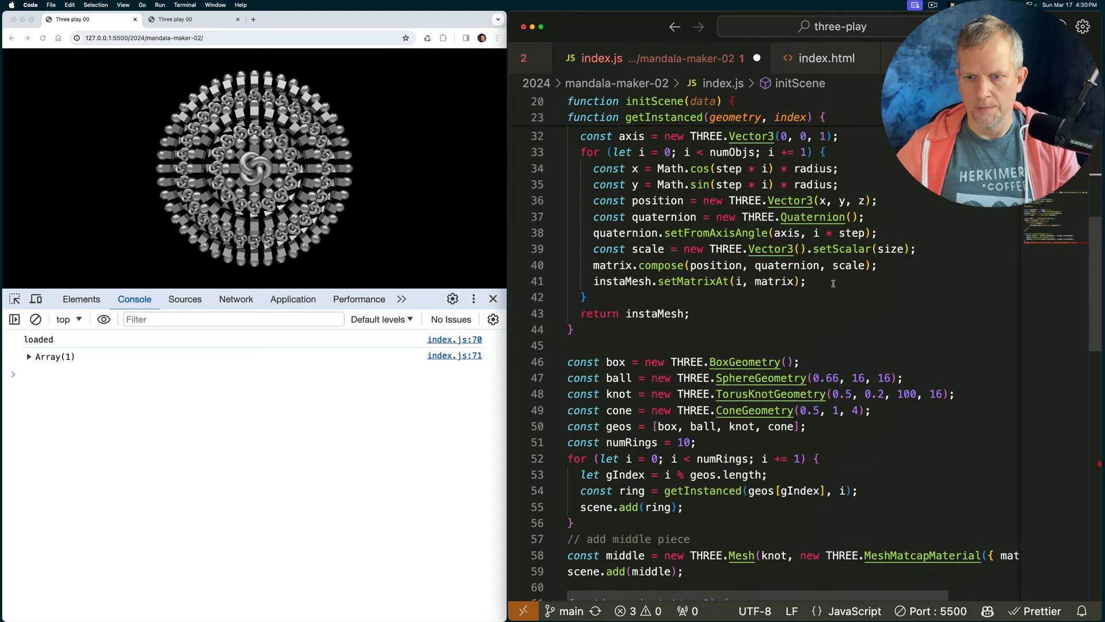
scroll(down, 3)
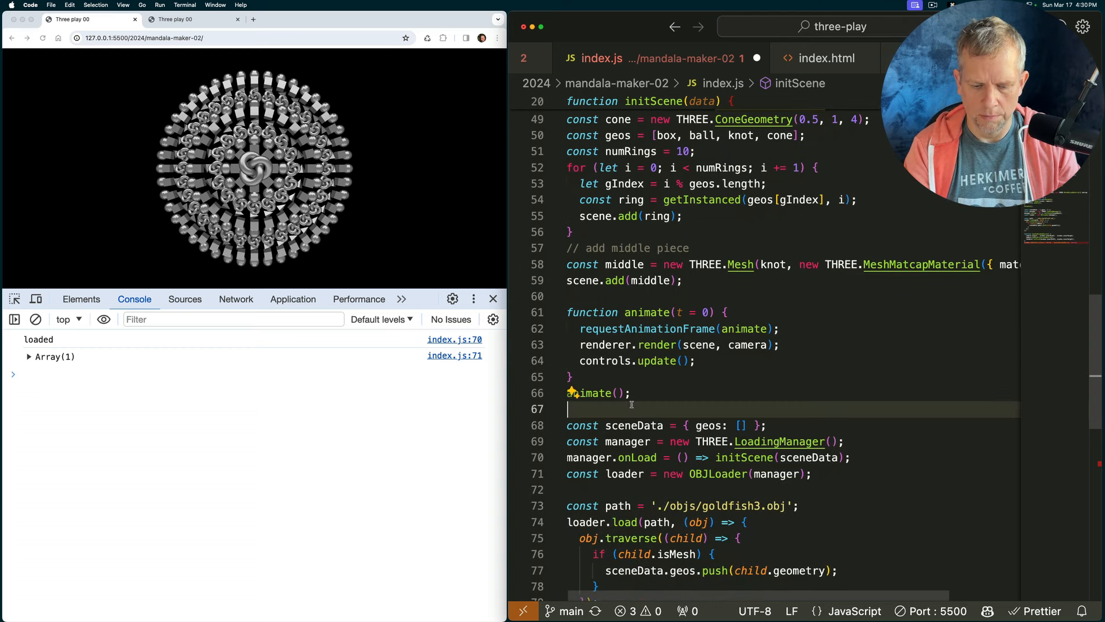
text(} = data;)
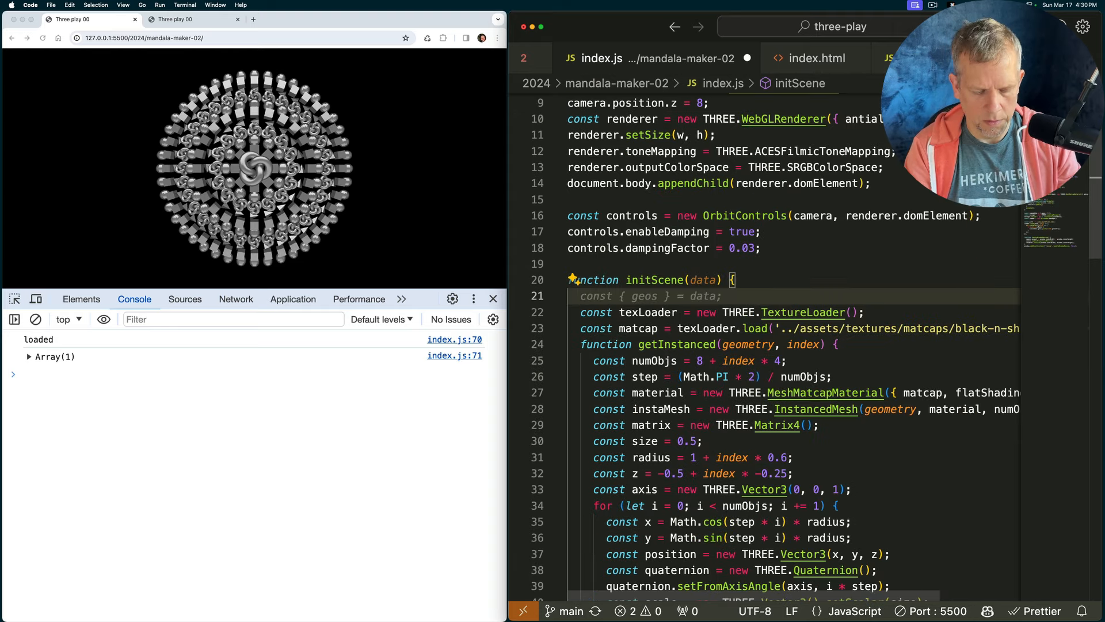
text(console.log(data);)
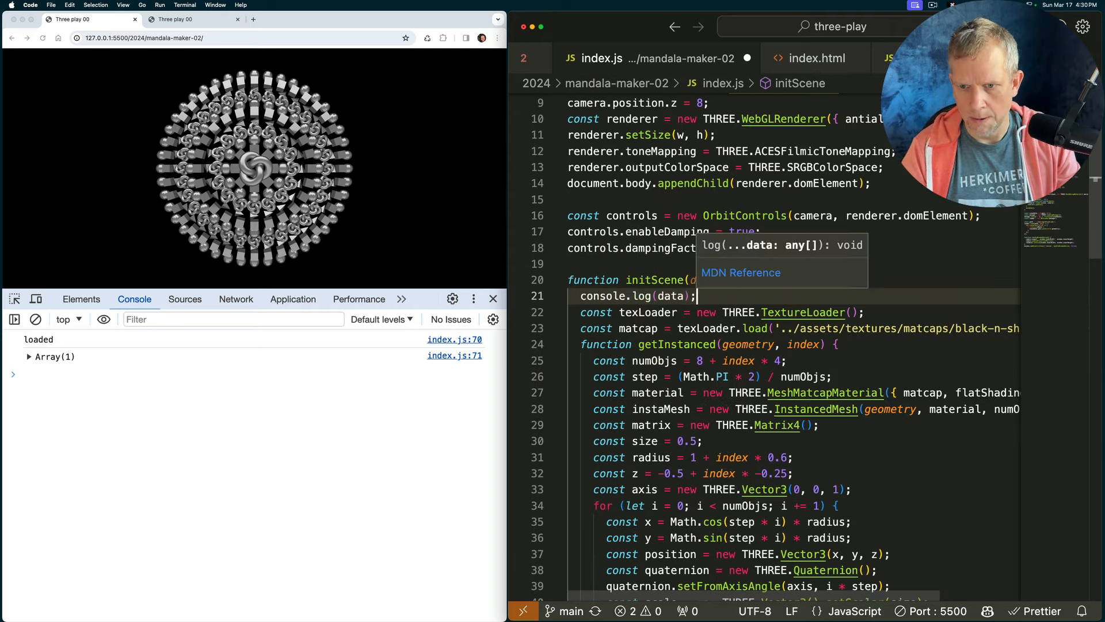
key(cmd+s)
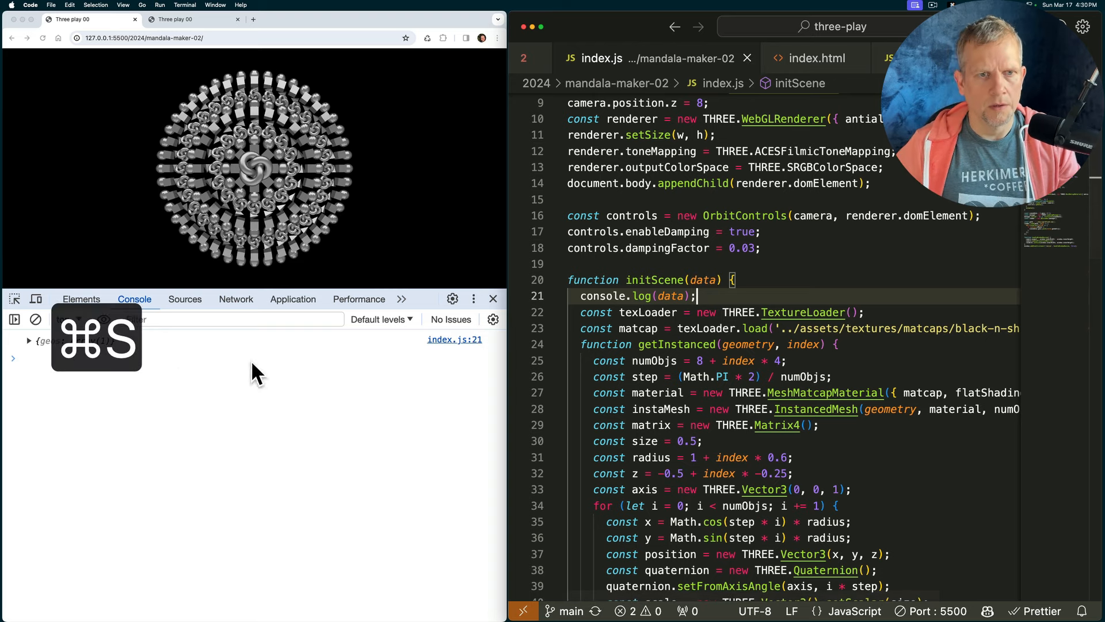
key(cmd+s)
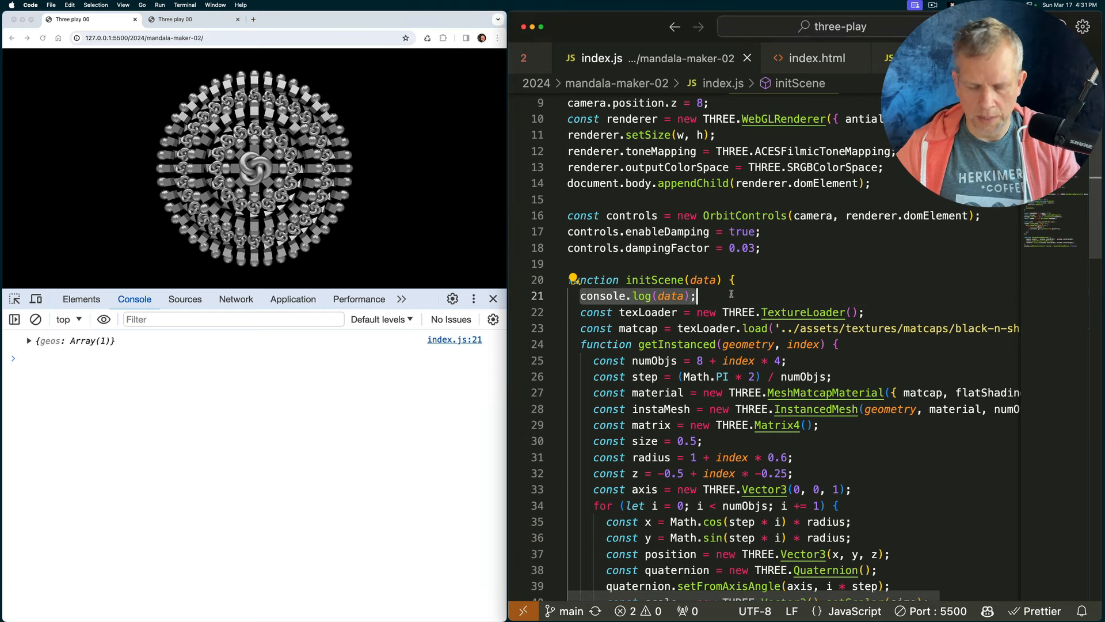
Destructure geos from data and rename the local primitive shape array to geoms
text(const ge)
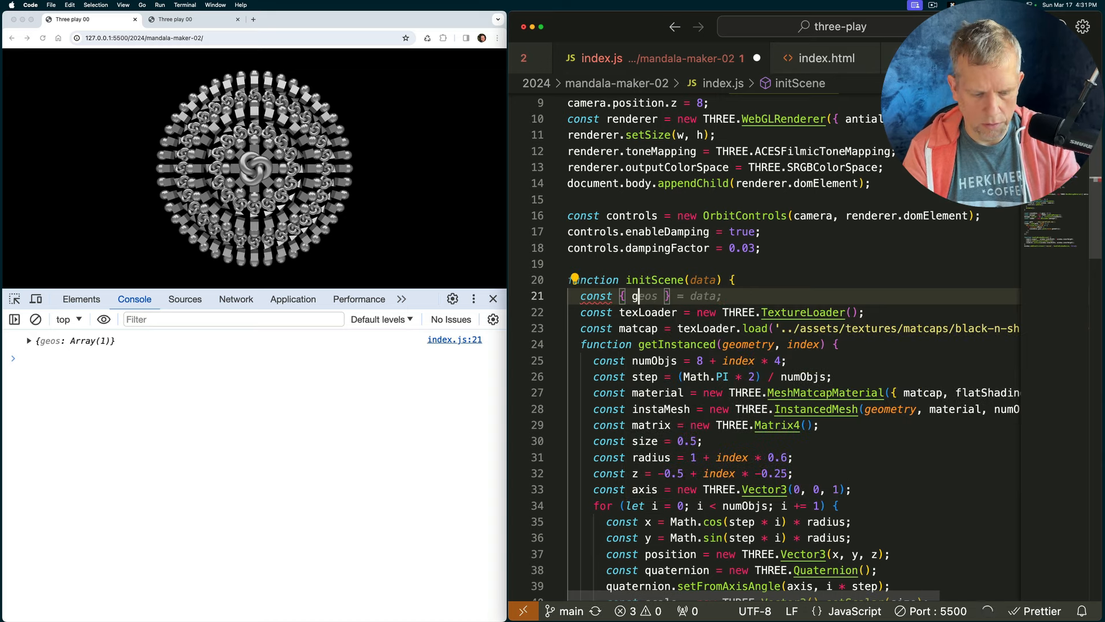
text(eos)
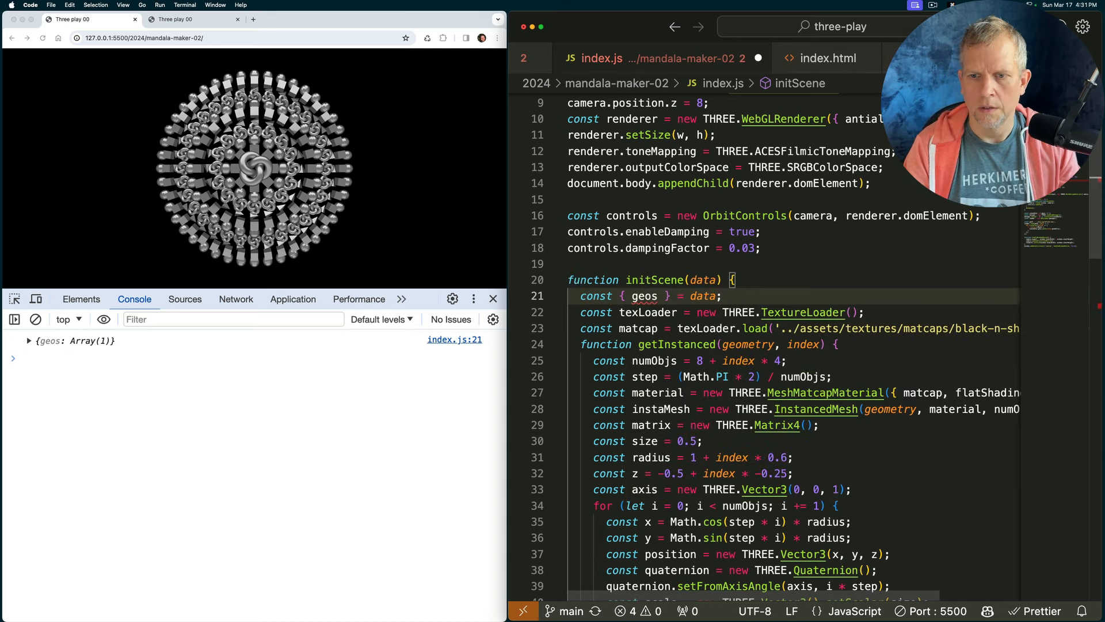
double_click(644, 296)
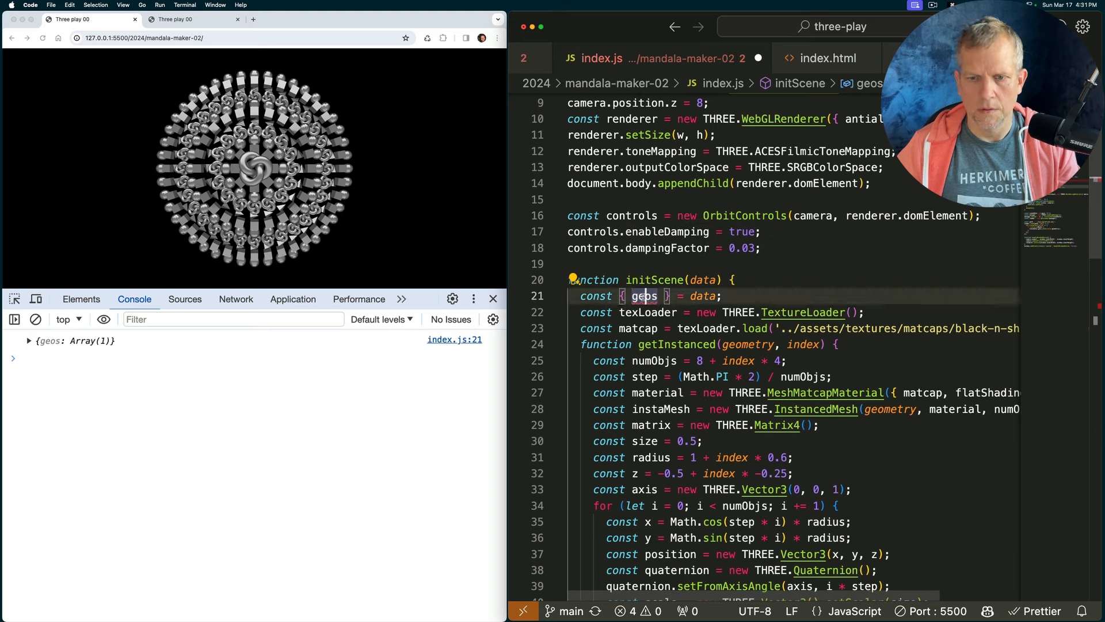
key(cmd+d)
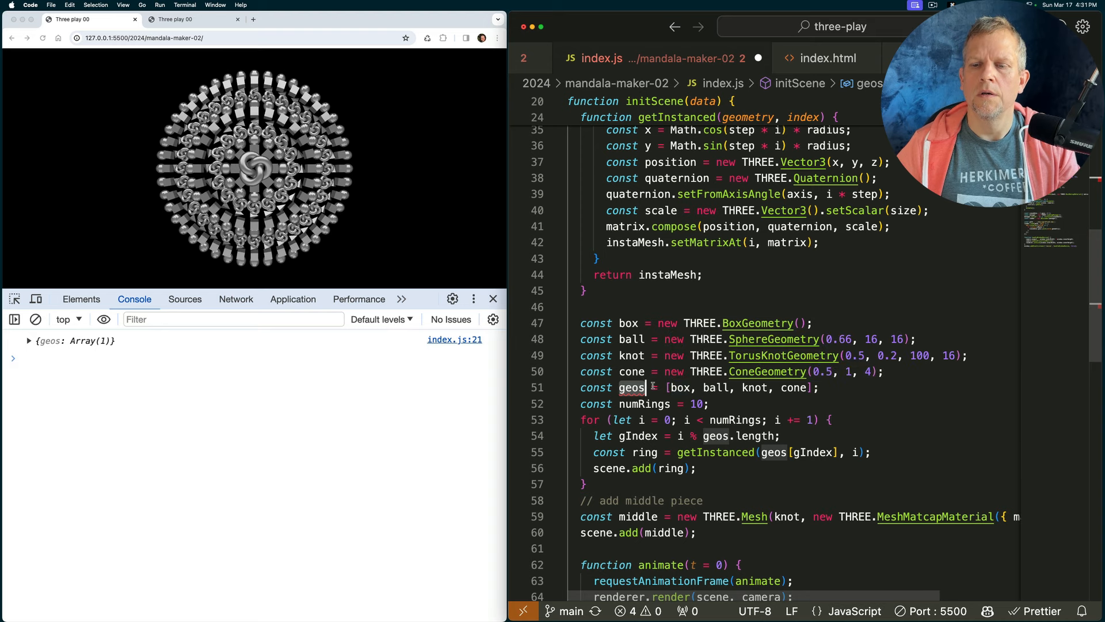
mouse_move(733, 388)
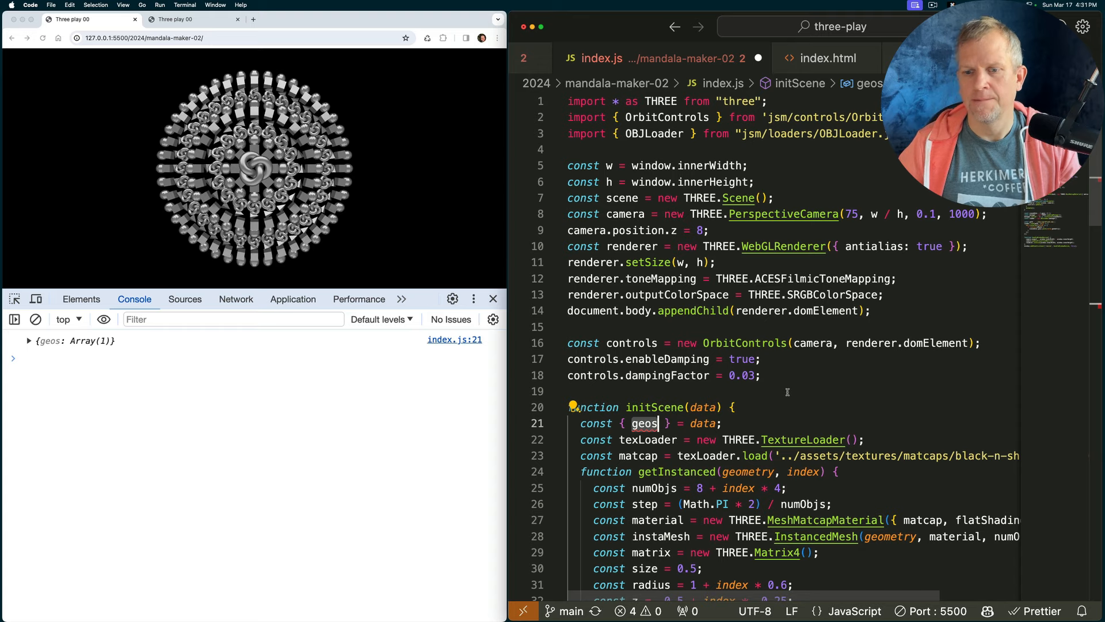
scroll(down, 3)
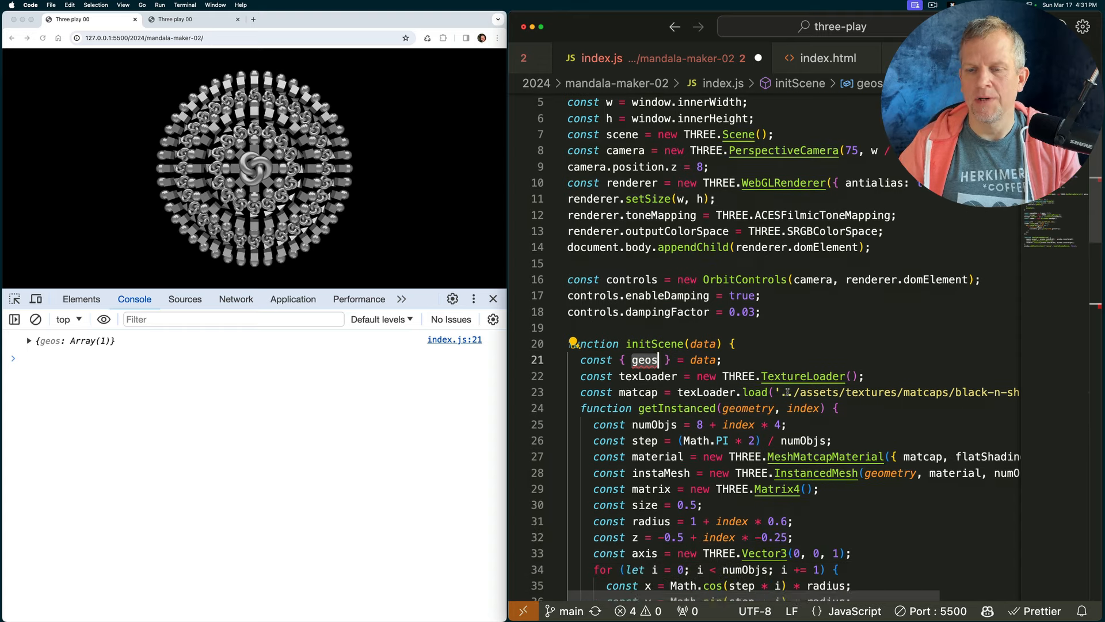
scroll(down, 3)
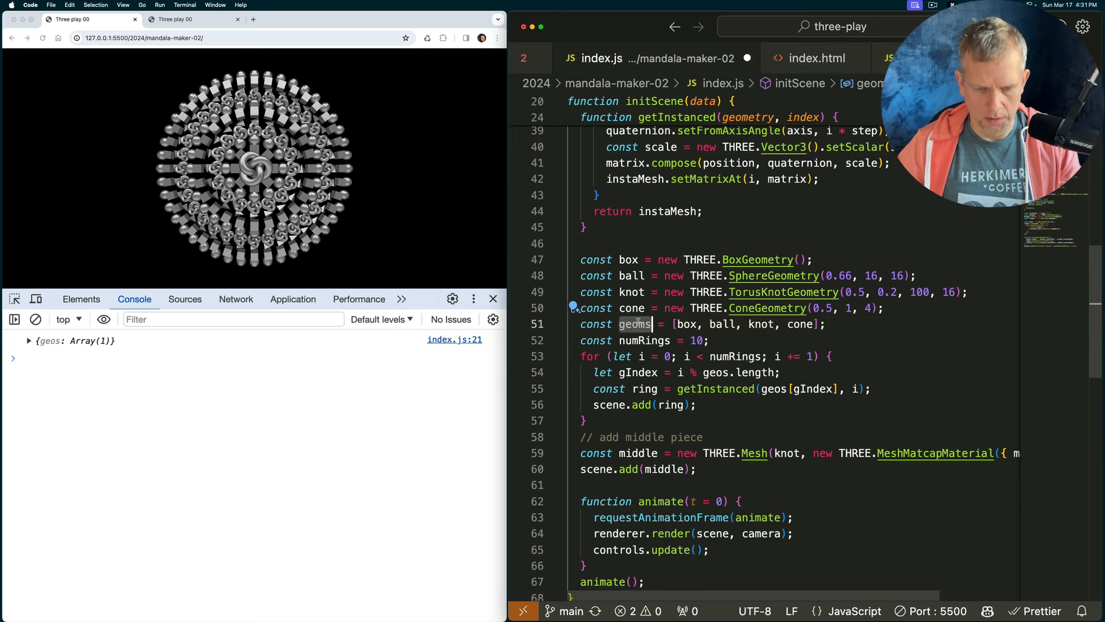
key(cmd+c)
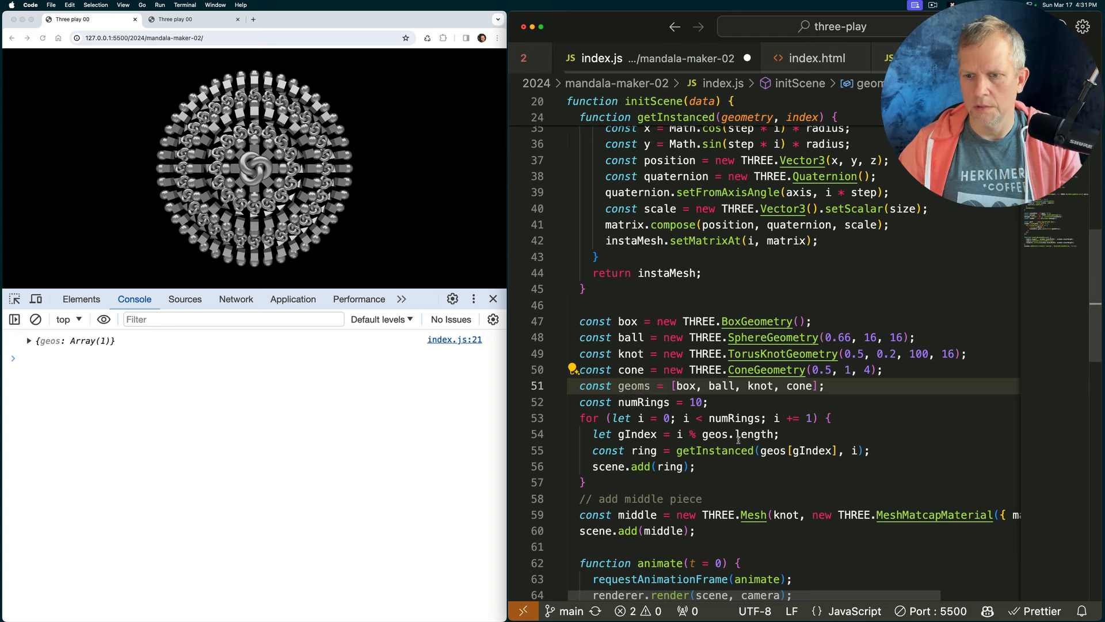
Point the ring loop's length and getInstanced calls at geos and save so fish rings render
click(726, 434)
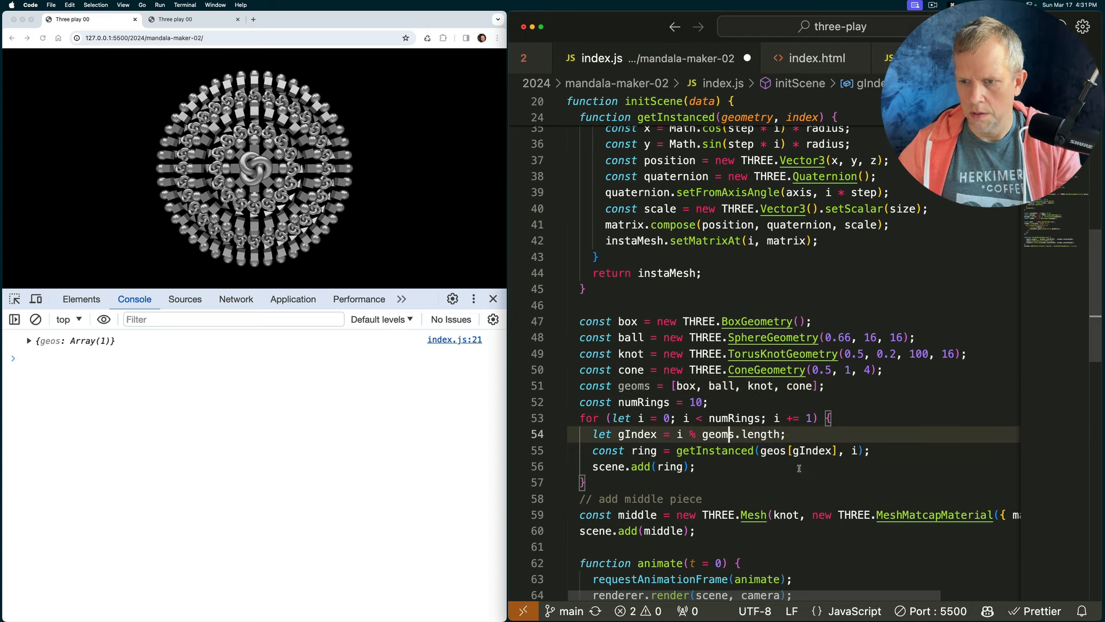
key(cmd+s)
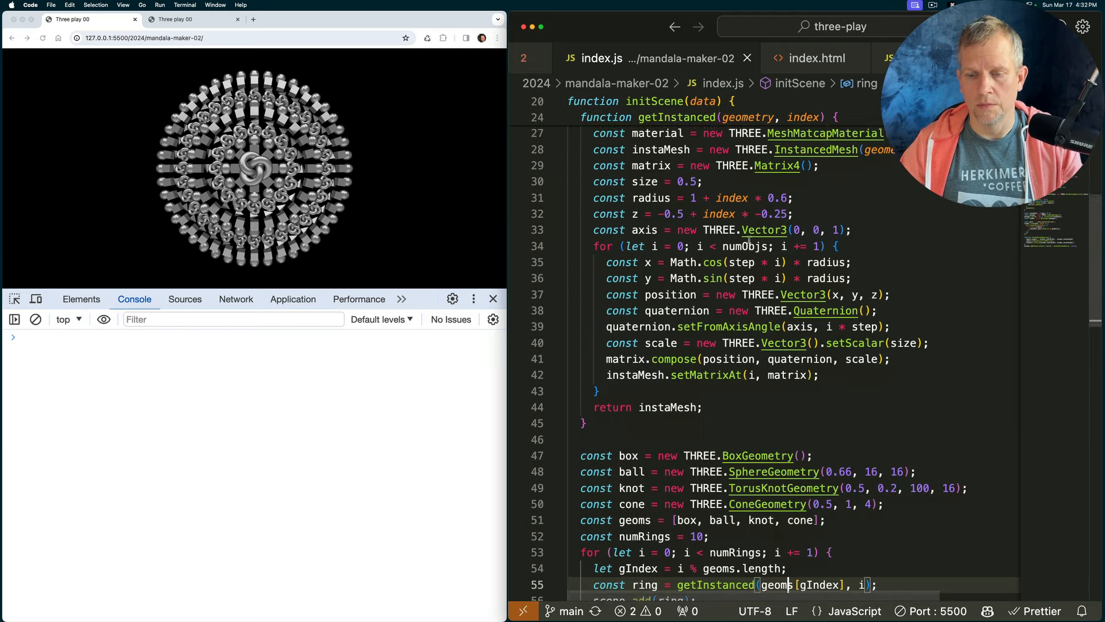
scroll(down, 3)
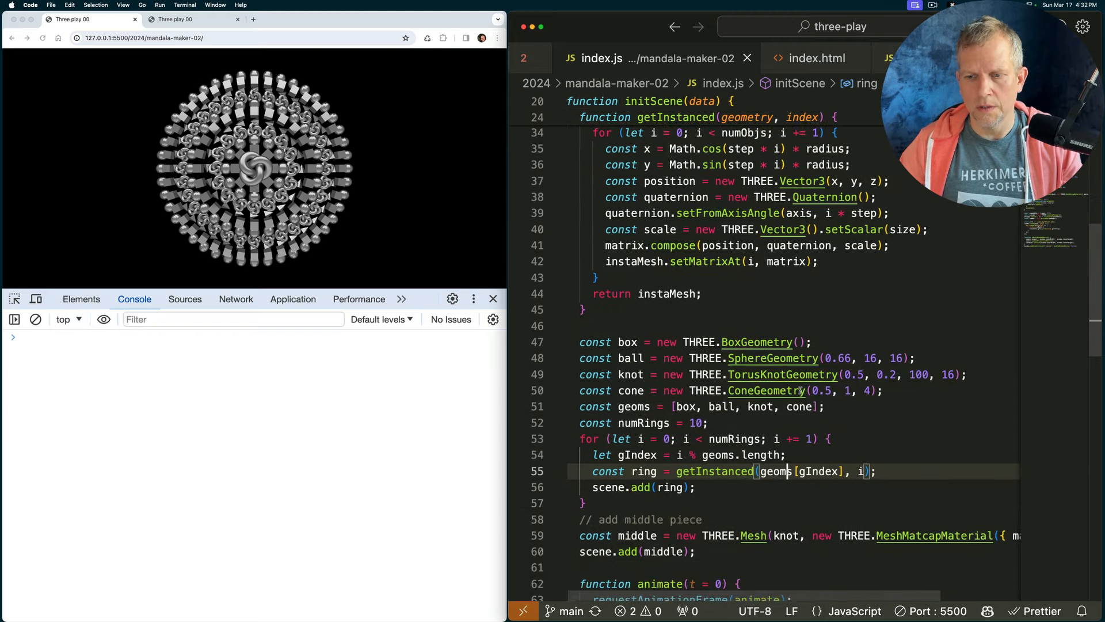
scroll(down, 3)
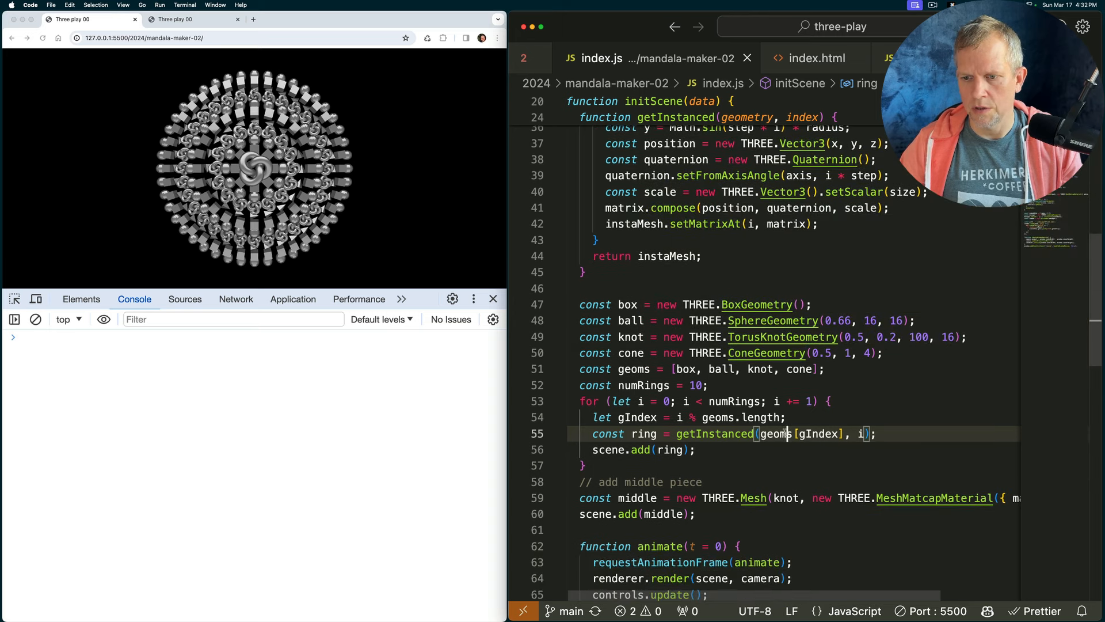
key(Backspace)
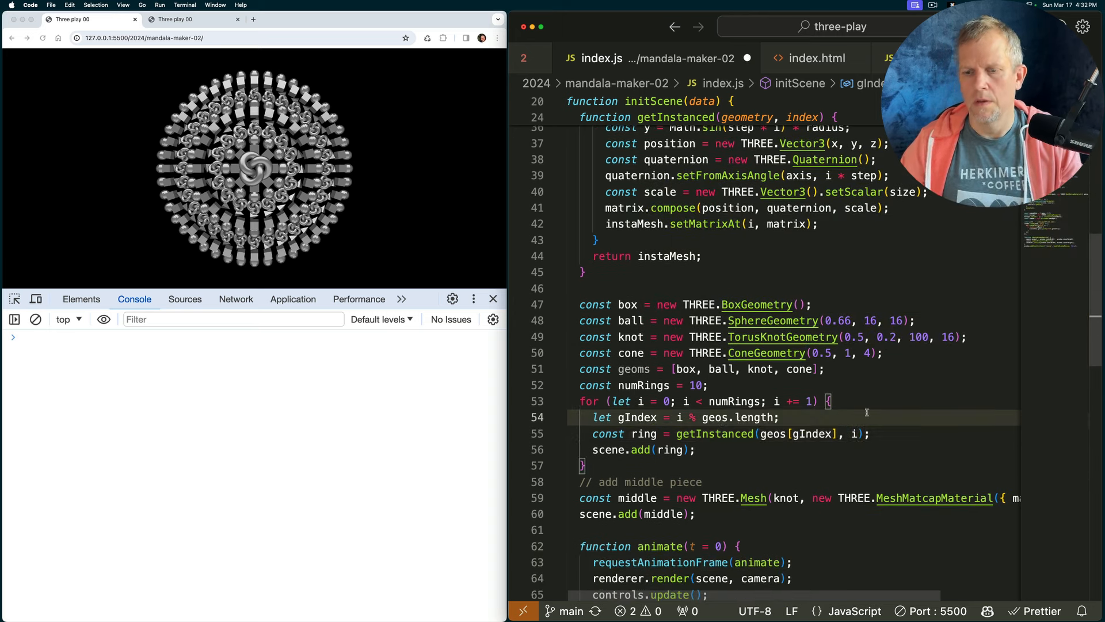
key(cmd+s)
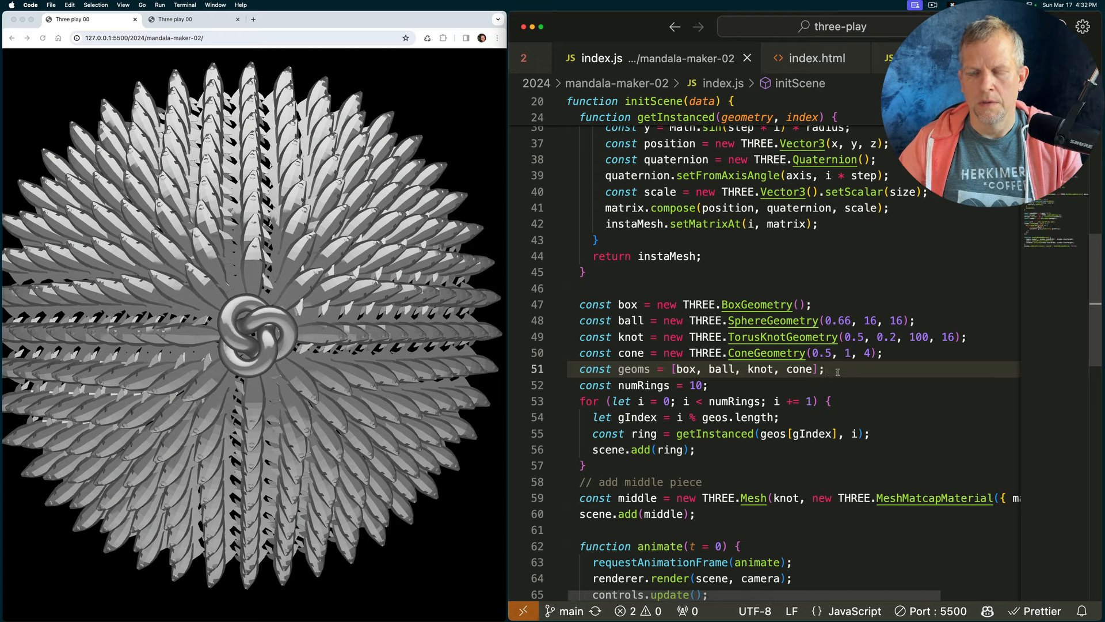
Trim the loader path to './objs/' and add const objs = [] holding 'goldfish3.obj'
scroll(down, 3)
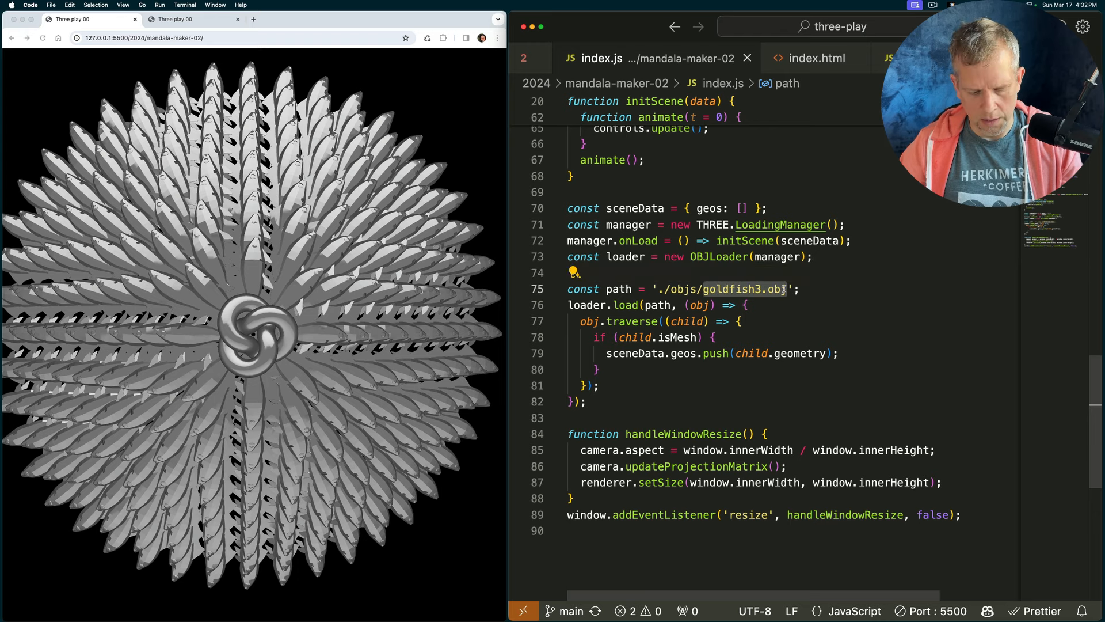
key(cmd+x)
text(const)
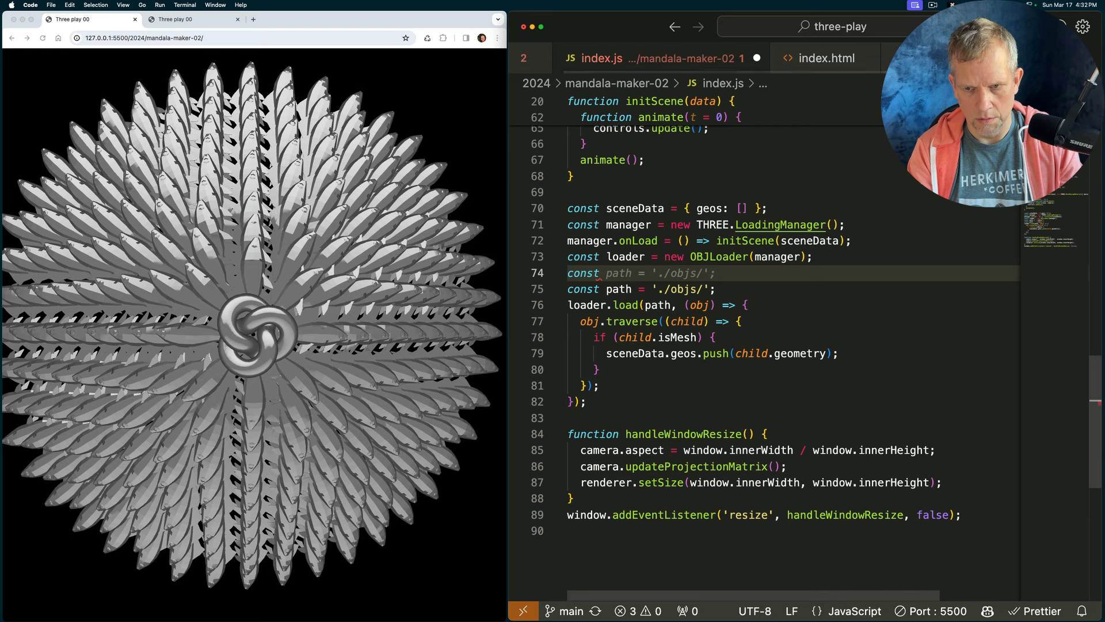
text(objs)
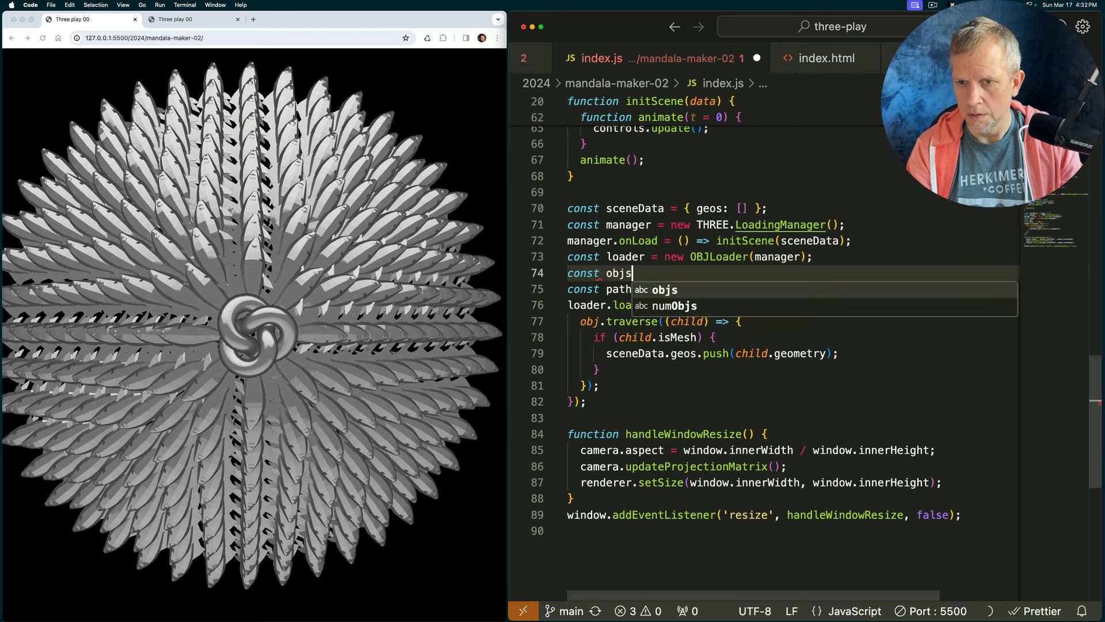
text(= [];)
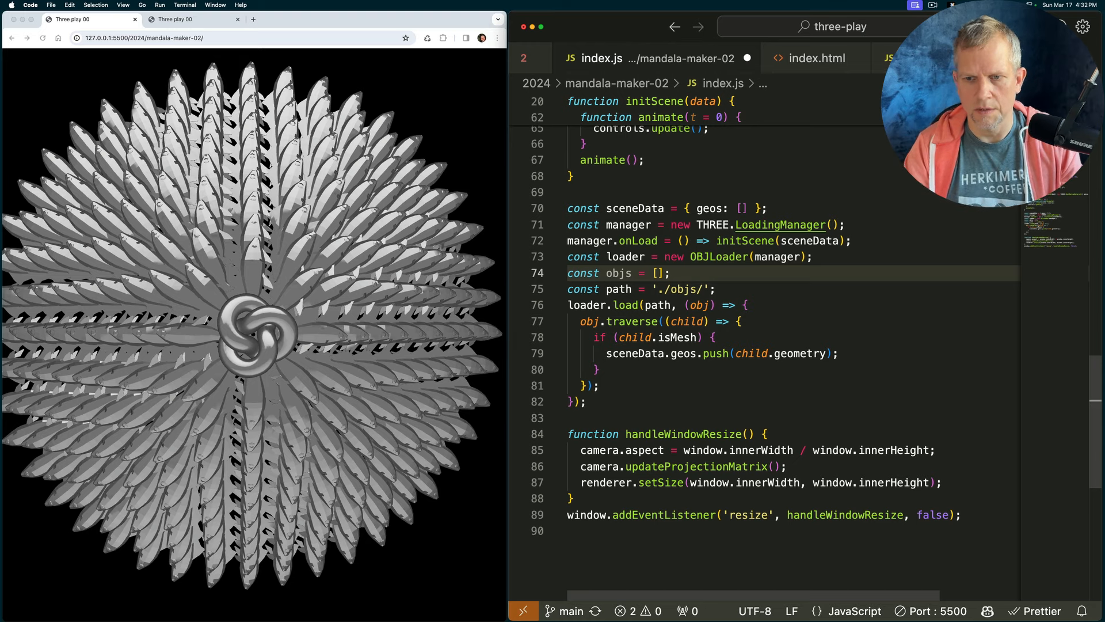
key(cmd+v)
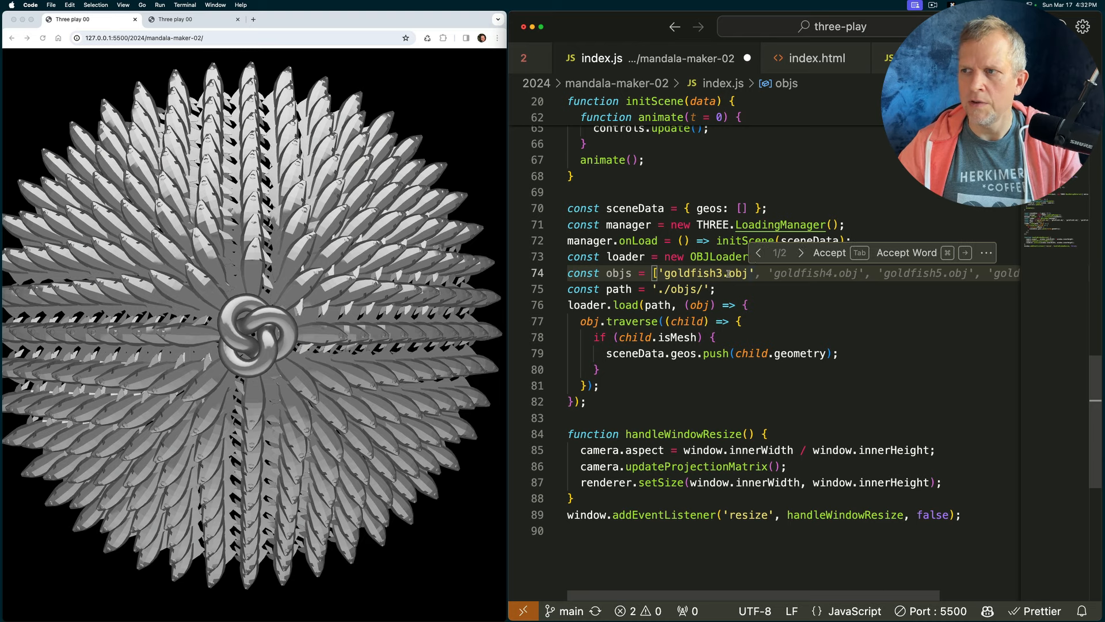
key(Tab)
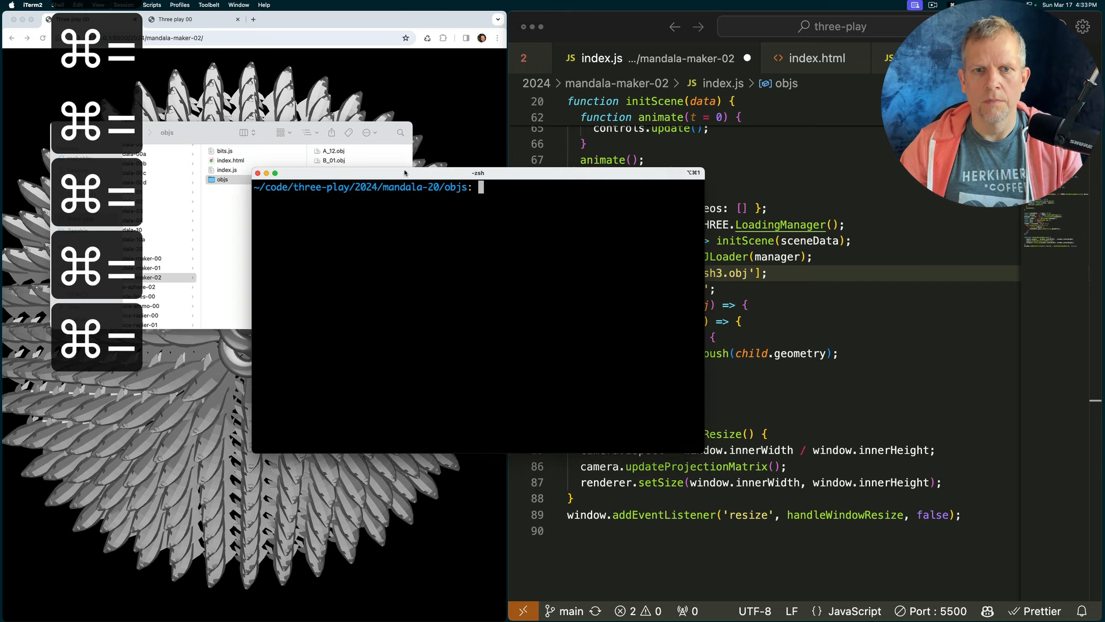
cd into mandala-maker-02/objs, run ls -1, and select the listed file names to copy
text(cd)
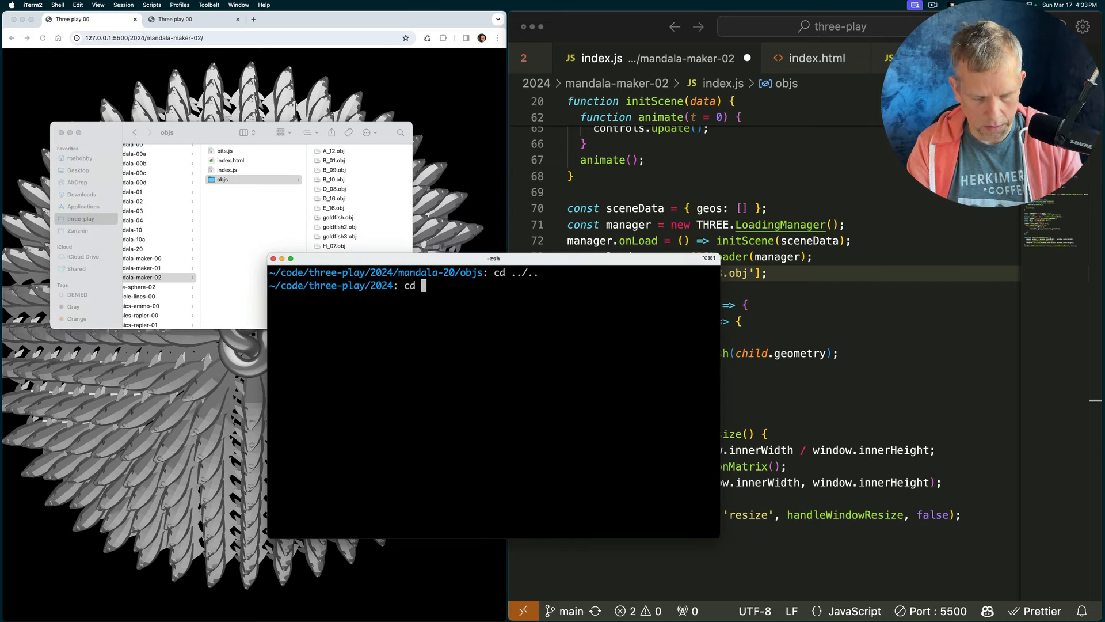
text(mandala-maker-02)
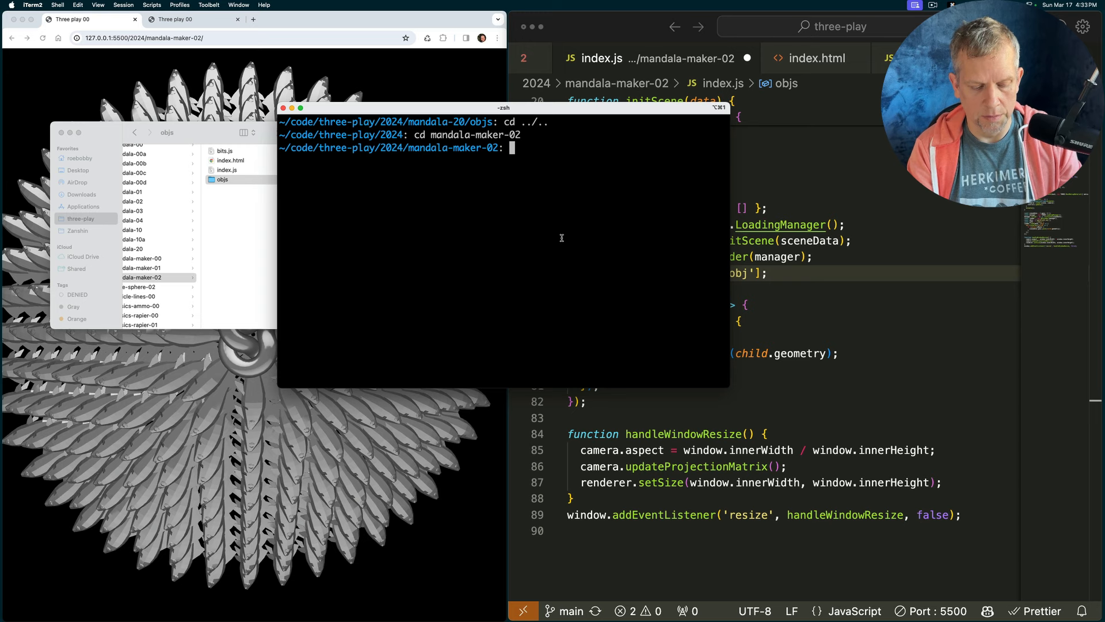
text(cd objs)
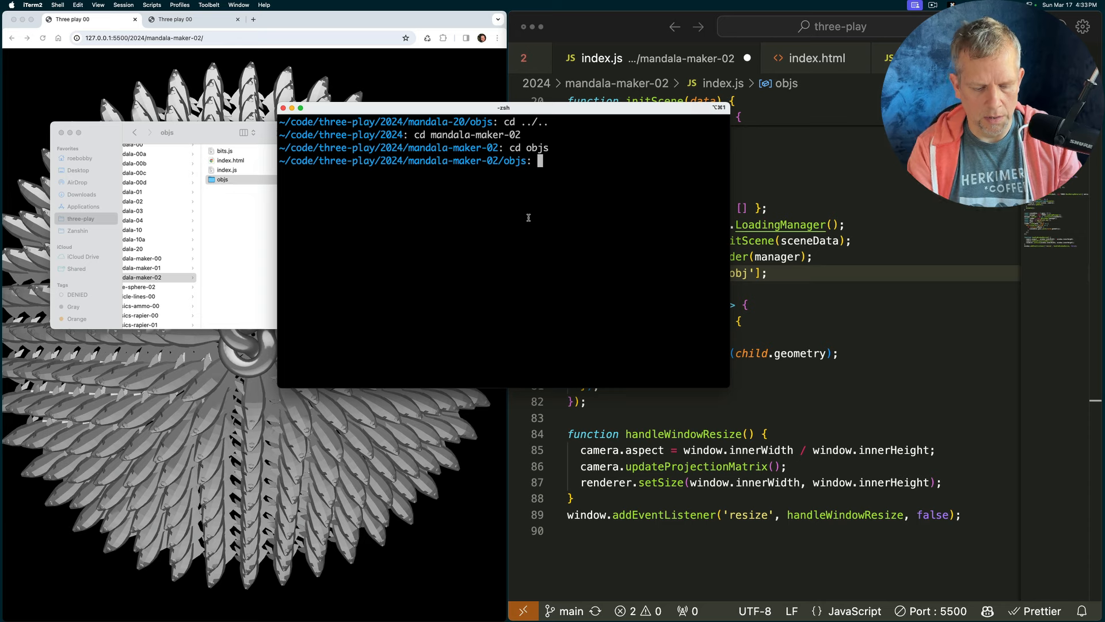
text(ls)
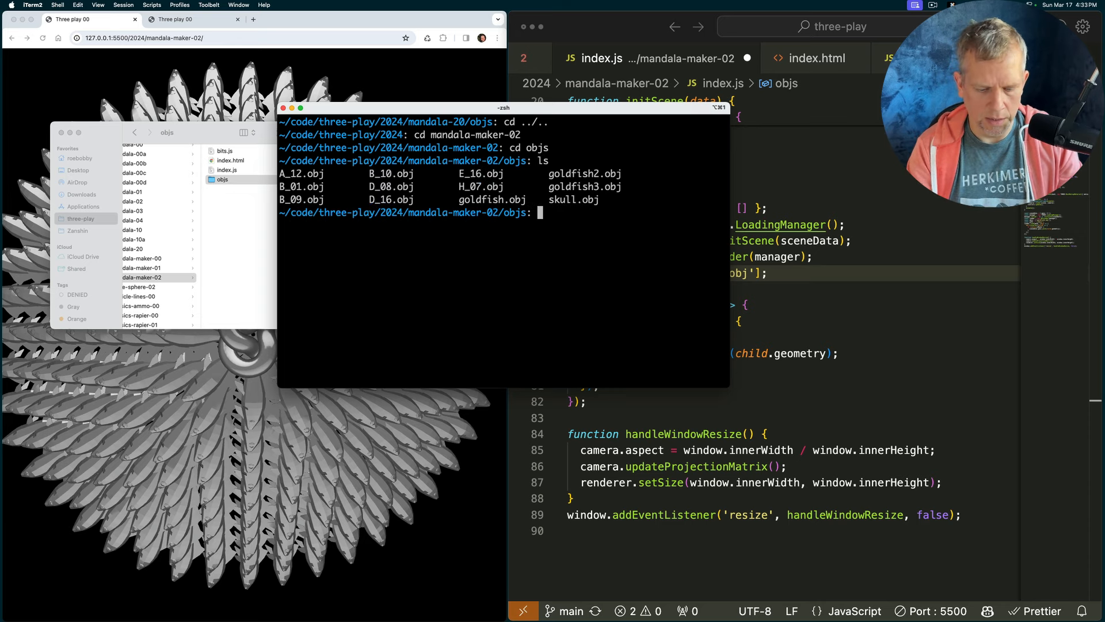
text(ls -1)
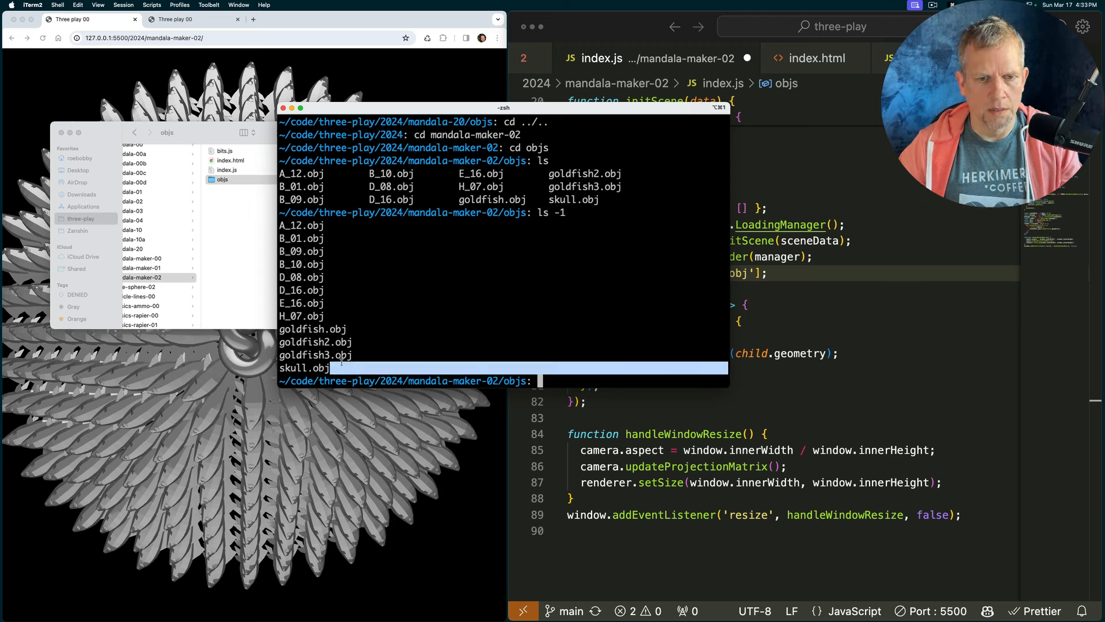
drag(281, 224, 331, 367)
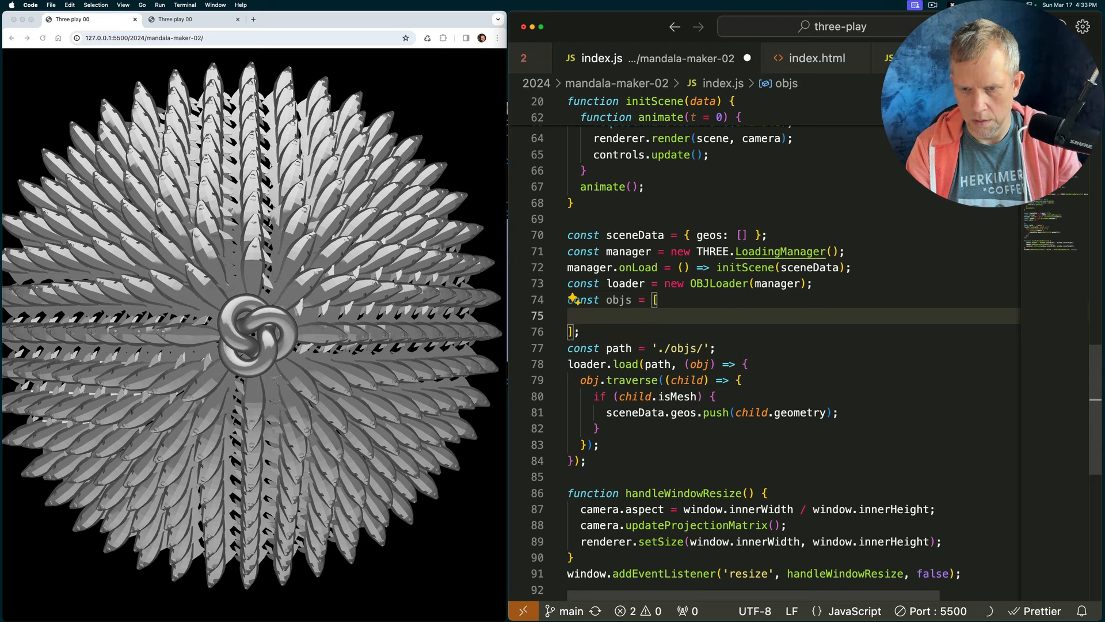
Paste the file list into objs and multi-cursor the .obj endings and name starts to quote each name
key(cmd+v)
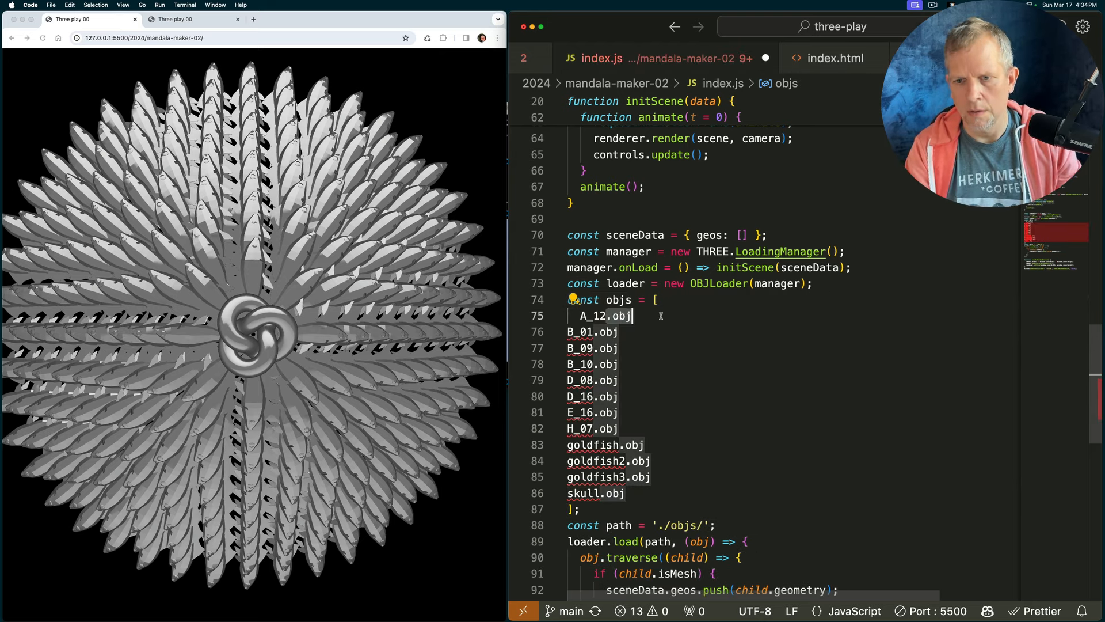
key(cmd+d)
text(')
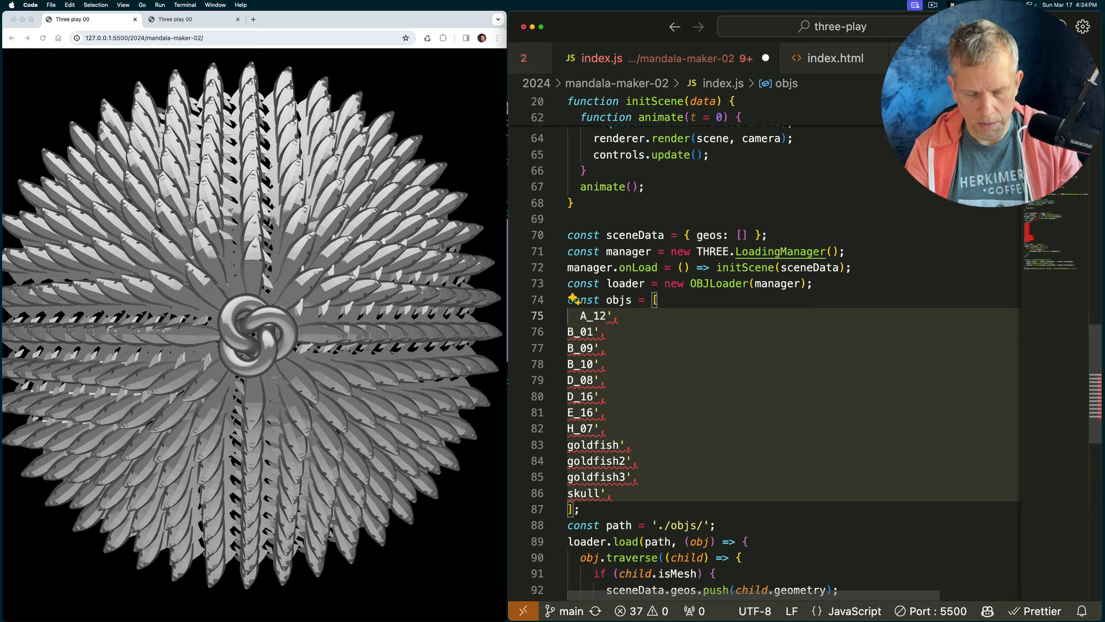
key(ctrl+a)
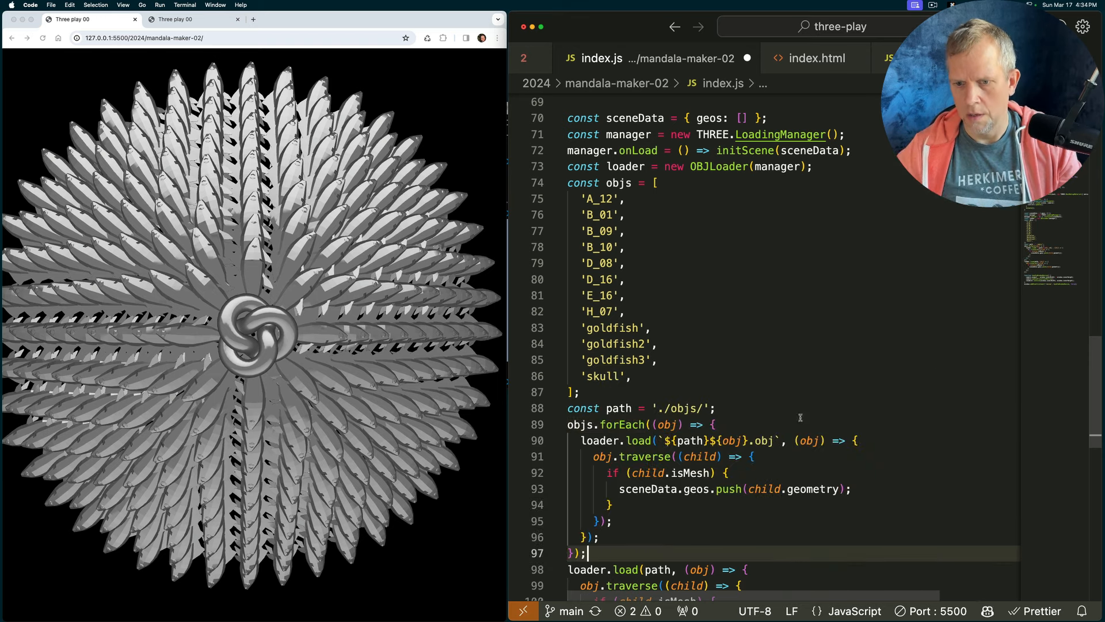
Move the loader.load block into an objs.forEach loop loading from path, and save to reload
scroll(down, 3)
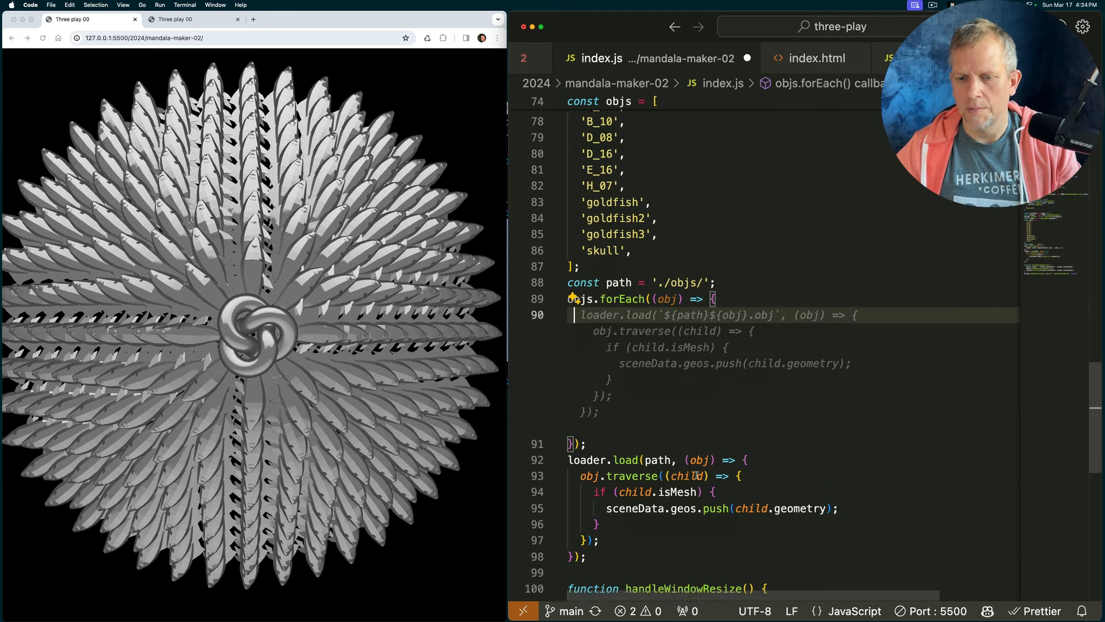
scroll(down, 3)
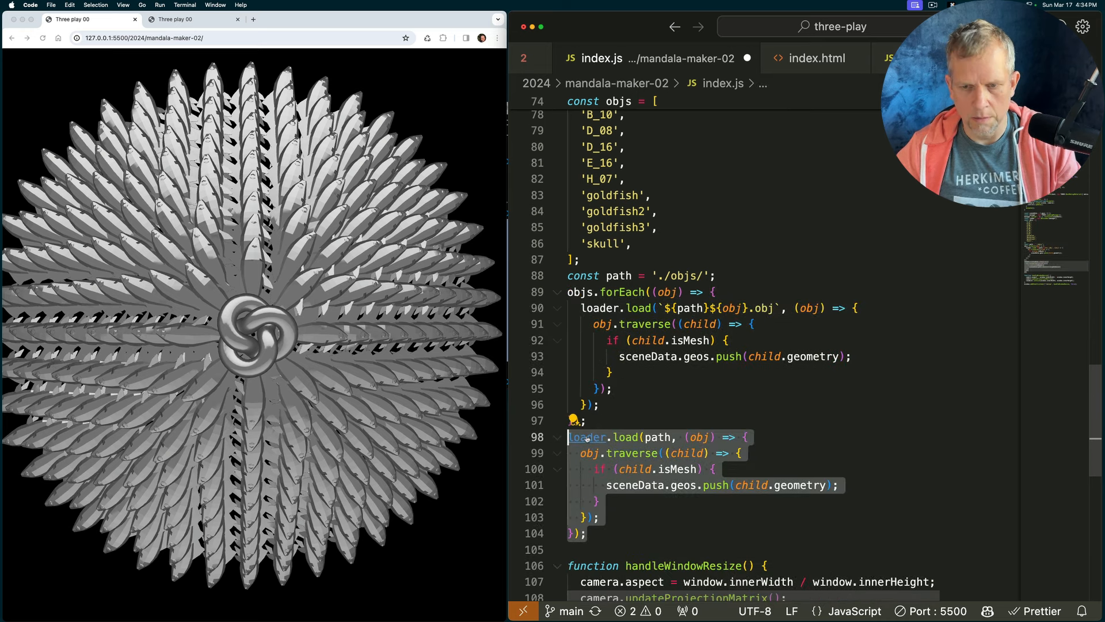
key(cmd+x)
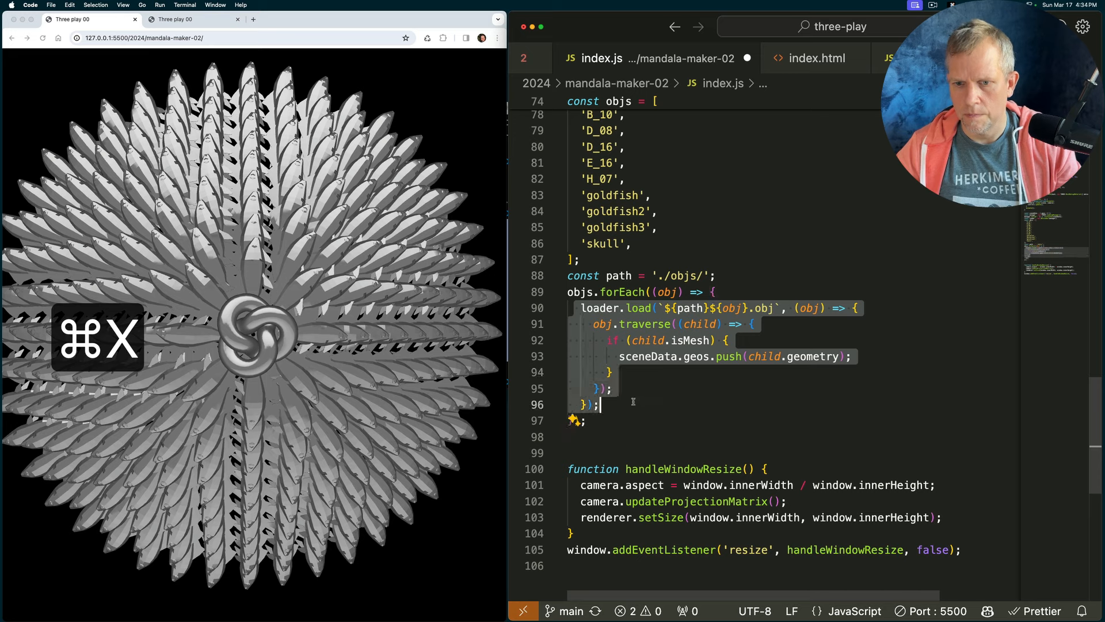
key(cmd+v)
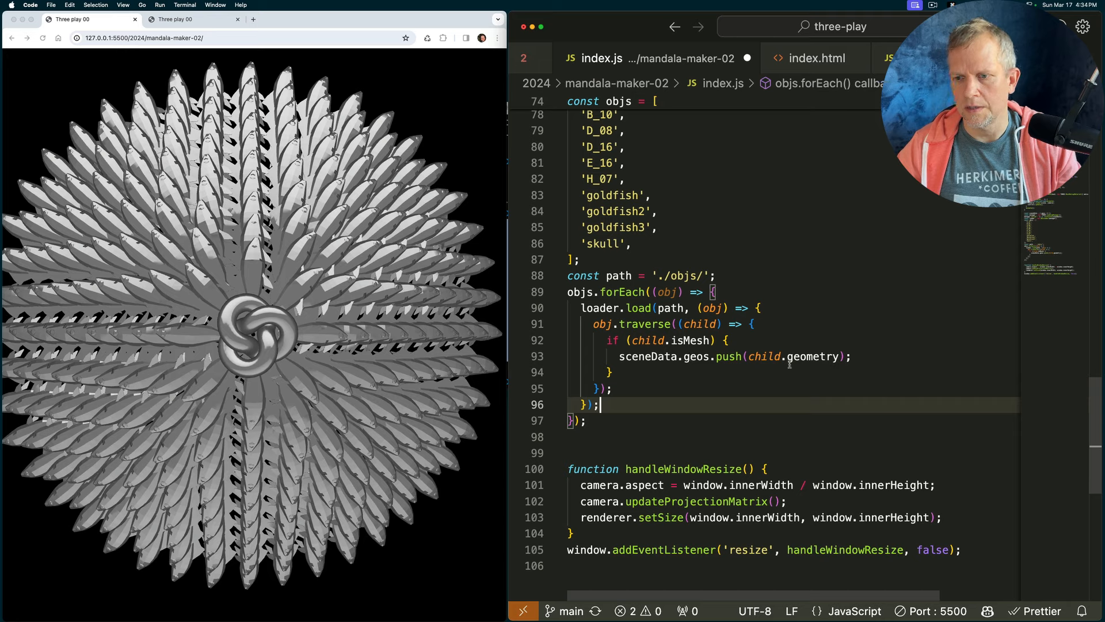
key(cmd+s)
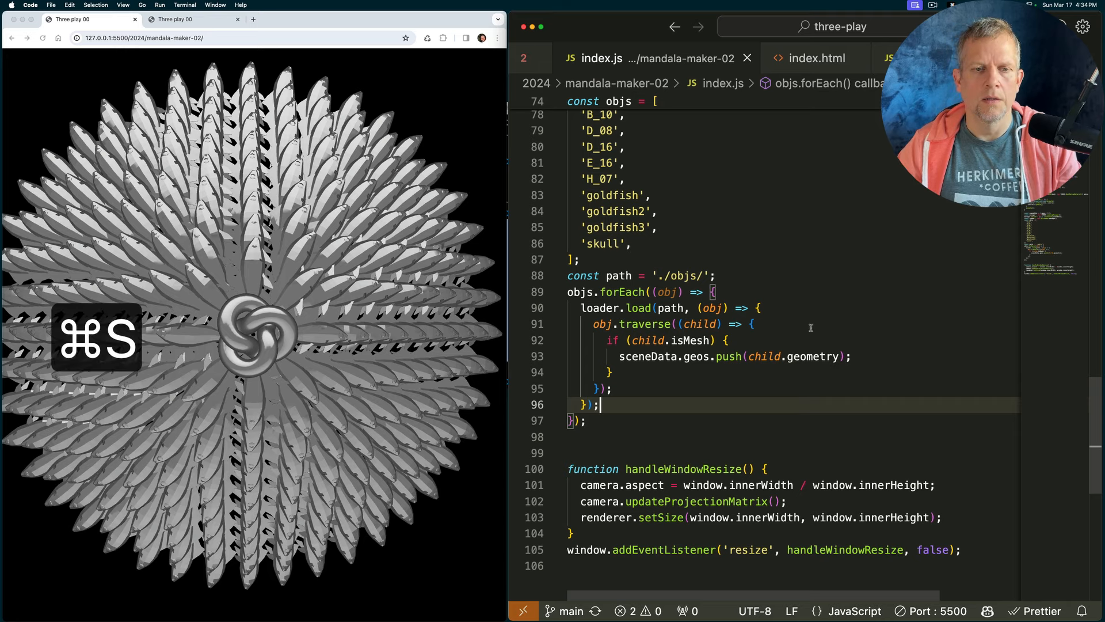
key(cmd+s)
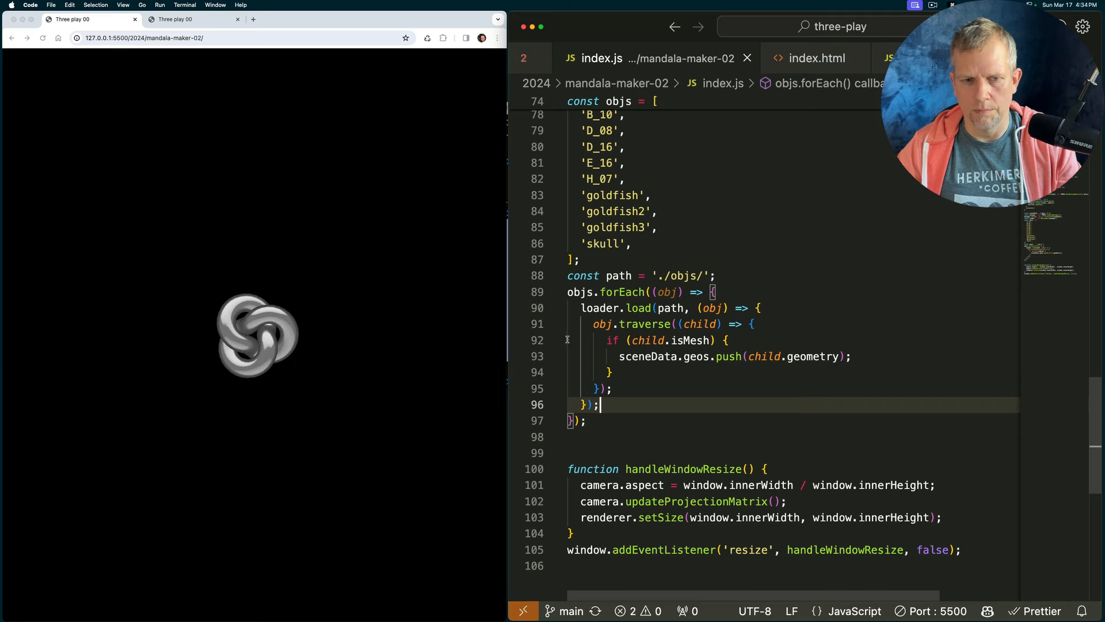
key(cmd+alt+j)
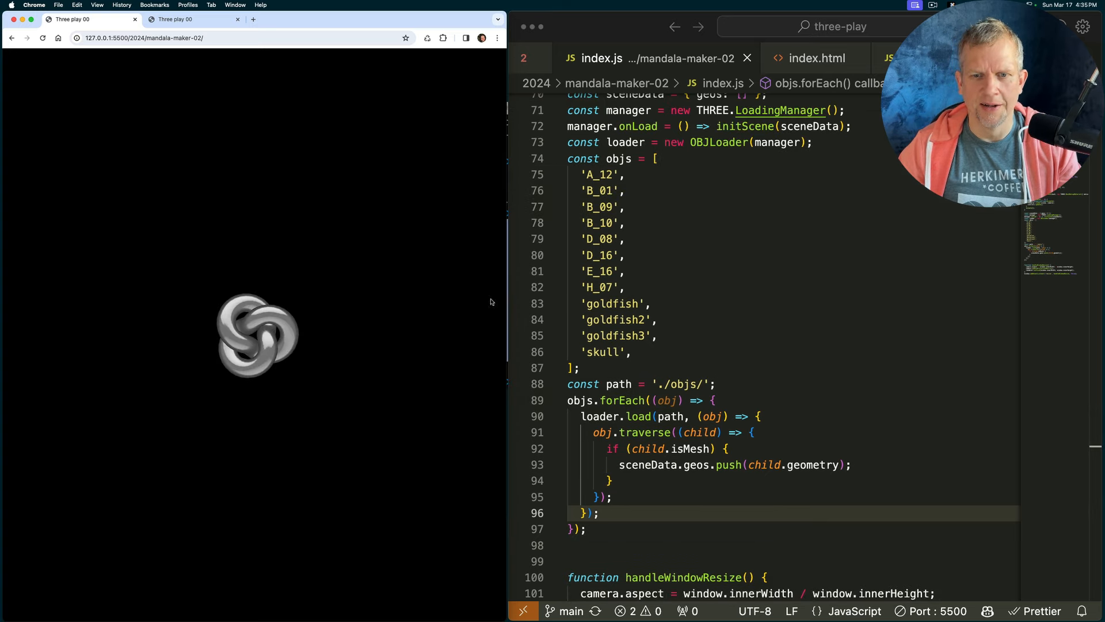
Build each model path as a template with ${obj}.obj, remove goldfish and goldfish2, and save
click(714, 383)
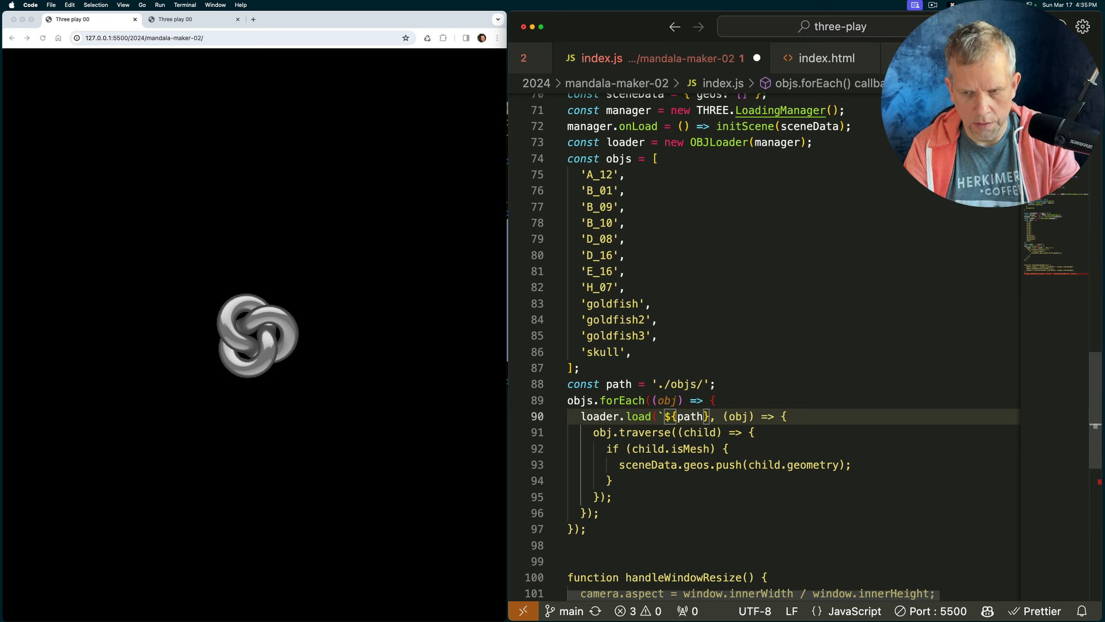
text(${)
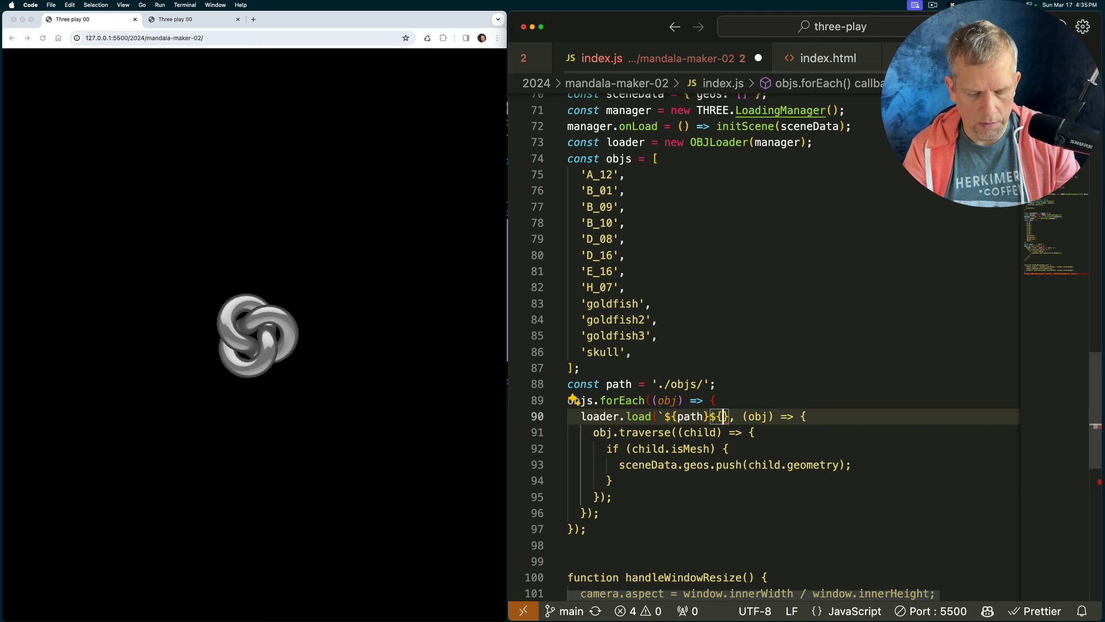
text(obj)
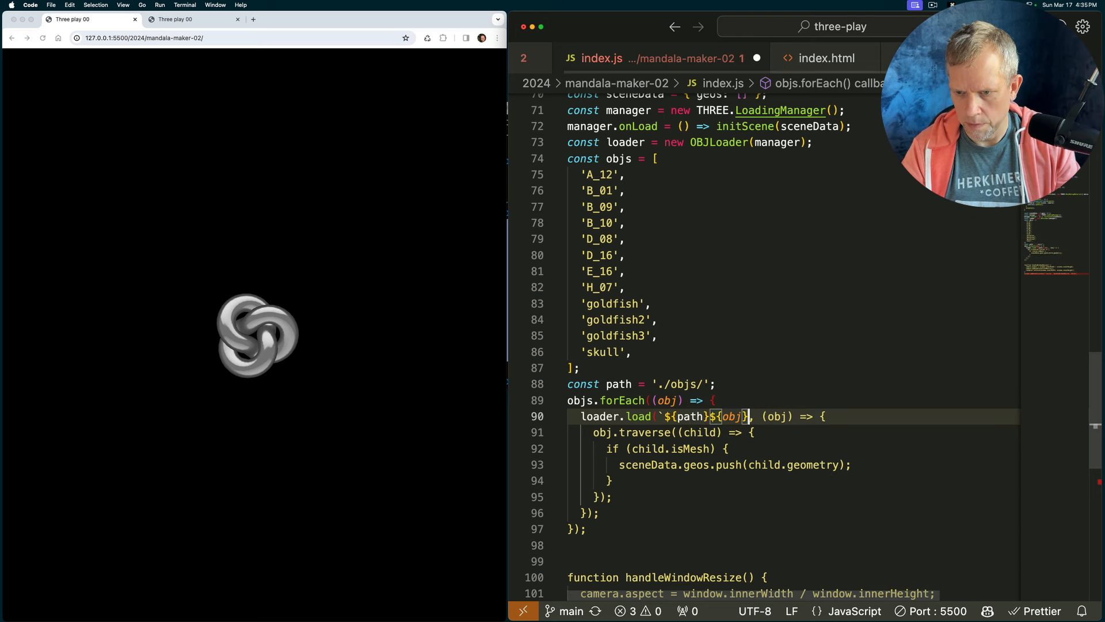
text(.obj`)
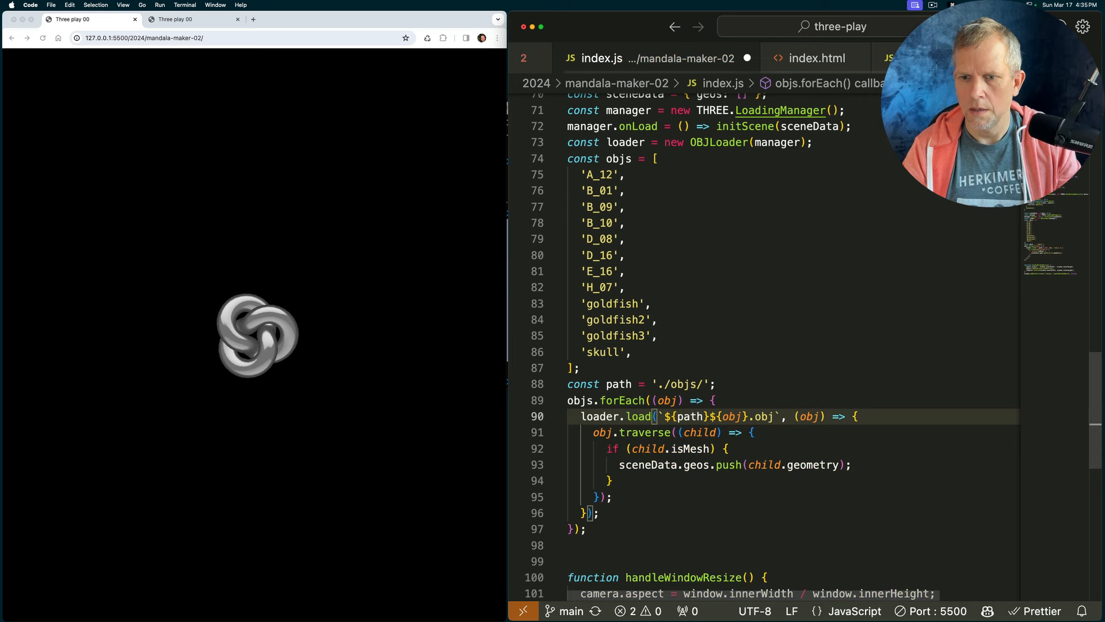
key(cmd+s)
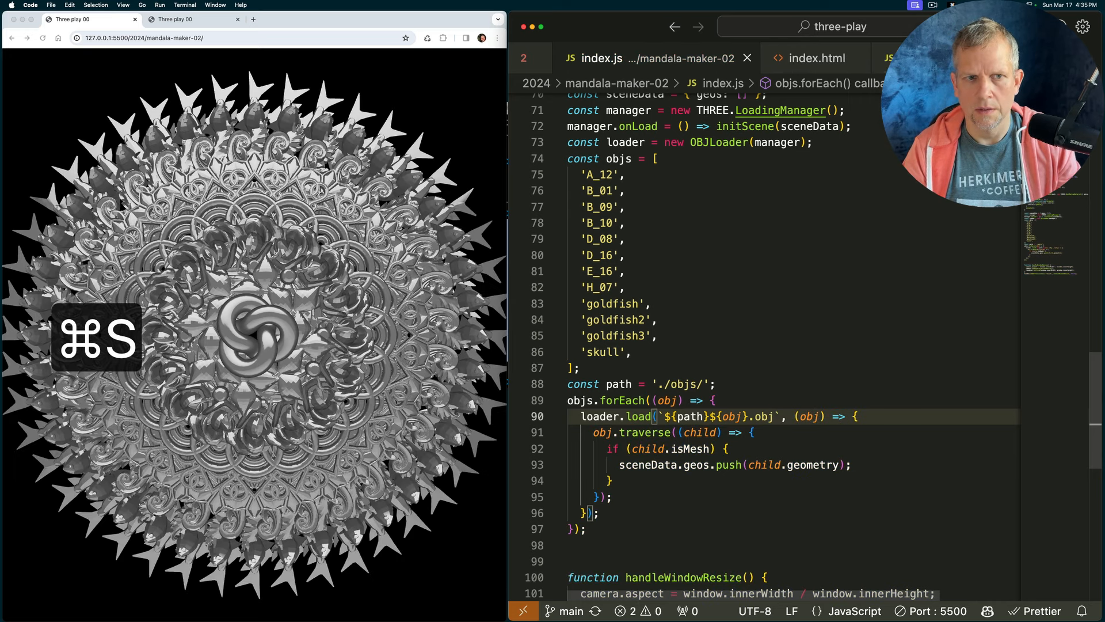
key(cmd+s)
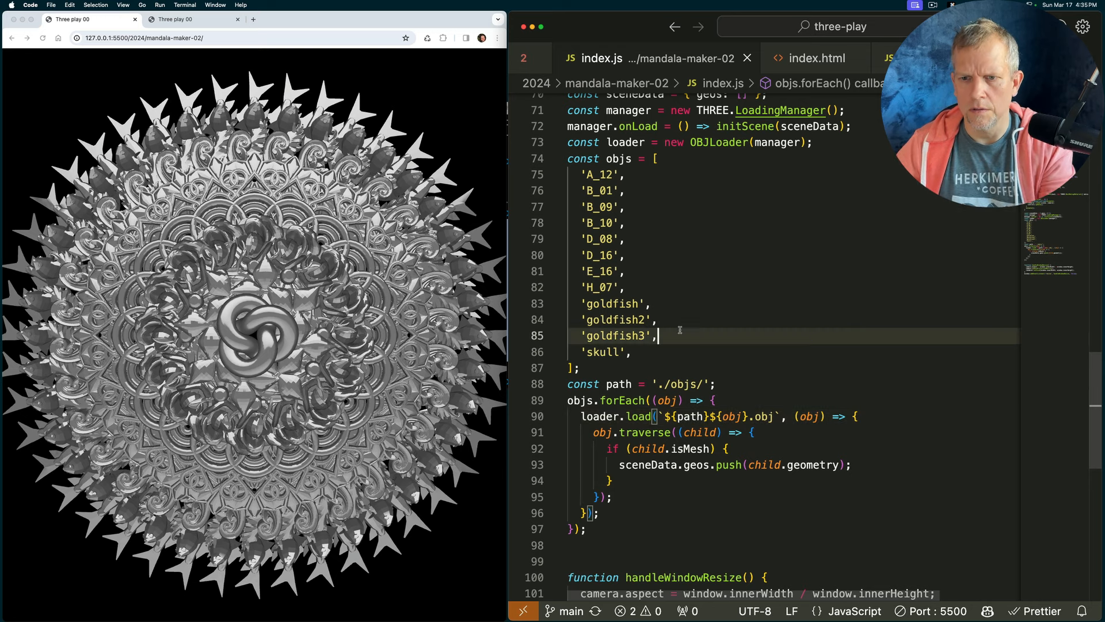
key(cmd+s)
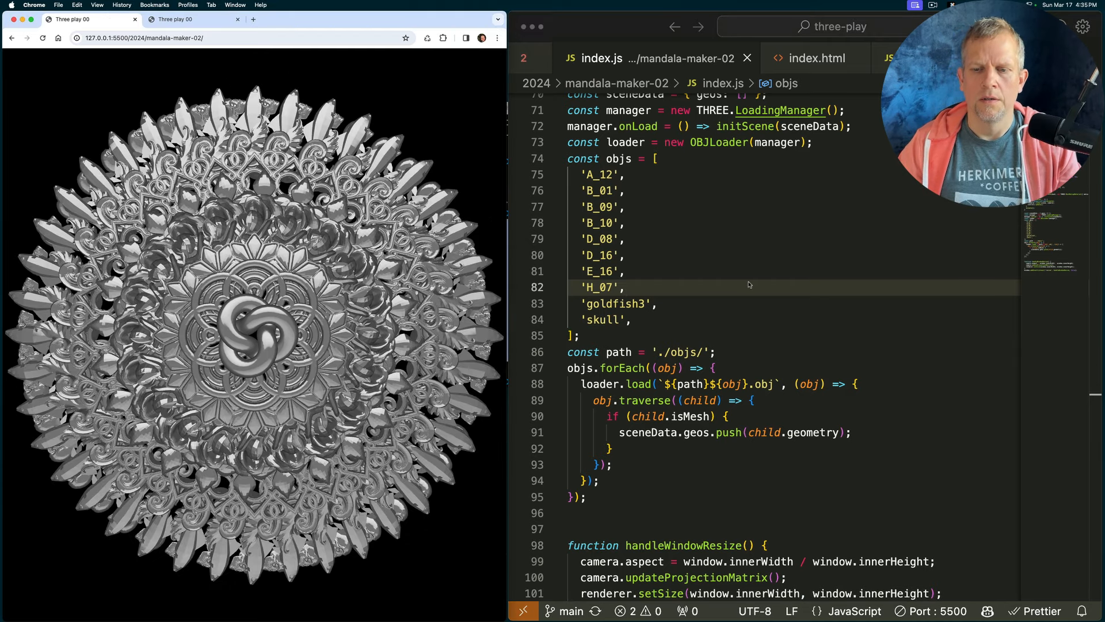
mouse_move(702, 250)
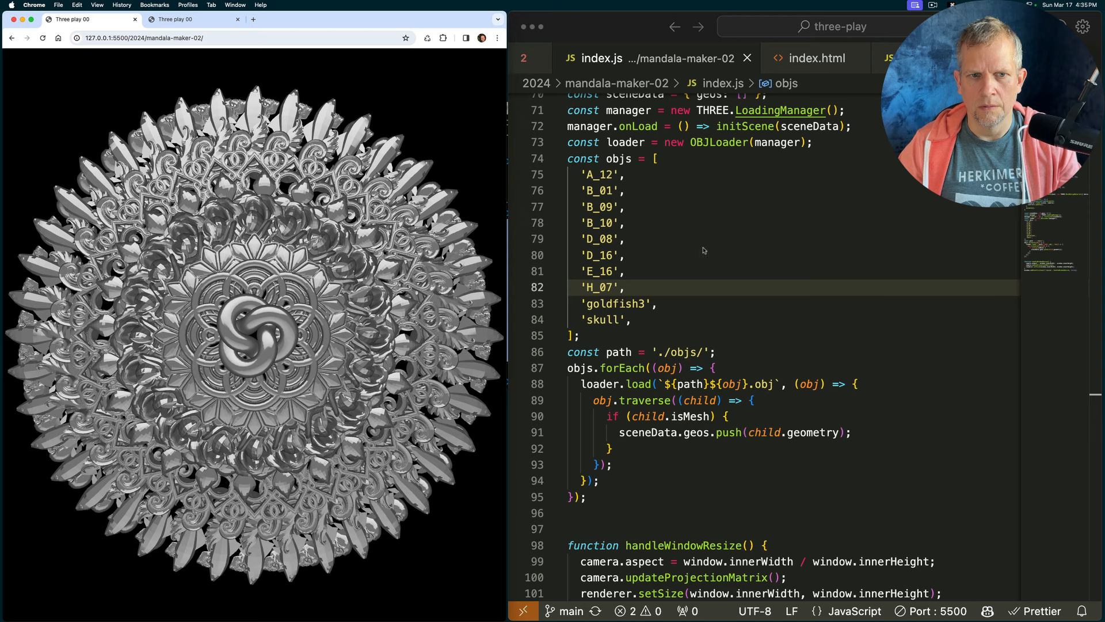
mouse_move(733, 296)
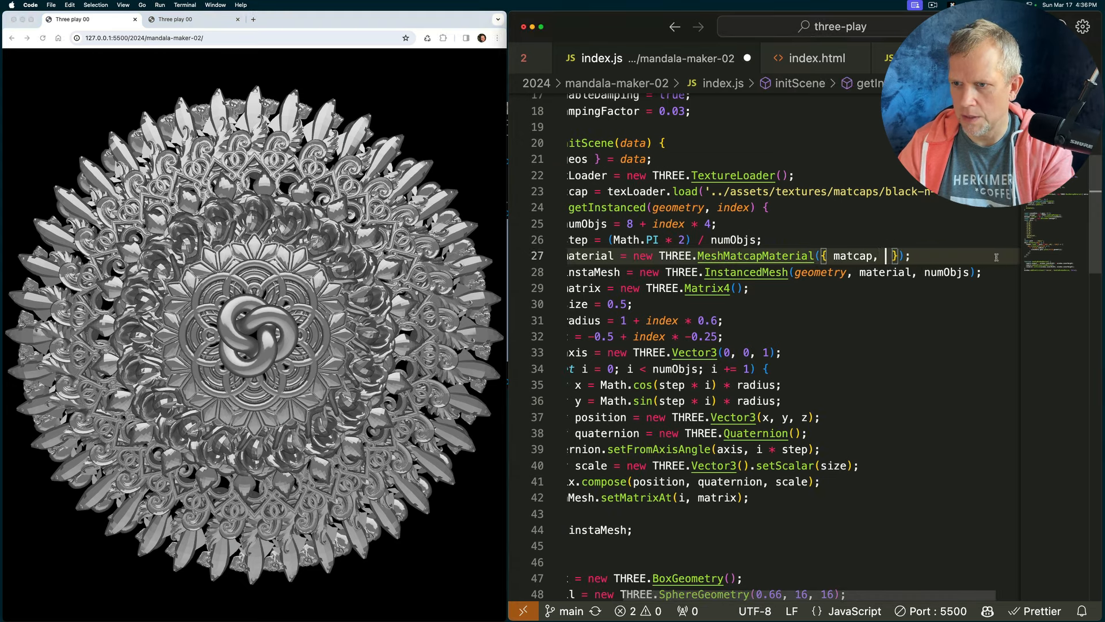
Give MeshMatcapMaterial a colour from setHSL(Math.random(), 1.0, 0.5) and start defining startHue
key(cmd+s)
text(color)
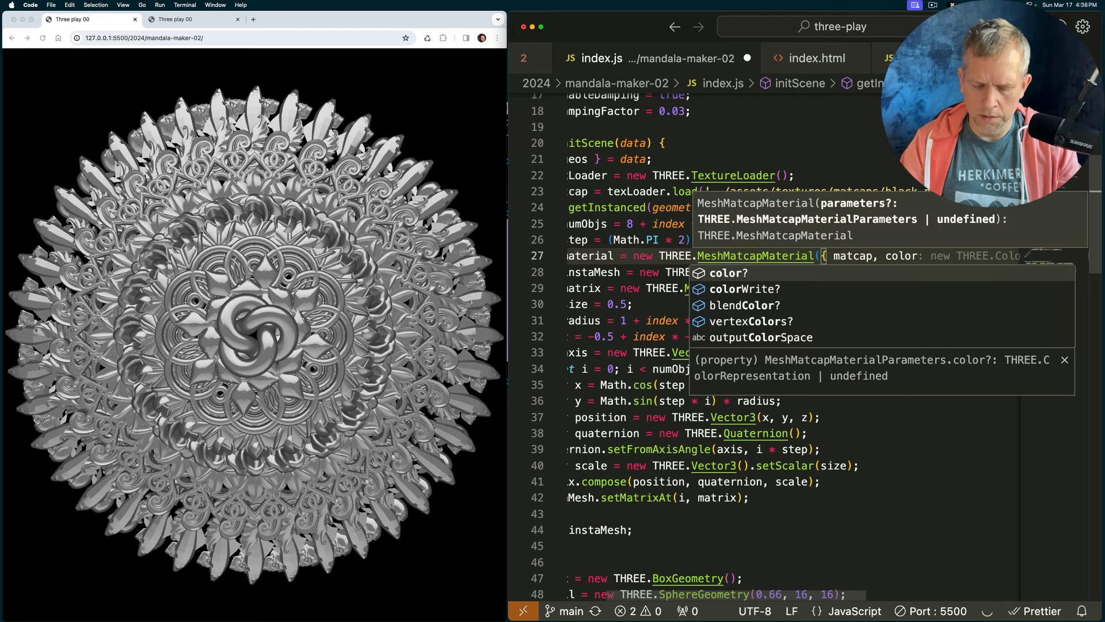
text(0xff });)
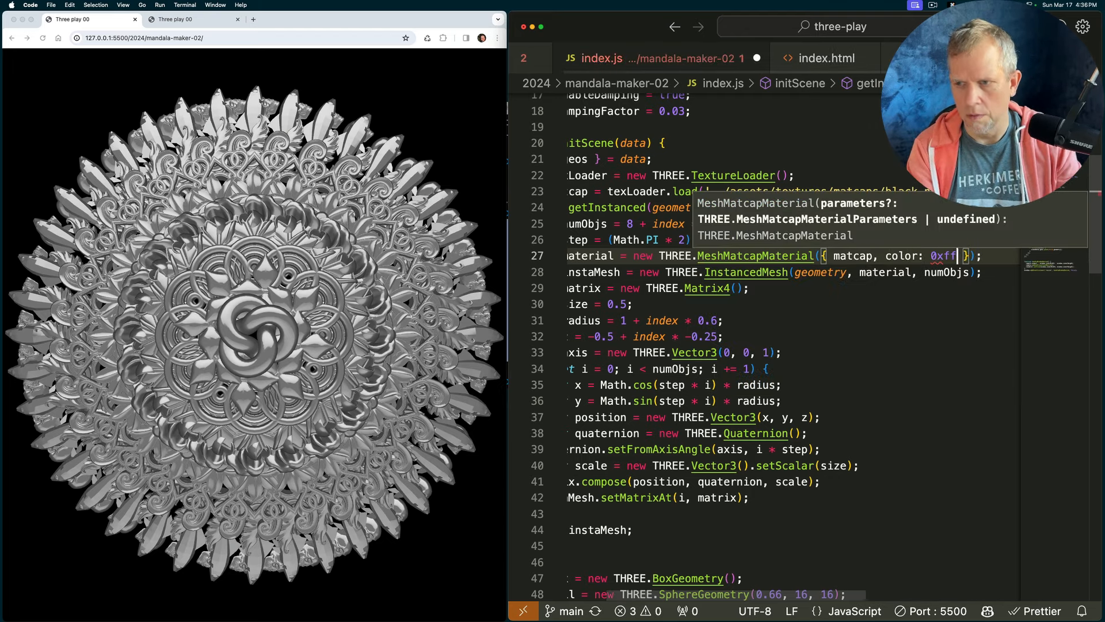
key(cmd+s)
text(const color = new THREE.Color().setHSL(Math.random(), 1.0, 0.5);)
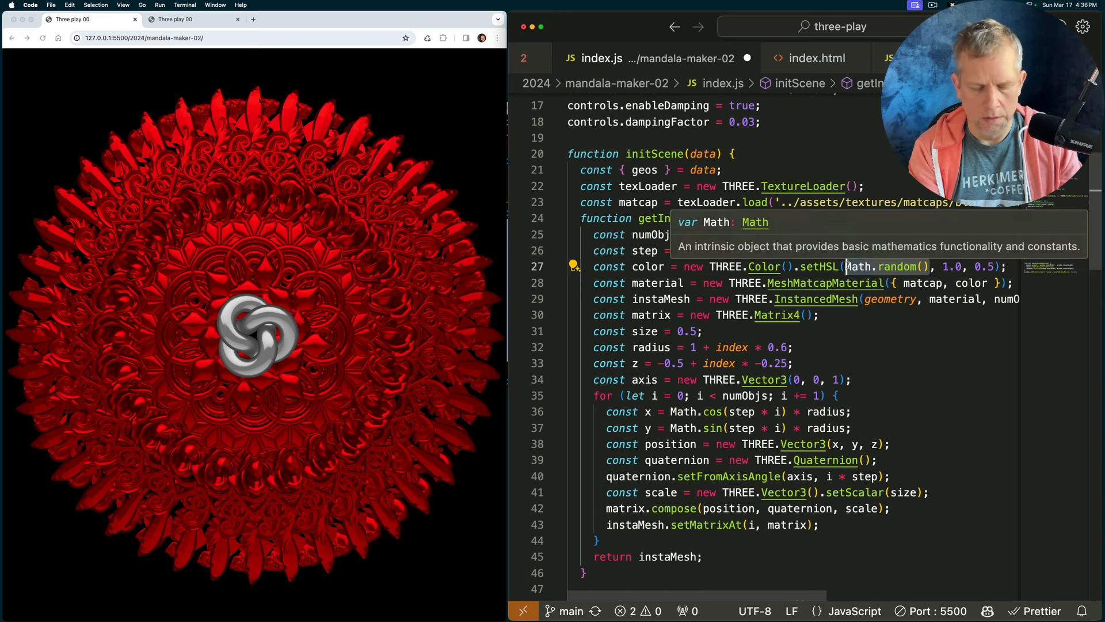
text(startHue = Math.random() * 0.5 + 0.5;)
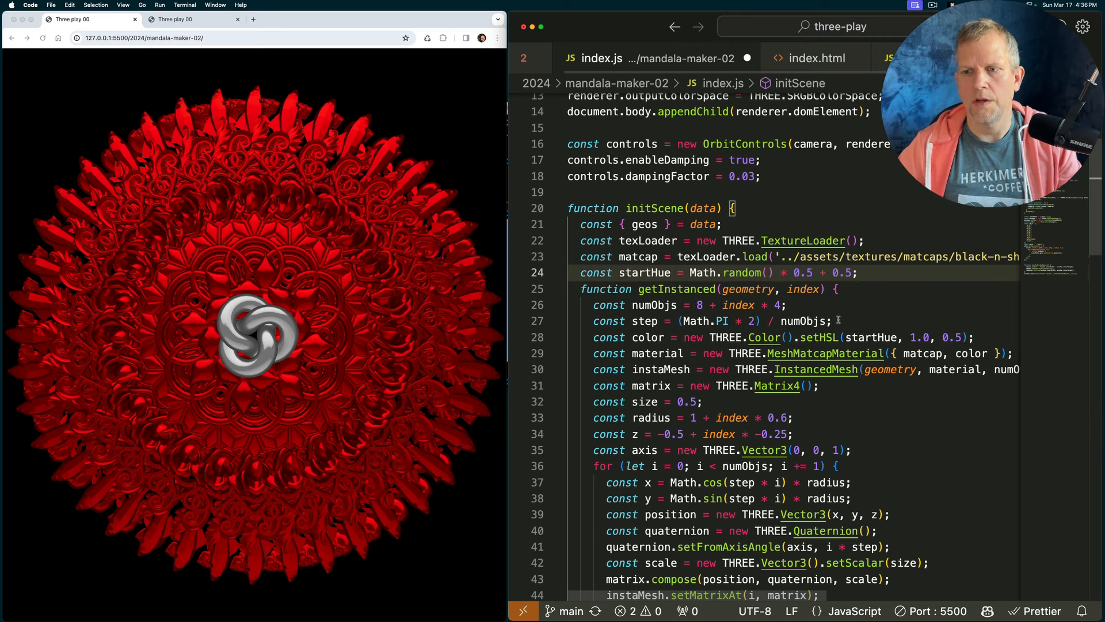
Use startHue in the rings' setHSL and save repeatedly to check random colours
key(cmd+s)
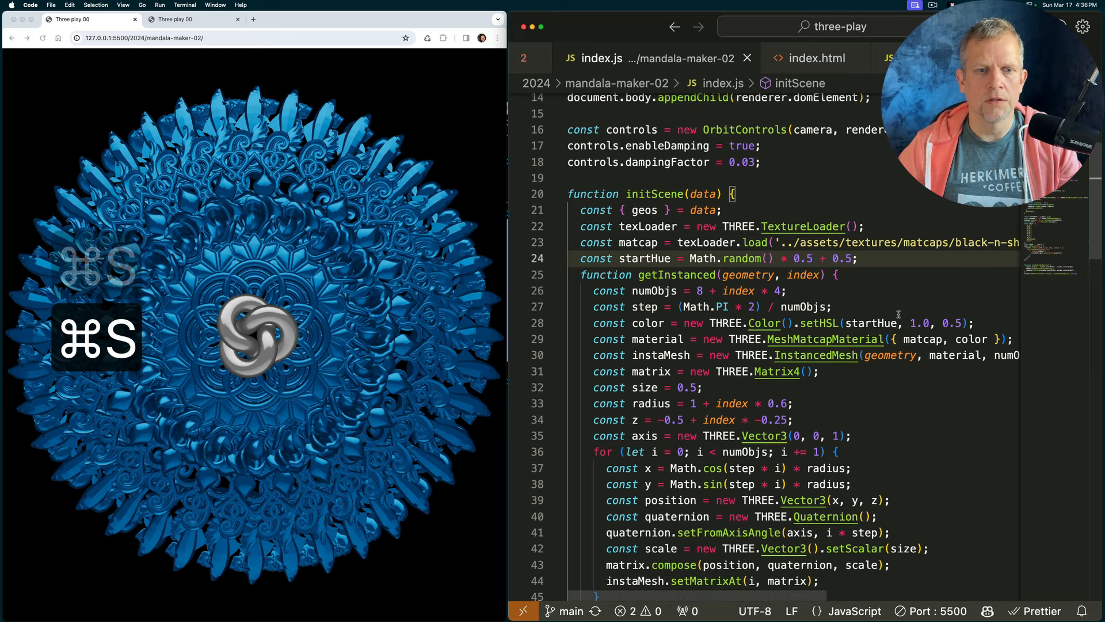
key(cmd+s)
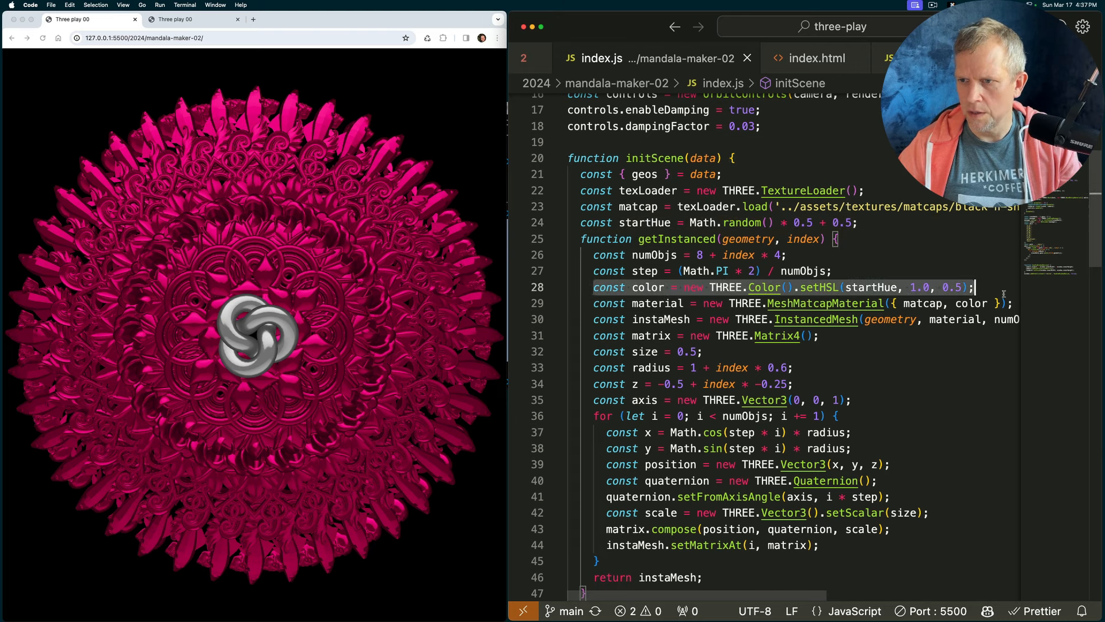
key(cmd+c)
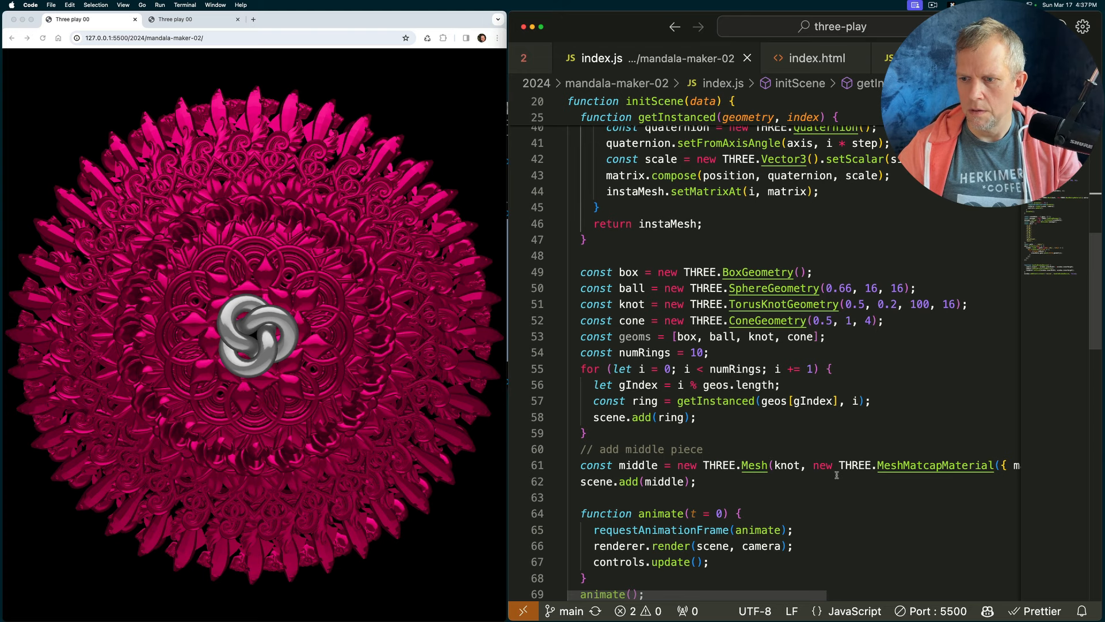
Give the middle knot const color = new THREE.Color().setHSL(startHue, 1.0, 0.5) and save
text(matcap)
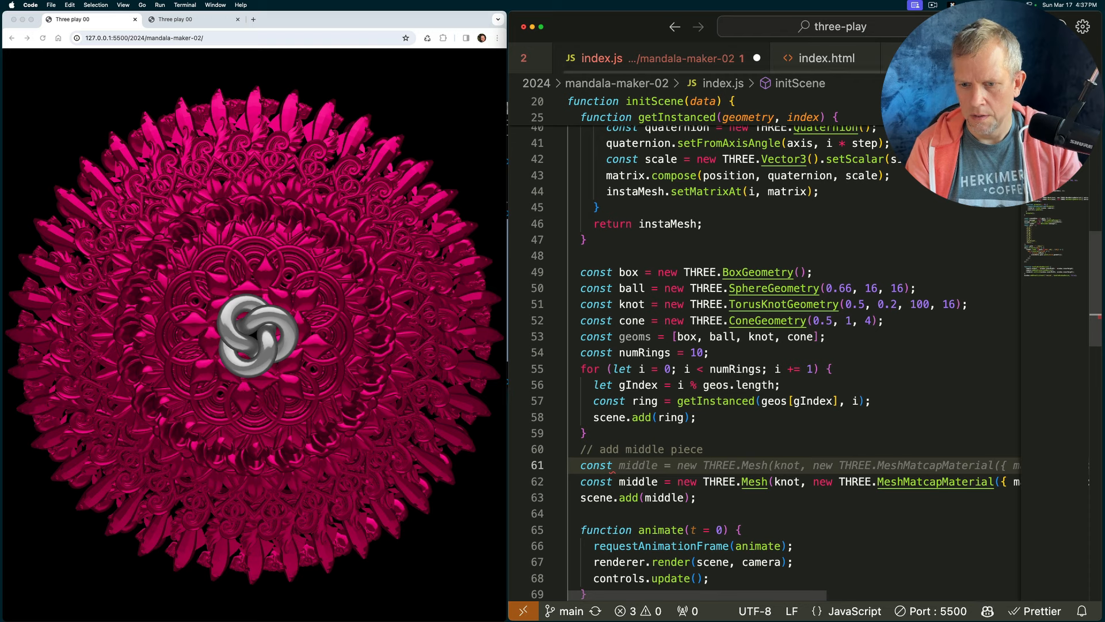
text(color)
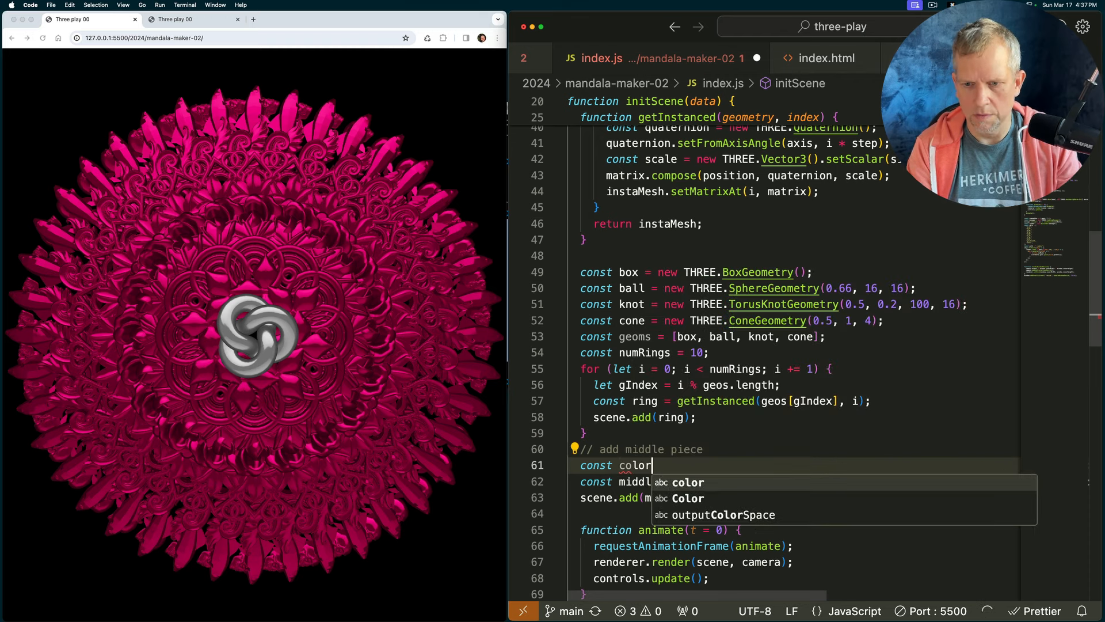
text(= new THREE.Color().setHSL(startHue, 1.0, 0.5);)
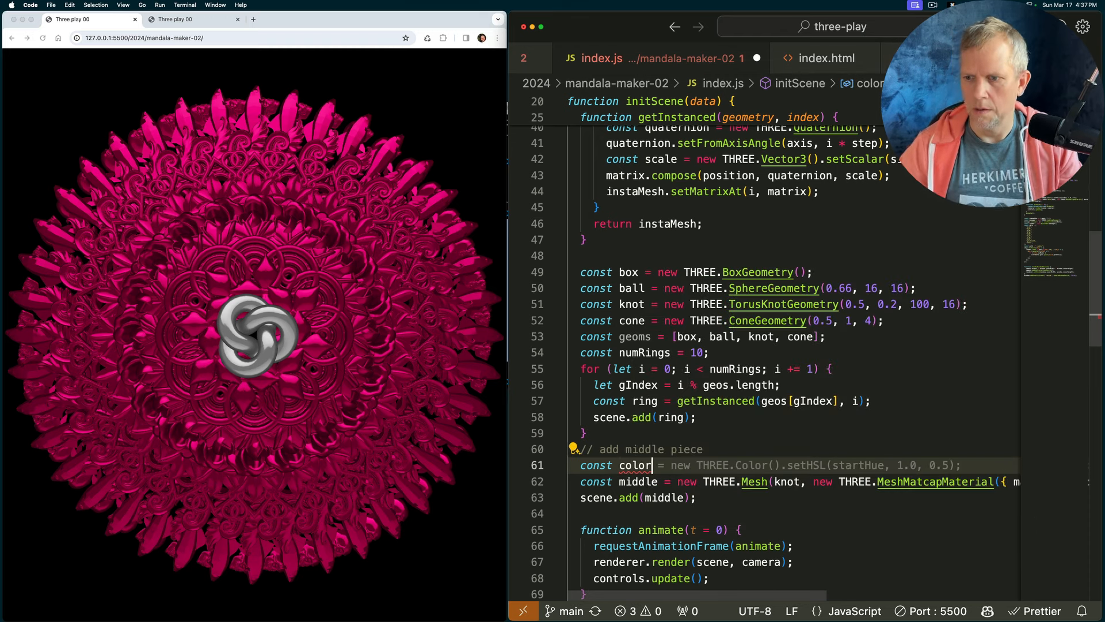
key(cmd+s)
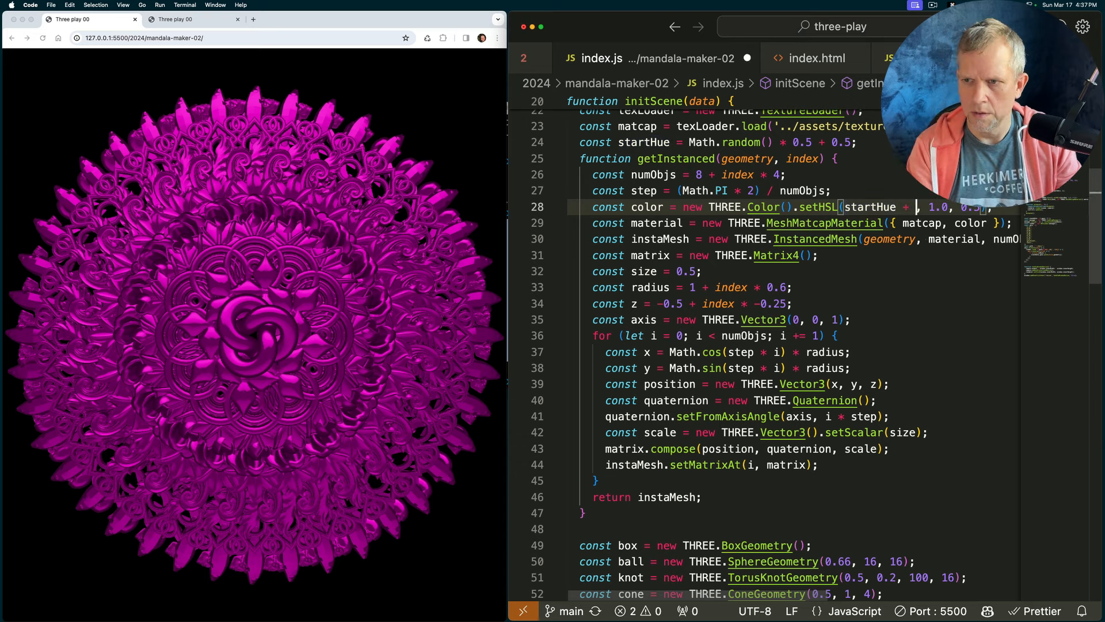
Set ring hue to startHue + index / 10 and save several times to reroll the rainbow colours
text(i)
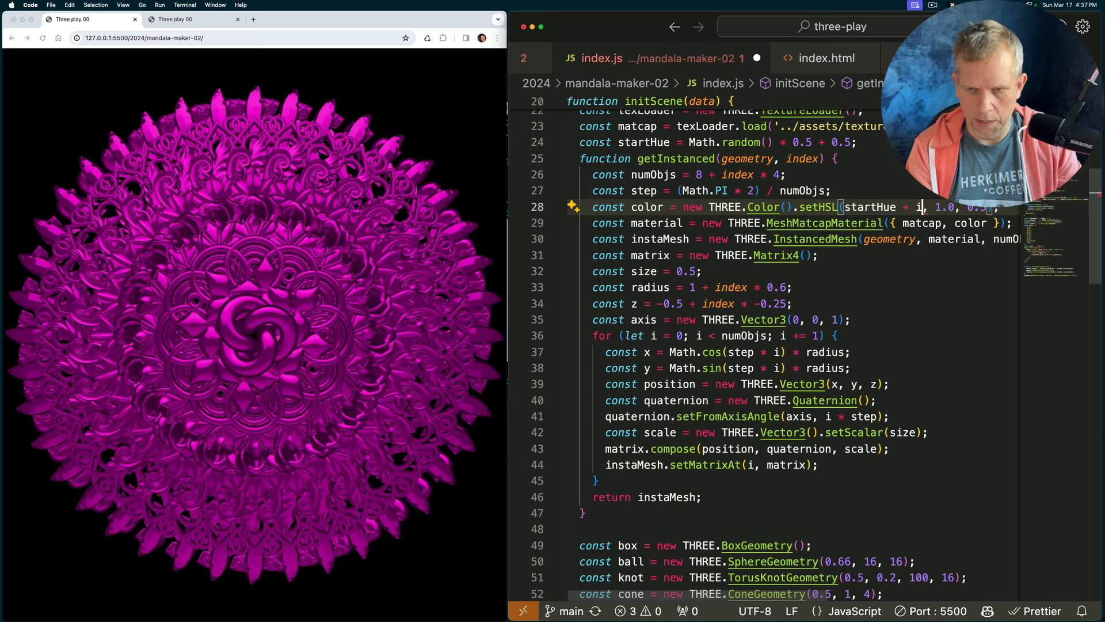
text(/)
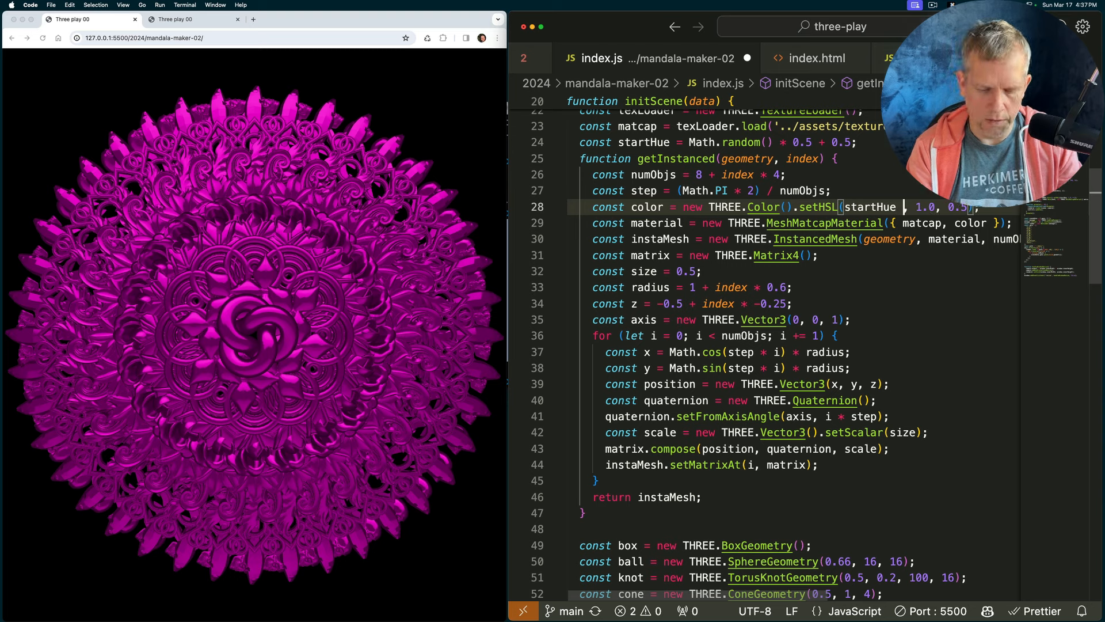
text(+ index / 10)
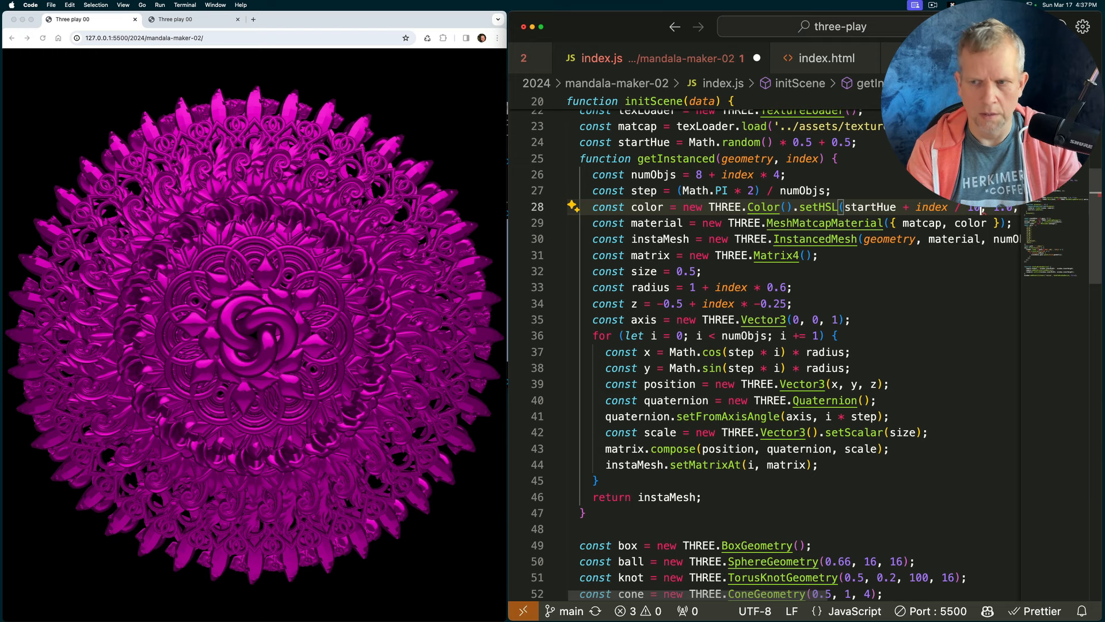
key(cmd+s)
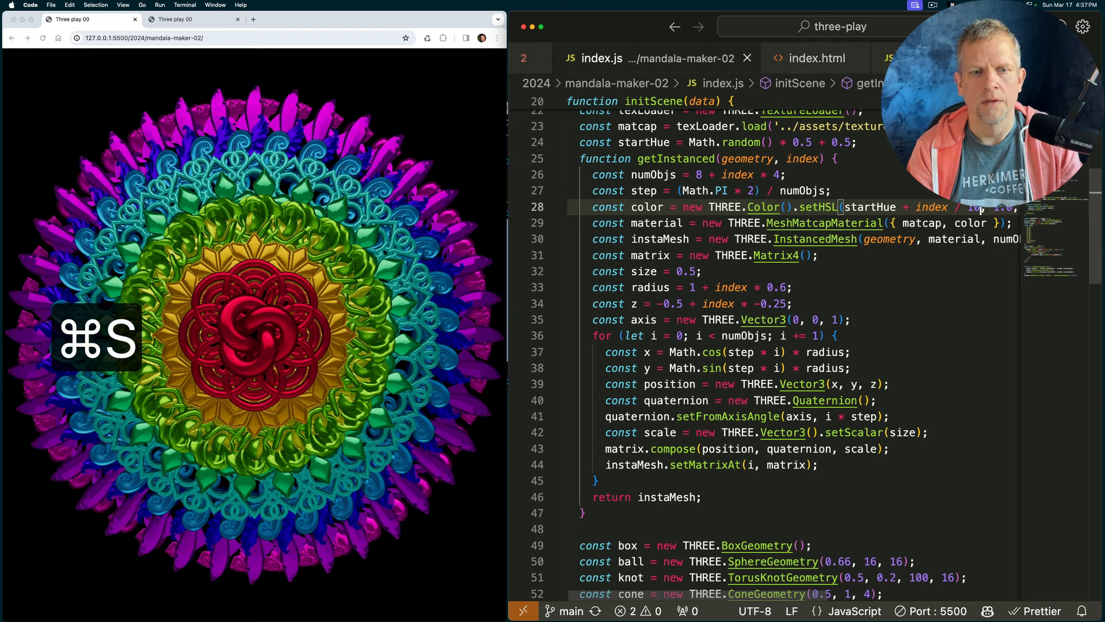
key(cmd+s)
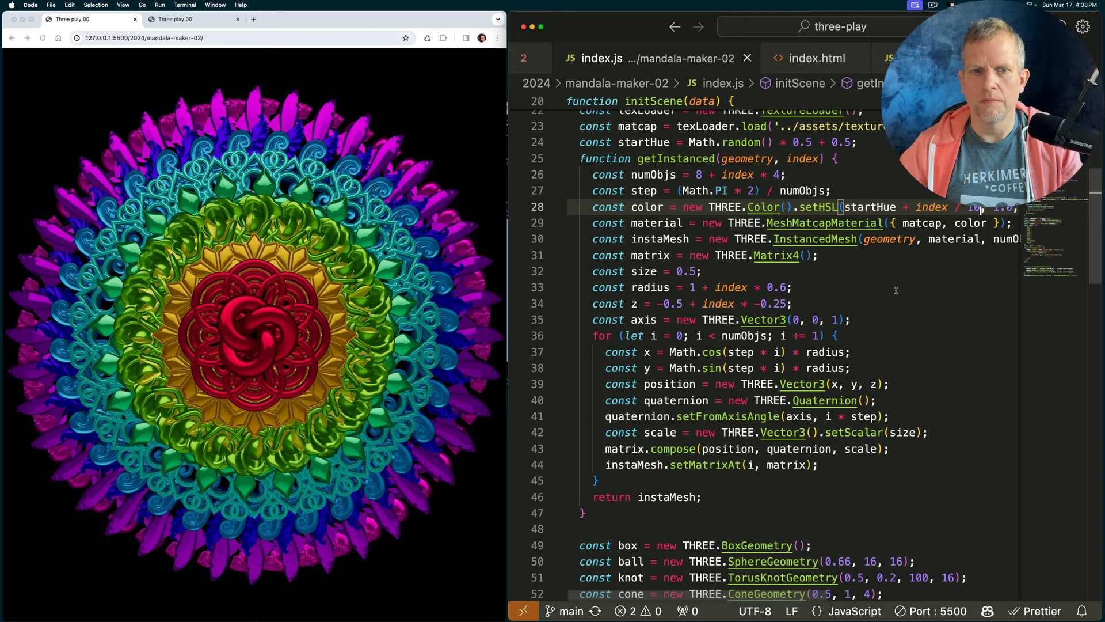
key(cmd+s)
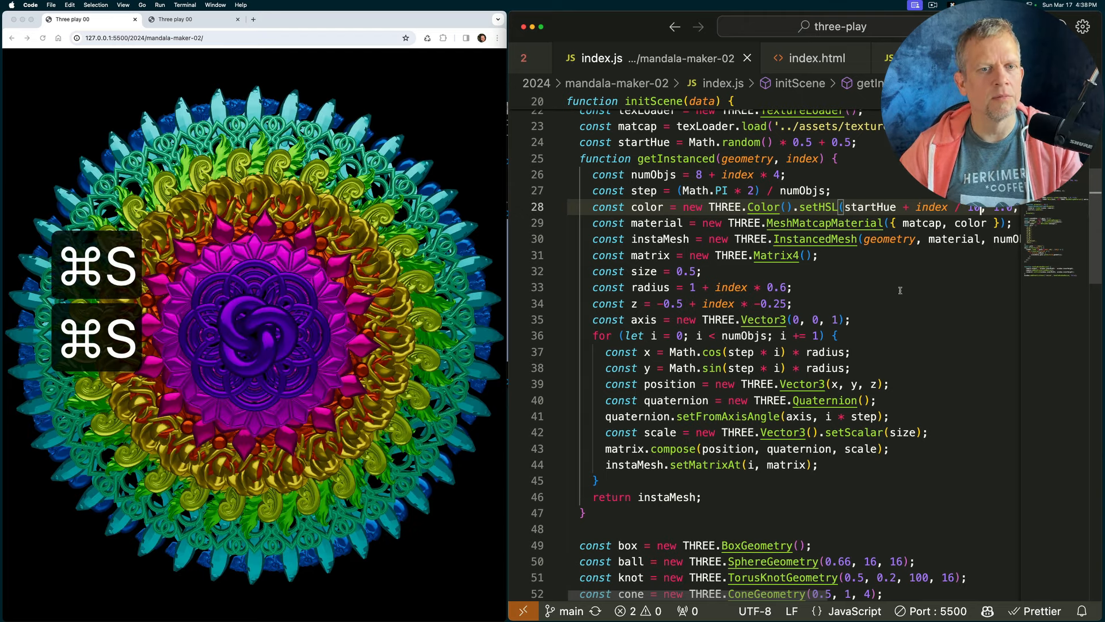
key(cmd+s)
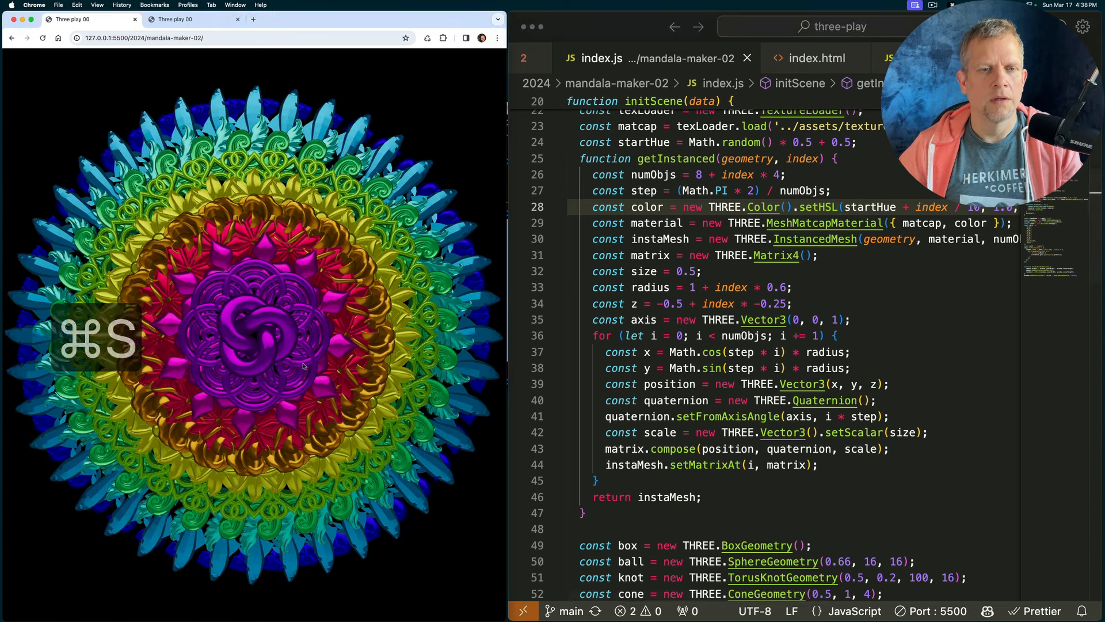
key(cmd+s)
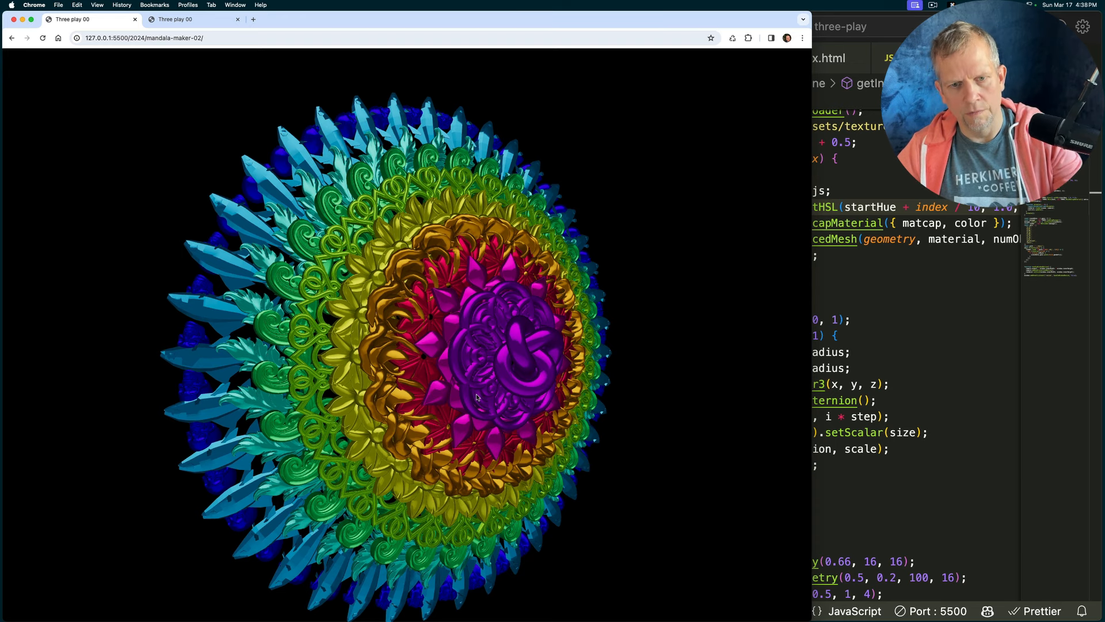
Capture a screenshot of the enlarged rainbow mandala in Chrome
key(shift+cmd+4)
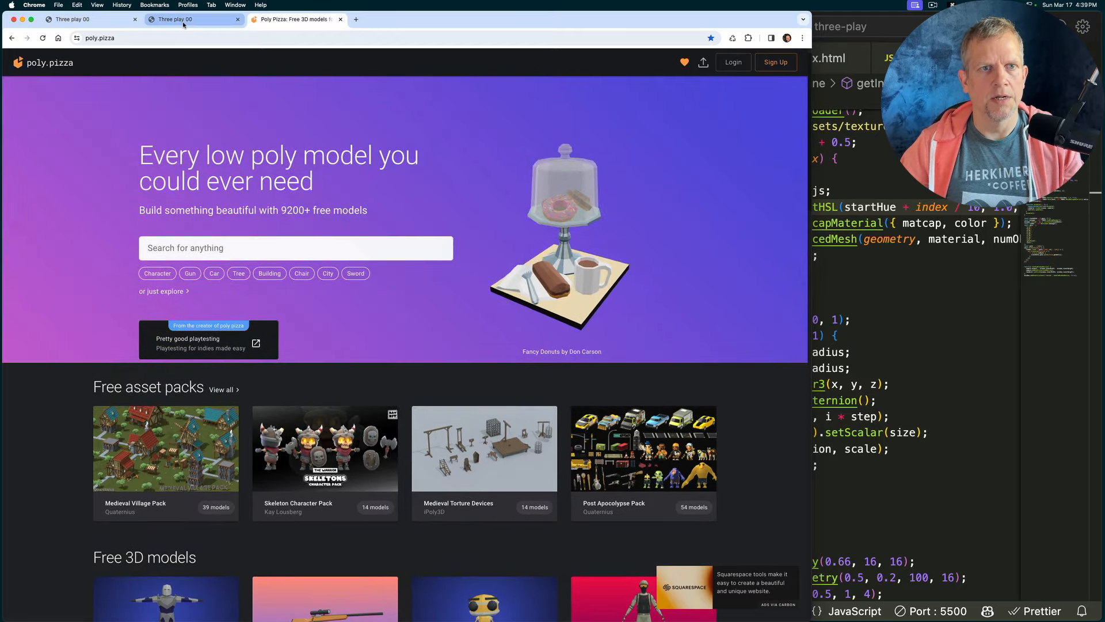
View the mandala-20 tab, then switch back to the mandala-maker-02 tab
click(187, 19)
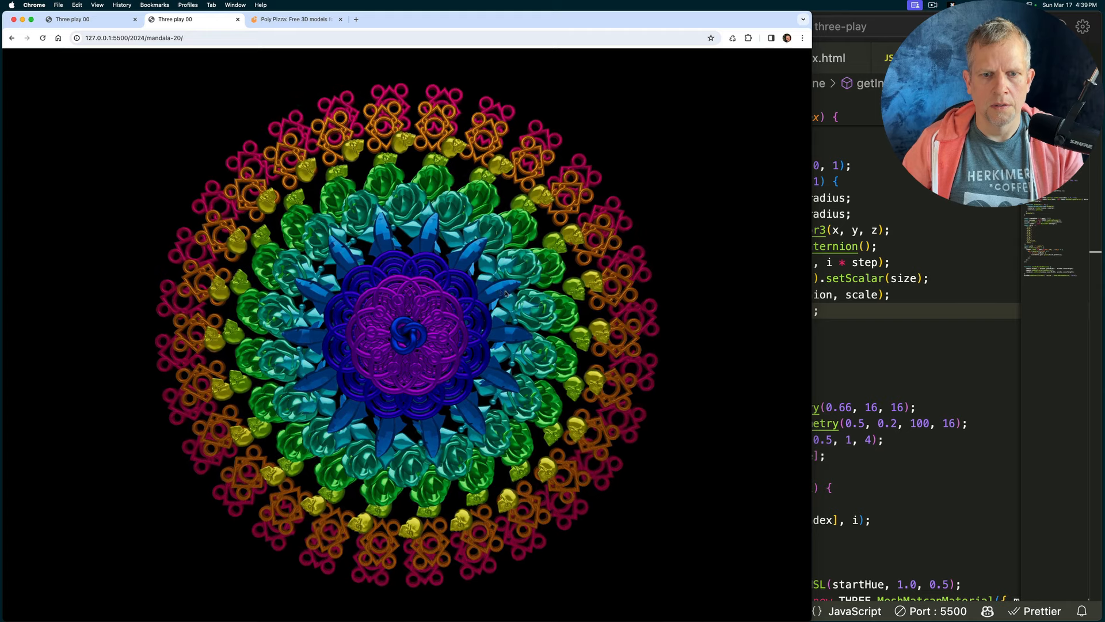
click(70, 19)
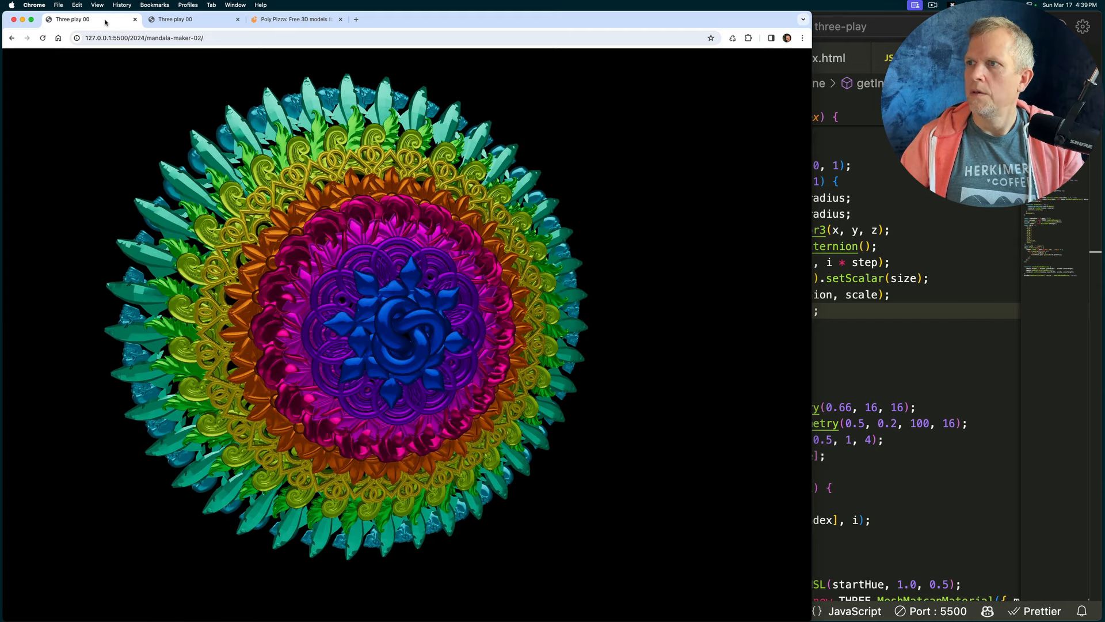